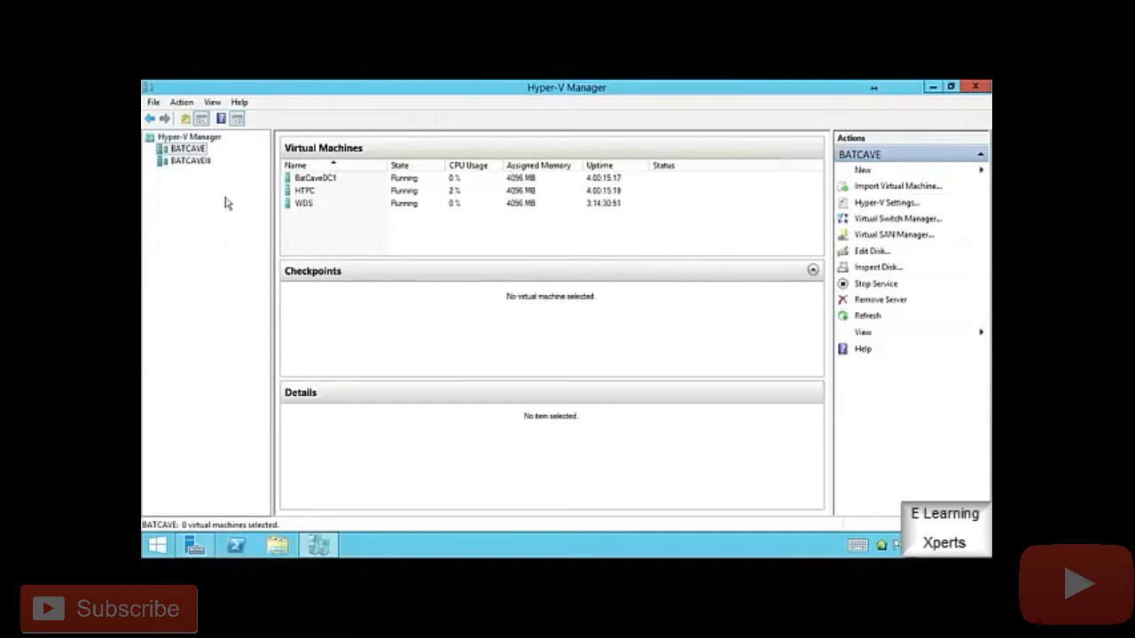
{"action": "mouse_move", "coordinate": [213, 156]}
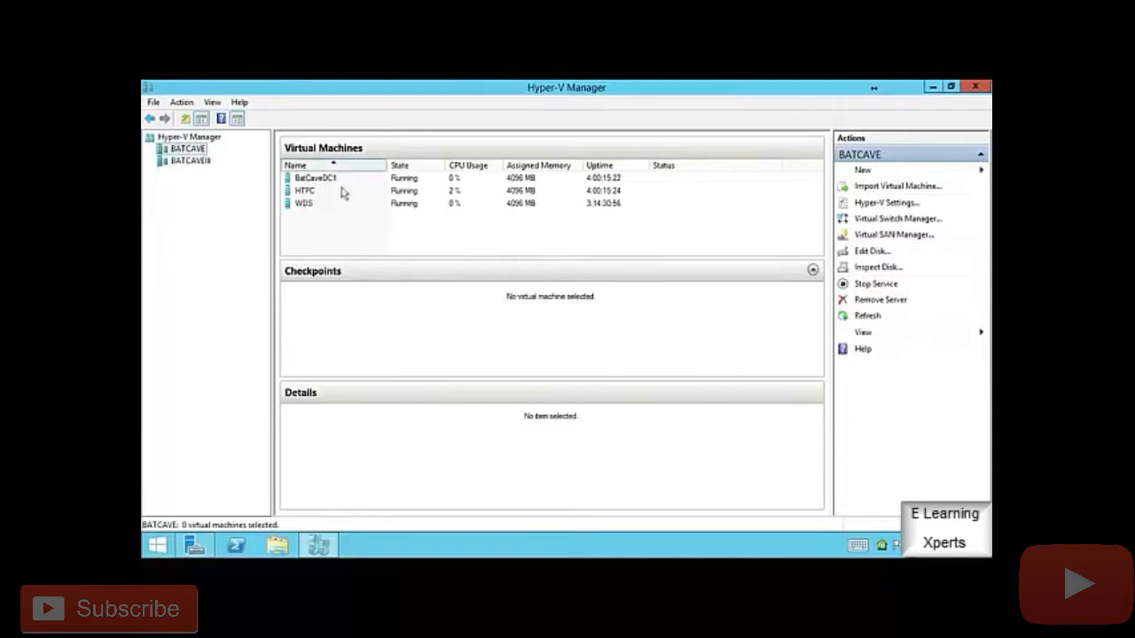
{"action": "mouse_move", "coordinate": [336, 207]}
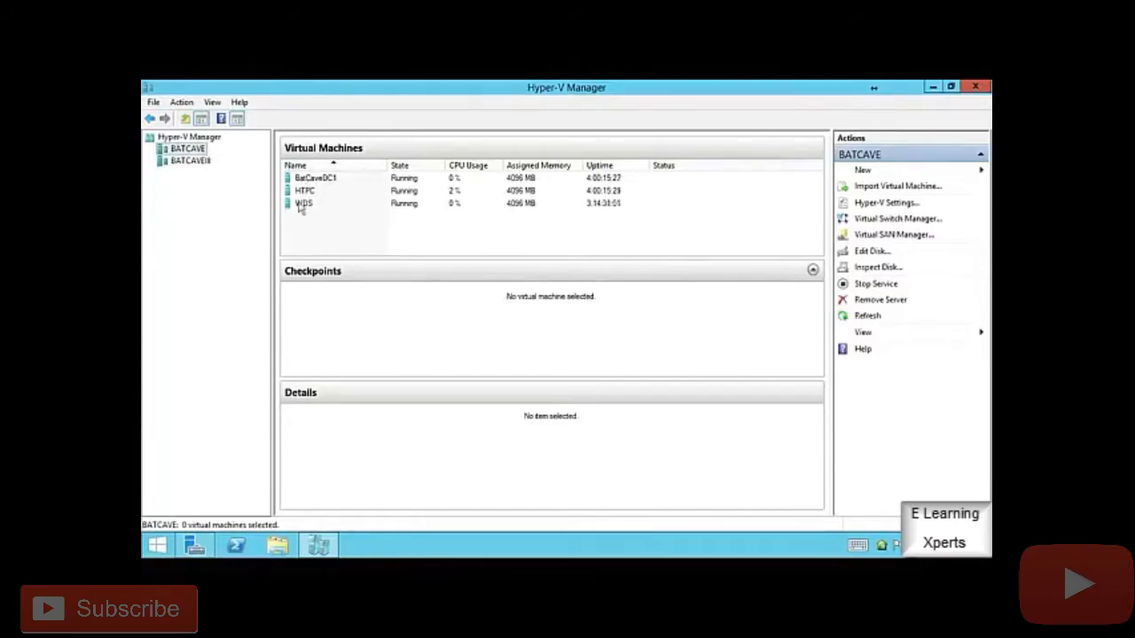
{"action": "mouse_move", "coordinate": [337, 215]}
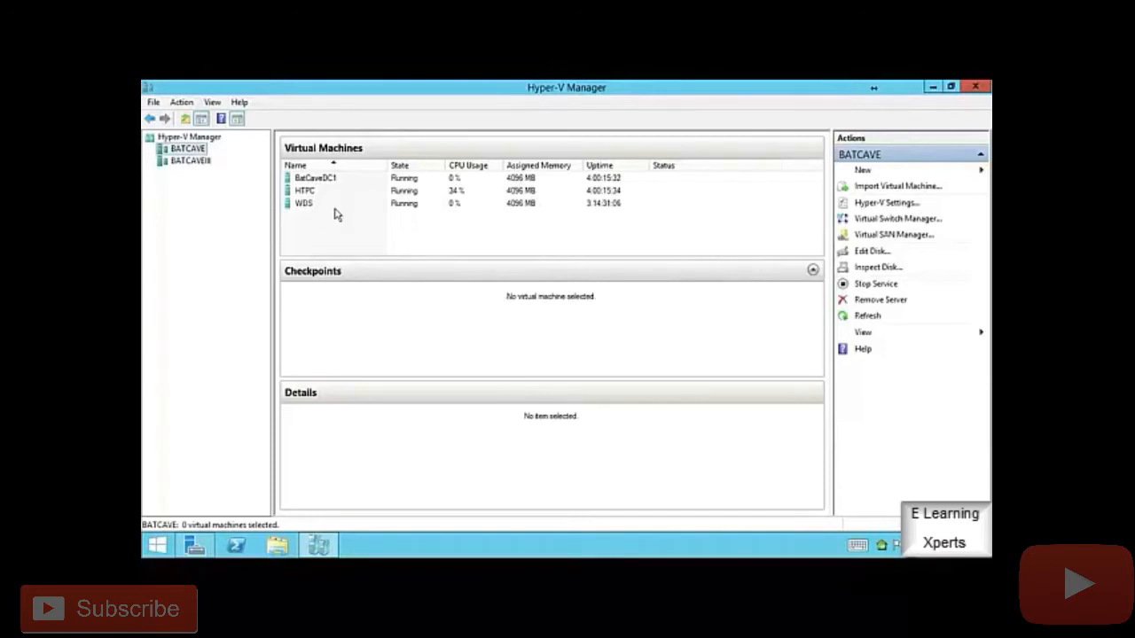
{"action": "mouse_move", "coordinate": [872, 179]}
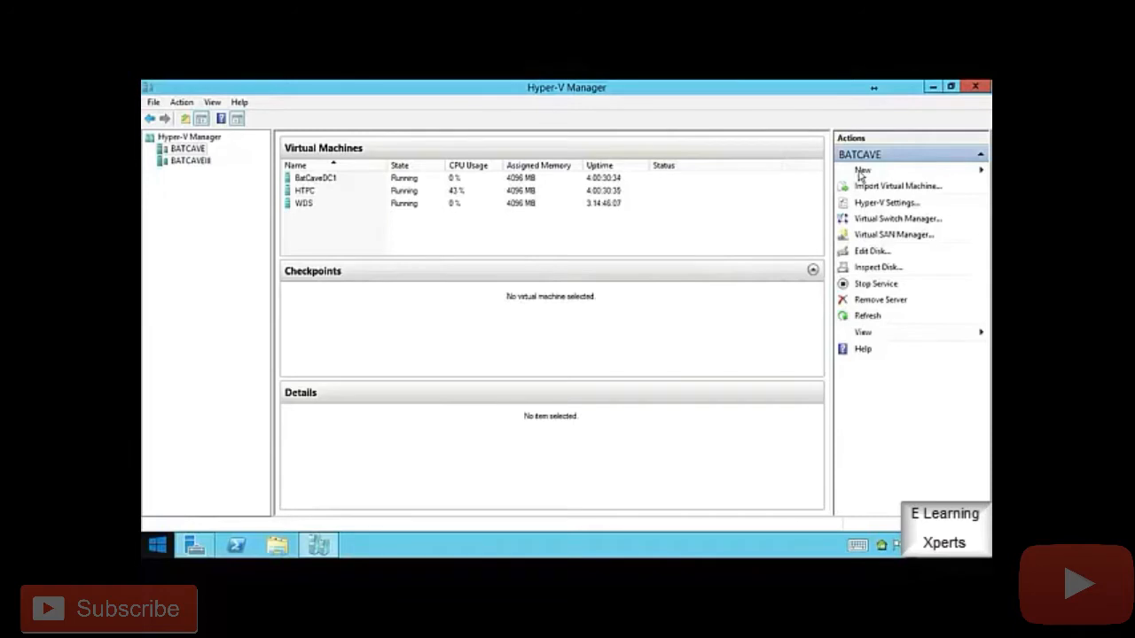
{"action": "mouse_move", "coordinate": [862, 171]}
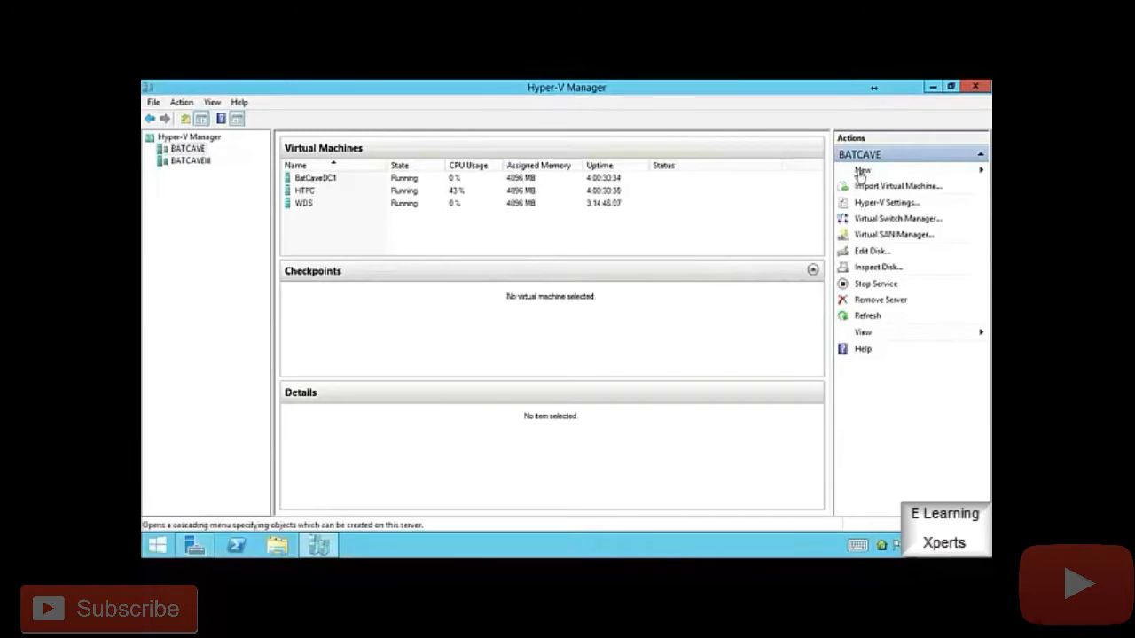
- Launch the New Virtual Machine Wizard from the Action pane and reach the name page
{"action": "left_click", "coordinate": [861, 170]}
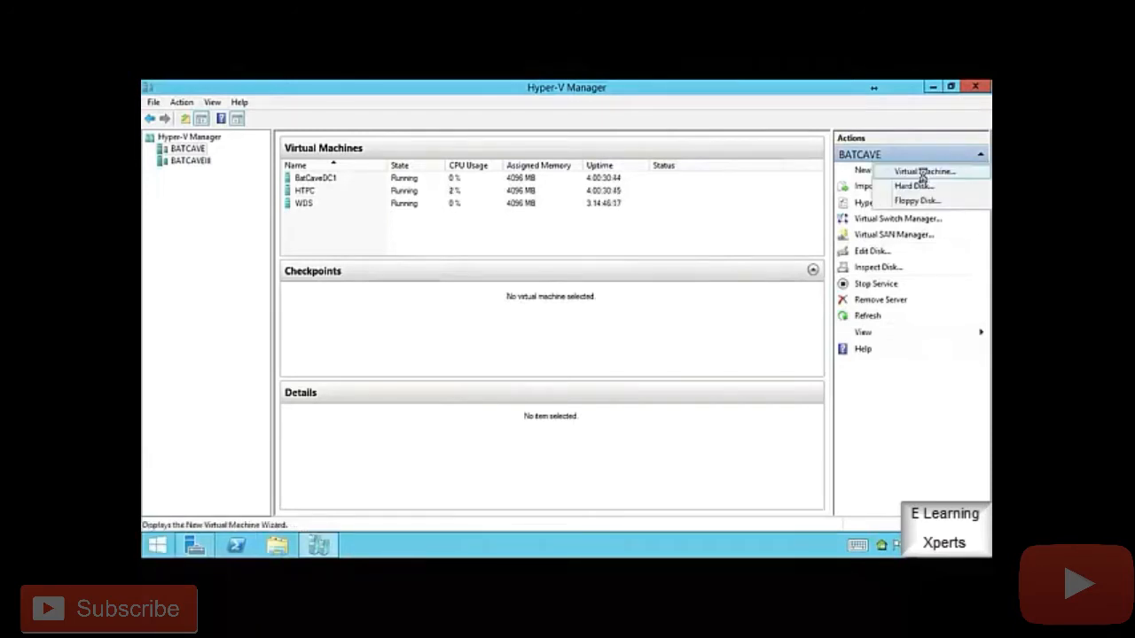
{"action": "left_click", "coordinate": [926, 170]}
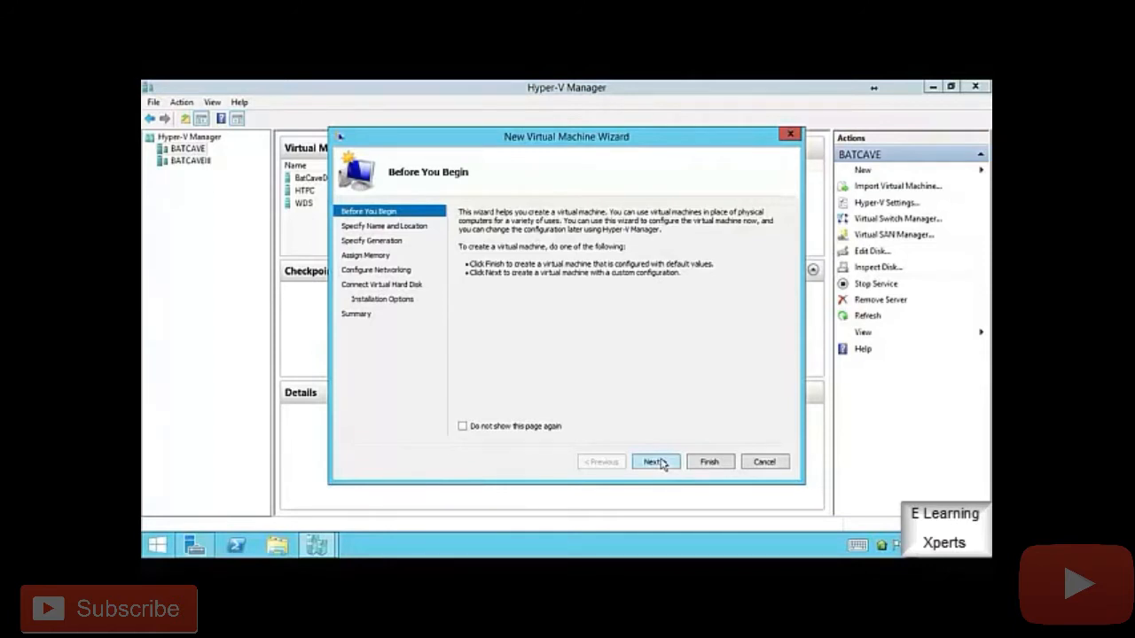
{"action": "left_click", "coordinate": [655, 462]}
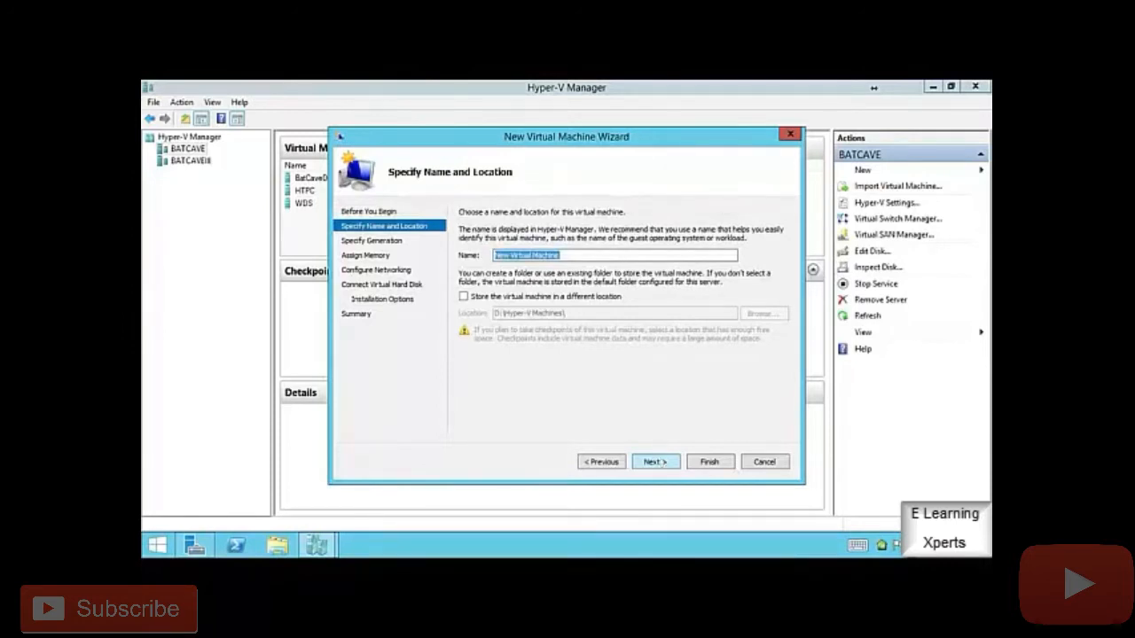
- Name the new virtual machine 'DH-Server 2012 R2'
{"action": "type", "text": "DH"}
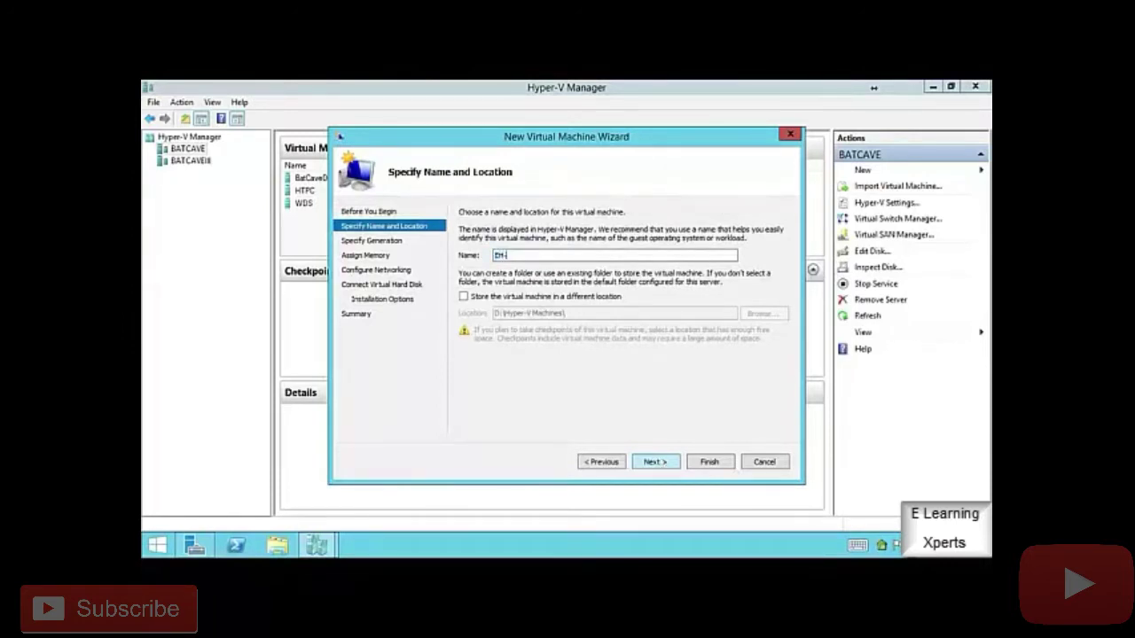
{"action": "type", "text": "Server 20"}
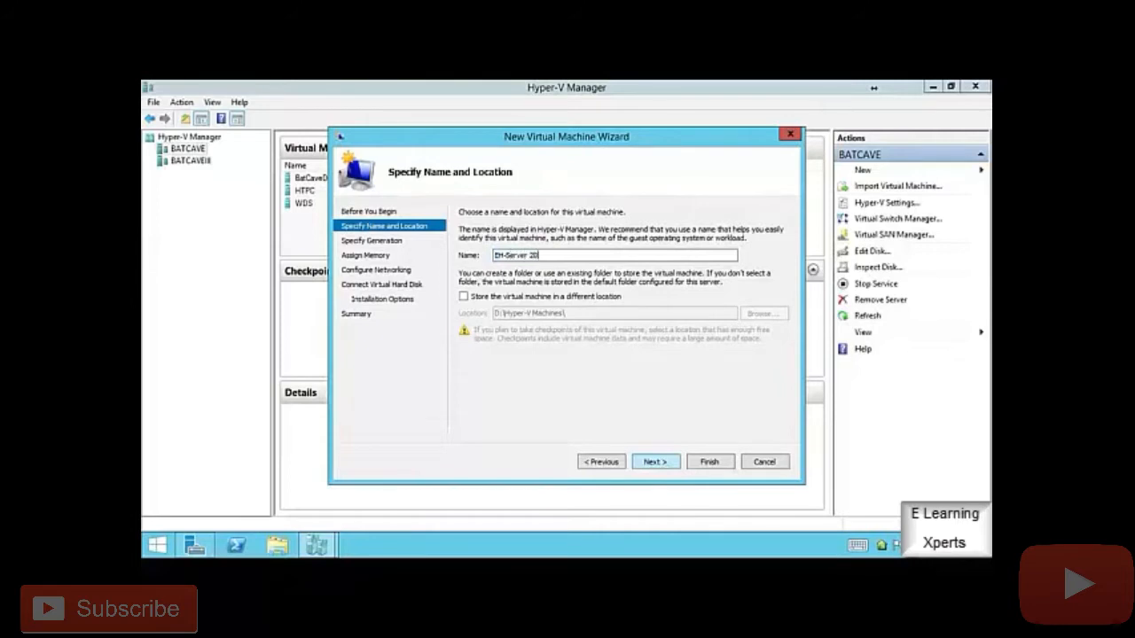
{"action": "type", "text": "12"}
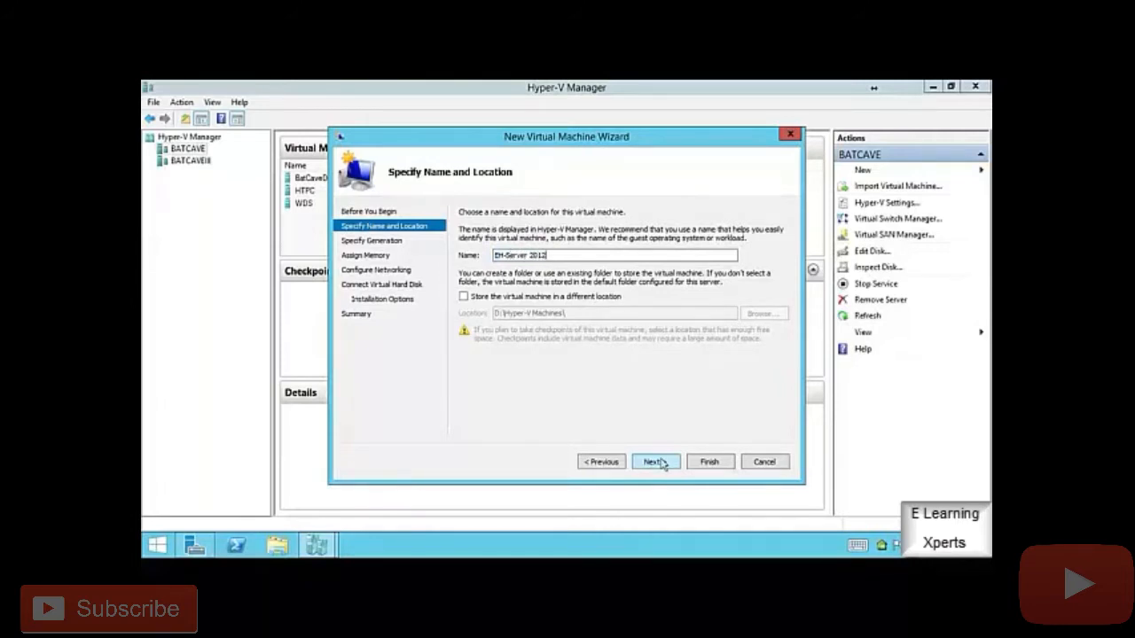
{"action": "type", "text": "R2"}
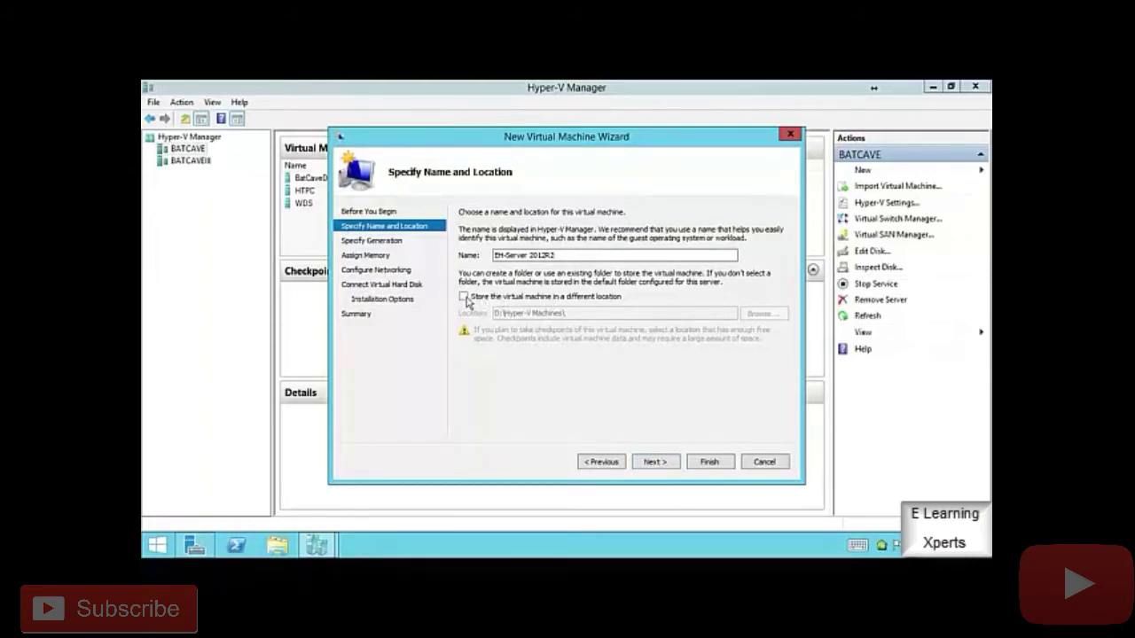
- Store the VM in a new 'VM's' folder created inside D:\CEH Project
{"action": "left_click", "coordinate": [463, 296]}
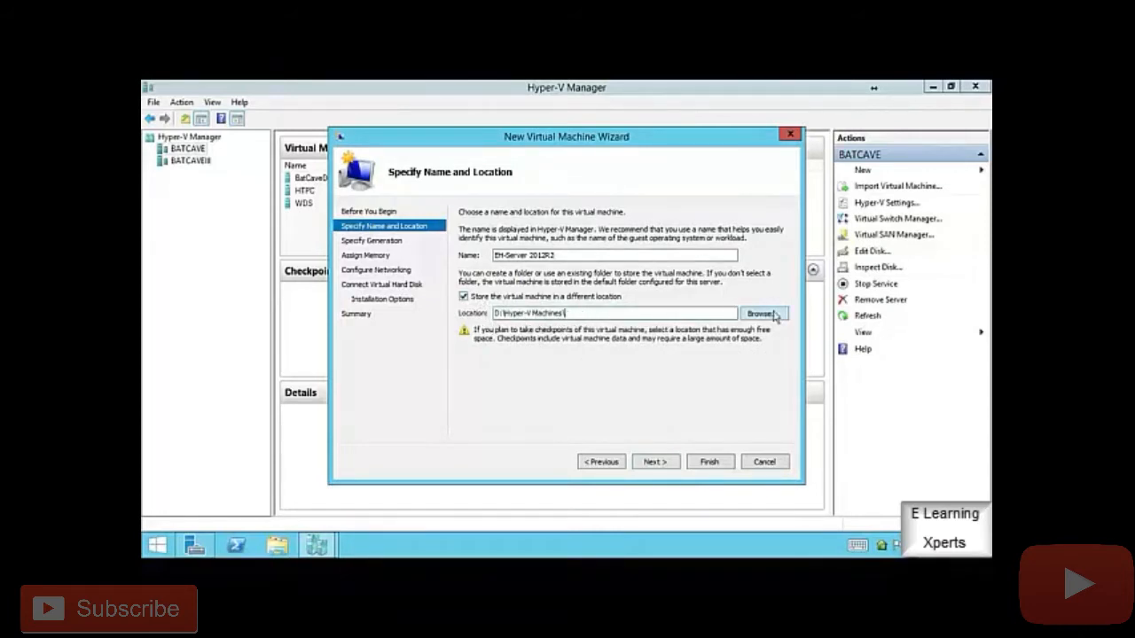
{"action": "left_click", "coordinate": [761, 312]}
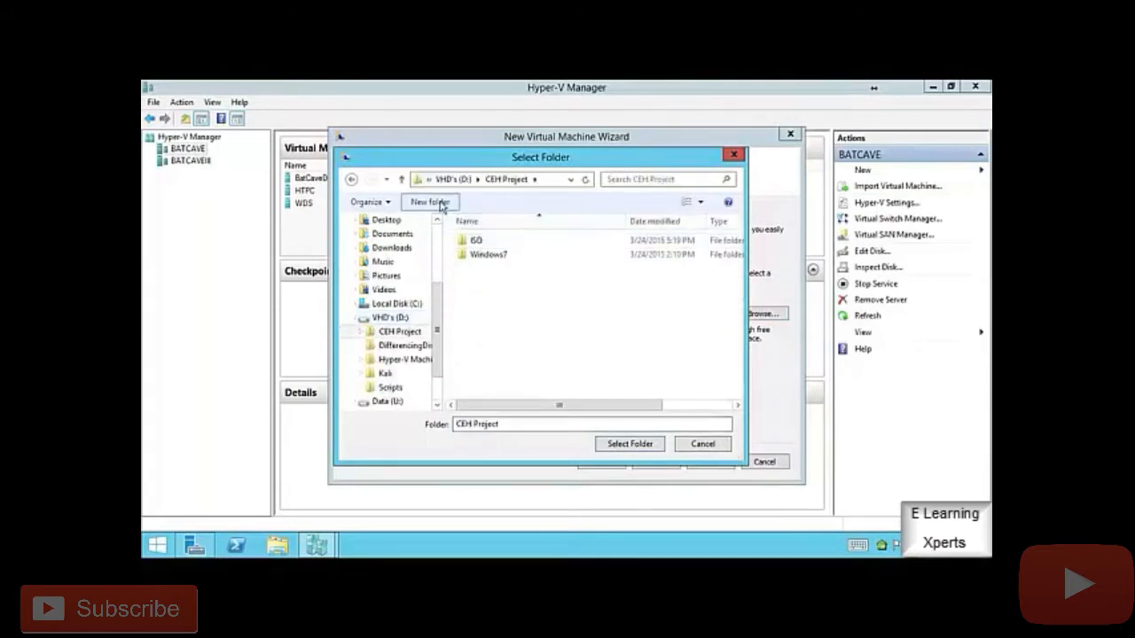
{"action": "mouse_move", "coordinate": [429, 203]}
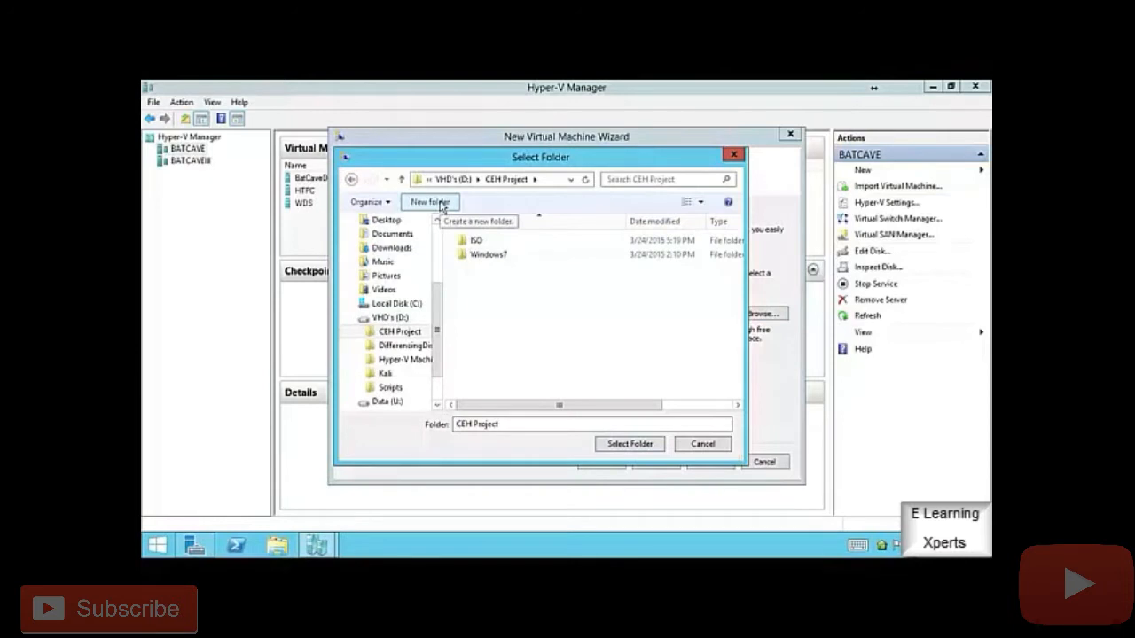
{"action": "left_click", "coordinate": [429, 202]}
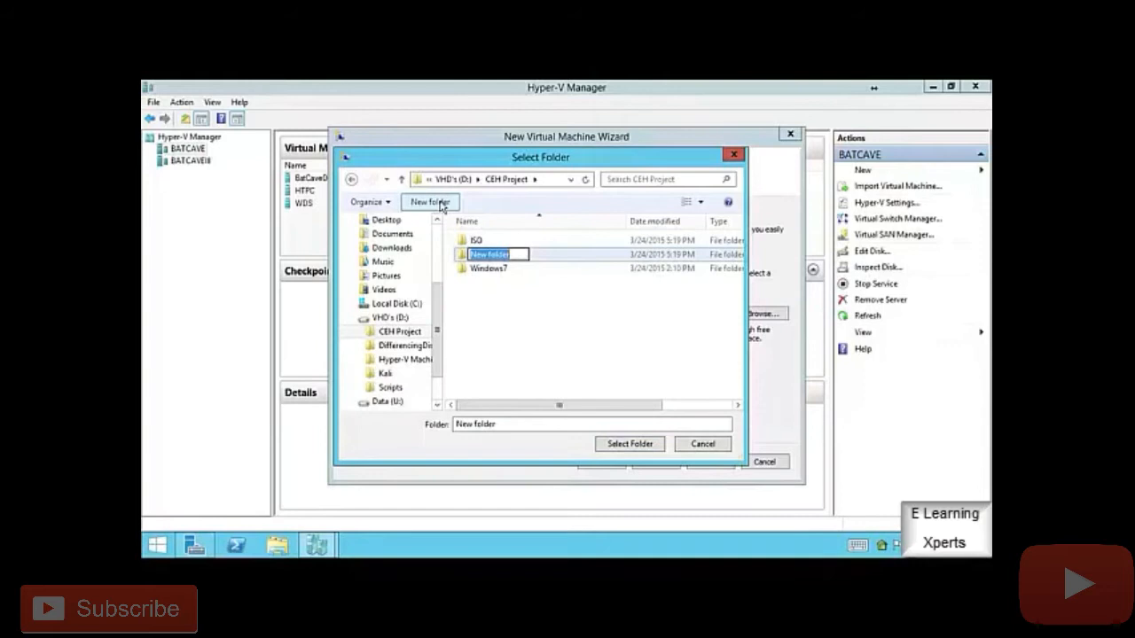
{"action": "type", "text": "VM's"}
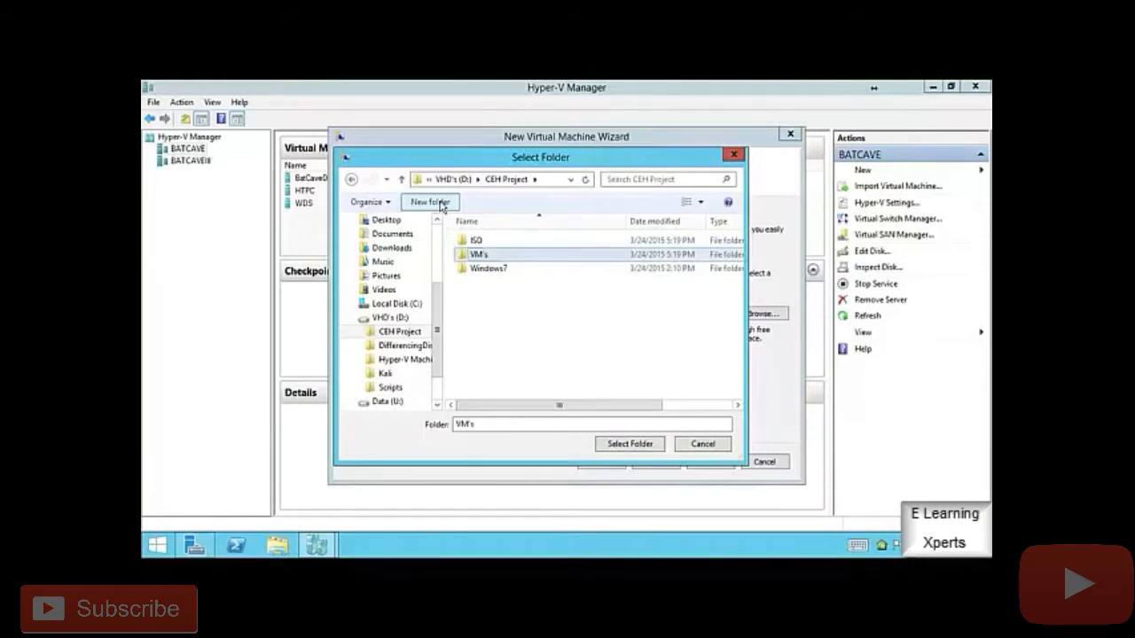
{"action": "double_click", "coordinate": [479, 255]}
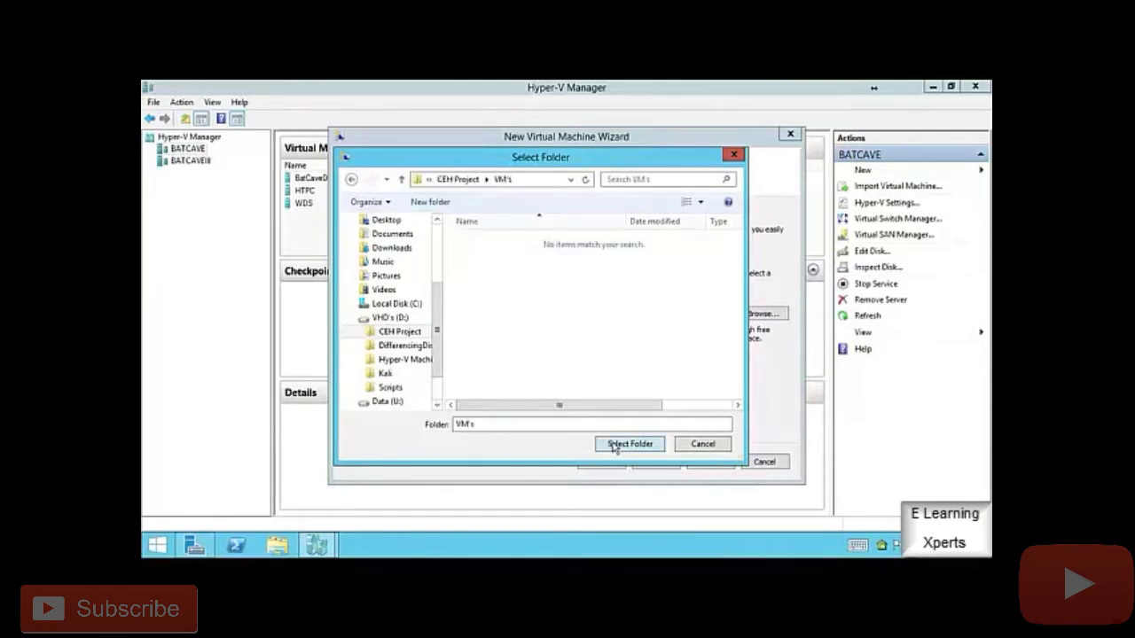
{"action": "left_click", "coordinate": [628, 443]}
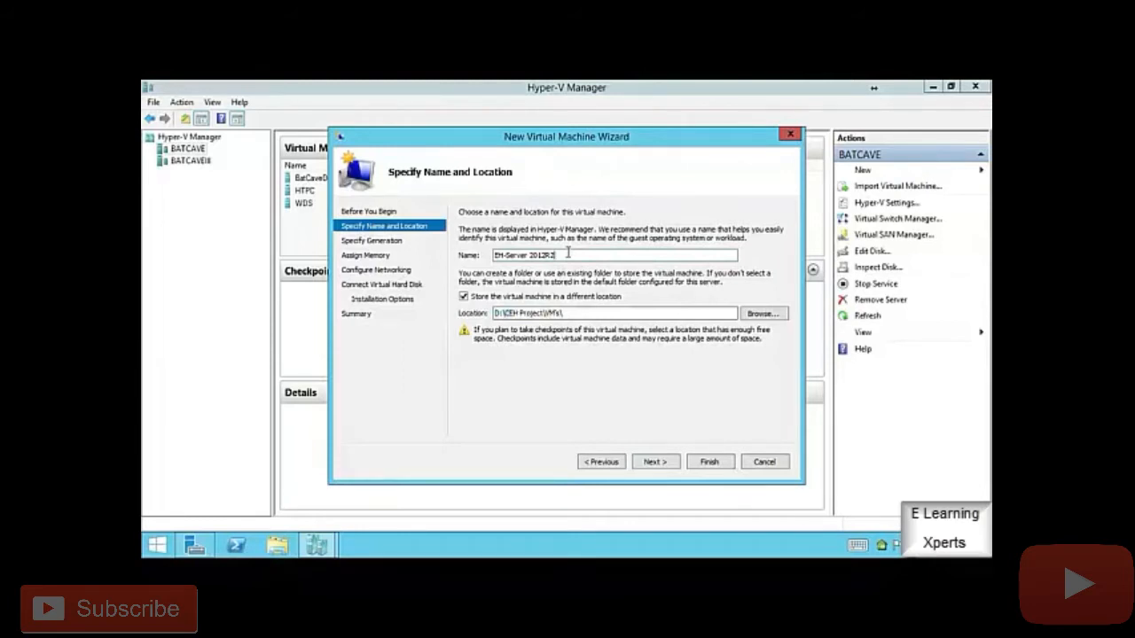
{"action": "mouse_move", "coordinate": [617, 392]}
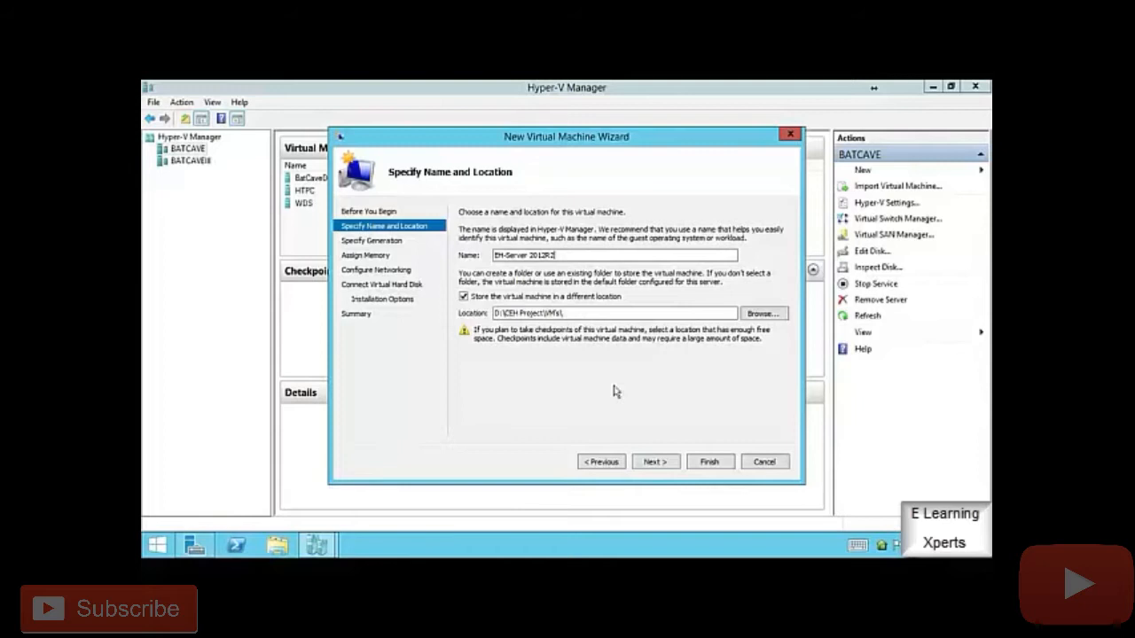
- Keep Generation 1 and raise startup memory from 2048 to 4096 MB, dynamic memory off
{"action": "left_click", "coordinate": [654, 461]}
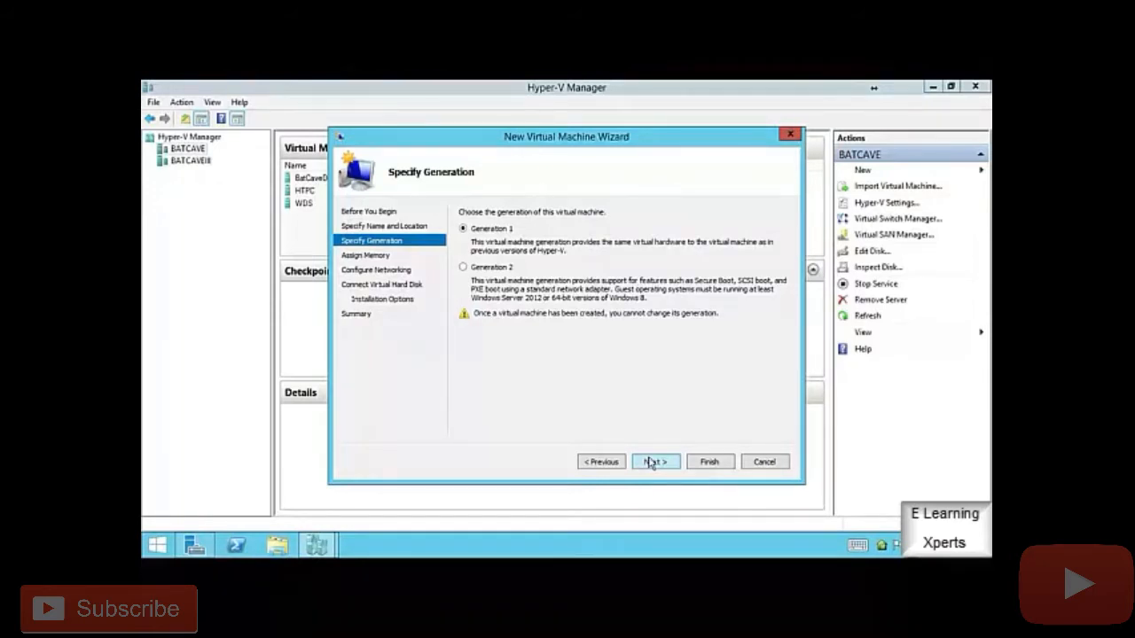
{"action": "left_click", "coordinate": [652, 461]}
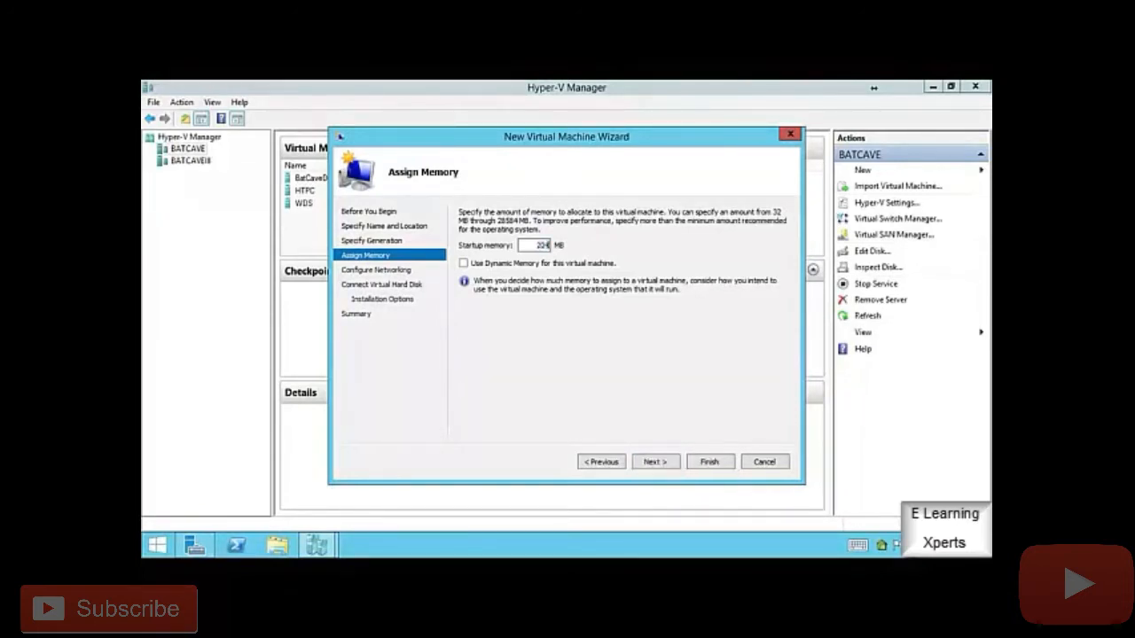
{"action": "type", "text": "2048"}
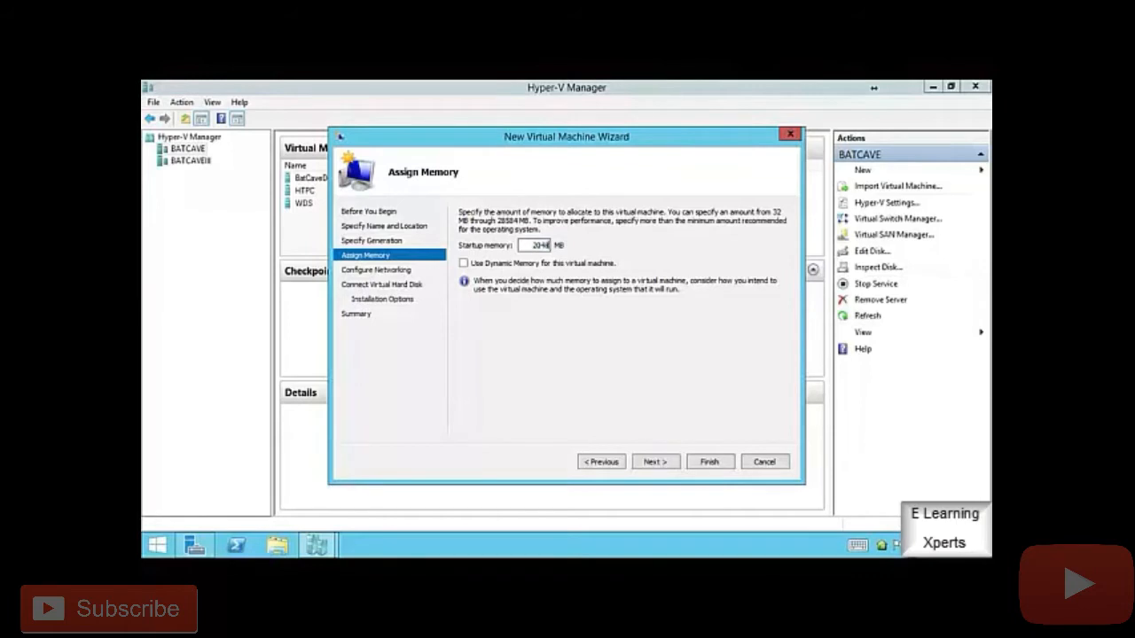
{"action": "mouse_move", "coordinate": [594, 312]}
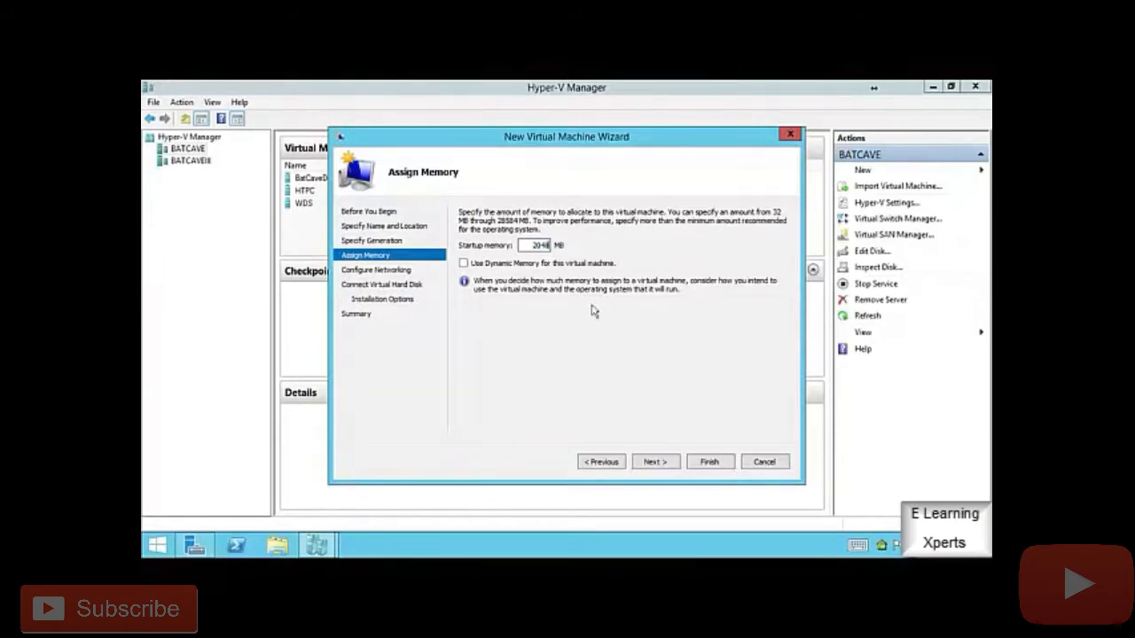
{"action": "mouse_move", "coordinate": [633, 404]}
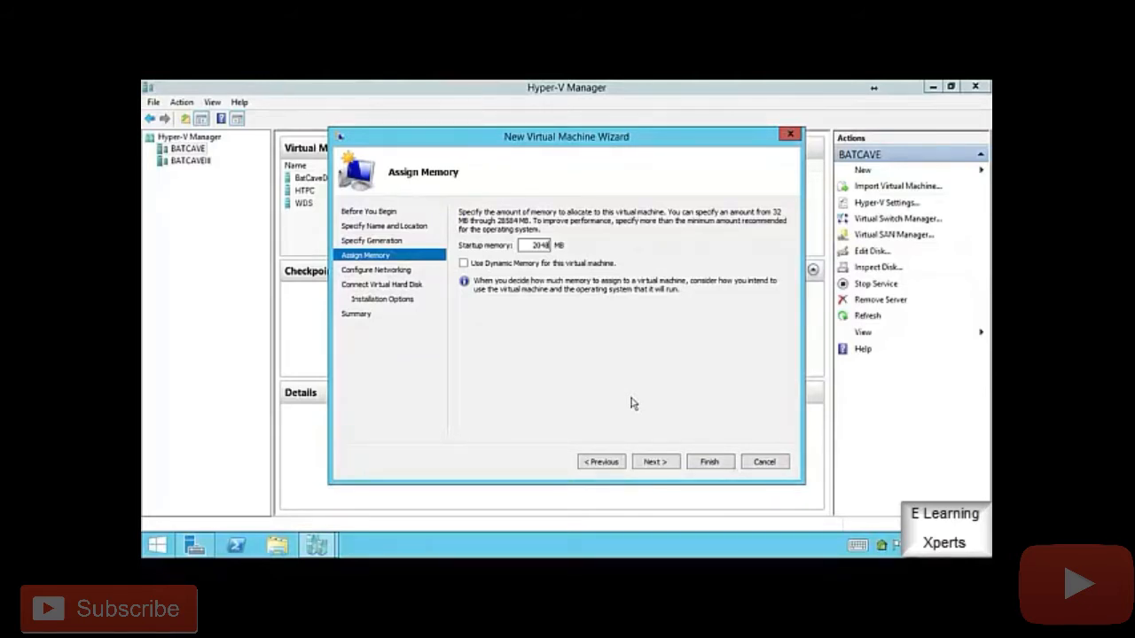
{"action": "mouse_move", "coordinate": [528, 237]}
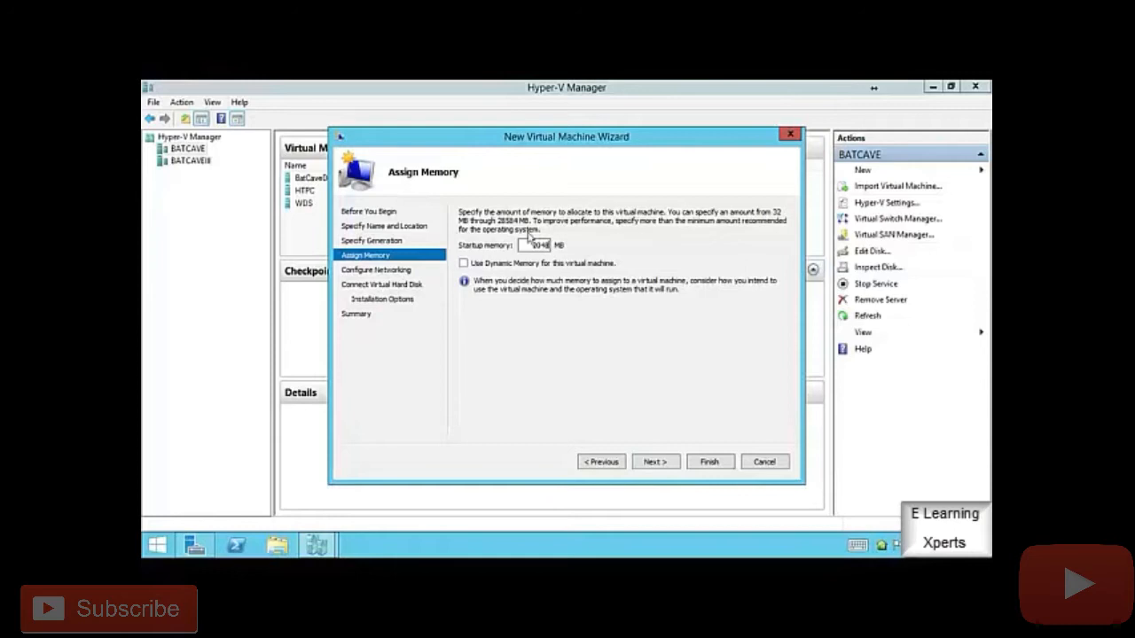
{"action": "type", "text": "4099"}
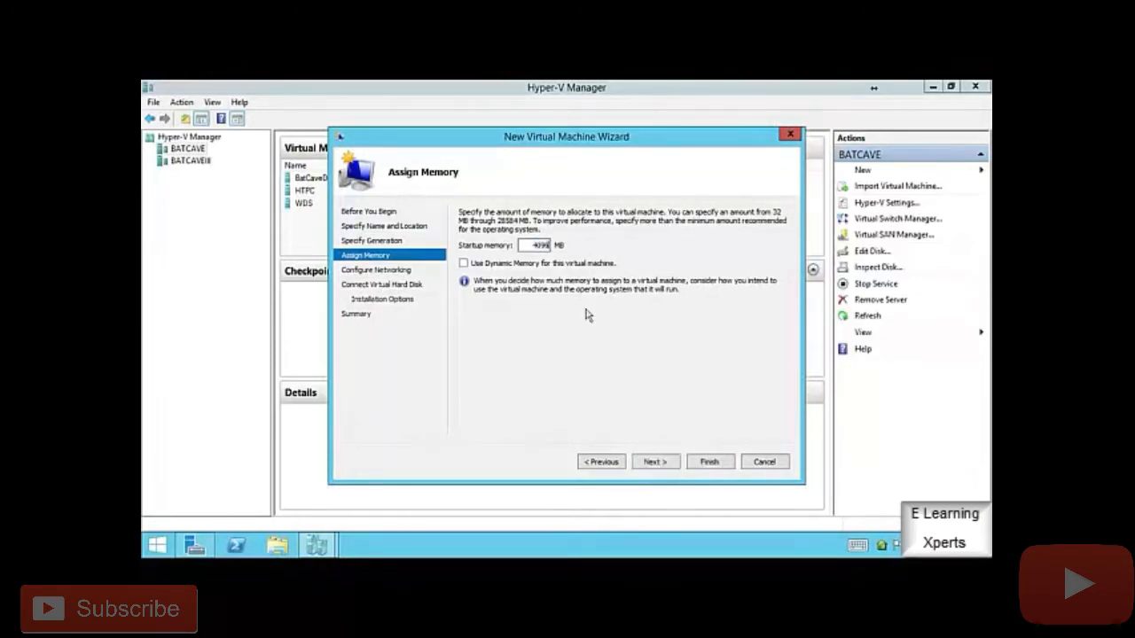
{"action": "mouse_move", "coordinate": [647, 447]}
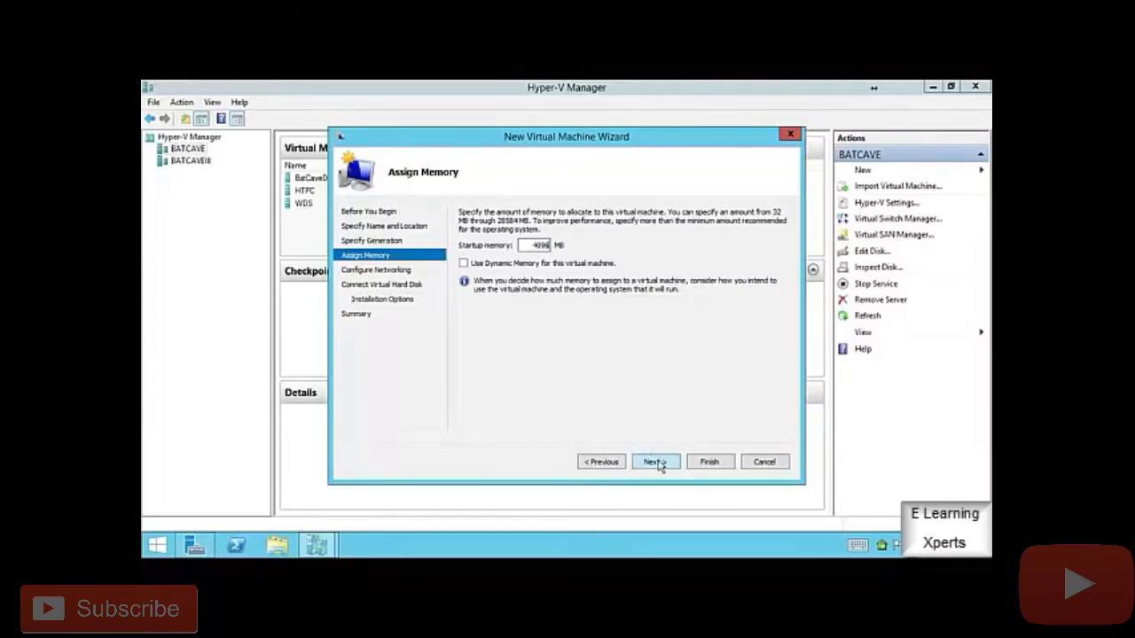
{"action": "mouse_move", "coordinate": [589, 277]}
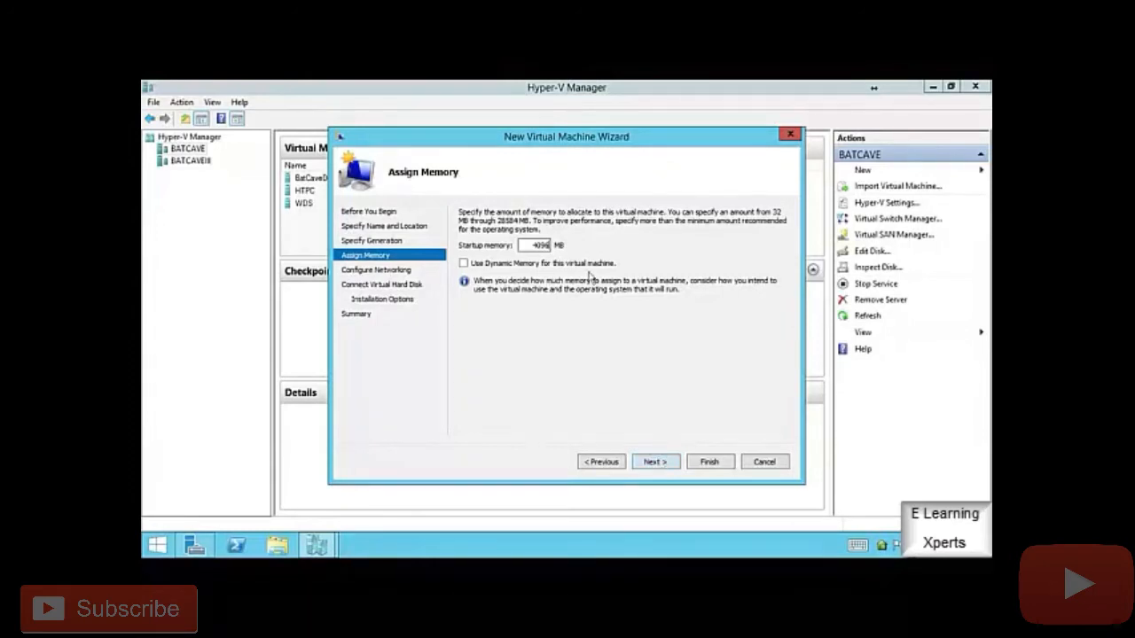
- Connect the network adapter to Hacking Network and continue to the hard disk page
{"action": "left_click", "coordinate": [655, 461]}
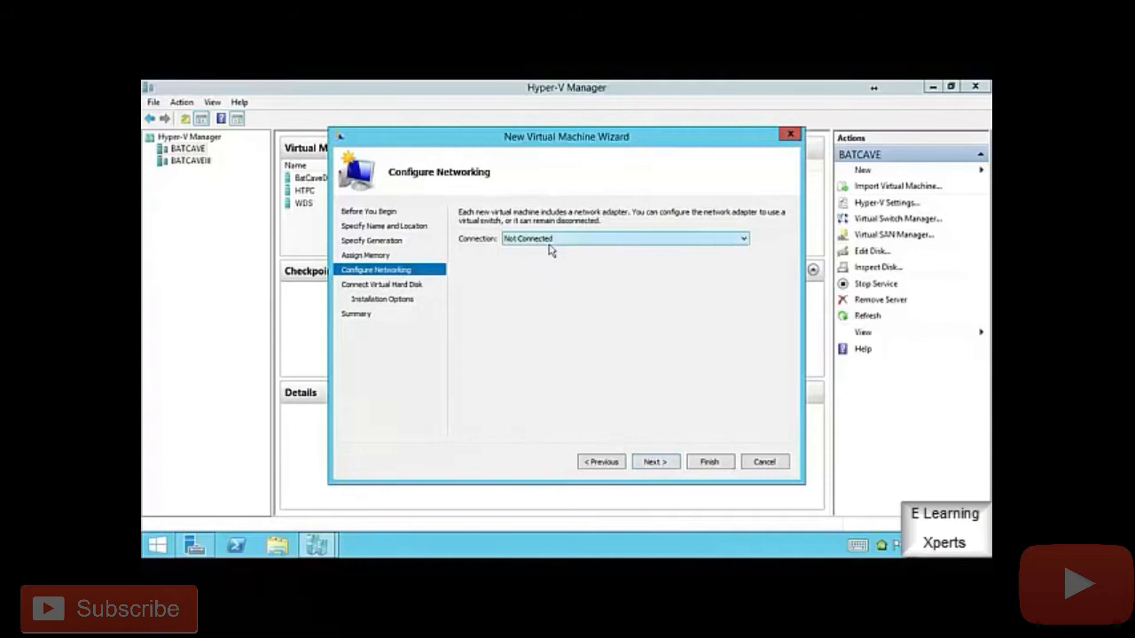
{"action": "left_click", "coordinate": [743, 237]}
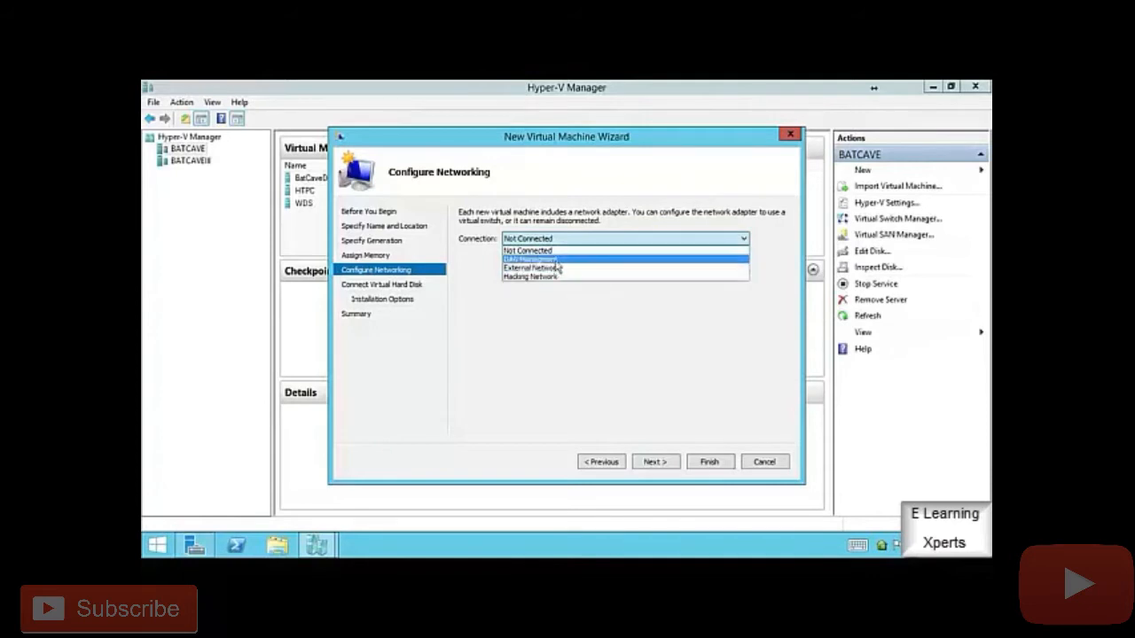
{"action": "mouse_move", "coordinate": [529, 276]}
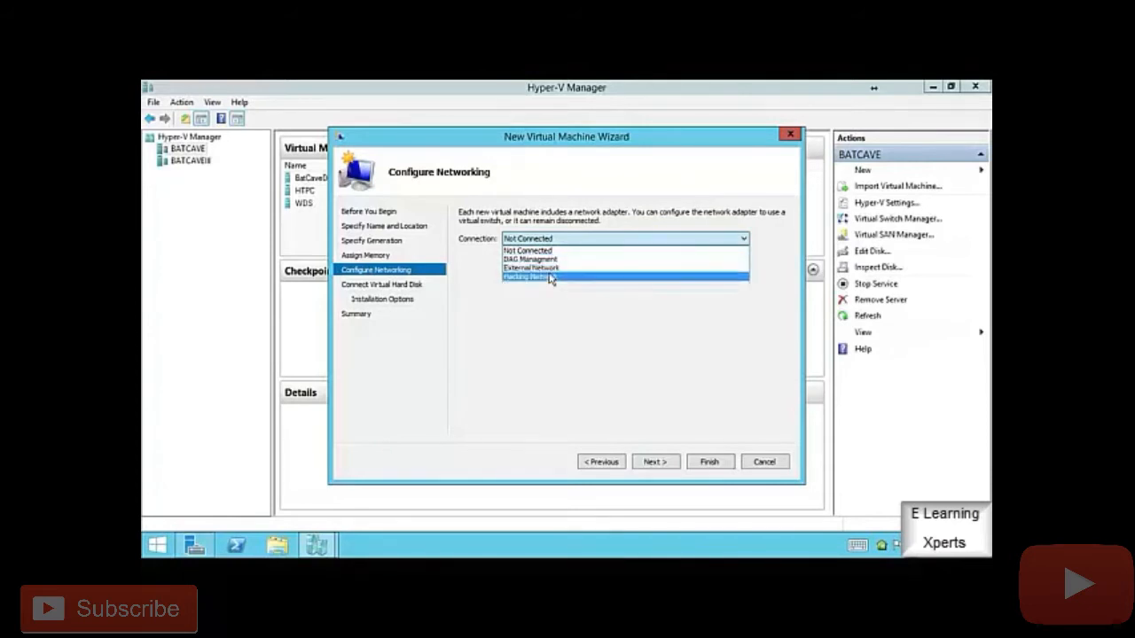
{"action": "left_click", "coordinate": [532, 277]}
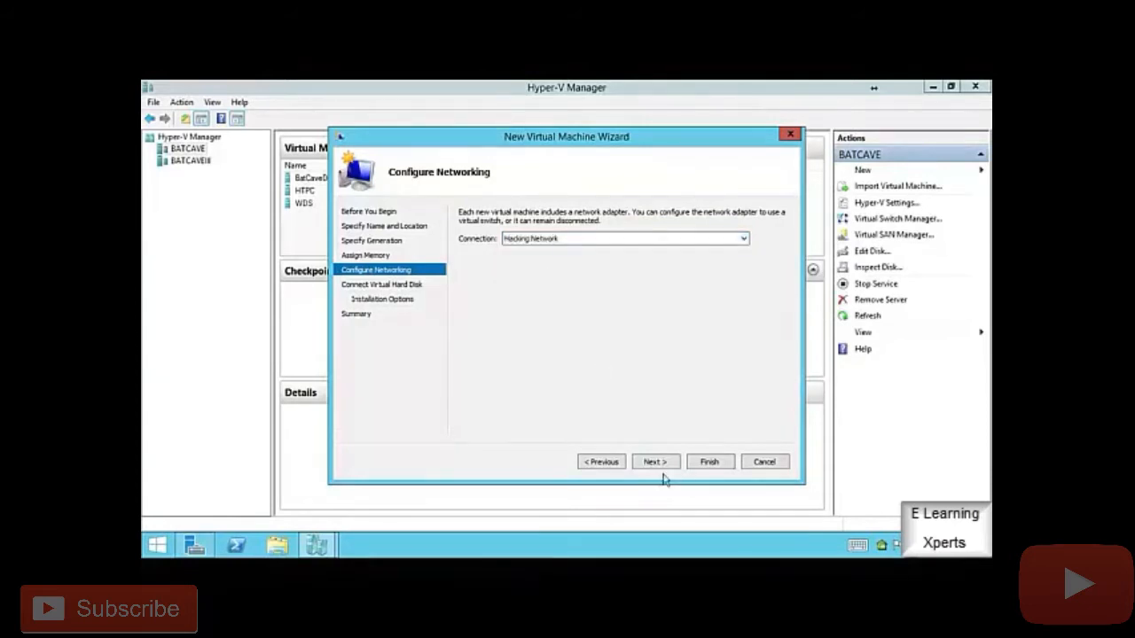
{"action": "left_click", "coordinate": [654, 461]}
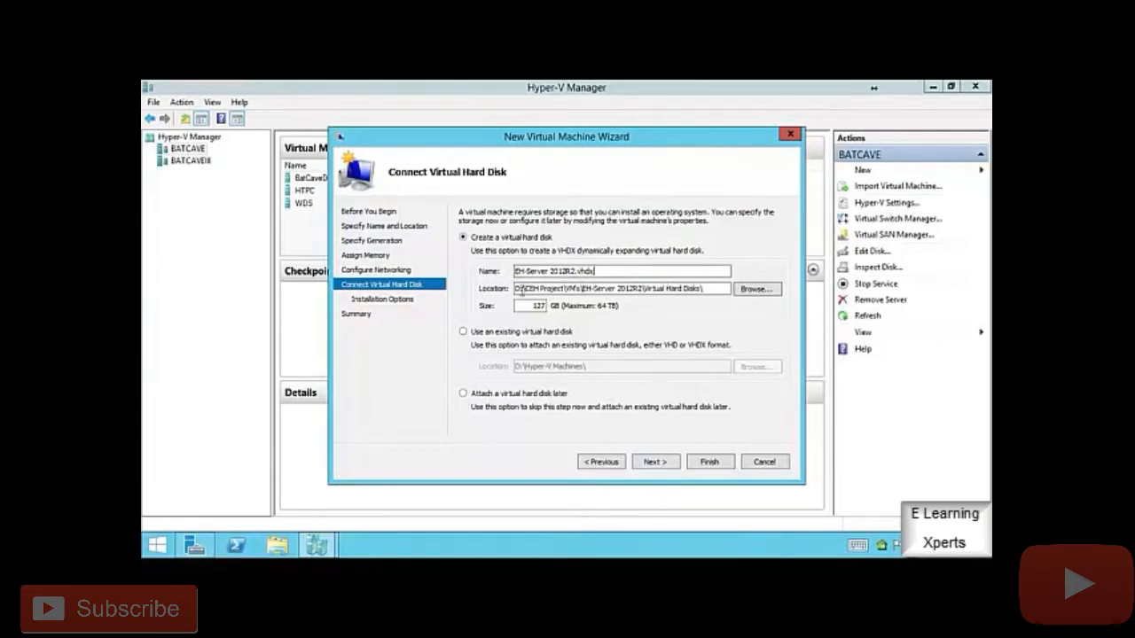
- Keep a new 127 GB disk named EH-Server 2012R2.vhdx and continue to installation options
{"action": "double_click", "coordinate": [532, 288]}
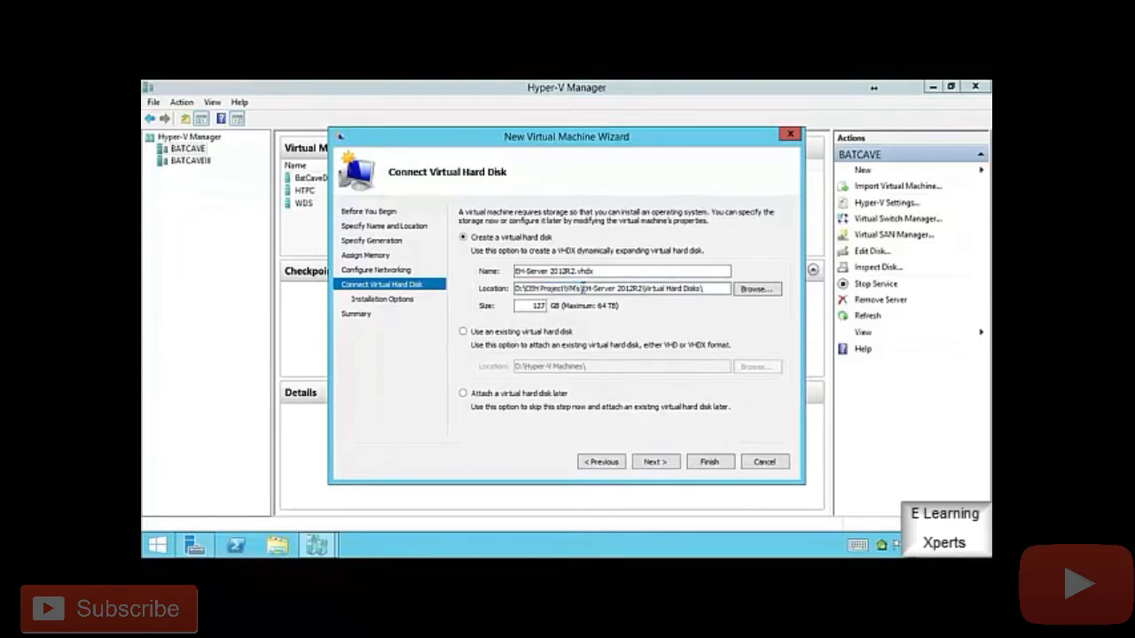
{"action": "double_click", "coordinate": [586, 287]}
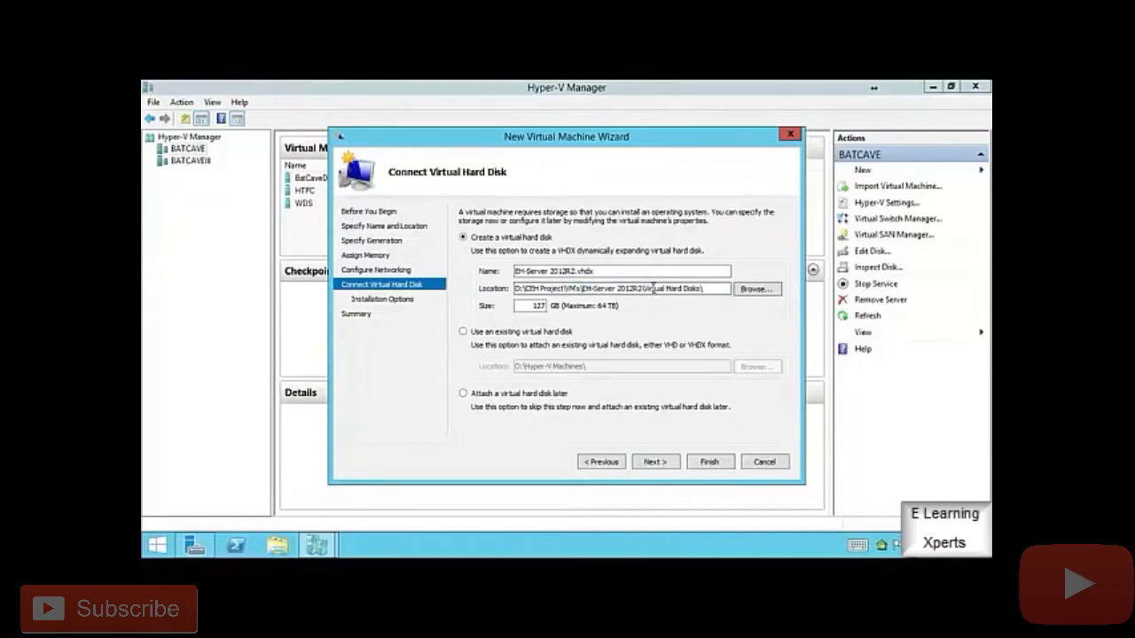
{"action": "double_click", "coordinate": [675, 287]}
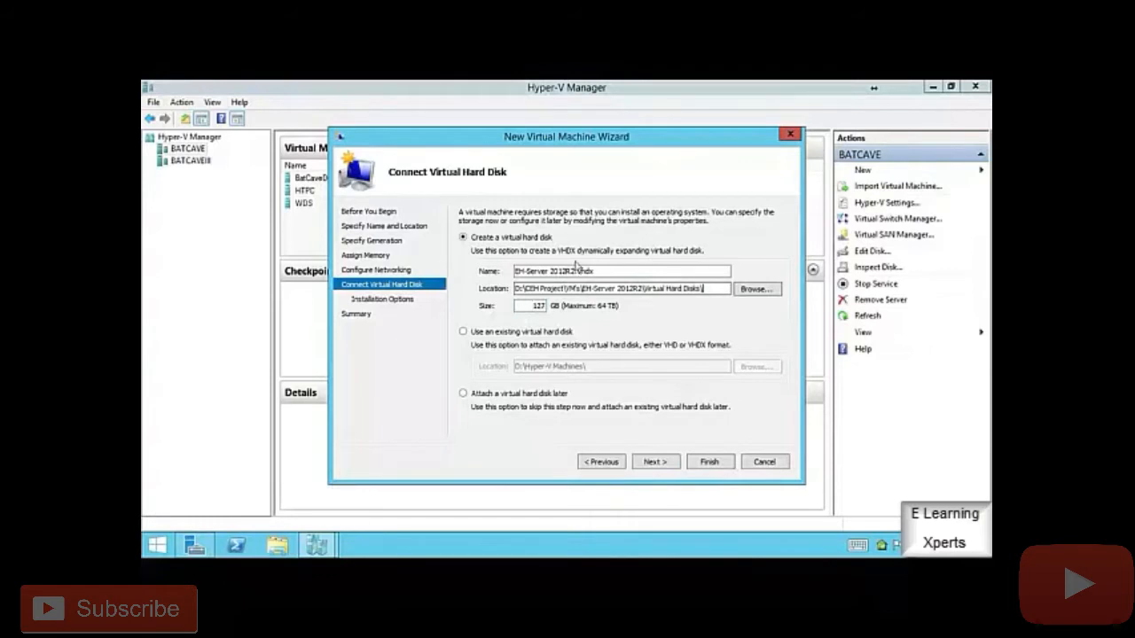
{"action": "mouse_move", "coordinate": [635, 257]}
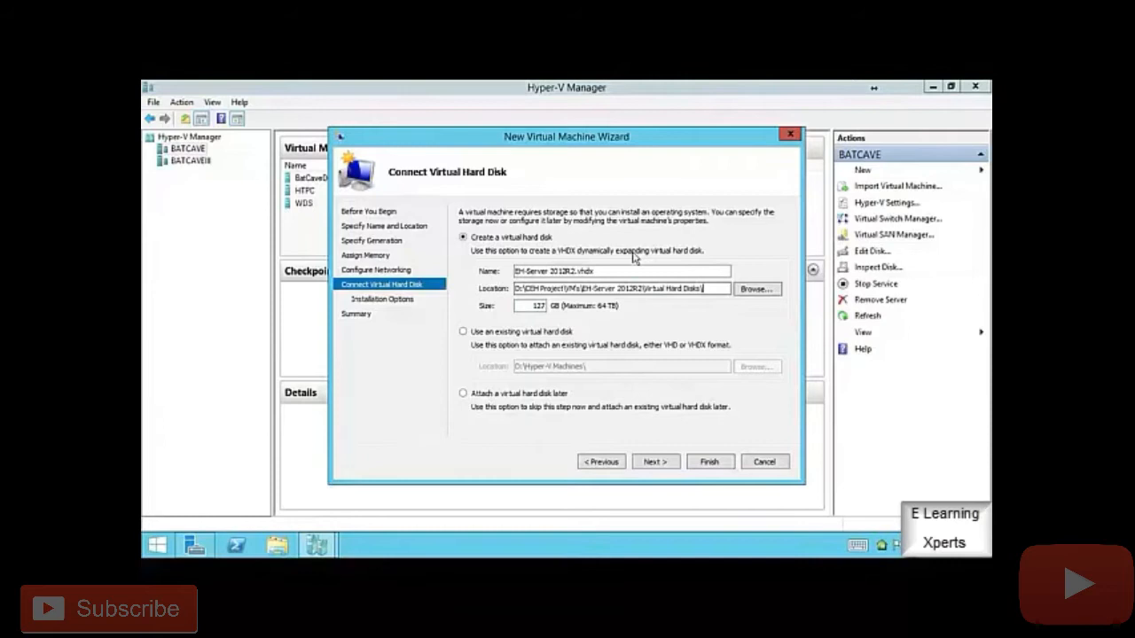
{"action": "mouse_move", "coordinate": [541, 319]}
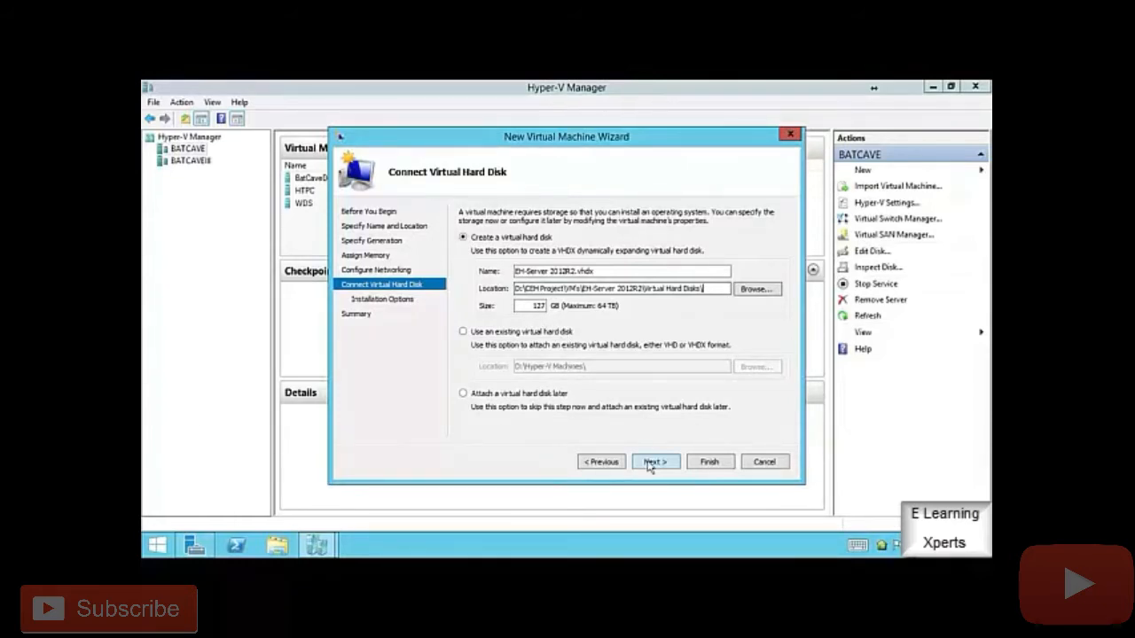
{"action": "left_click", "coordinate": [654, 461]}
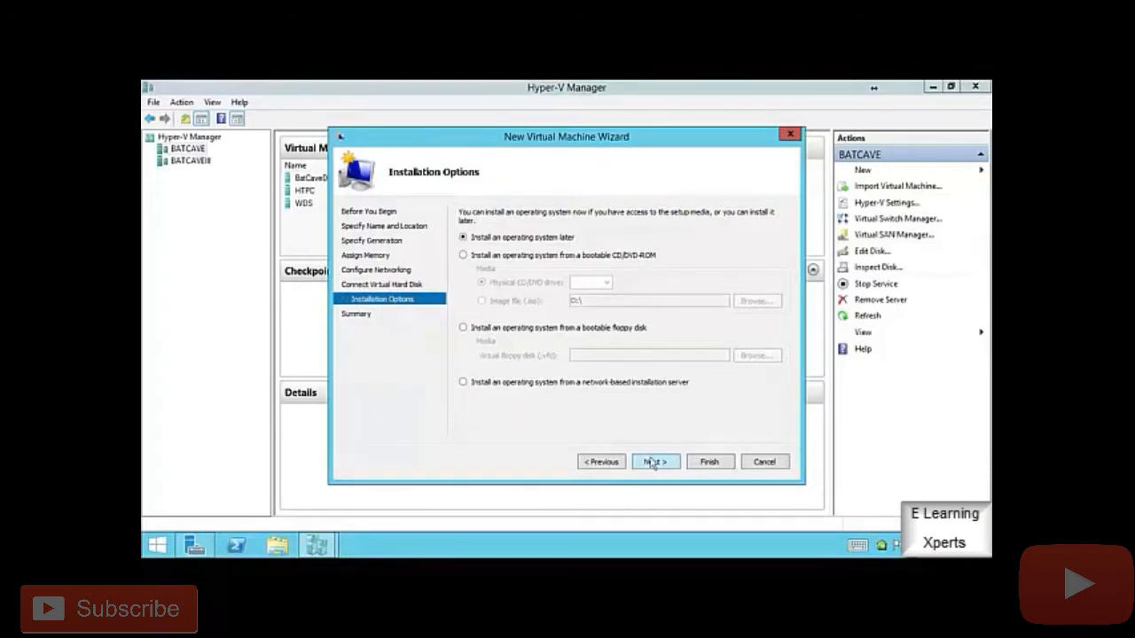
{"action": "mouse_move", "coordinate": [546, 255]}
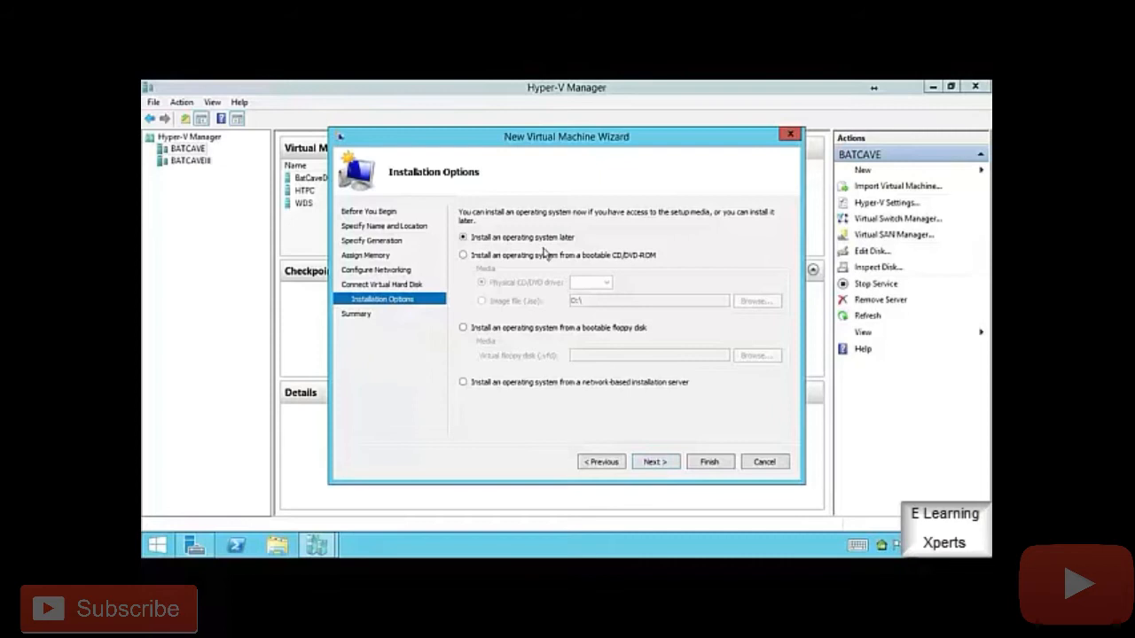
- Set installation to boot from the image CEH Project\ISO\Server 2012r2 Trial.ISO
{"action": "left_click", "coordinate": [463, 256]}
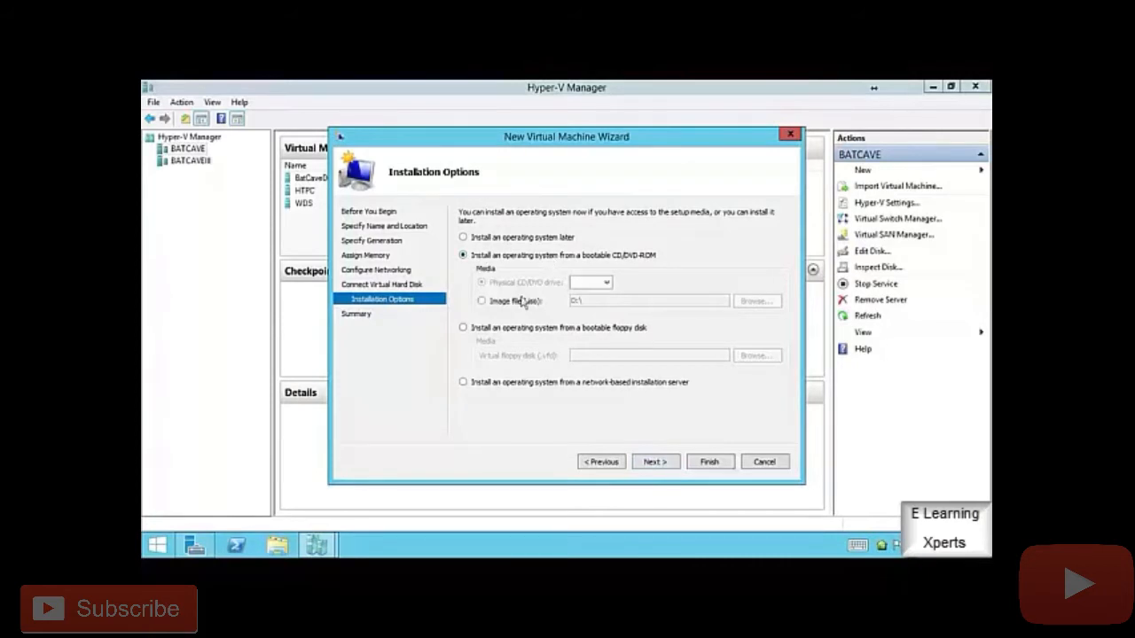
{"action": "left_click", "coordinate": [483, 301]}
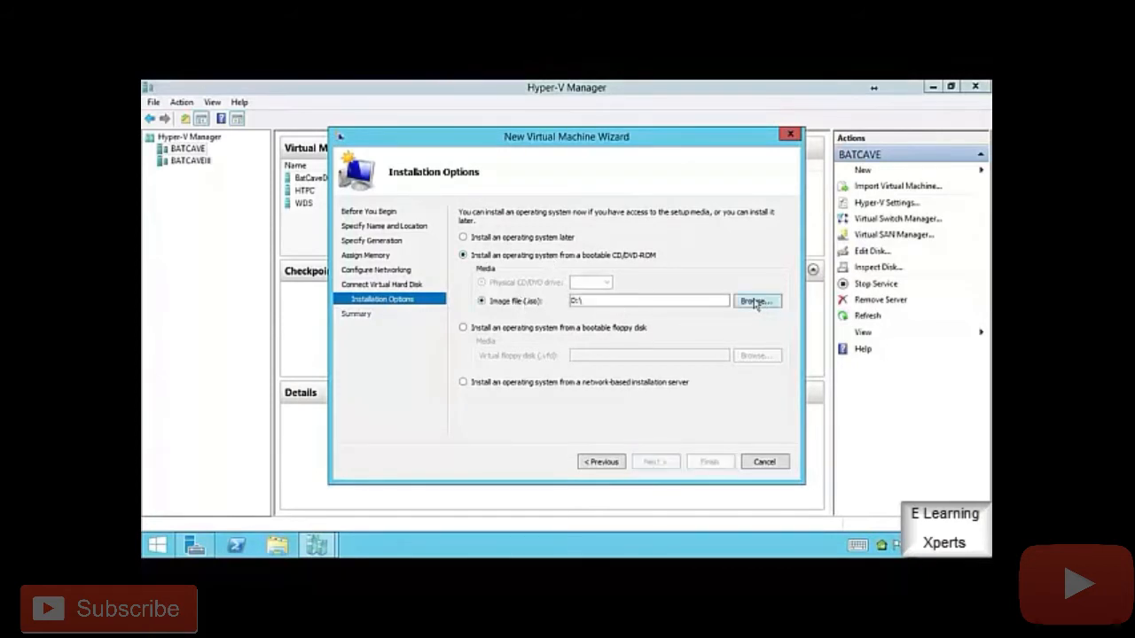
{"action": "left_click", "coordinate": [756, 301]}
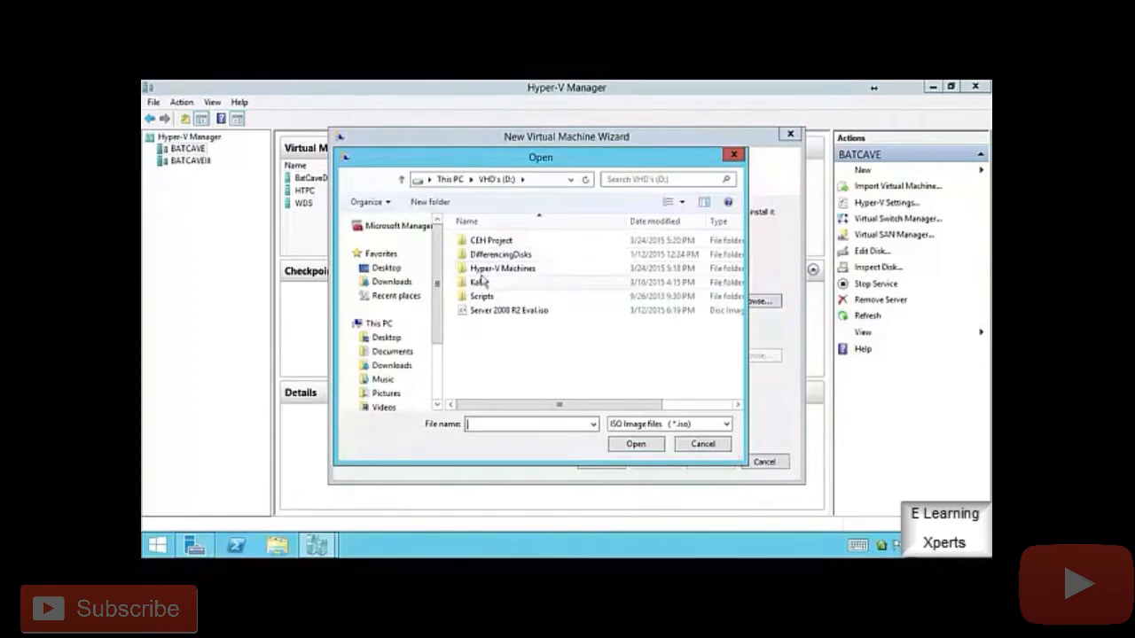
{"action": "double_click", "coordinate": [490, 241]}
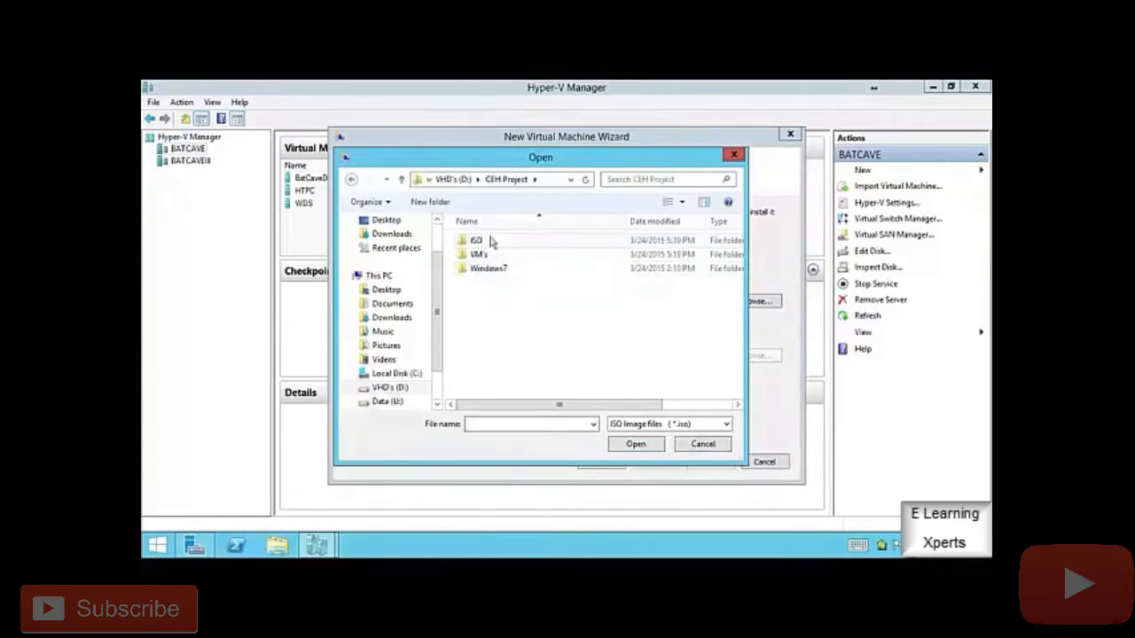
{"action": "double_click", "coordinate": [475, 241]}
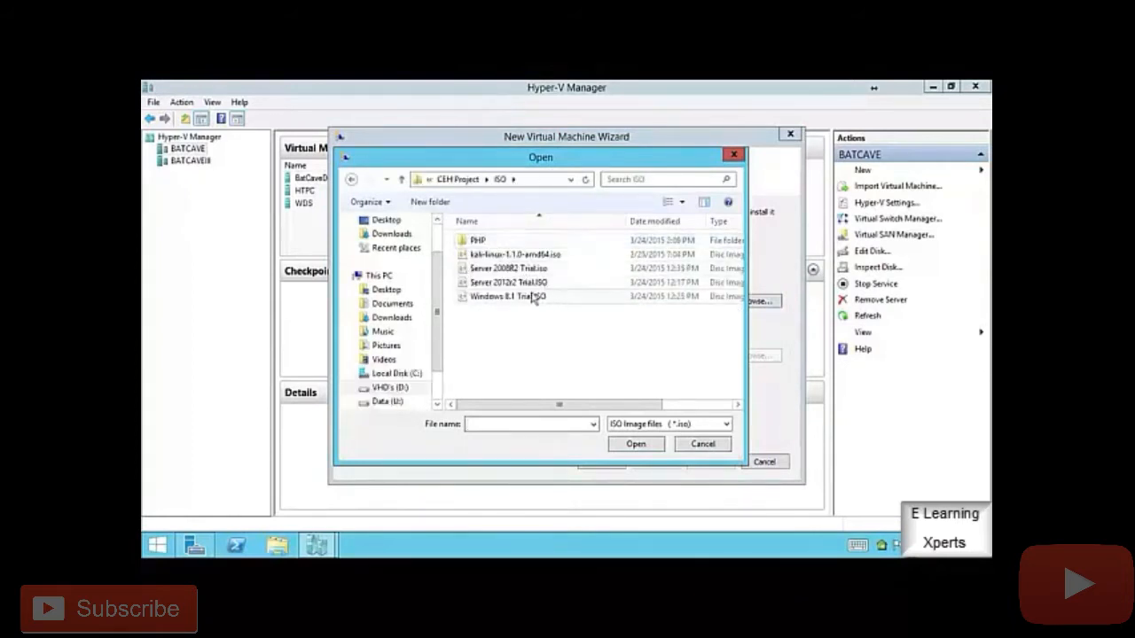
{"action": "left_click", "coordinate": [511, 282]}
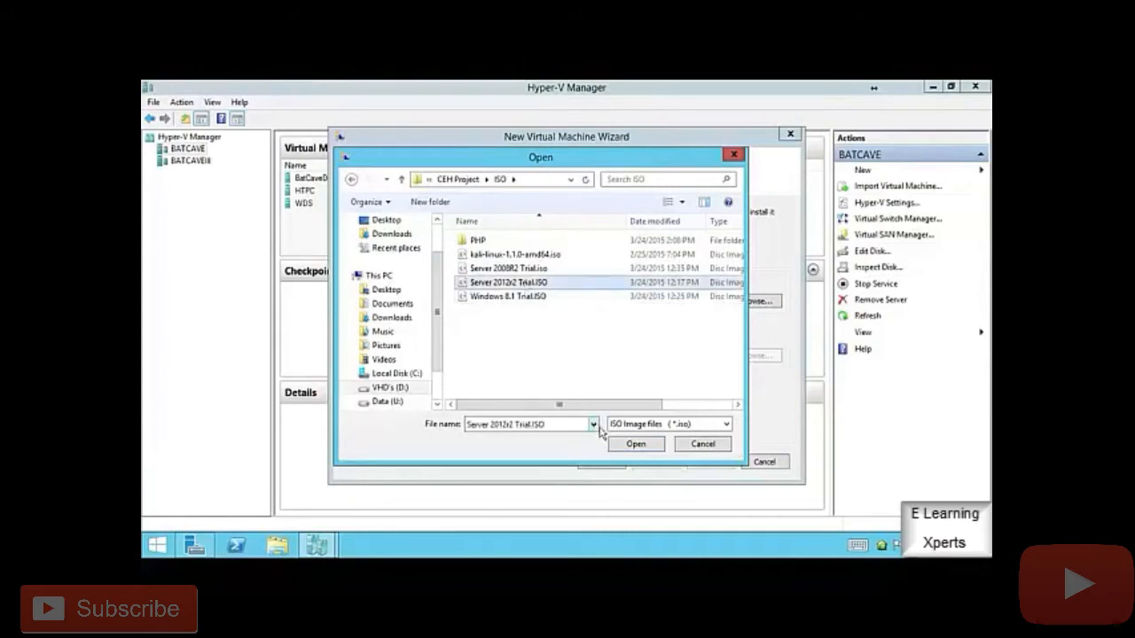
{"action": "left_click", "coordinate": [635, 443]}
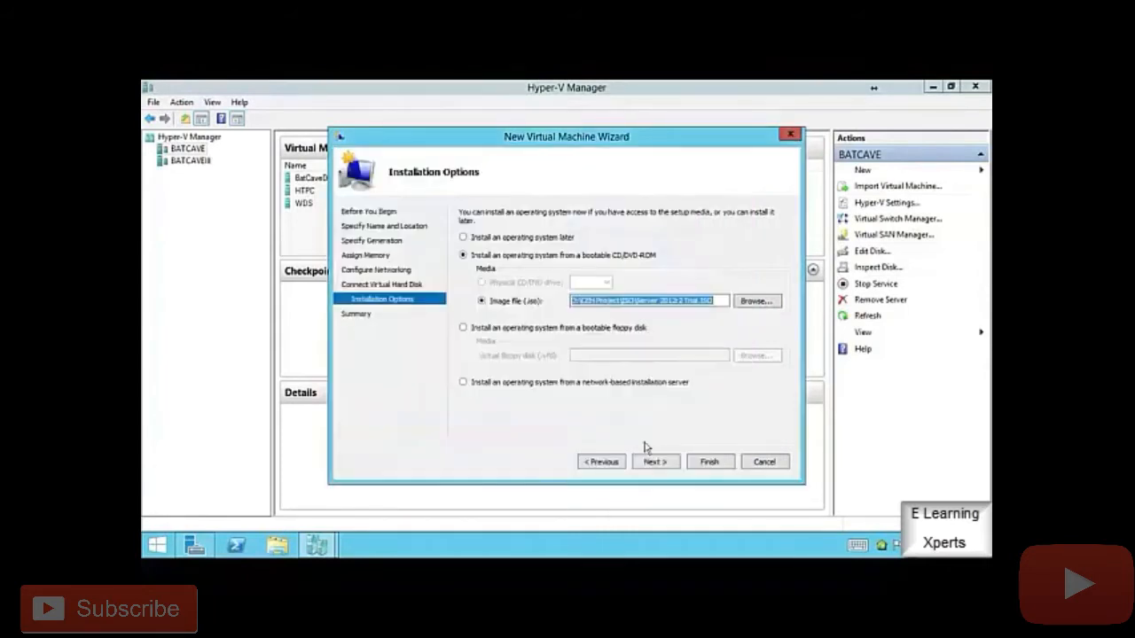
- Finish the wizard to create EH-Server 2012R2 and select it in the list
{"action": "left_click", "coordinate": [655, 461]}
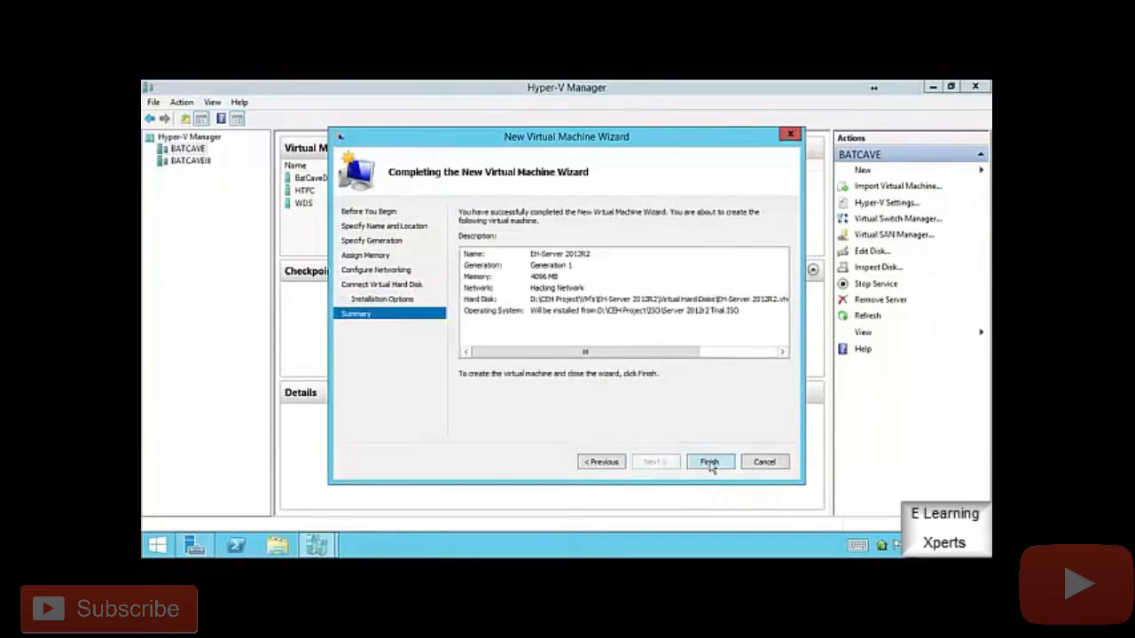
{"action": "left_click", "coordinate": [709, 461]}
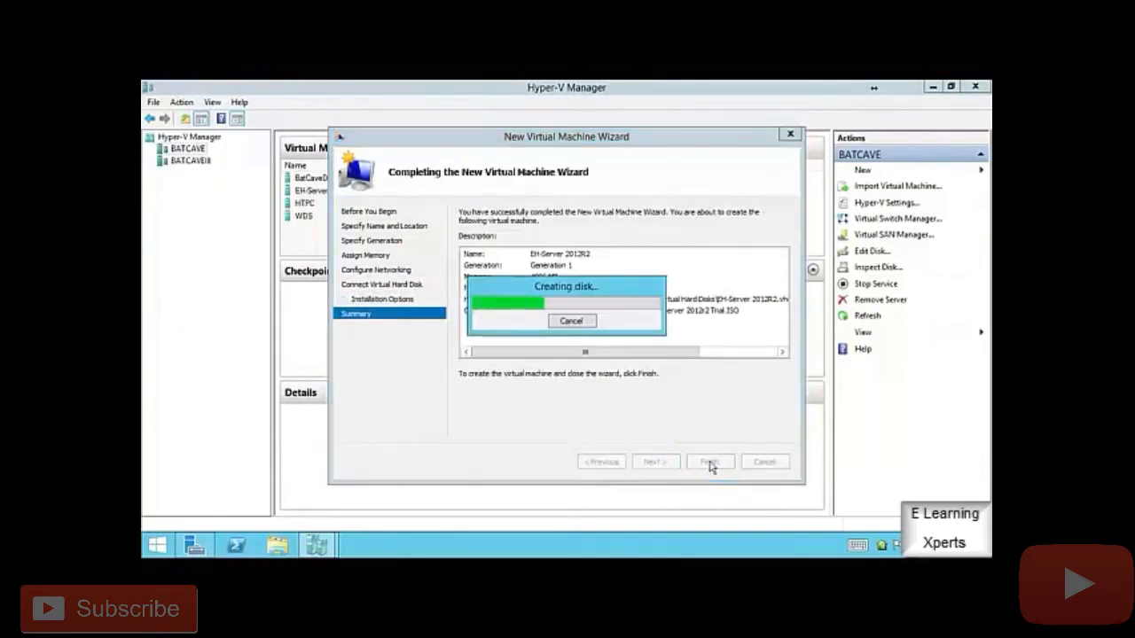
{"action": "left_click", "coordinate": [710, 461]}
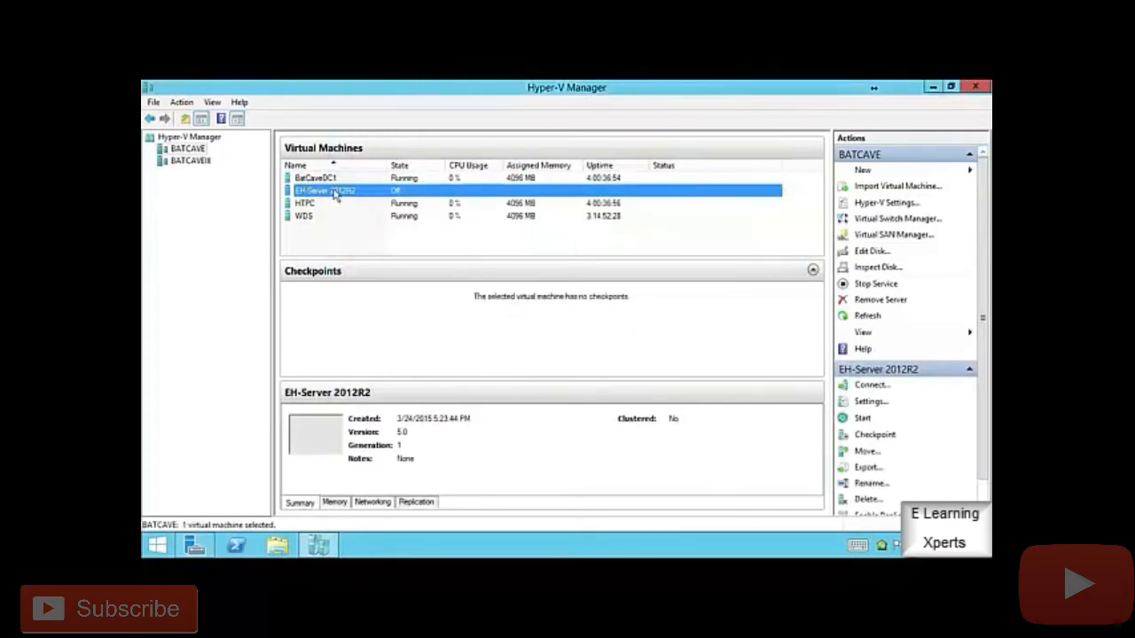
- Connect to EH-Server 2012R2's console and start the virtual machine
{"action": "right_click", "coordinate": [335, 192]}
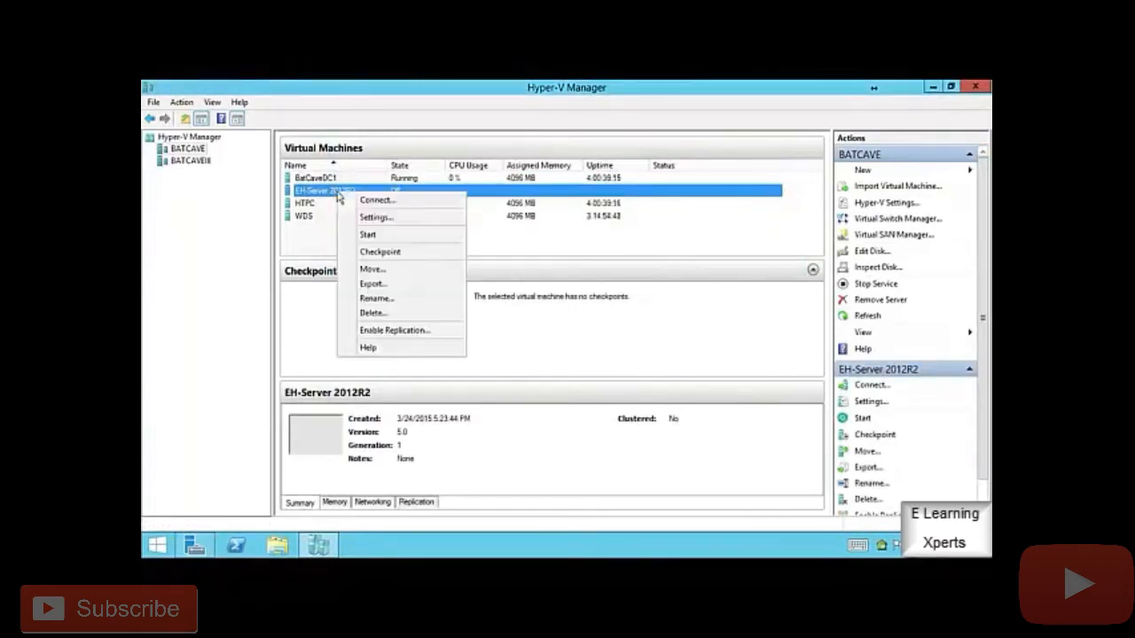
{"action": "mouse_move", "coordinate": [376, 198]}
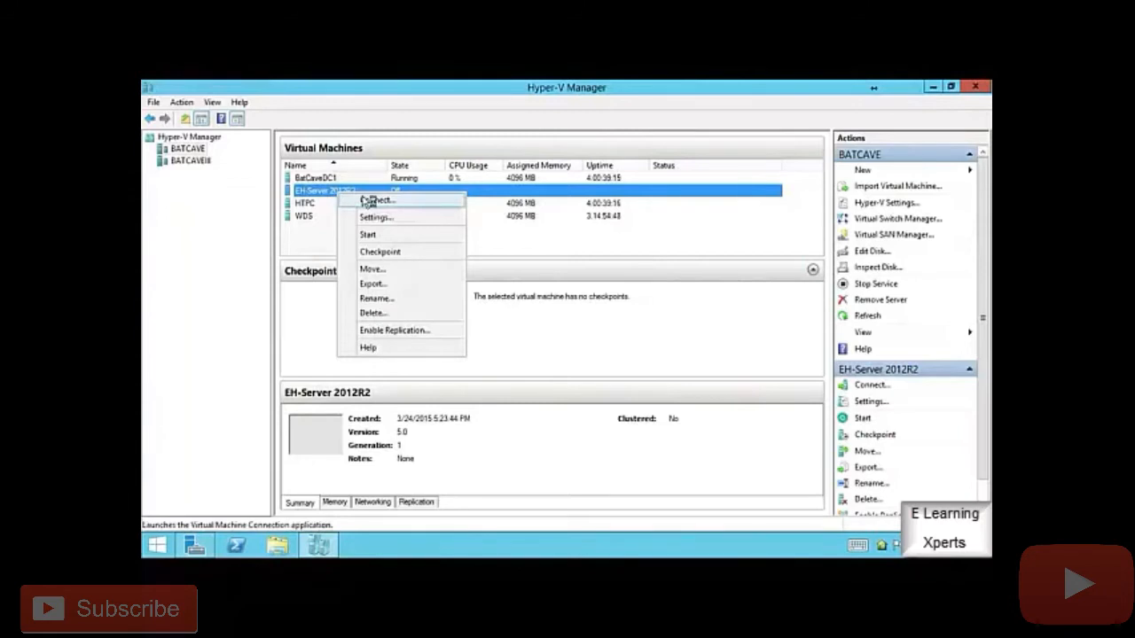
{"action": "left_click", "coordinate": [380, 199]}
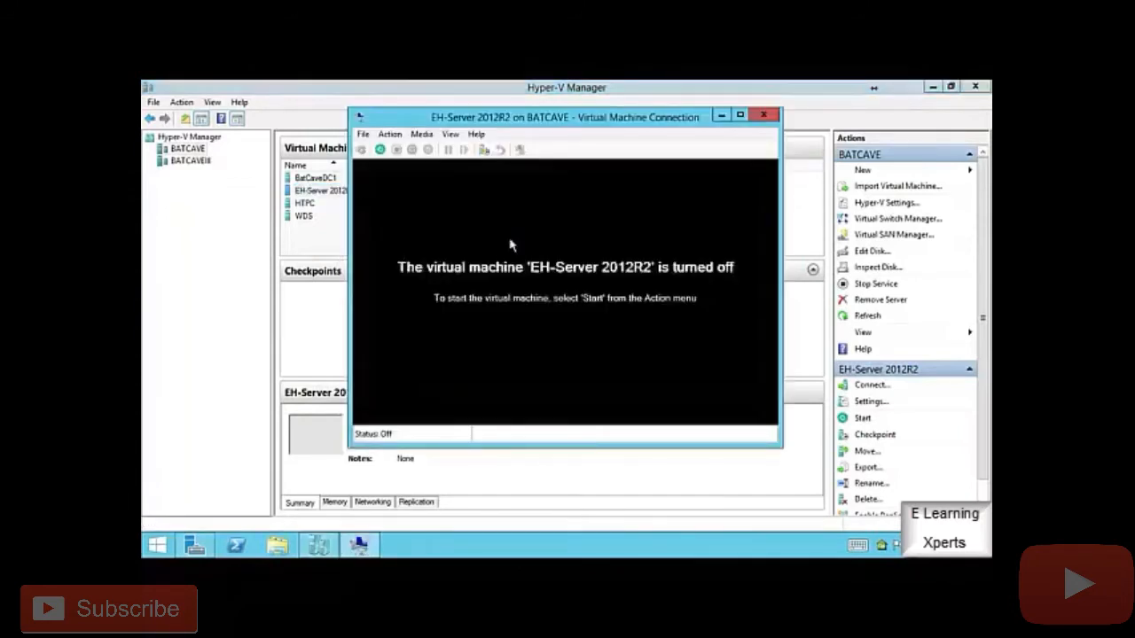
{"action": "mouse_move", "coordinate": [443, 275]}
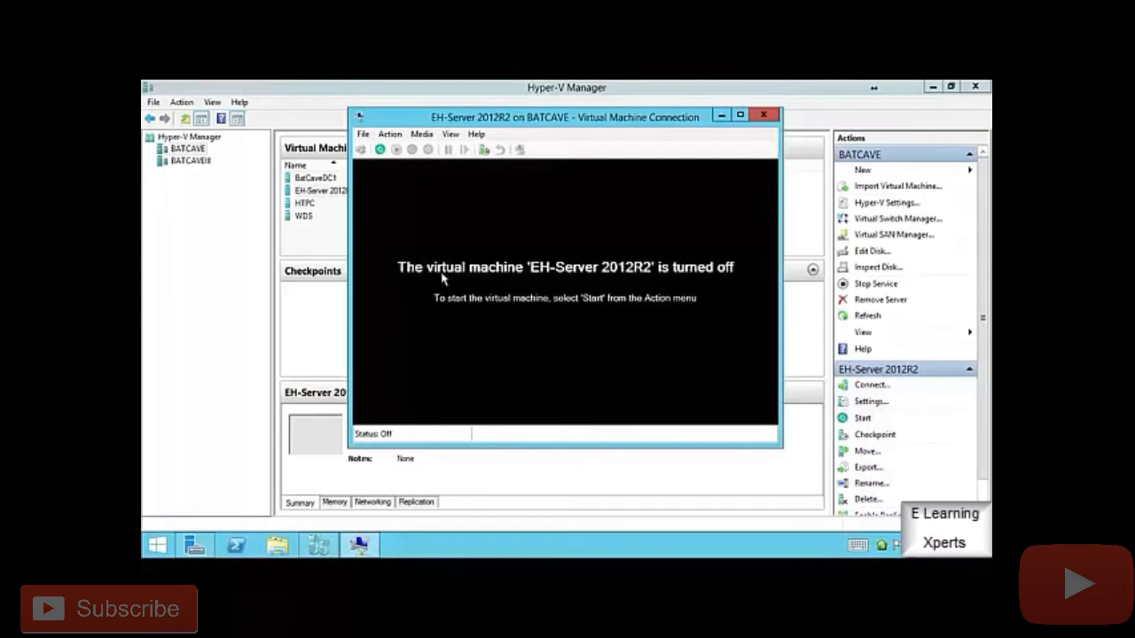
{"action": "mouse_move", "coordinate": [645, 288]}
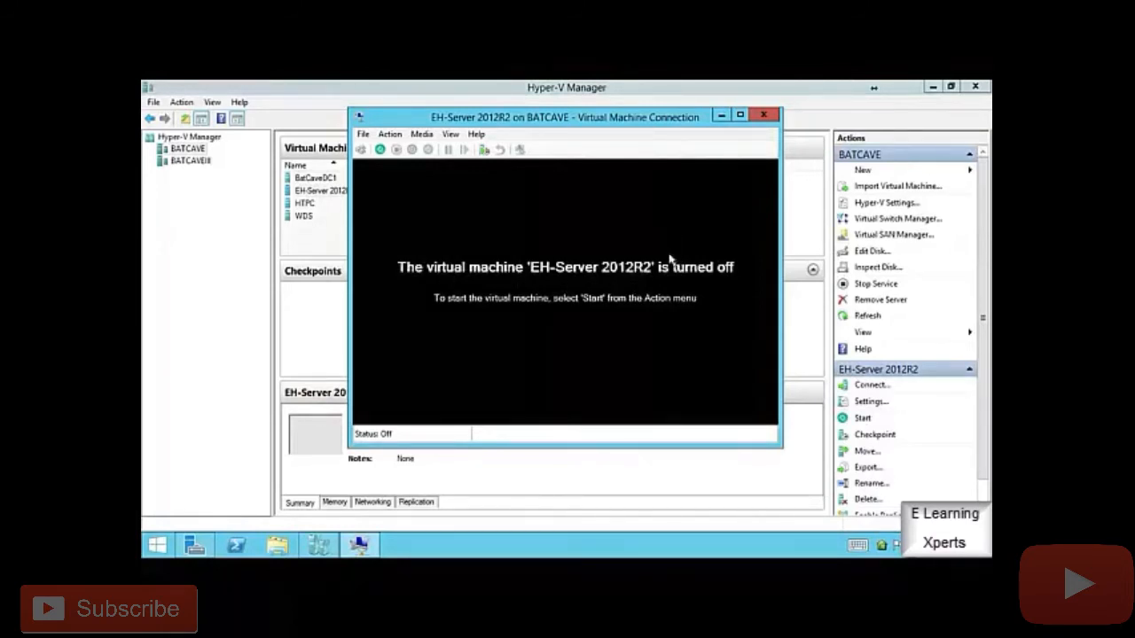
{"action": "mouse_move", "coordinate": [379, 149]}
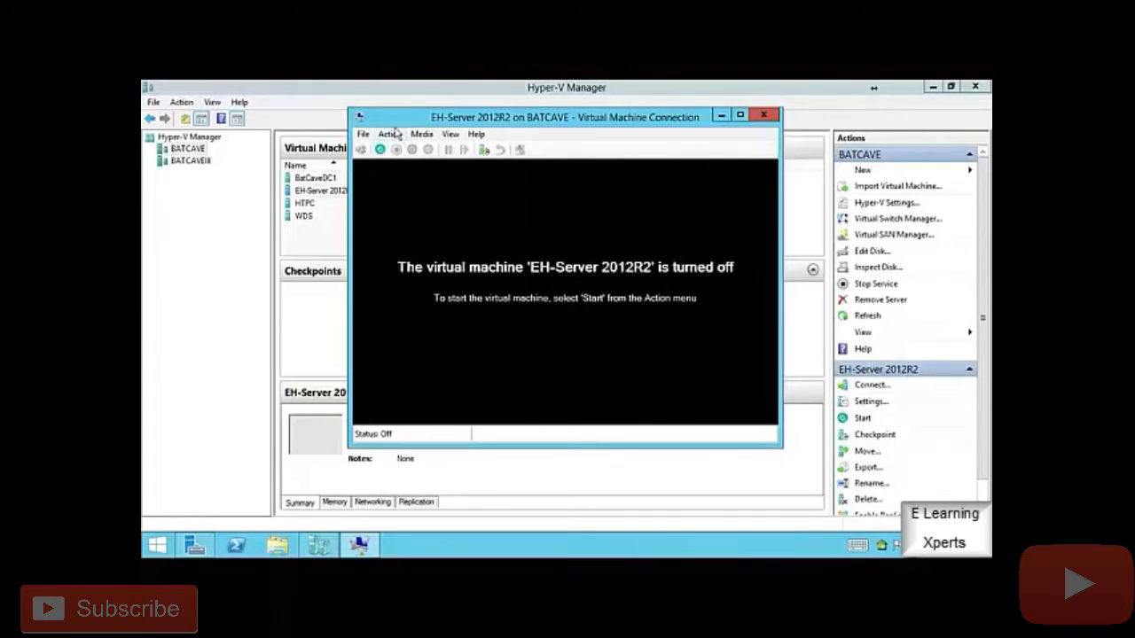
{"action": "left_click", "coordinate": [388, 135]}
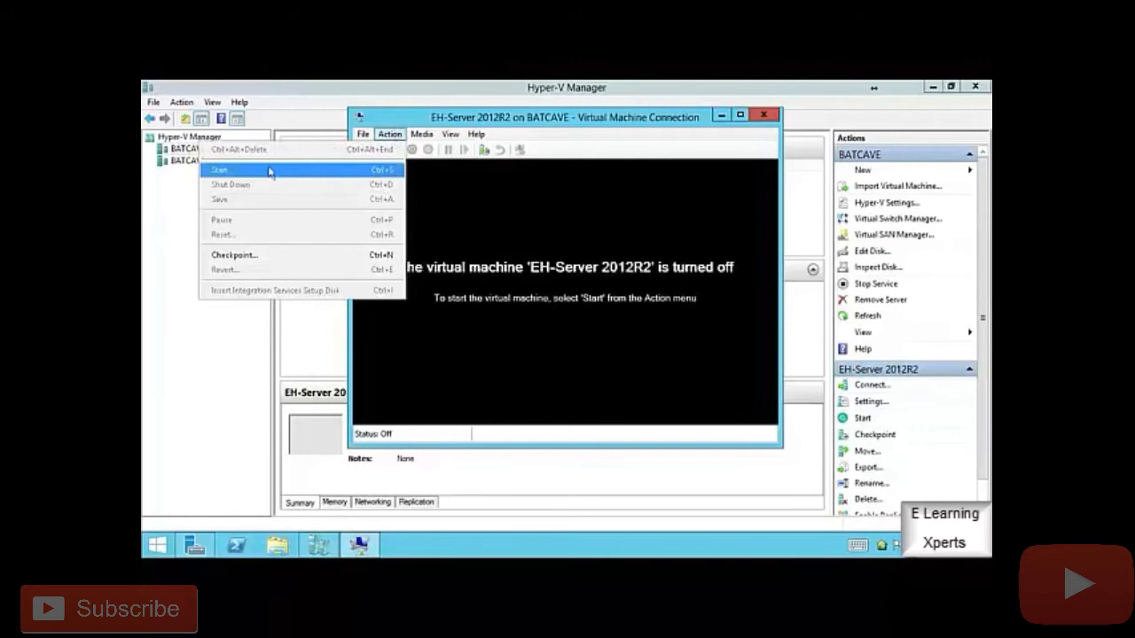
{"action": "mouse_move", "coordinate": [389, 181]}
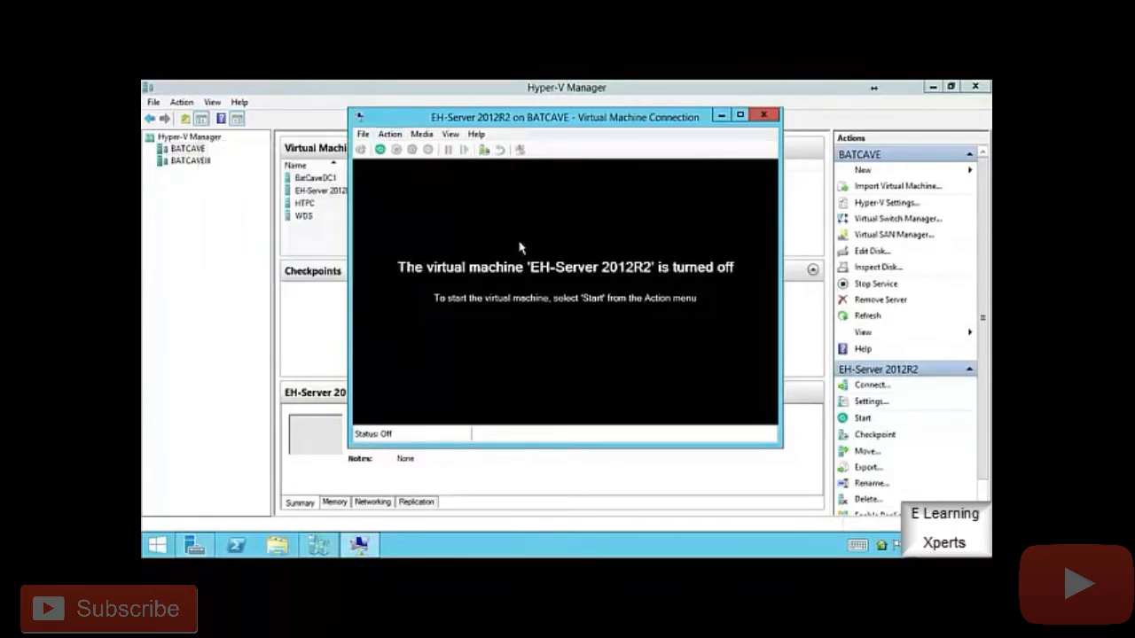
{"action": "left_click", "coordinate": [862, 419]}
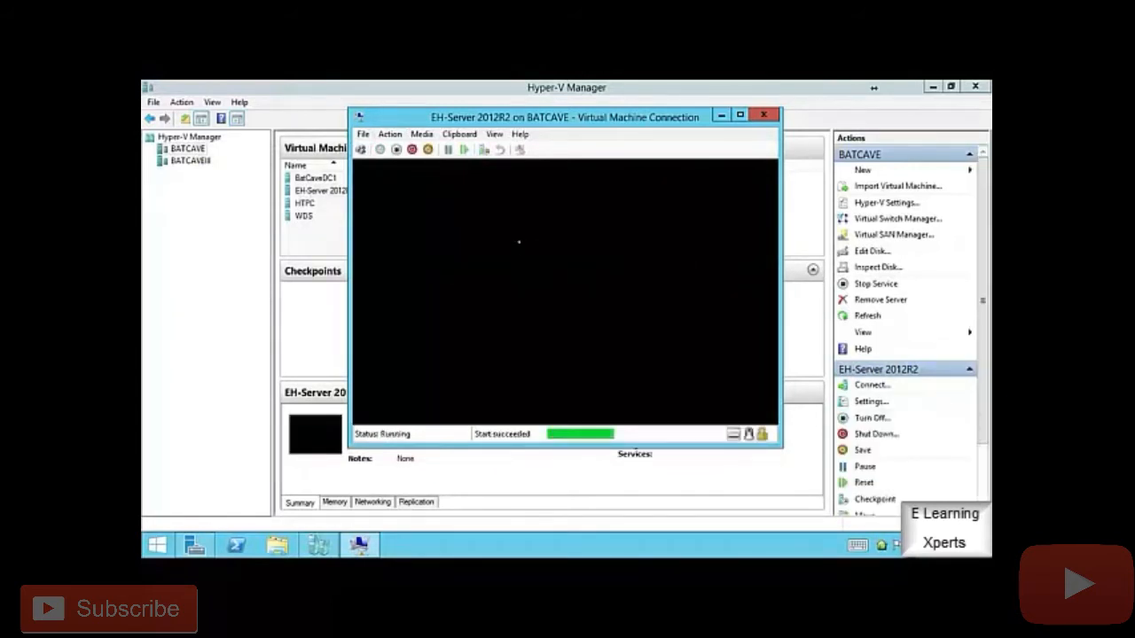
- Maximize the connection window while the VM boots to Windows Setup
{"action": "left_click", "coordinate": [740, 117]}
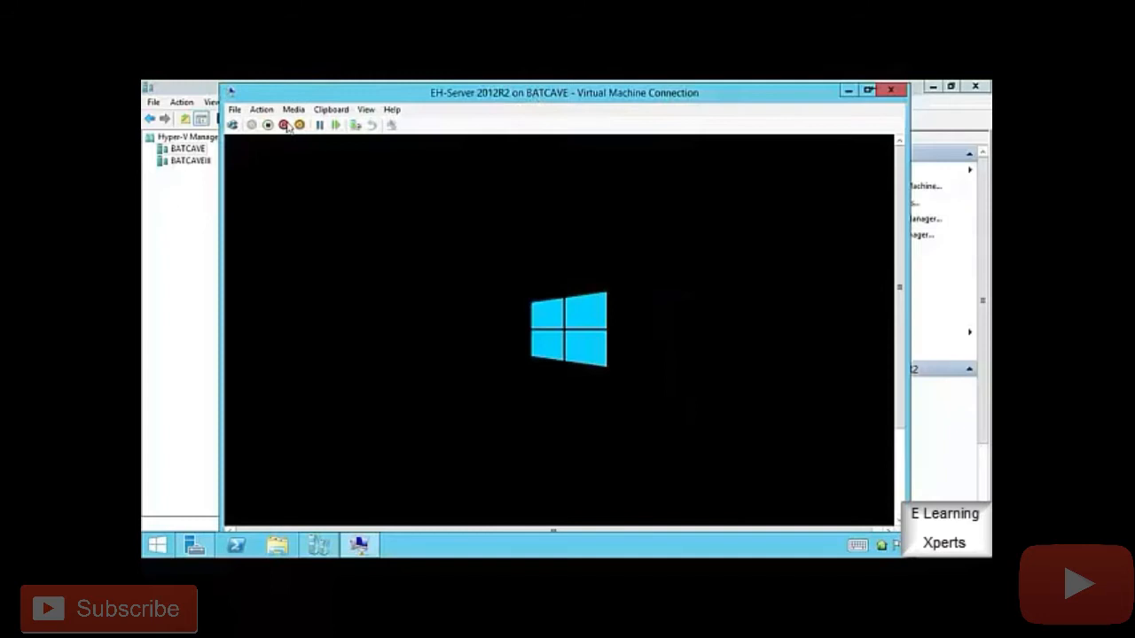
{"action": "left_click", "coordinate": [330, 110]}
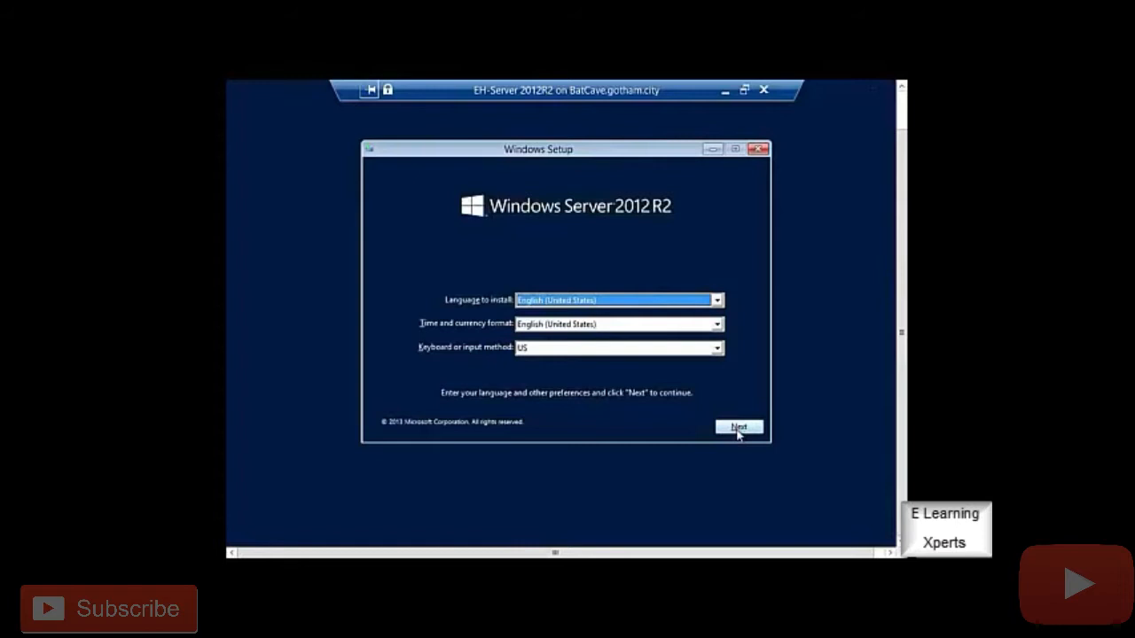
- Accept English settings, install Standard Evaluation (Server with a GUI) and agree to the license
{"action": "left_click", "coordinate": [737, 426]}
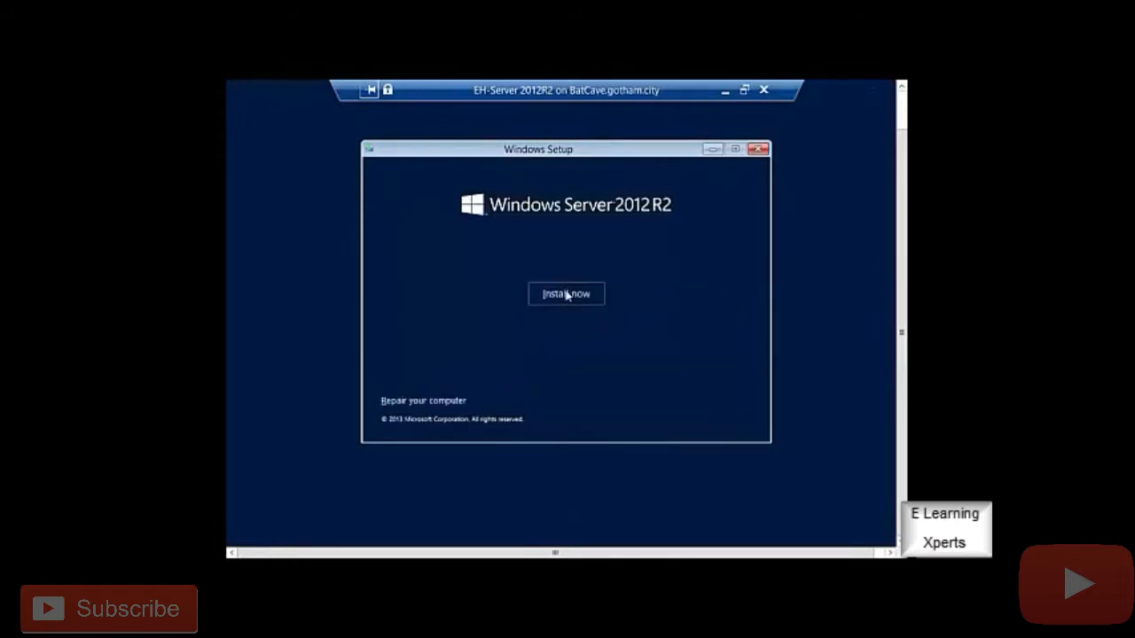
{"action": "left_click", "coordinate": [566, 295]}
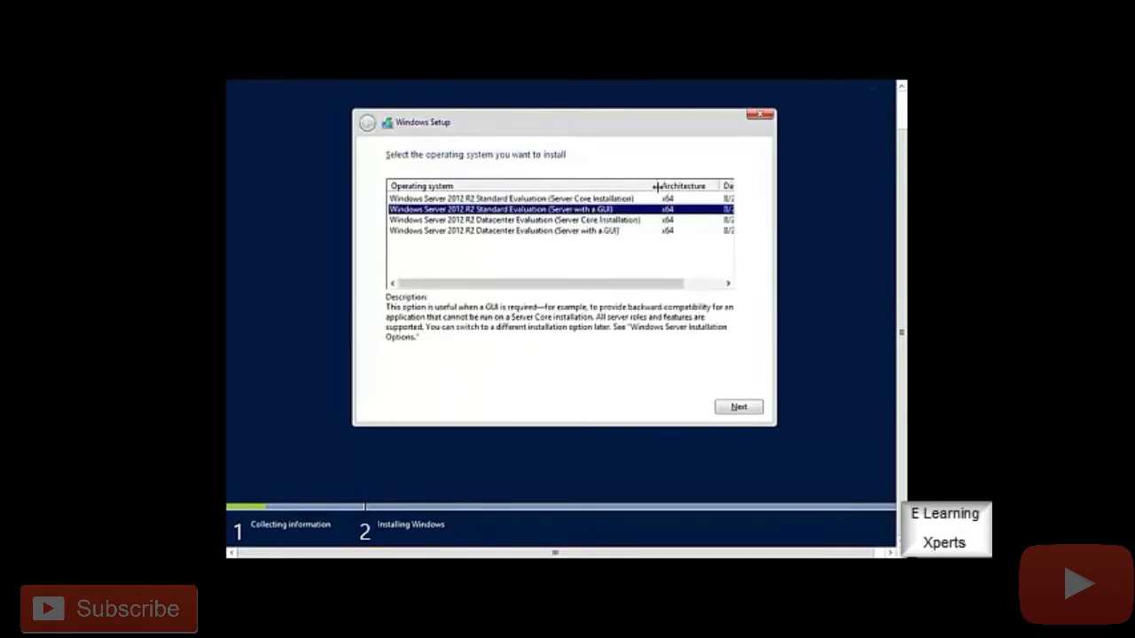
{"action": "left_click", "coordinate": [737, 407]}
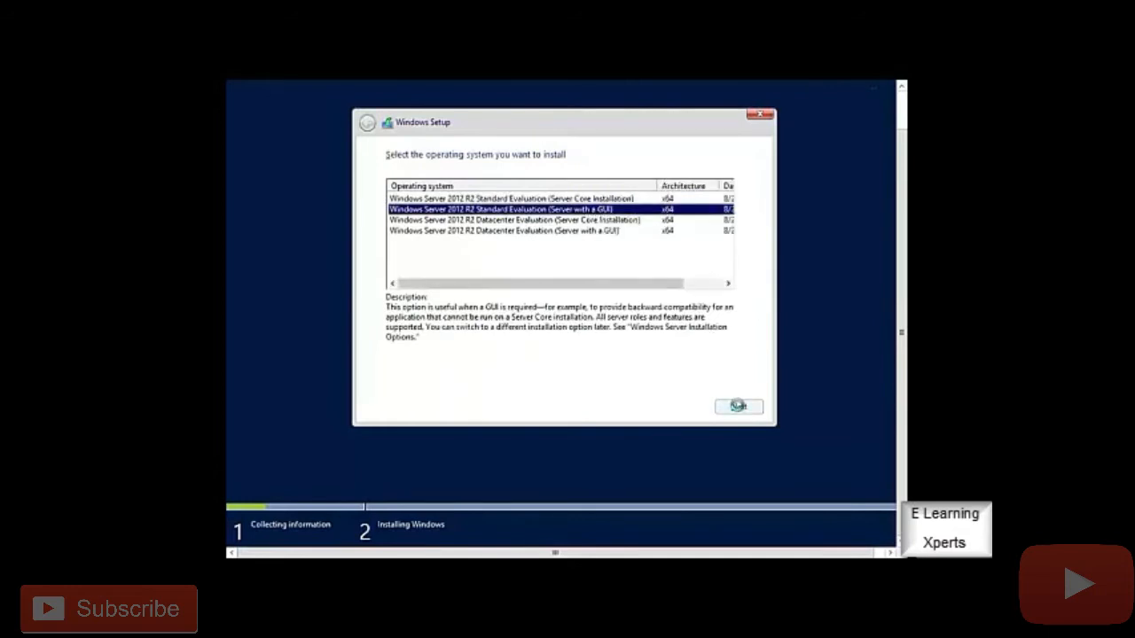
{"action": "left_click", "coordinate": [738, 406]}
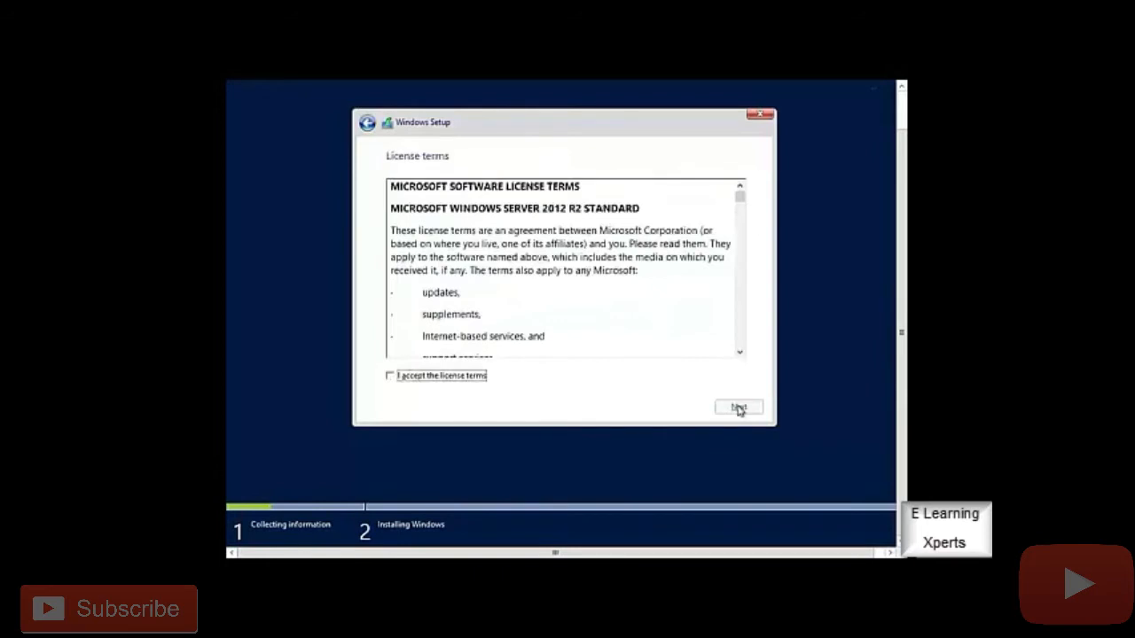
{"action": "mouse_move", "coordinate": [443, 380]}
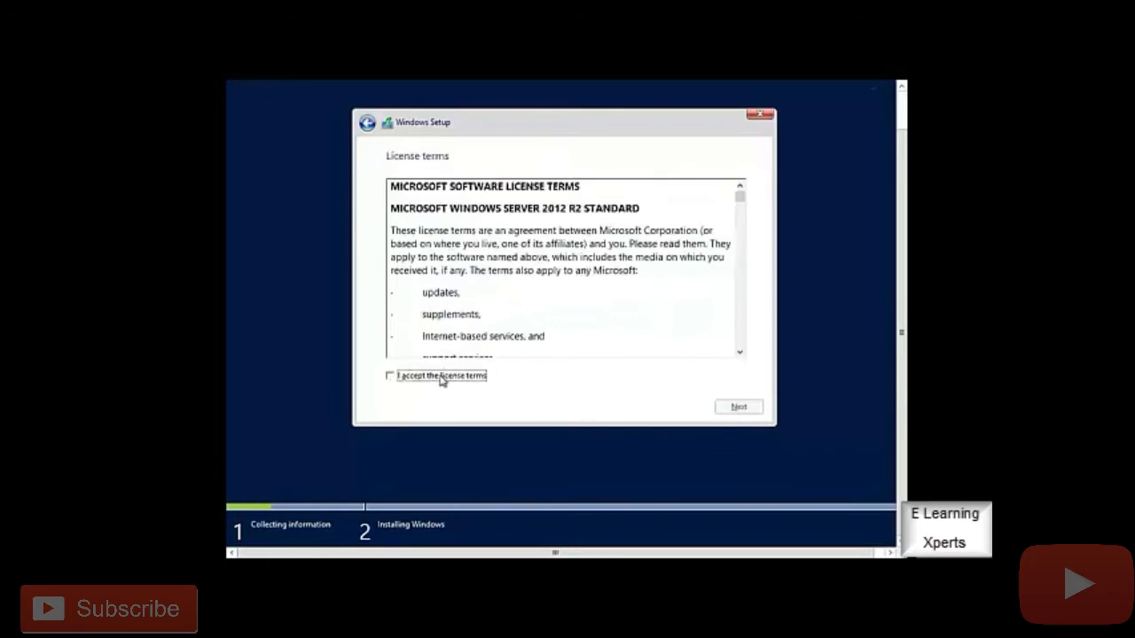
{"action": "left_click", "coordinate": [738, 406]}
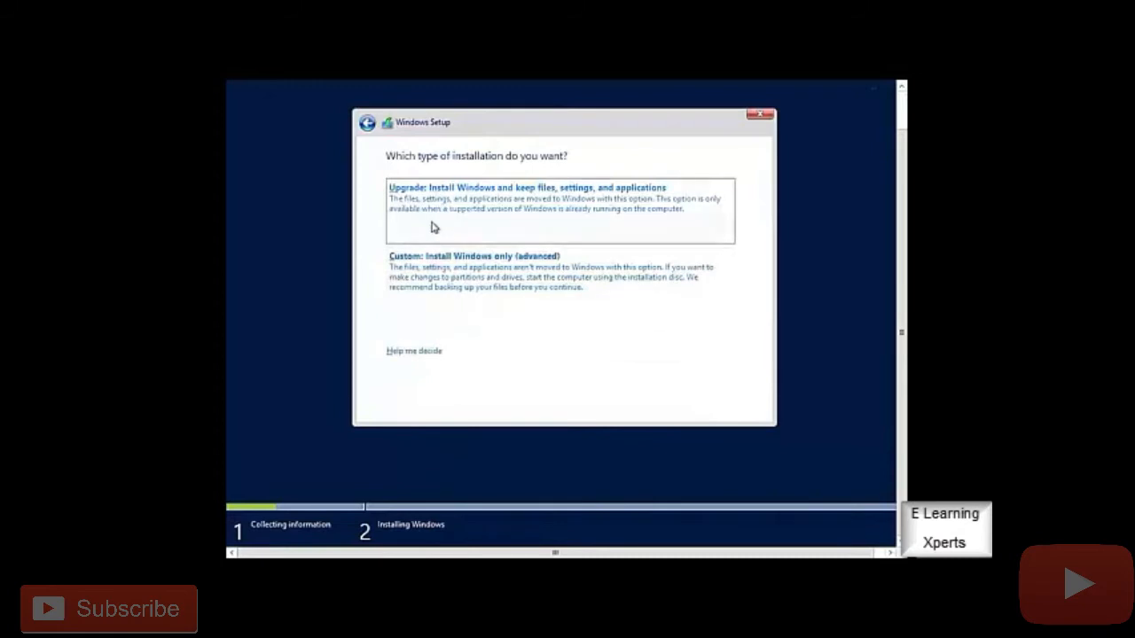
{"action": "mouse_move", "coordinate": [435, 270]}
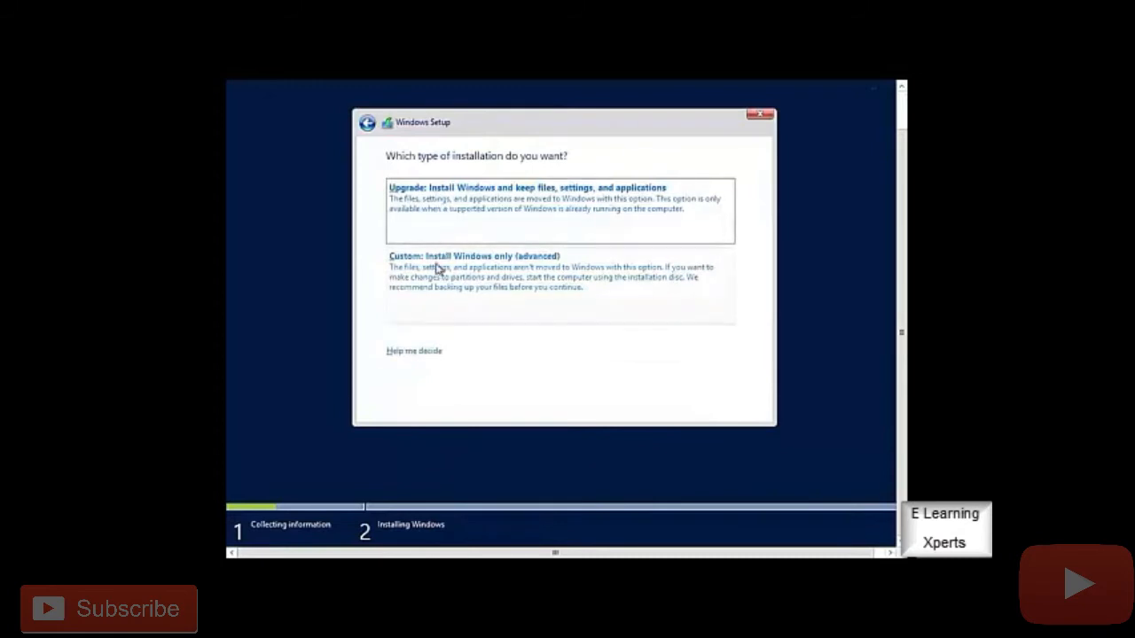
- Choose a Custom install onto Drive 0's unallocated space
{"action": "left_click", "coordinate": [472, 255]}
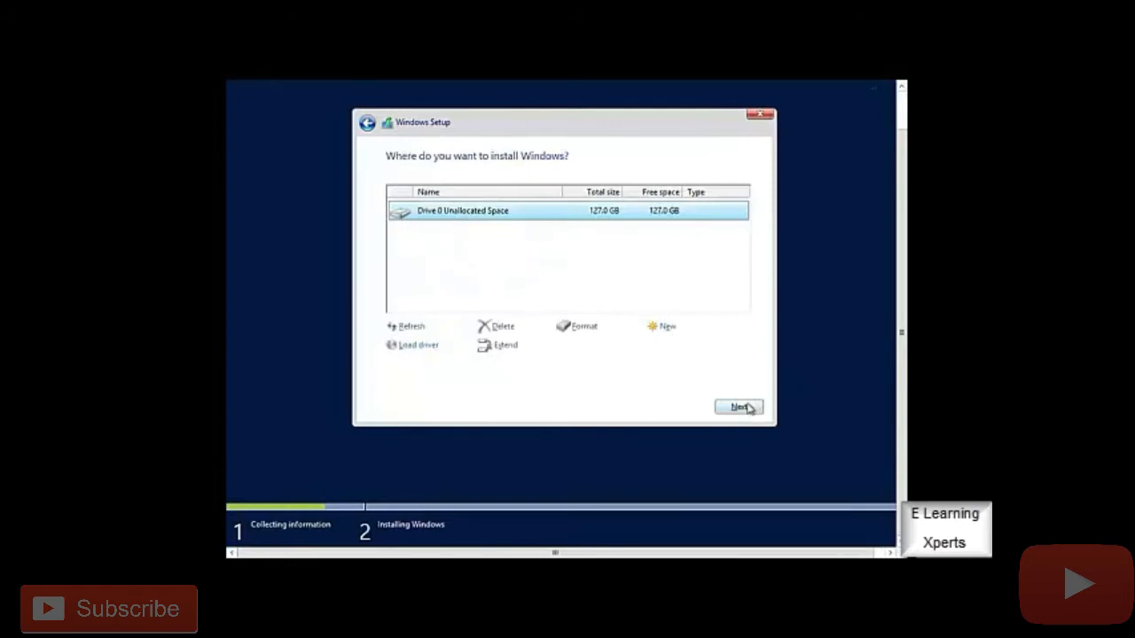
{"action": "left_click", "coordinate": [738, 406]}
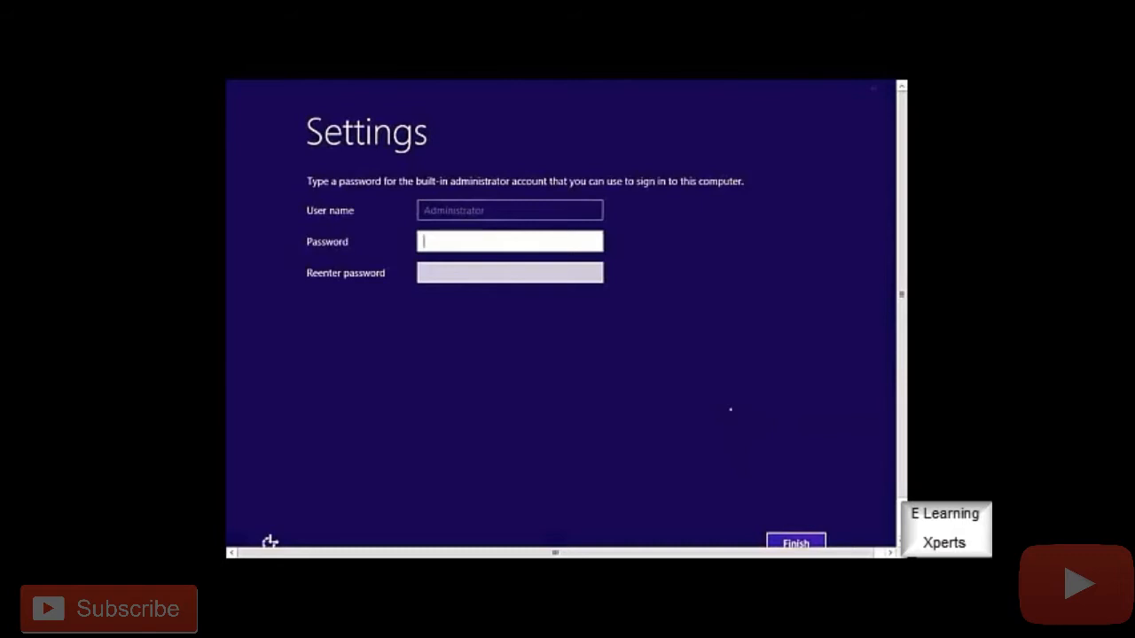
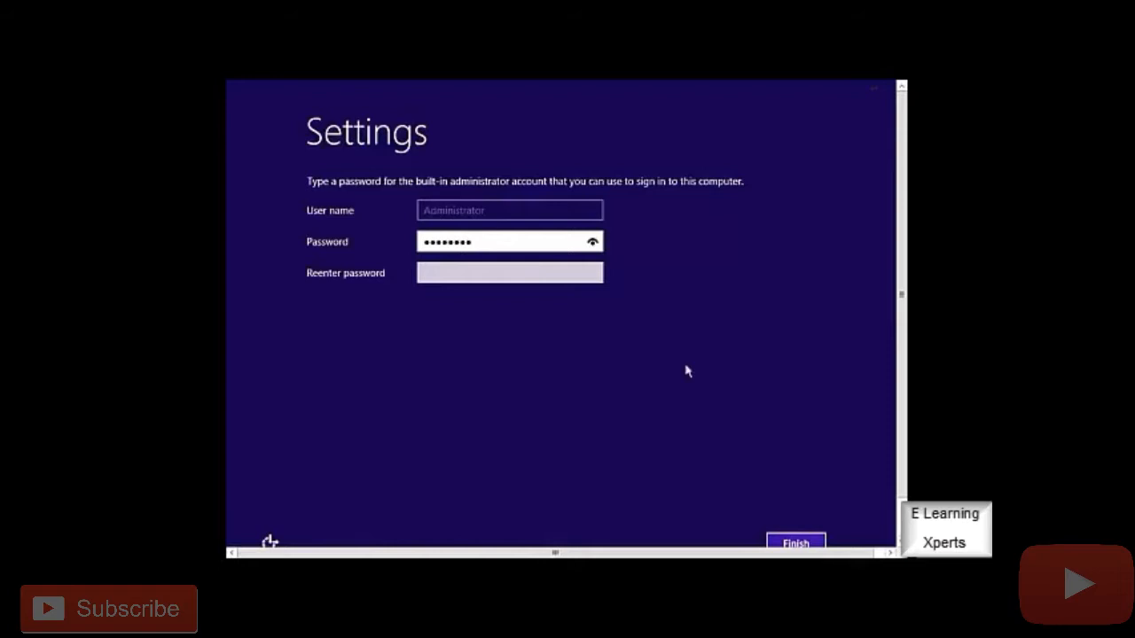
- Enter and confirm the Administrator password, check it with the reveal eye, and finish setup
{"action": "left_click", "coordinate": [593, 242]}
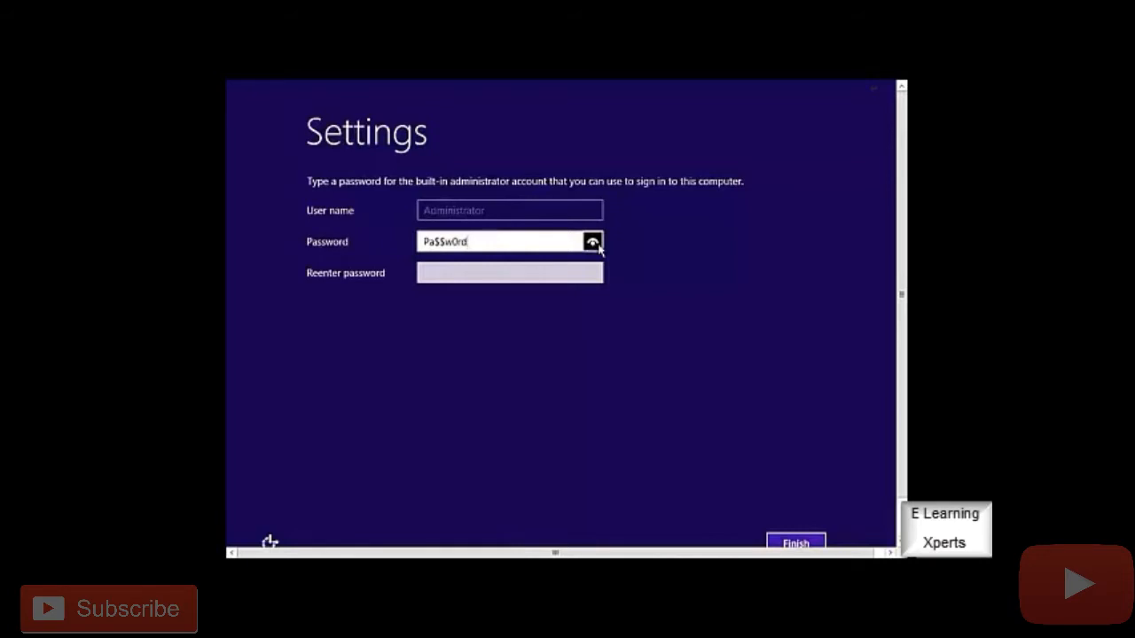
{"action": "left_click", "coordinate": [511, 273]}
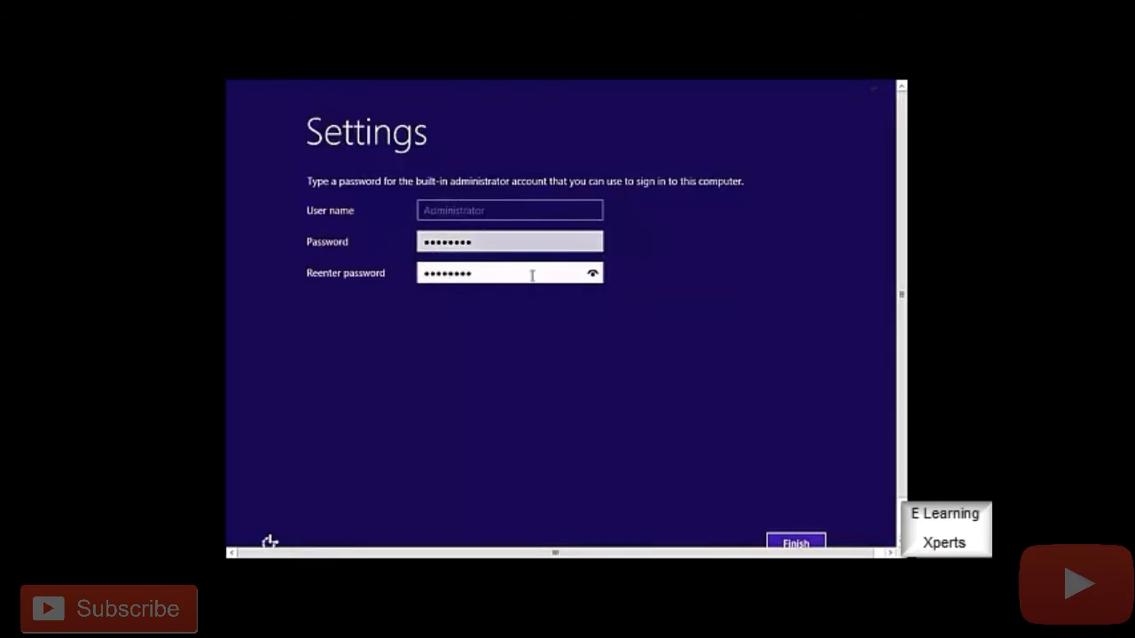
{"action": "left_click", "coordinate": [794, 542]}
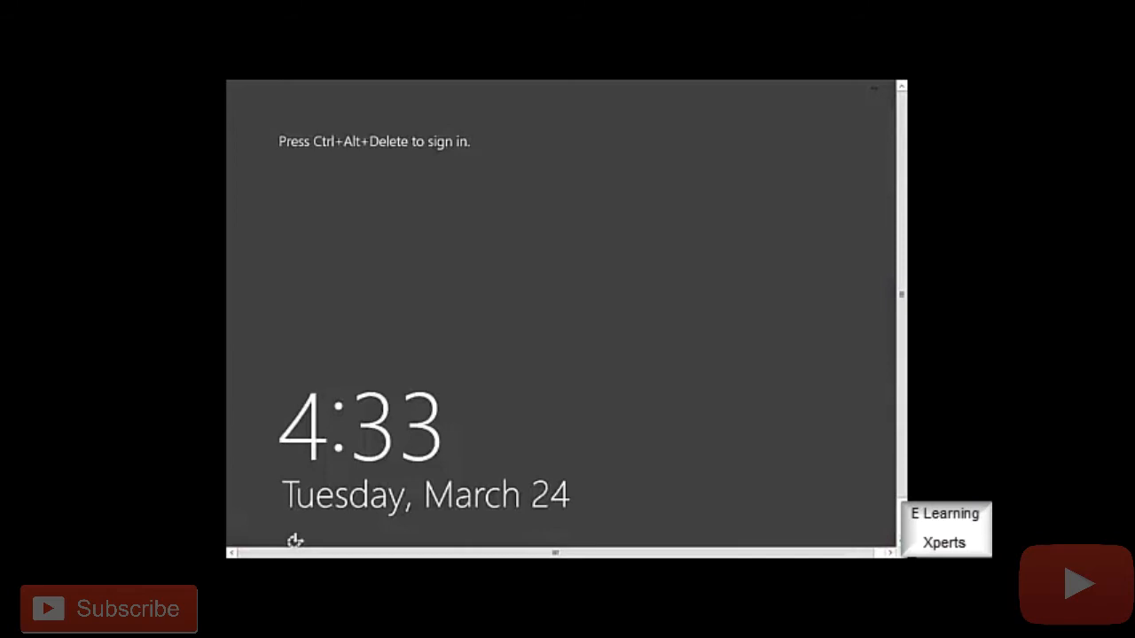
{"action": "mouse_move", "coordinate": [625, 298]}
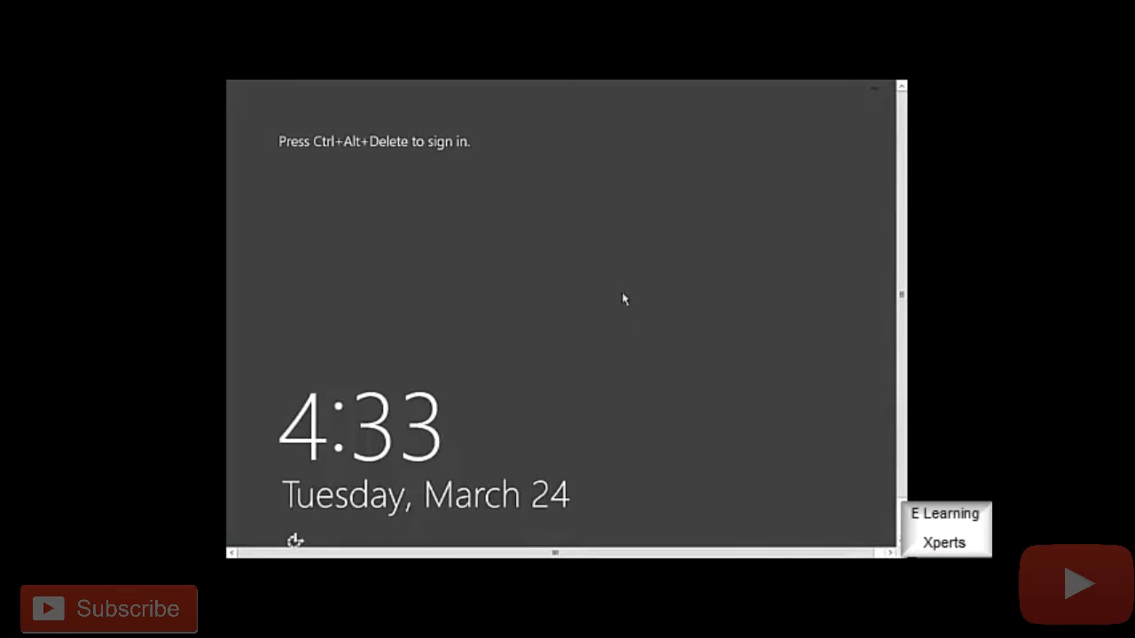
{"action": "mouse_move", "coordinate": [617, 292]}
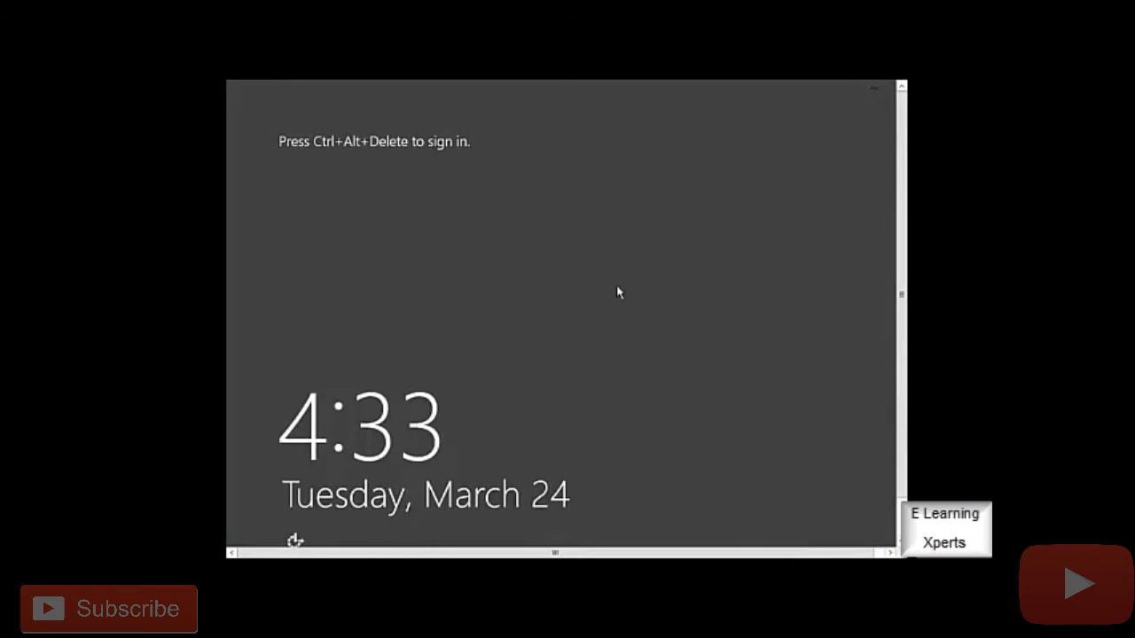
{"action": "mouse_move", "coordinate": [891, 245]}
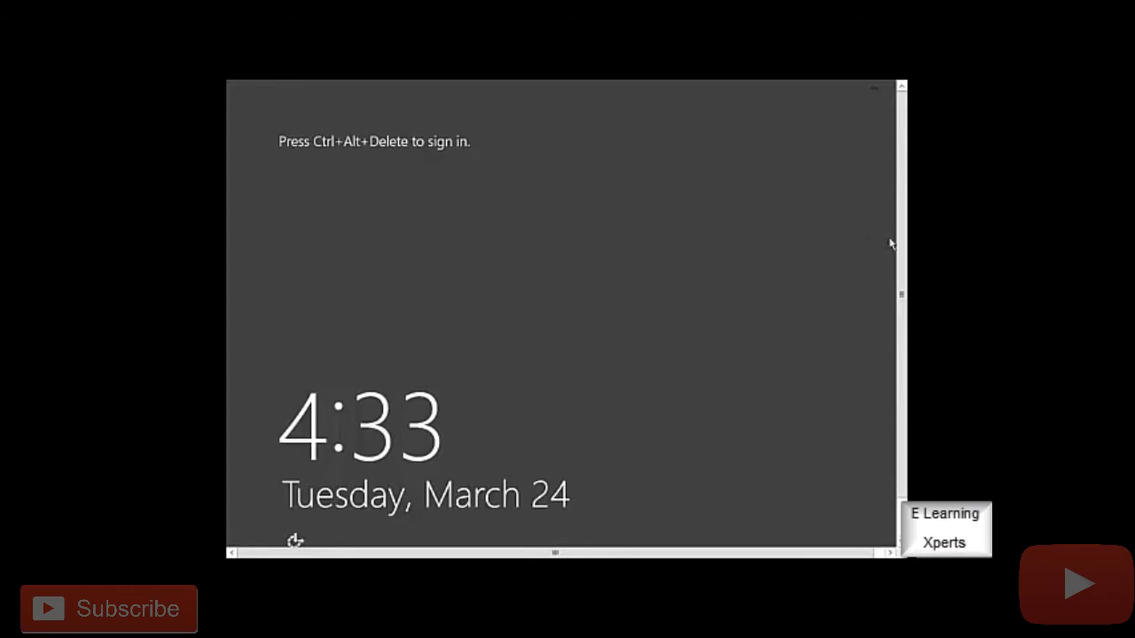
{"action": "mouse_move", "coordinate": [730, 159]}
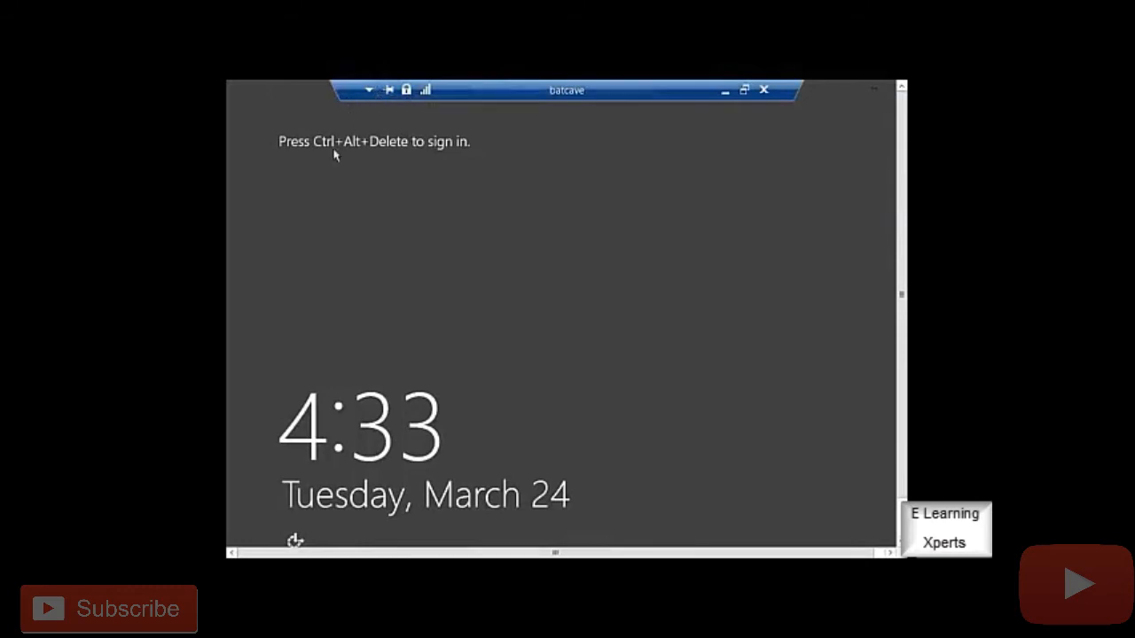
{"action": "mouse_move", "coordinate": [727, 106]}
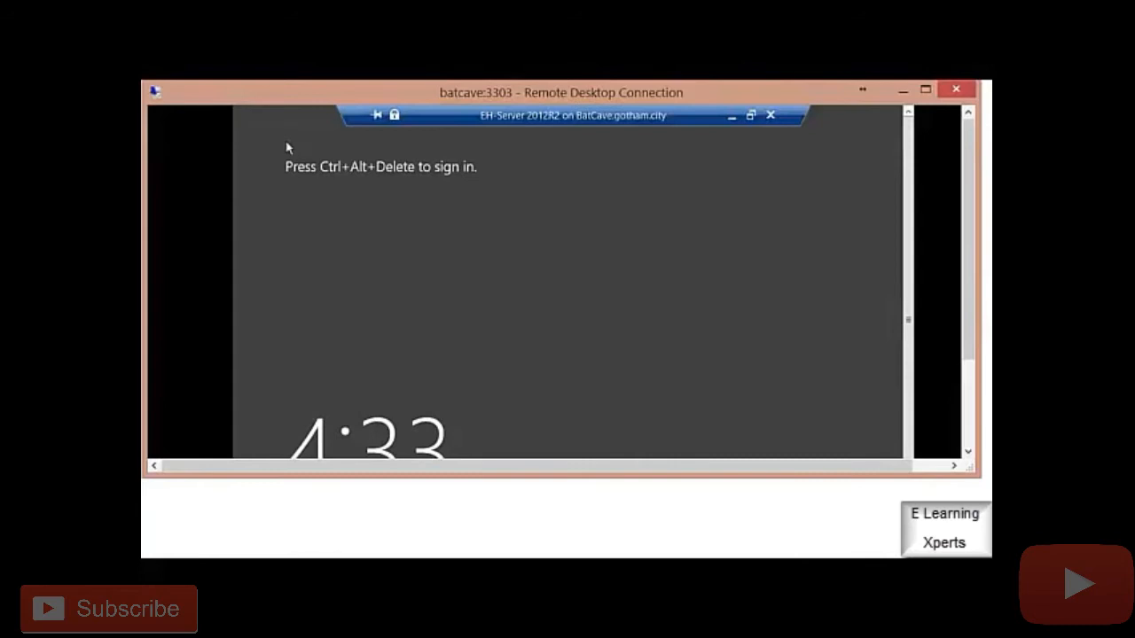
- Toggle the remote session's full-screen mode from the connection bar
{"action": "left_click", "coordinate": [267, 135]}
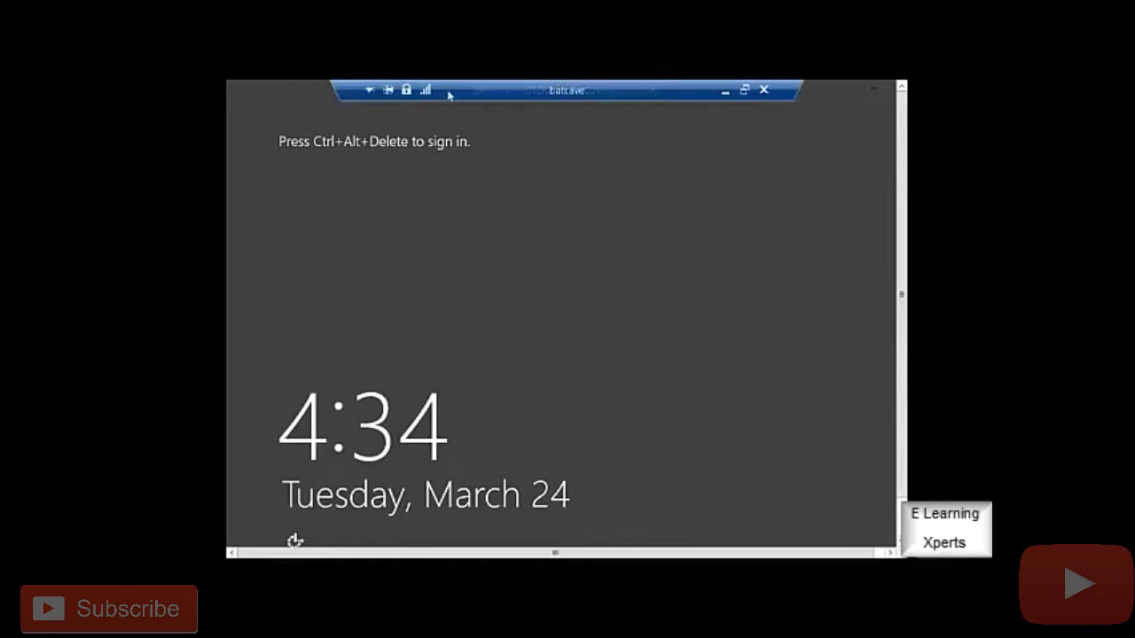
{"action": "mouse_move", "coordinate": [368, 89]}
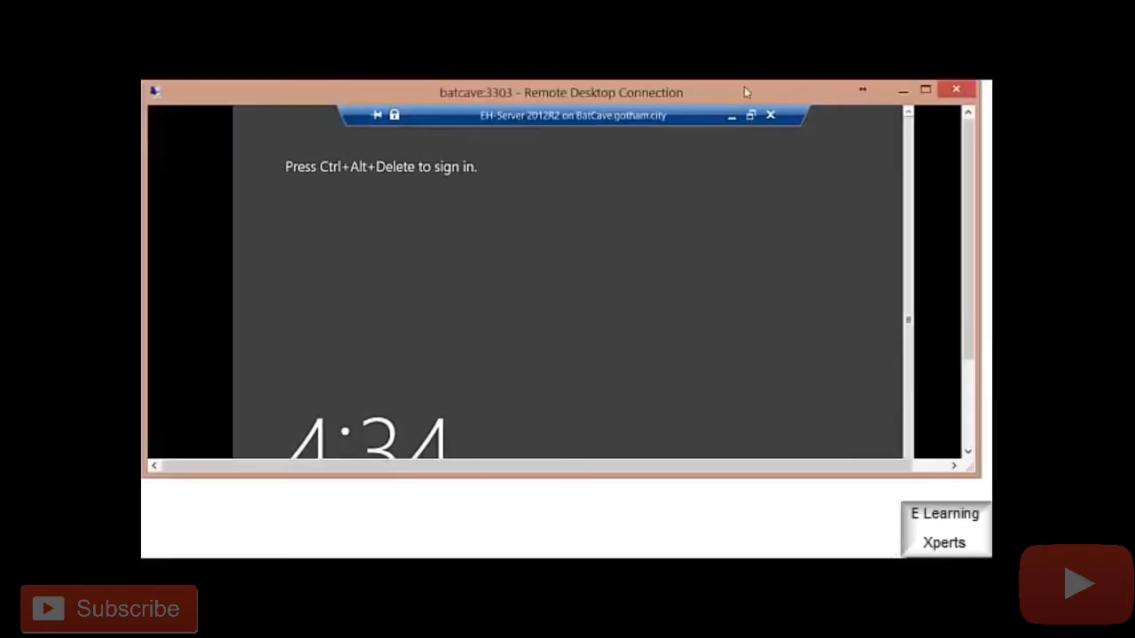
{"action": "mouse_move", "coordinate": [819, 122]}
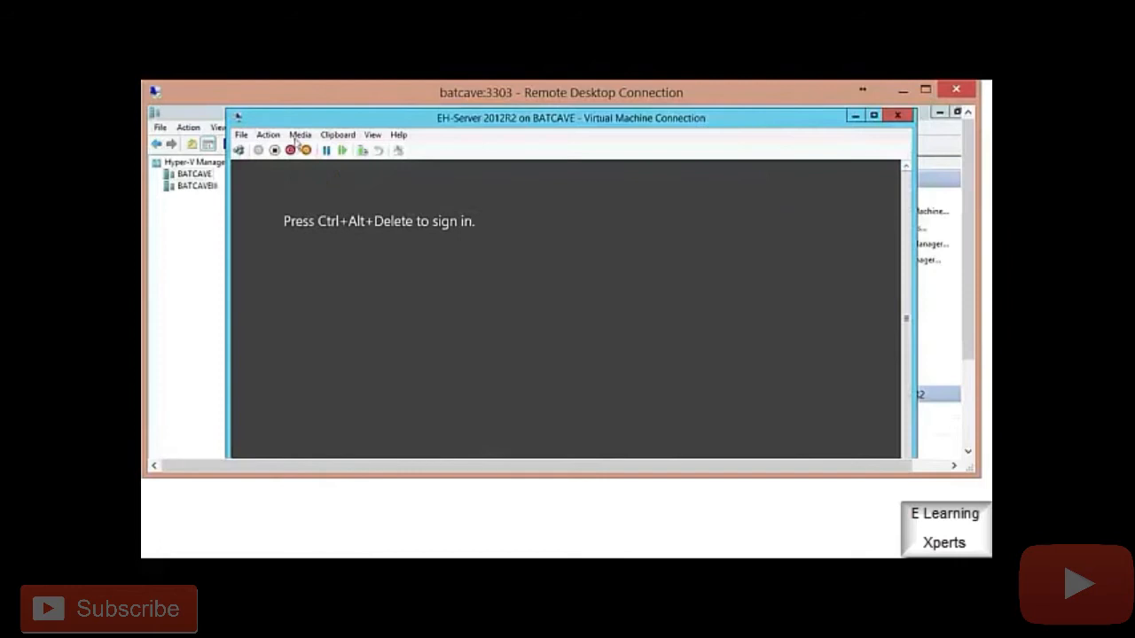
- Send Ctrl+Alt+Delete via the Action menu and sign in as Administrator
{"action": "left_click", "coordinate": [268, 135]}
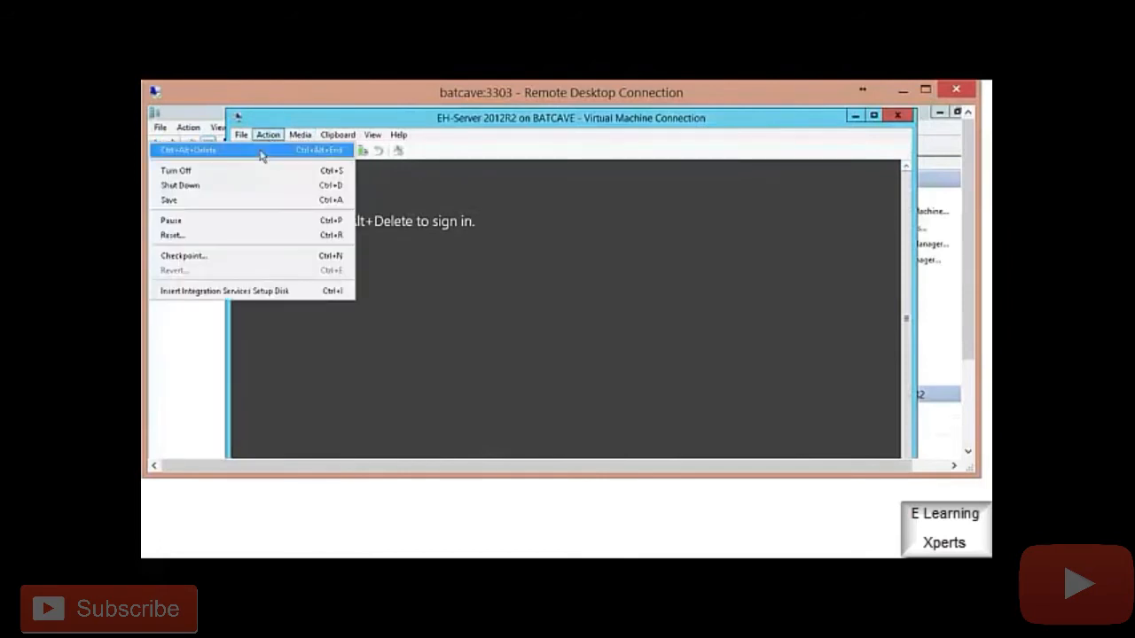
{"action": "left_click", "coordinate": [188, 149]}
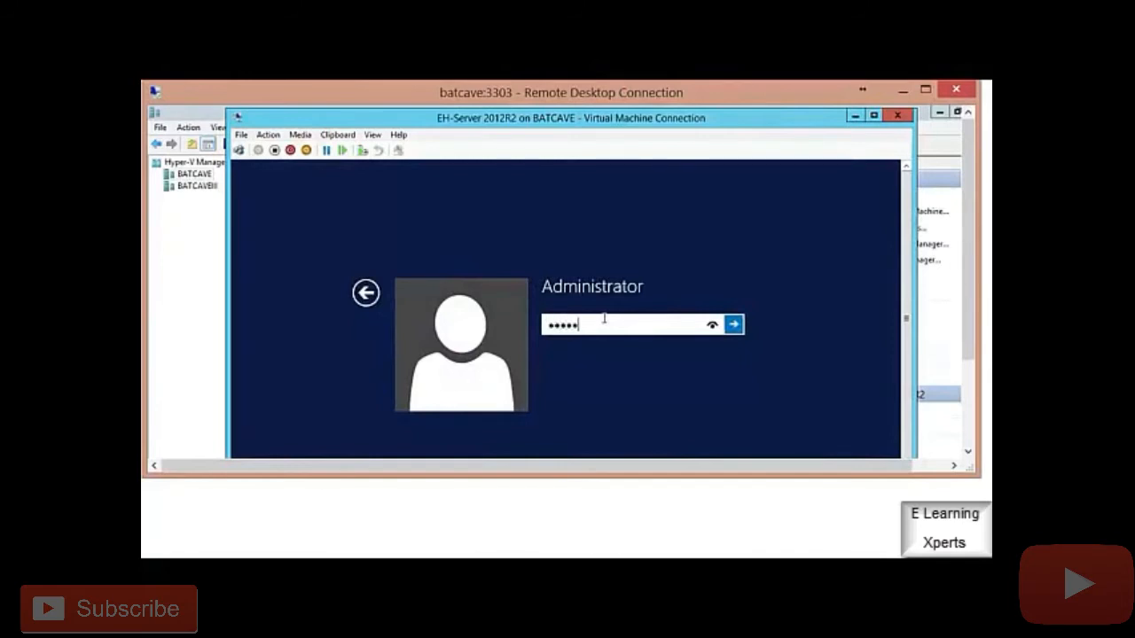
{"action": "left_click", "coordinate": [734, 323]}
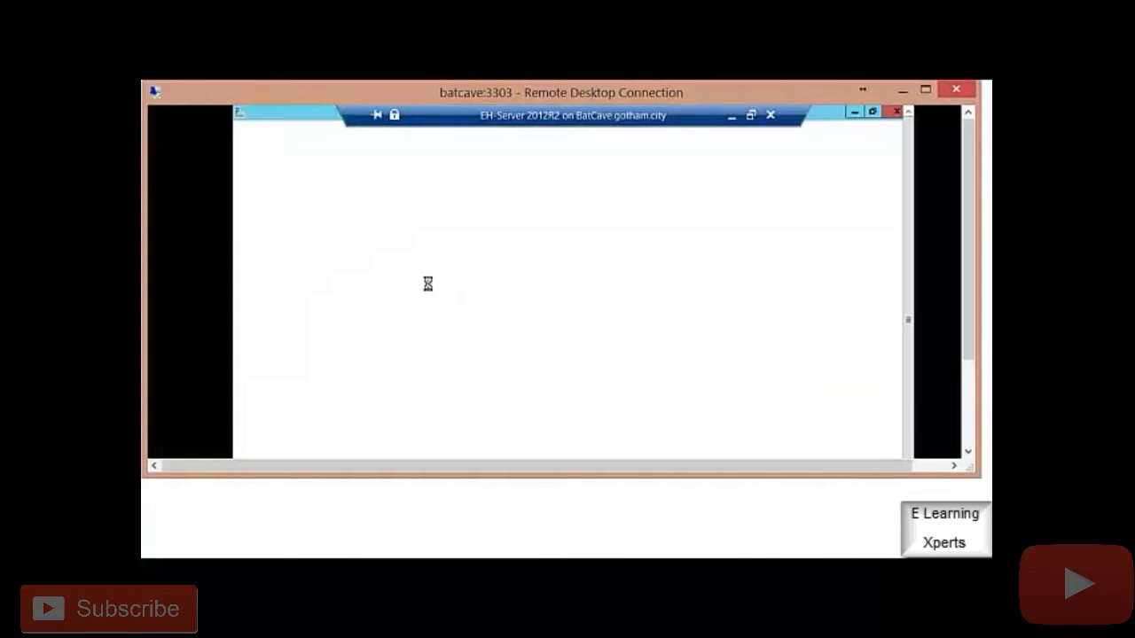
- Apply and keep the 1280 × 720 resolution, then launch Server Manager from the taskbar
{"action": "left_click", "coordinate": [517, 324]}
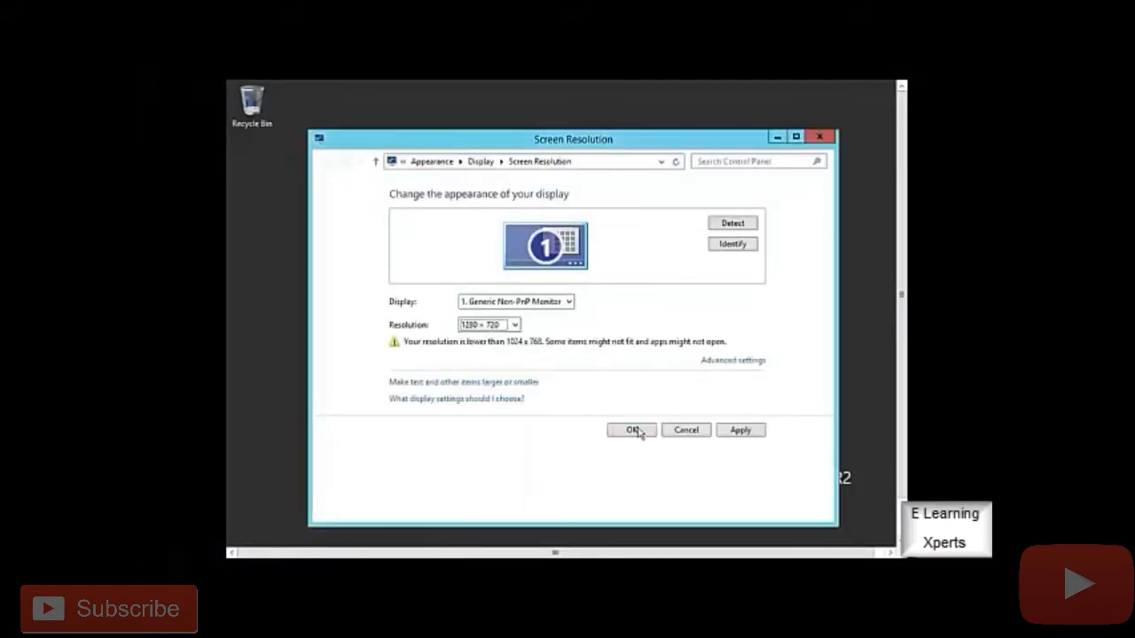
{"action": "left_click", "coordinate": [631, 429]}
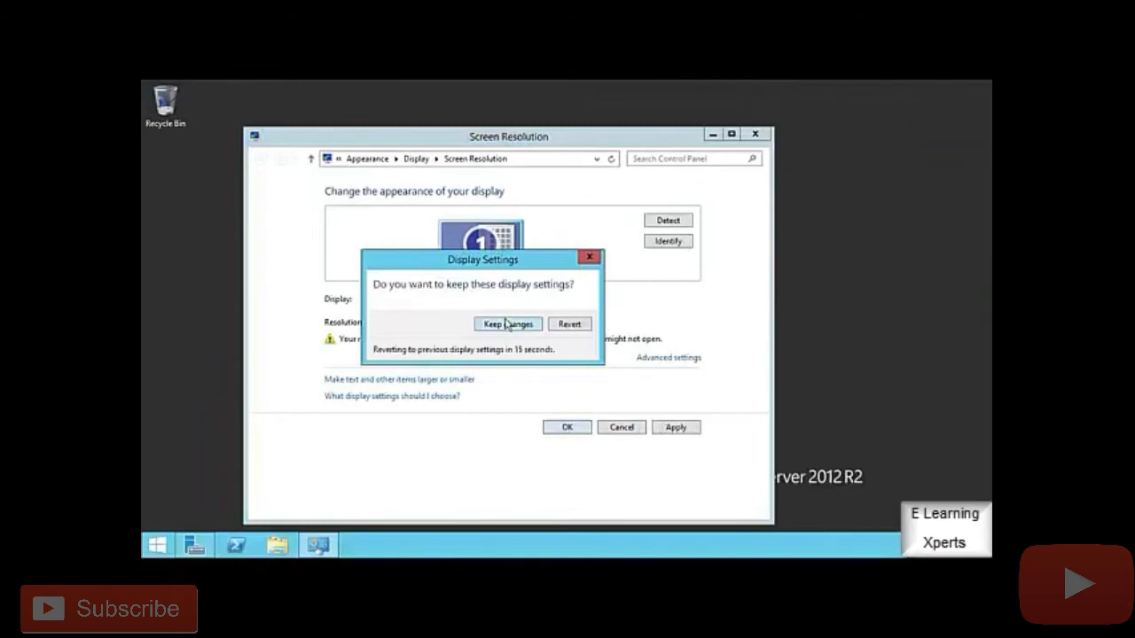
{"action": "left_click", "coordinate": [507, 323]}
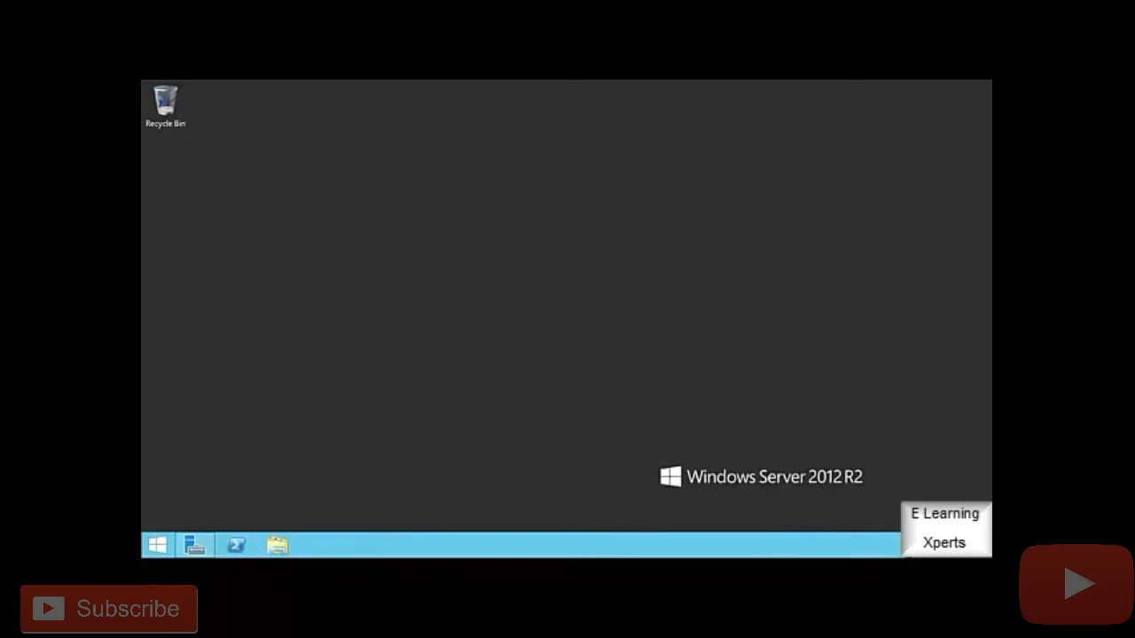
{"action": "left_click", "coordinate": [196, 544]}
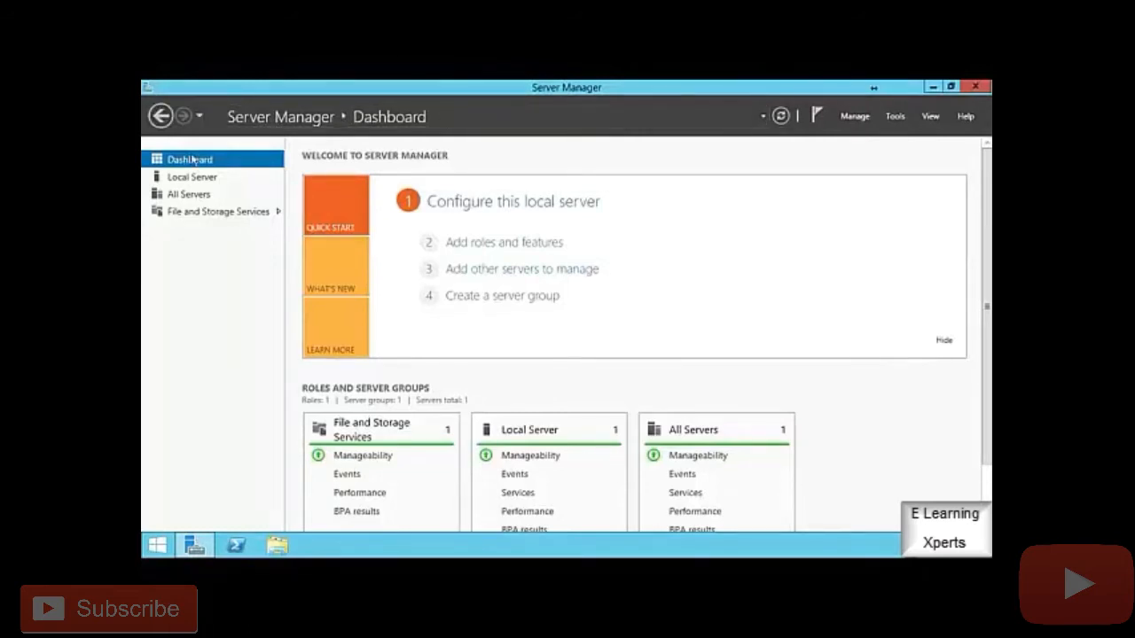
- From Local Server, reach the computer name Change dialog in System Properties
{"action": "left_click", "coordinate": [191, 177]}
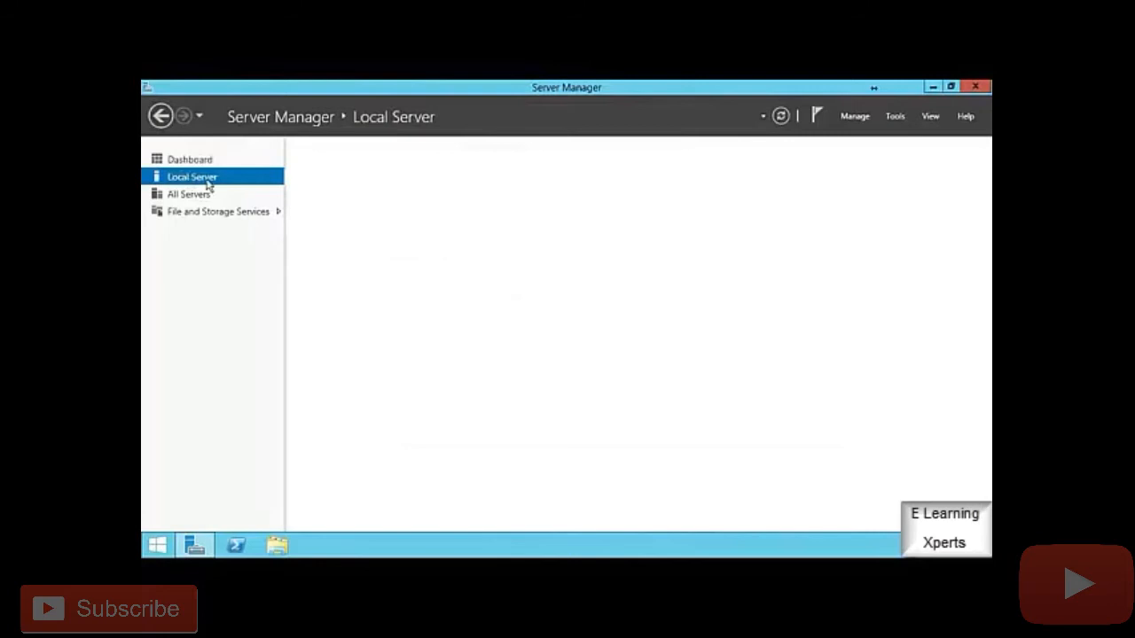
{"action": "left_click", "coordinate": [192, 177]}
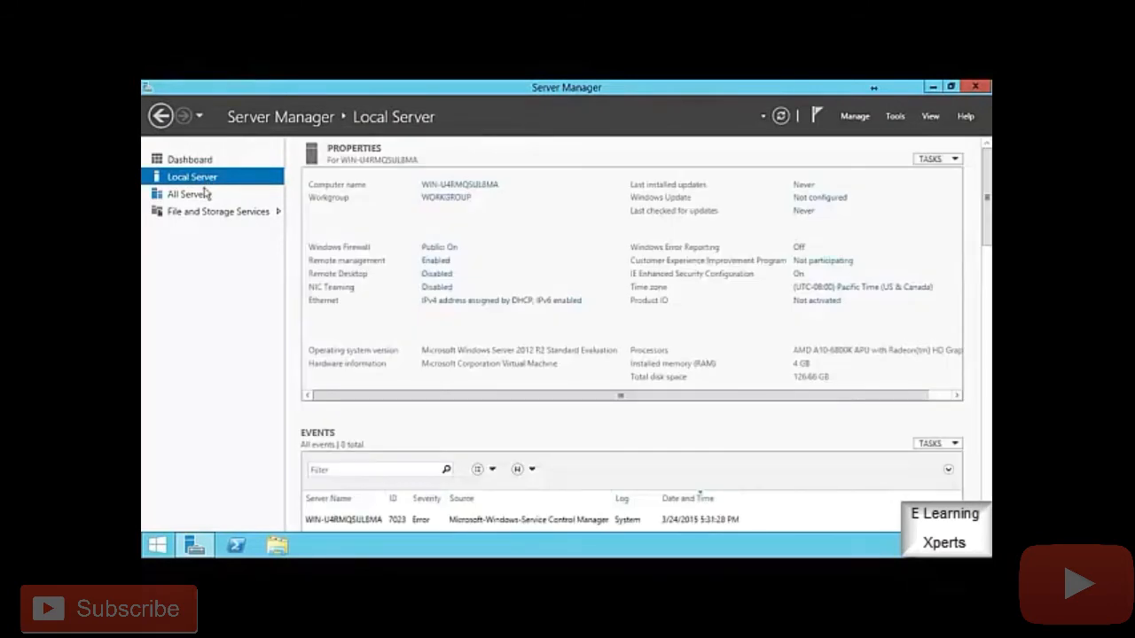
{"action": "mouse_move", "coordinate": [386, 213]}
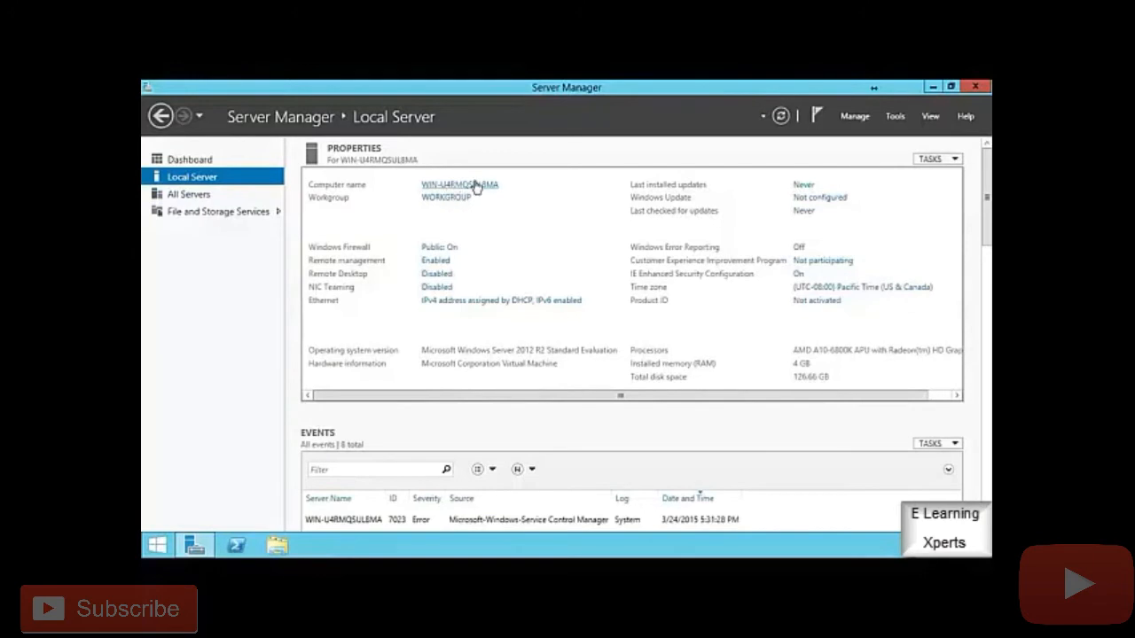
{"action": "left_click", "coordinate": [457, 185]}
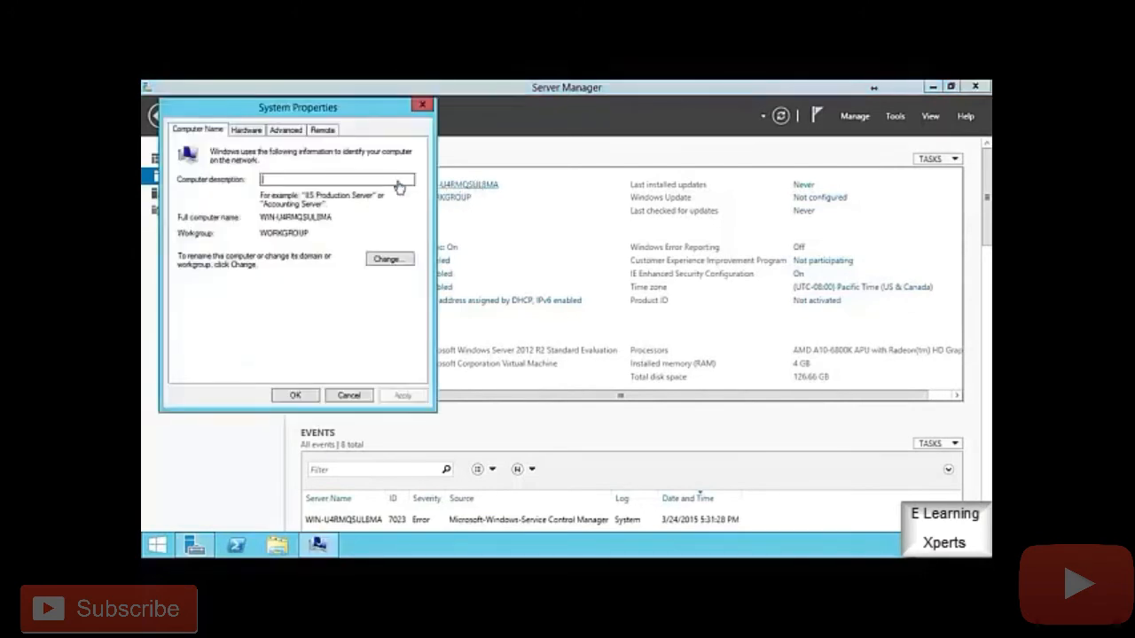
{"action": "left_click", "coordinate": [387, 258]}
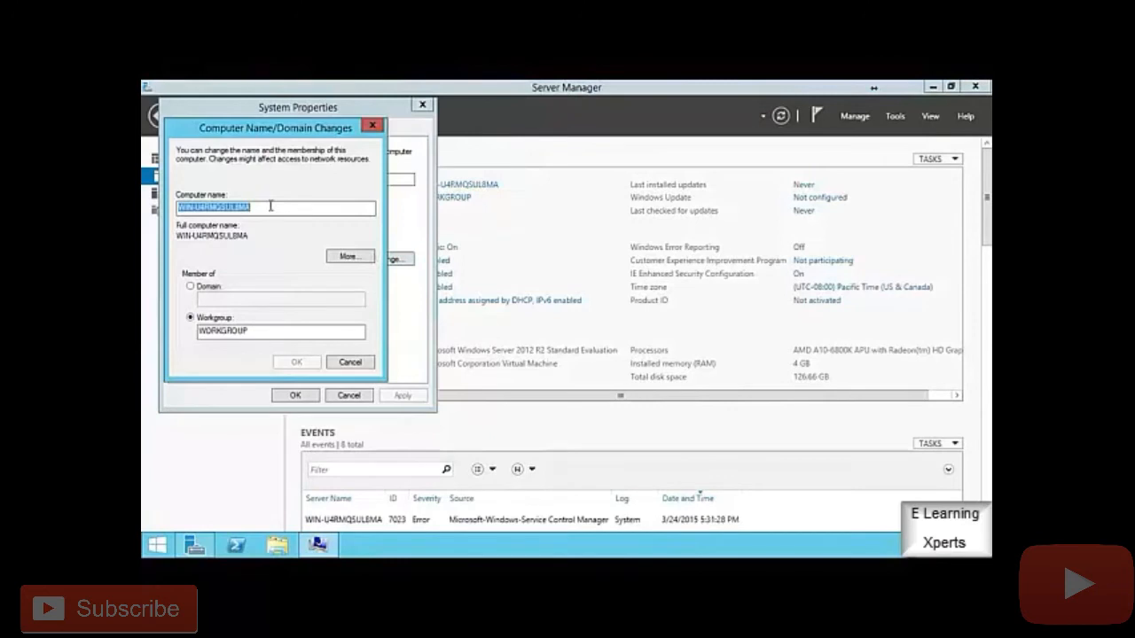
- Rename the computer to Server2012r2, acknowledge the restart notice and close System Properties
{"action": "type", "text": "Server"}
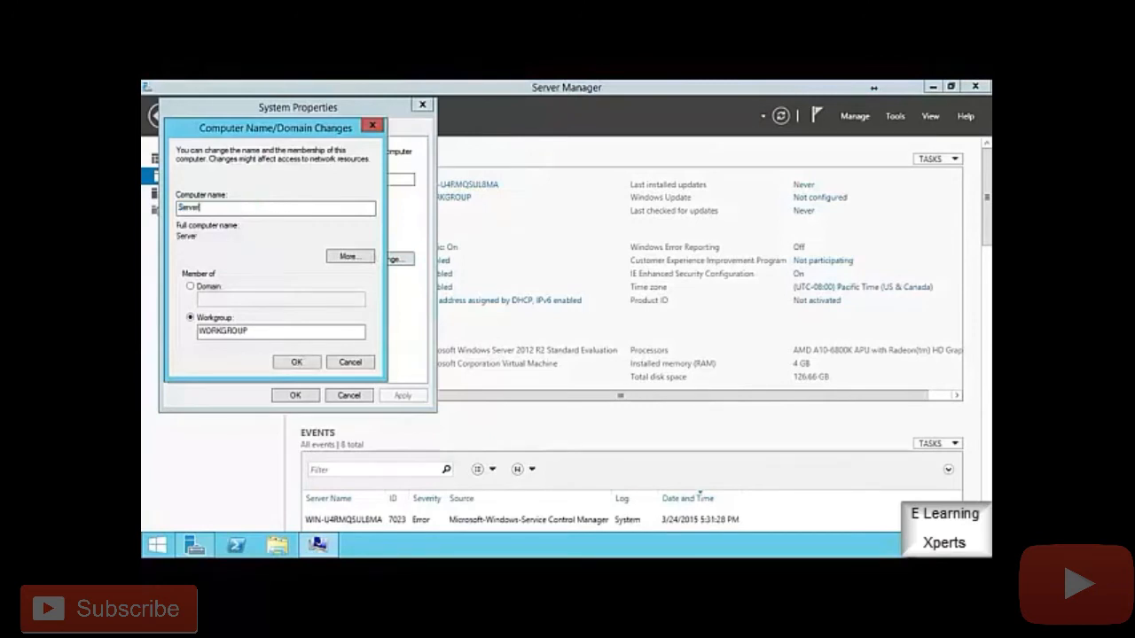
{"action": "type", "text": "2012r2"}
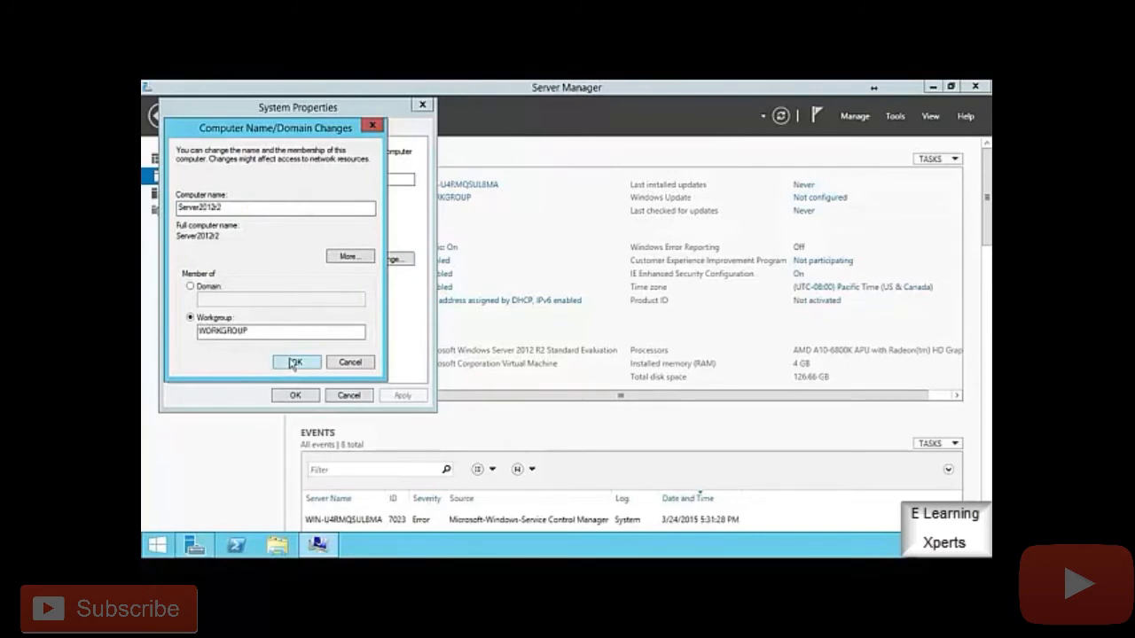
{"action": "left_click", "coordinate": [296, 362]}
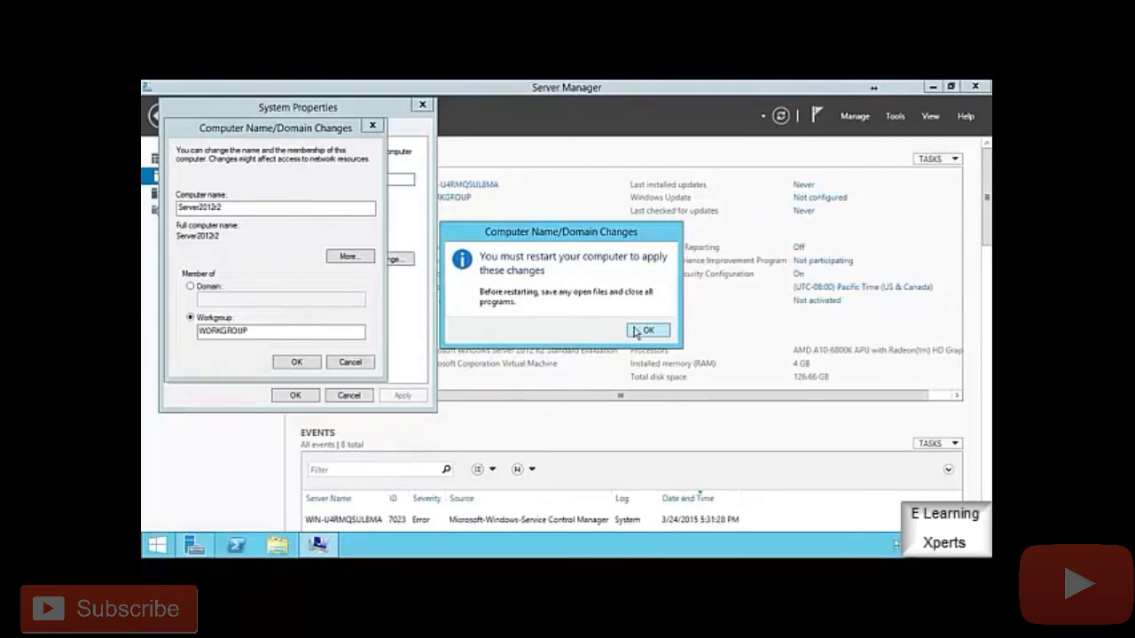
{"action": "left_click", "coordinate": [649, 329]}
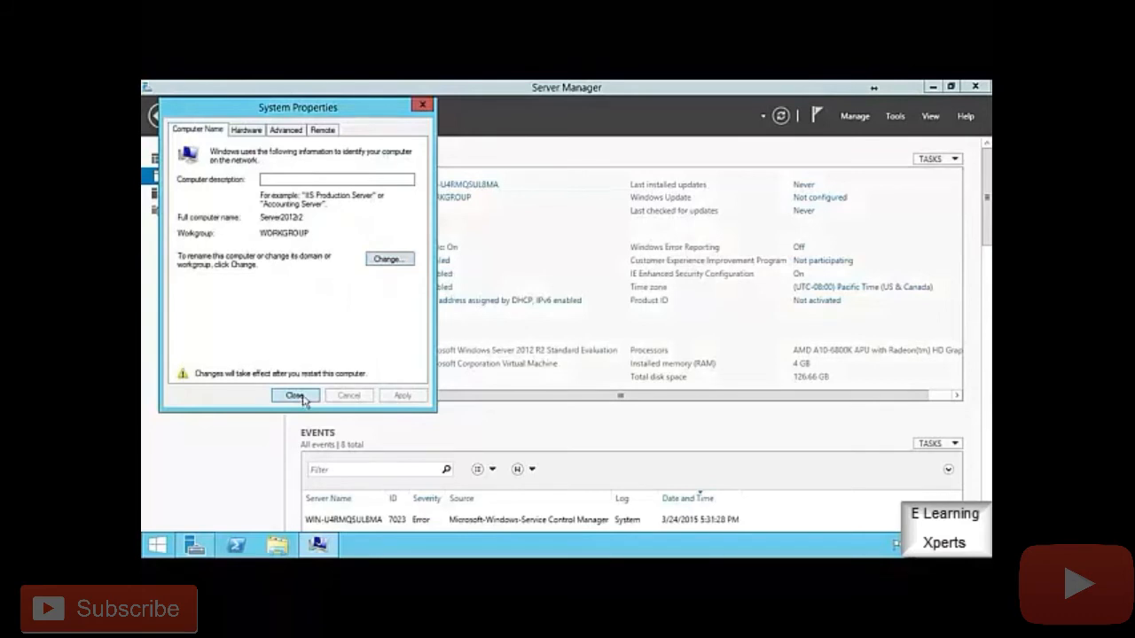
{"action": "left_click", "coordinate": [295, 395]}
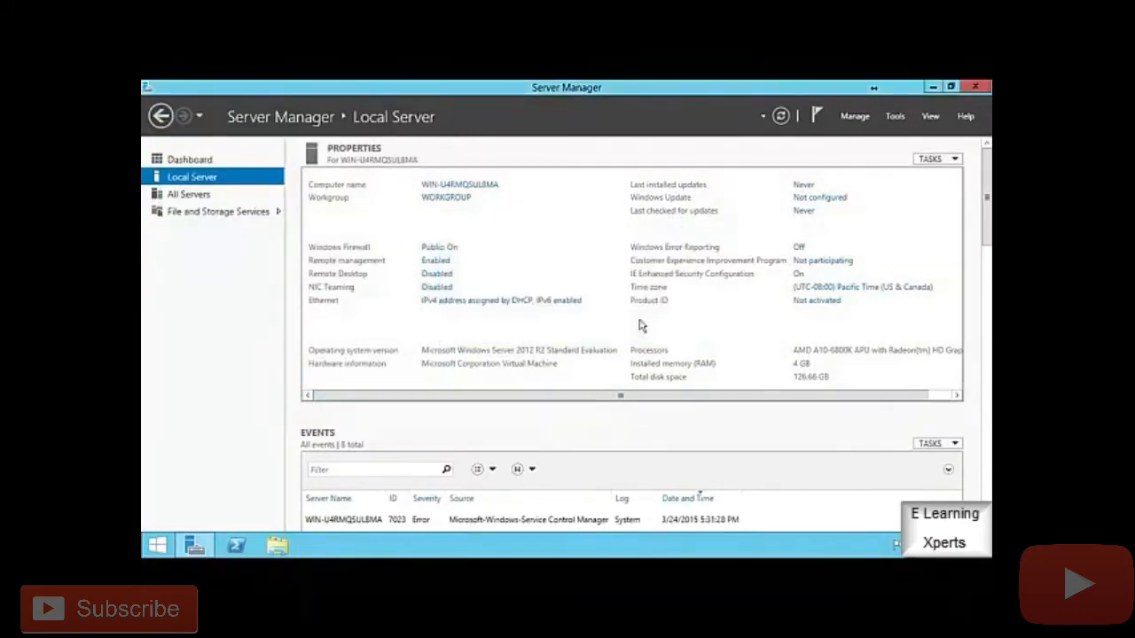
{"action": "mouse_move", "coordinate": [798, 276]}
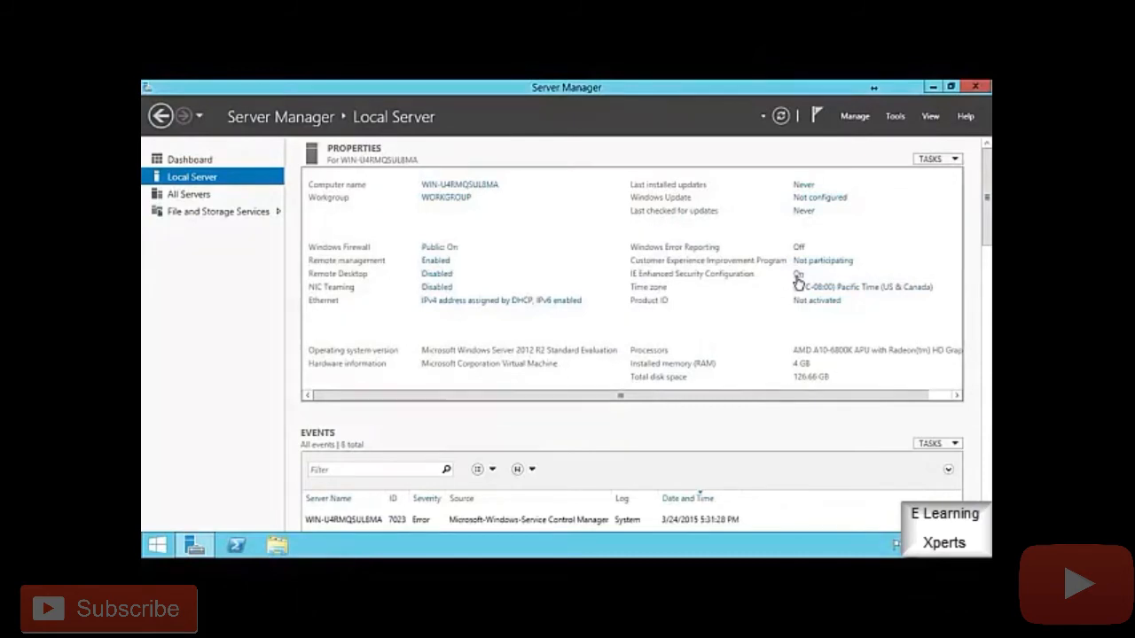
- Set IE Enhanced Security Configuration off for administrators and users, then show the Start screen
{"action": "left_click", "coordinate": [798, 277]}
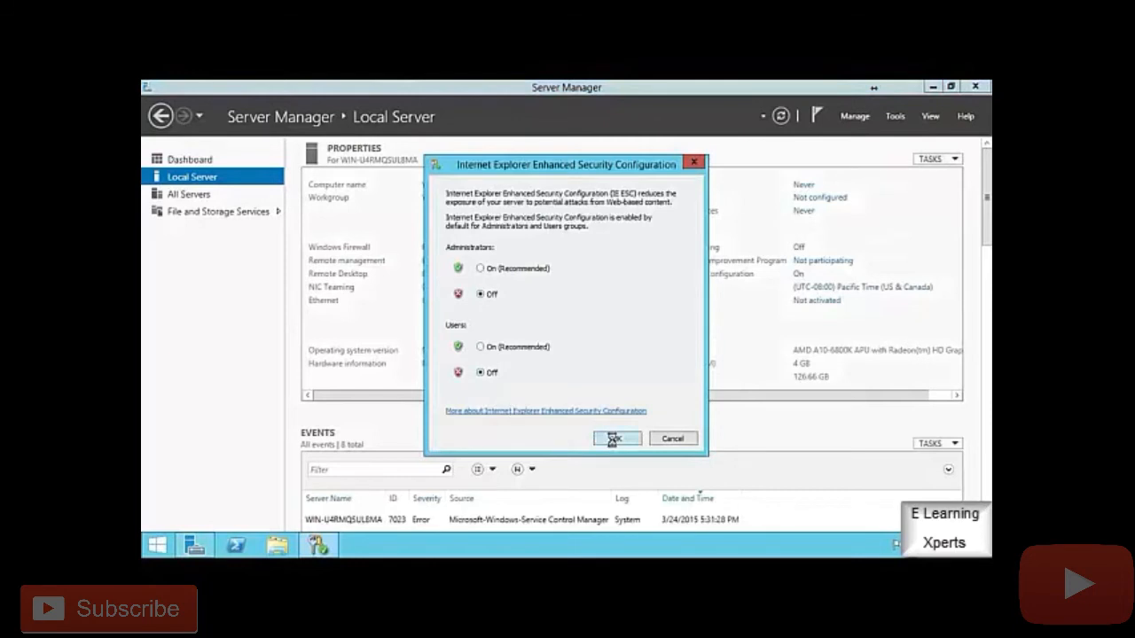
{"action": "left_click", "coordinate": [617, 438]}
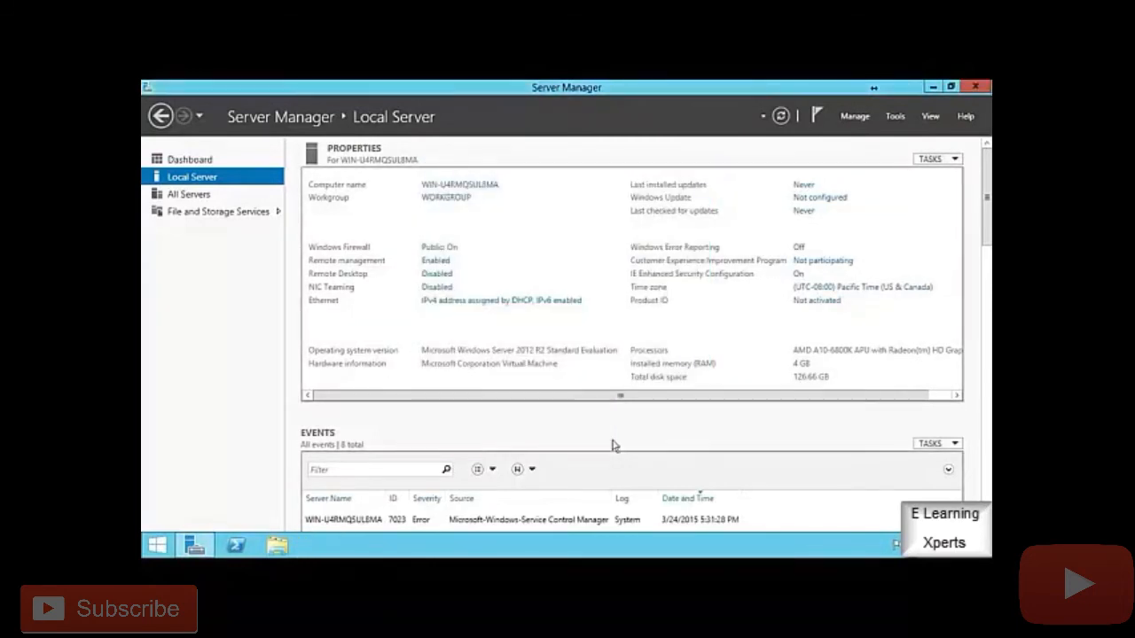
{"action": "mouse_move", "coordinate": [755, 244]}
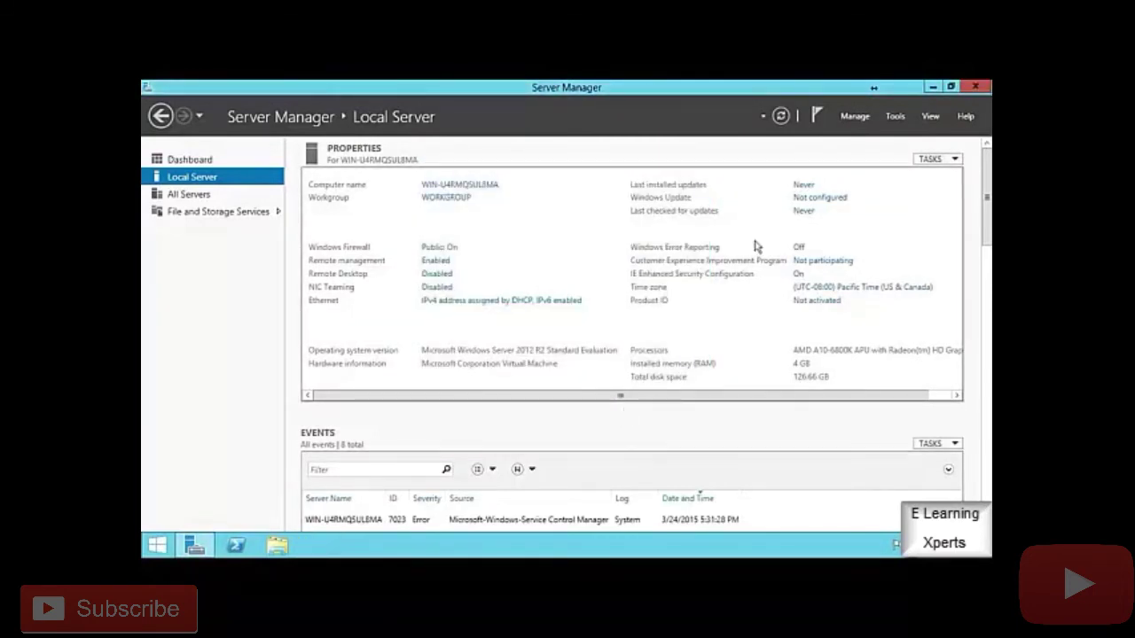
{"action": "left_click", "coordinate": [158, 544]}
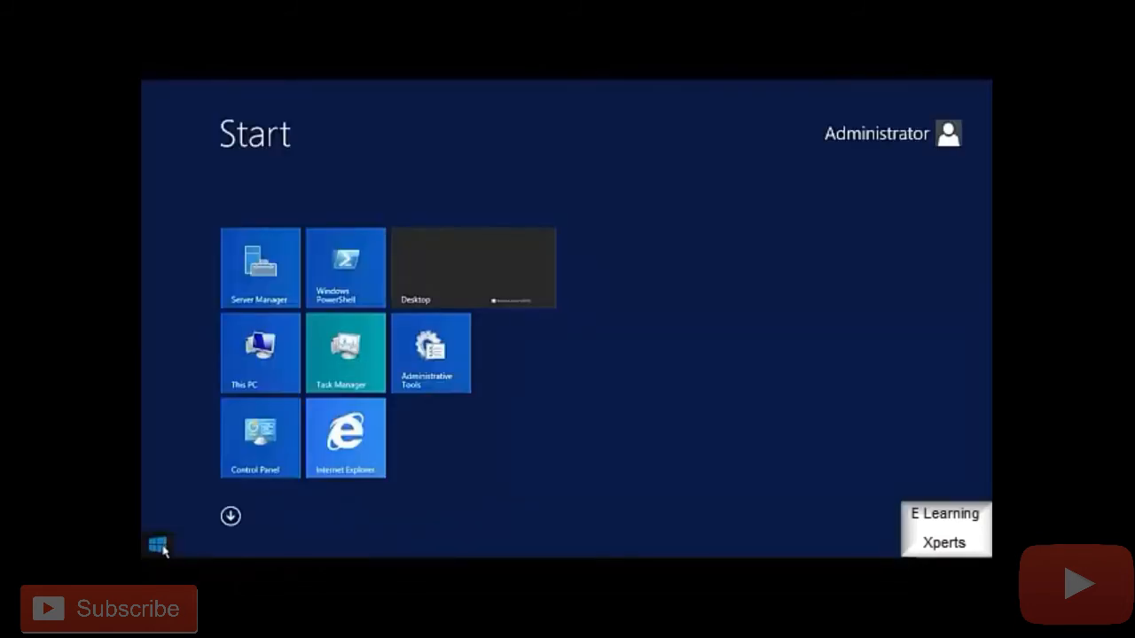
- From the Start button's admin menu, reach System > Advanced > Performance Options > Data Execution Prevention
{"action": "right_click", "coordinate": [157, 544]}
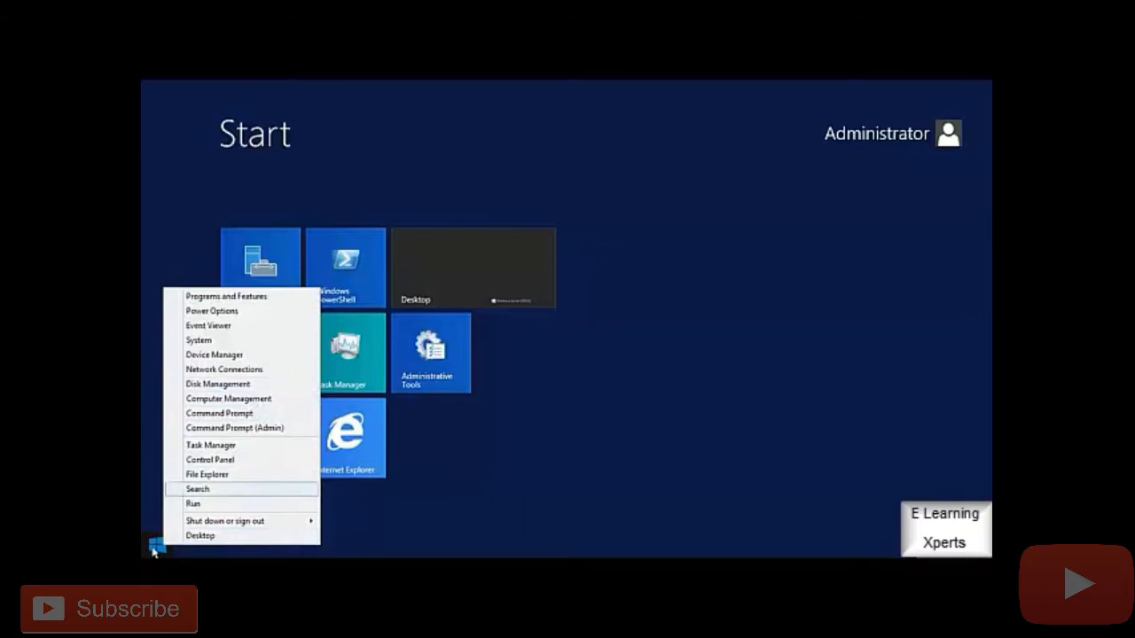
{"action": "mouse_move", "coordinate": [241, 397]}
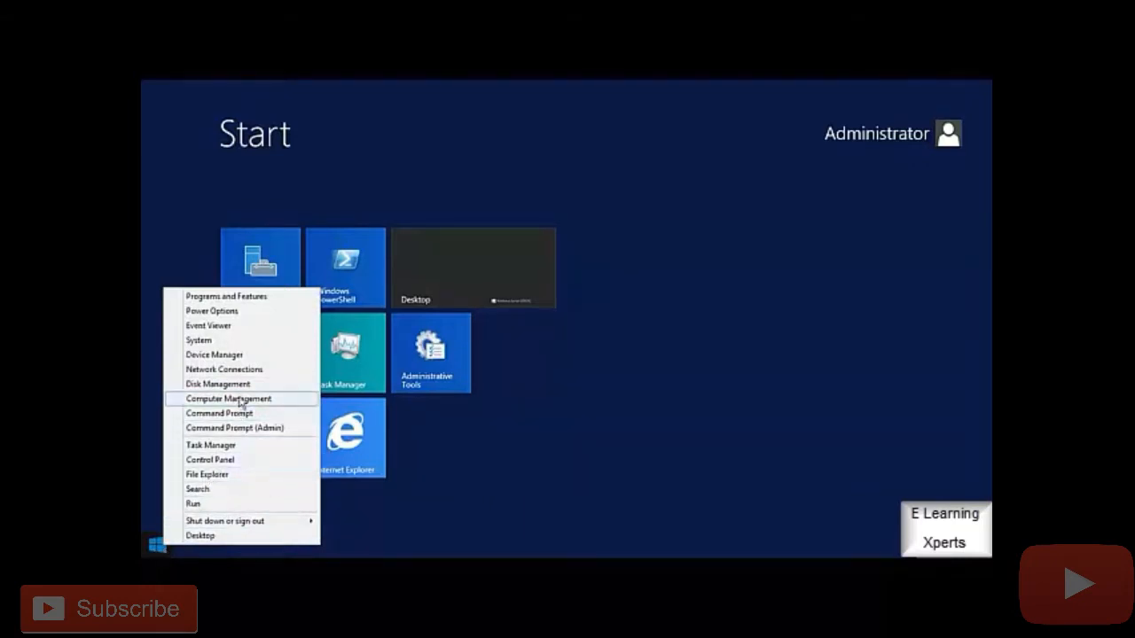
{"action": "left_click", "coordinate": [199, 341]}
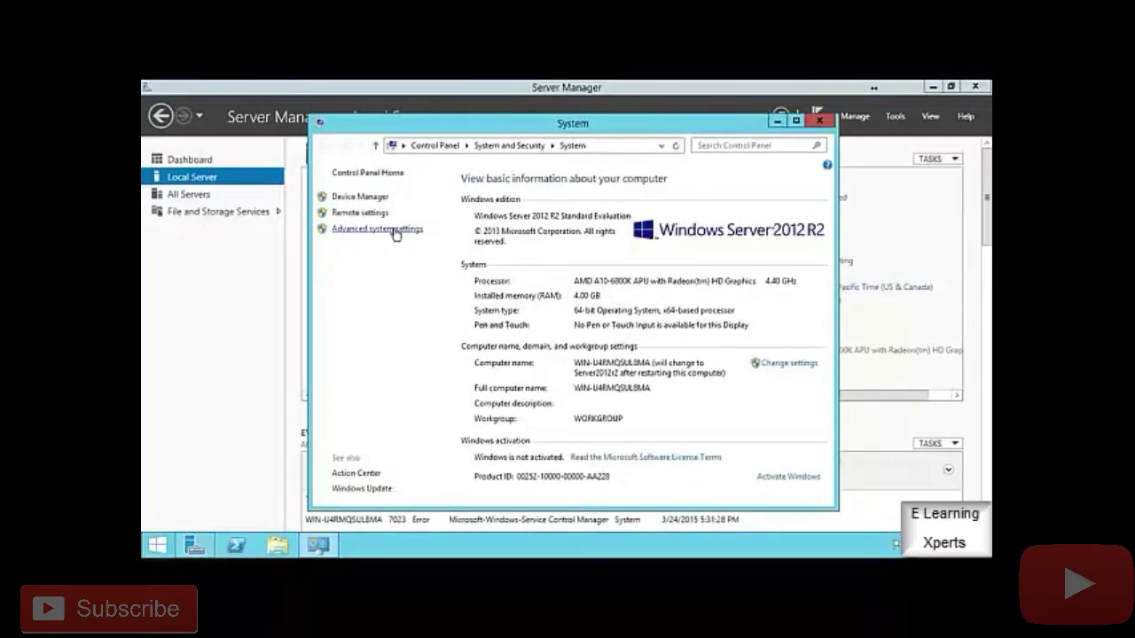
{"action": "left_click", "coordinate": [376, 229]}
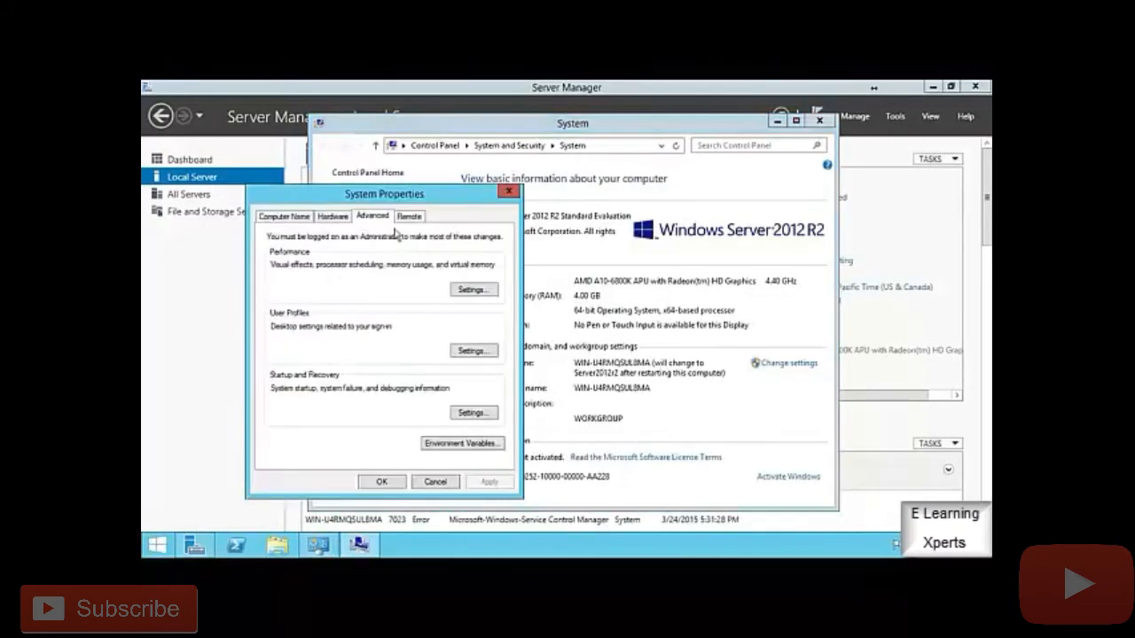
{"action": "left_click", "coordinate": [472, 289]}
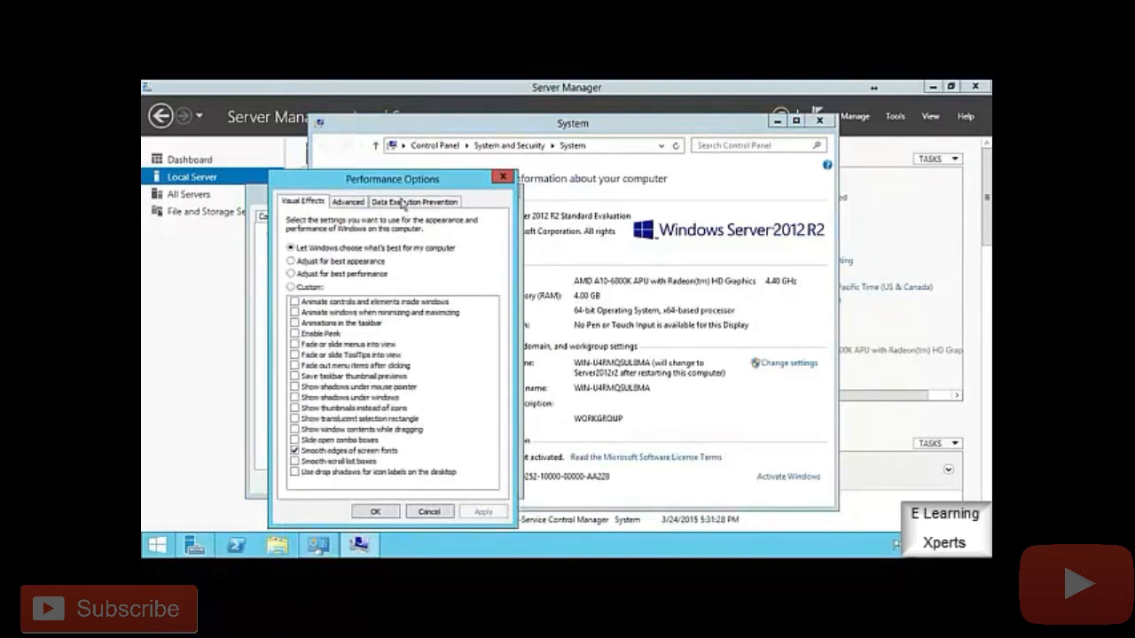
{"action": "left_click", "coordinate": [413, 202]}
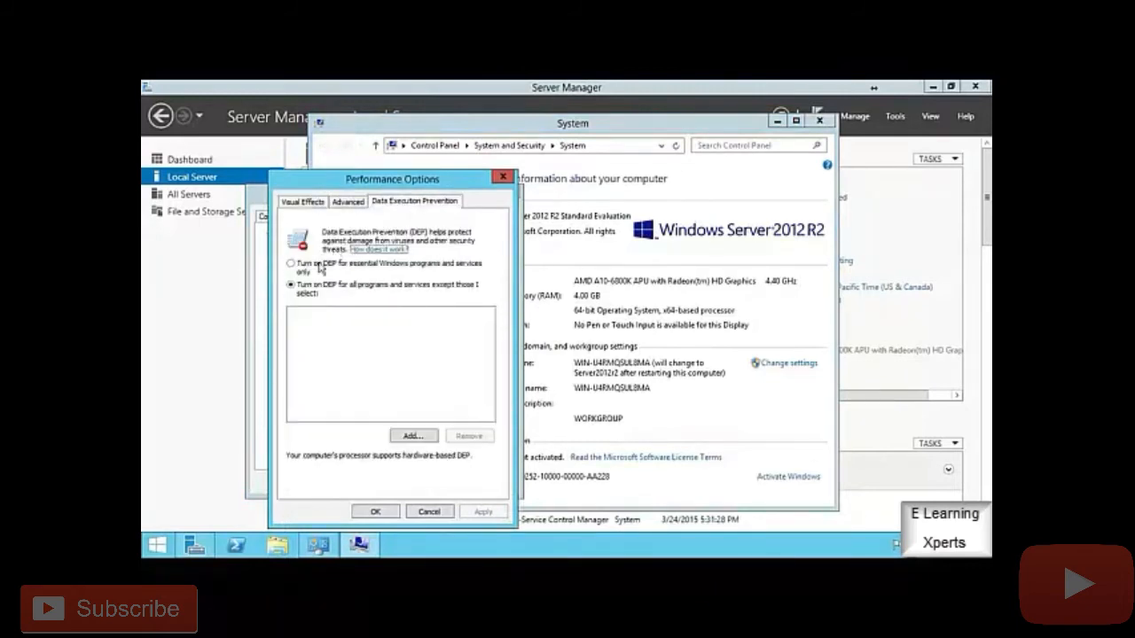
- Turn on DEP for essential Windows programs and services only, acknowledge the restart notice and close System Properties
{"action": "left_click", "coordinate": [291, 262]}
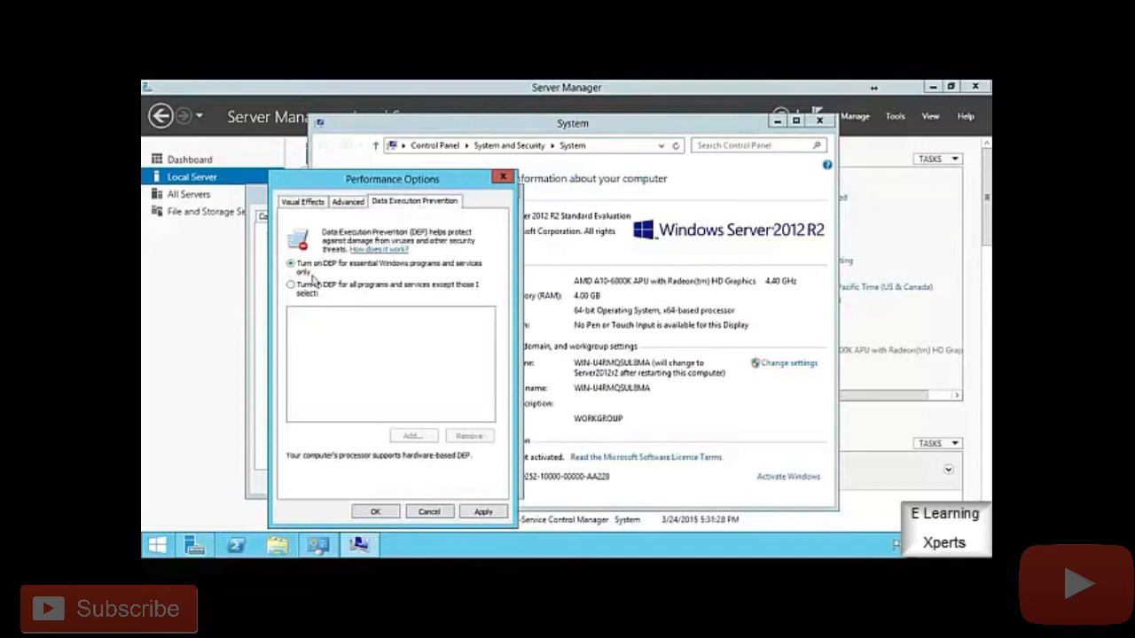
{"action": "mouse_move", "coordinate": [429, 275]}
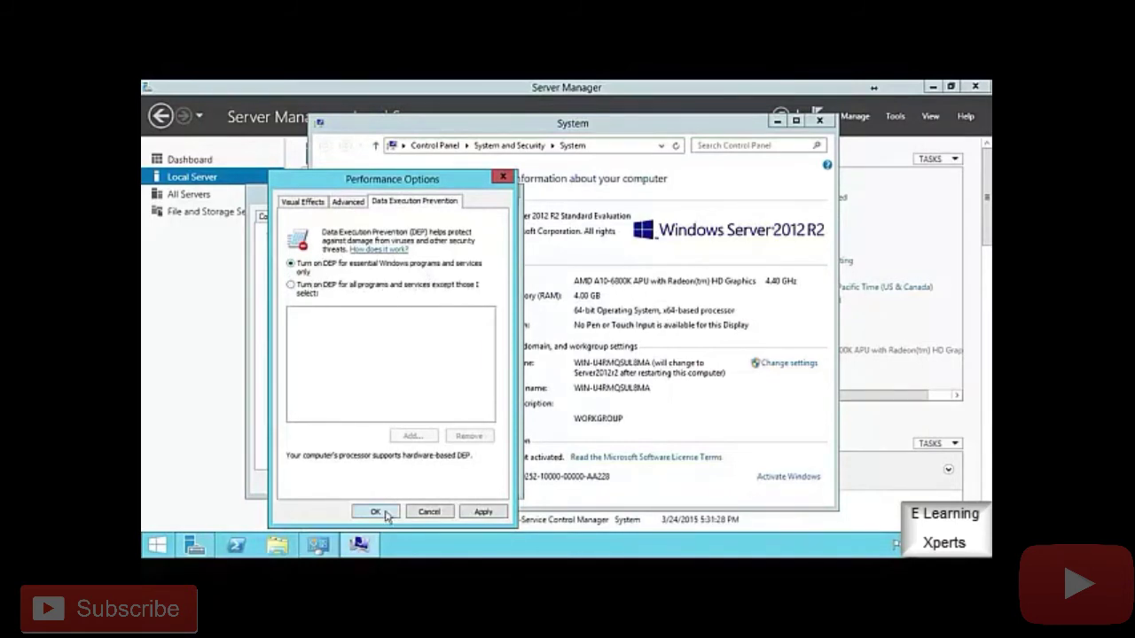
{"action": "left_click", "coordinate": [376, 511]}
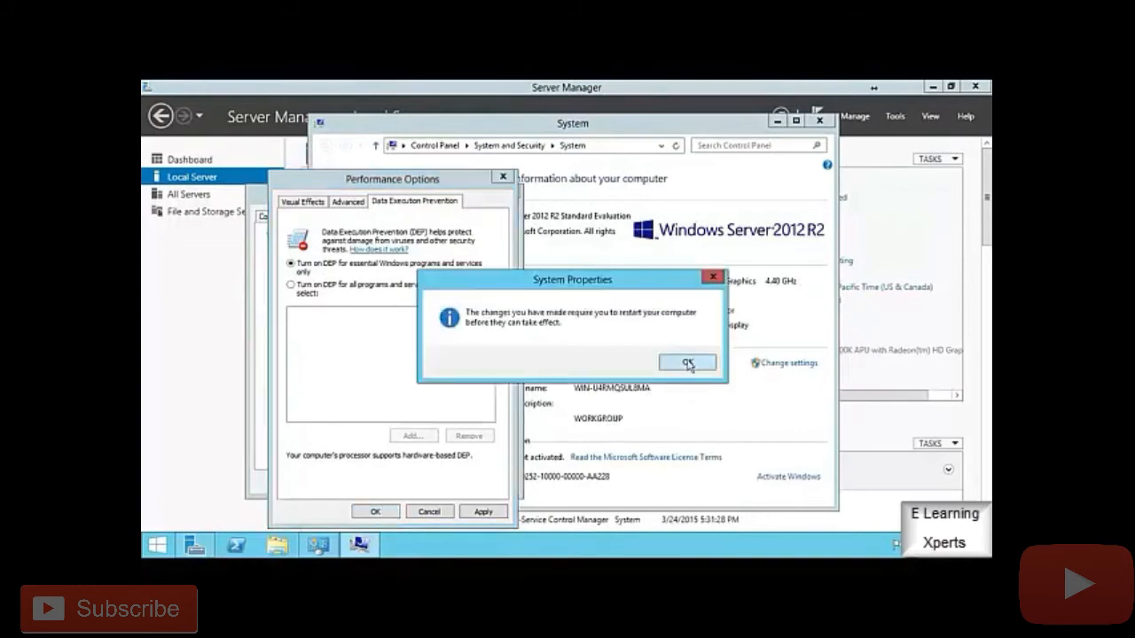
{"action": "left_click", "coordinate": [688, 362]}
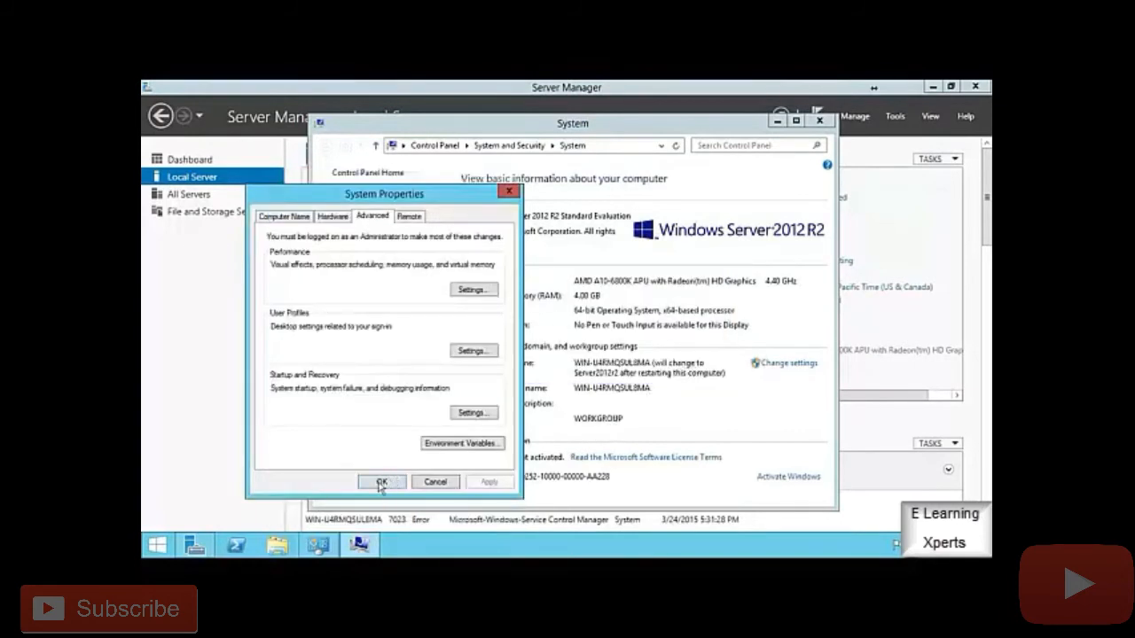
{"action": "left_click", "coordinate": [381, 482]}
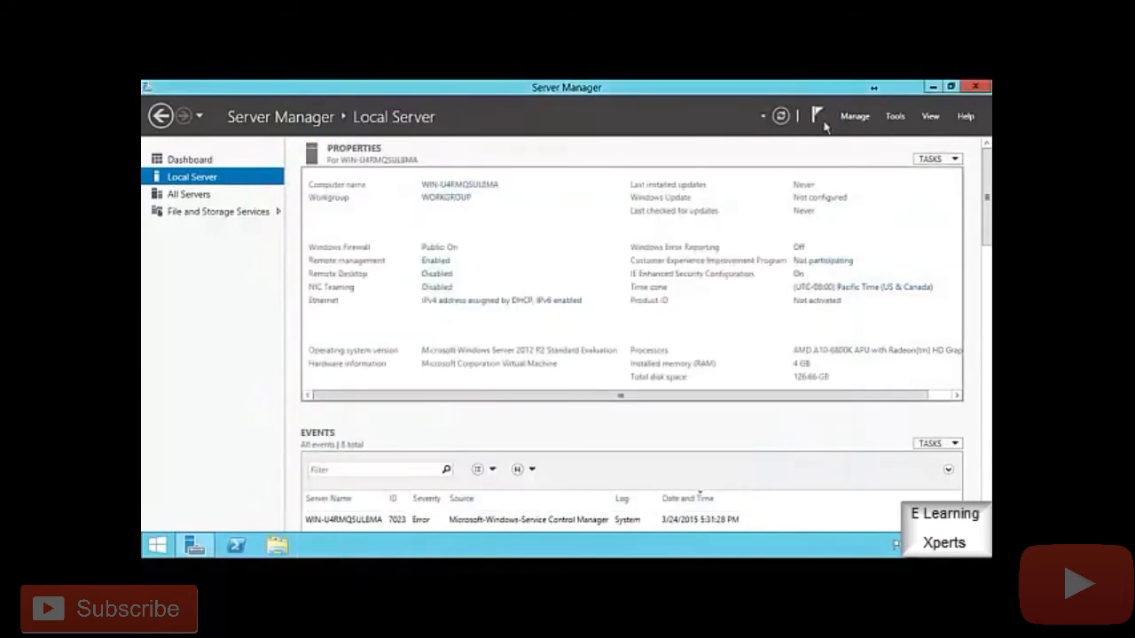
{"action": "mouse_move", "coordinate": [346, 458]}
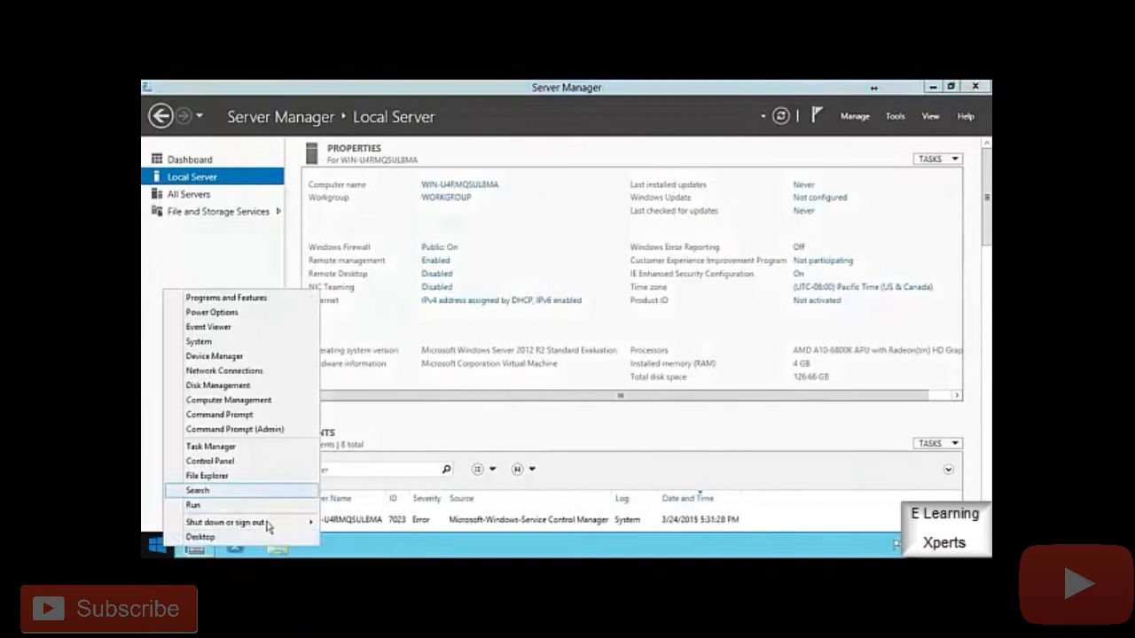
- Restart the server with a chosen shutdown reason
{"action": "left_click", "coordinate": [225, 522]}
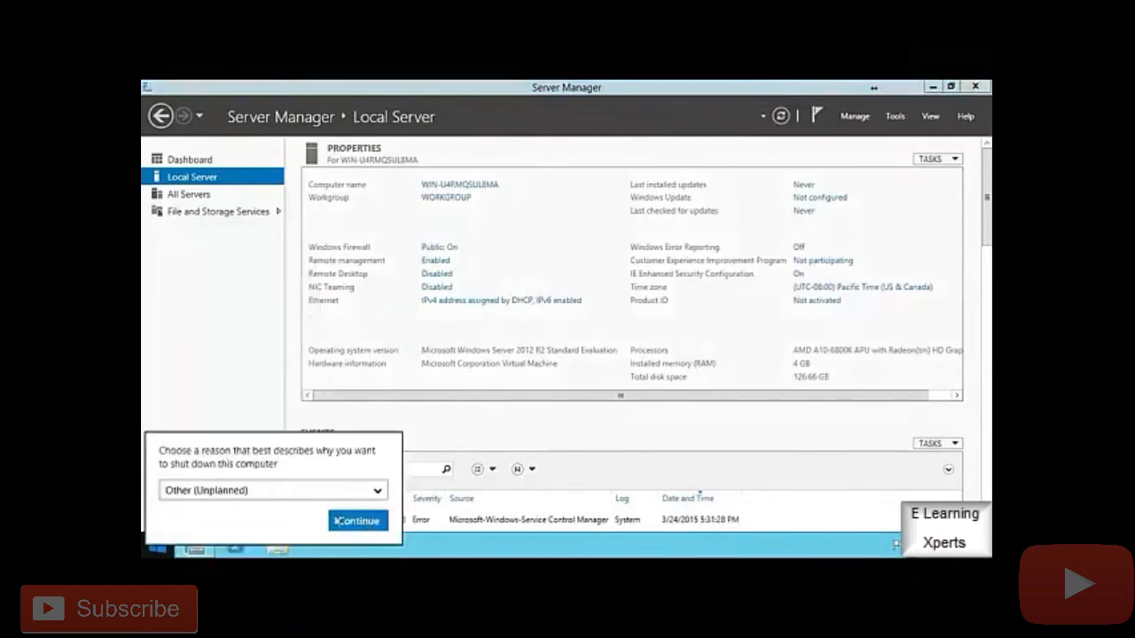
{"action": "left_click", "coordinate": [380, 490]}
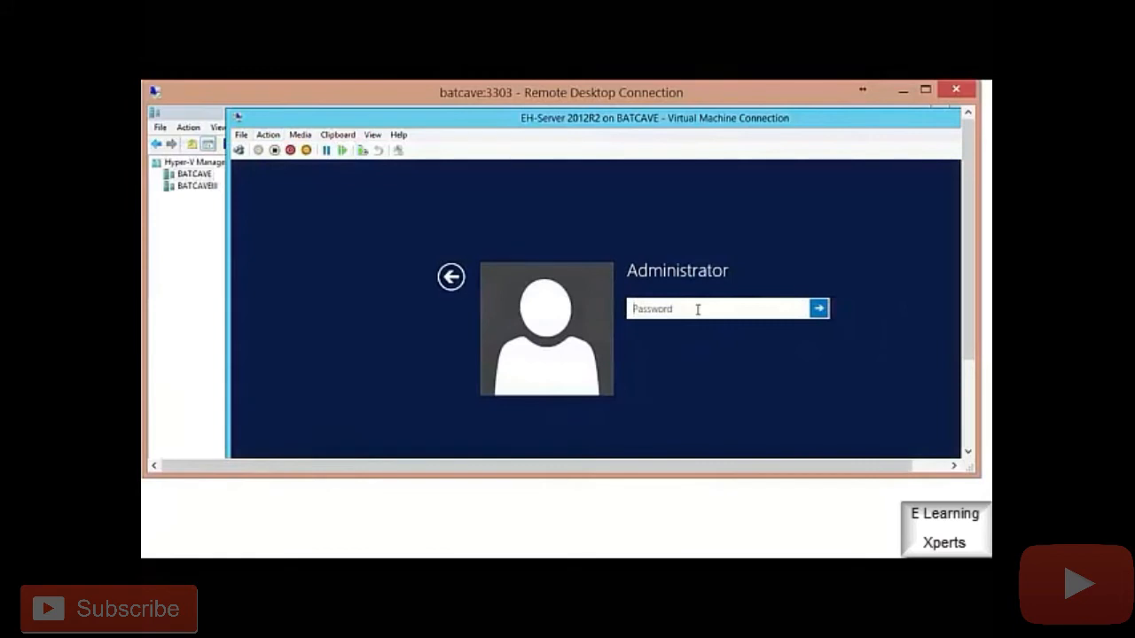
- Enter the Administrator password to sign back in after the restart
{"action": "left_click", "coordinate": [817, 308]}
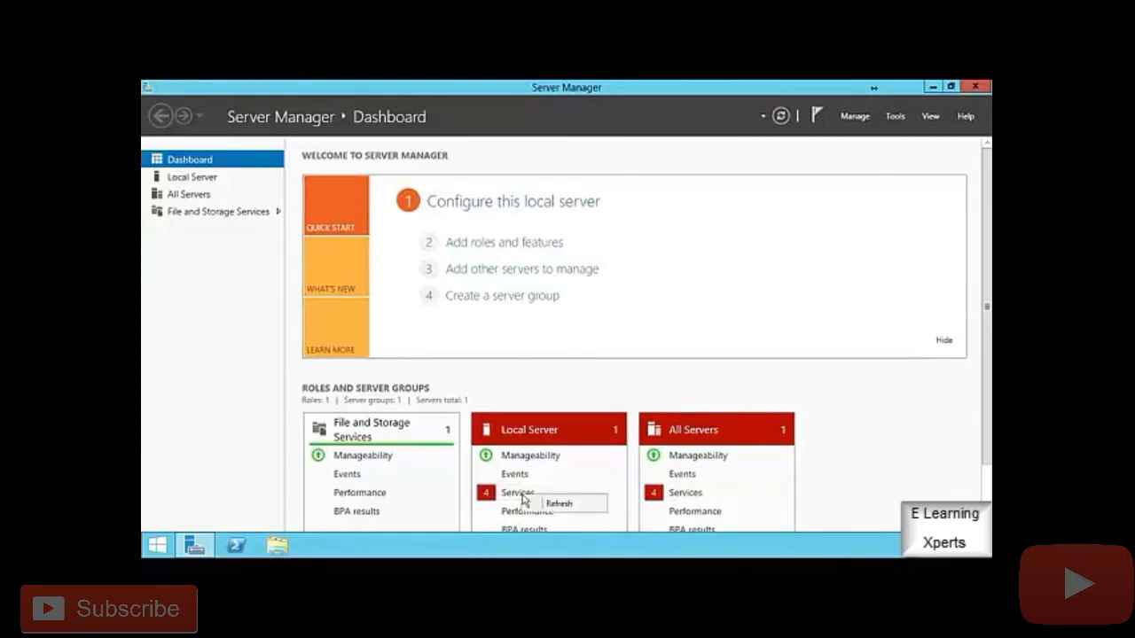
{"action": "left_click", "coordinate": [518, 493]}
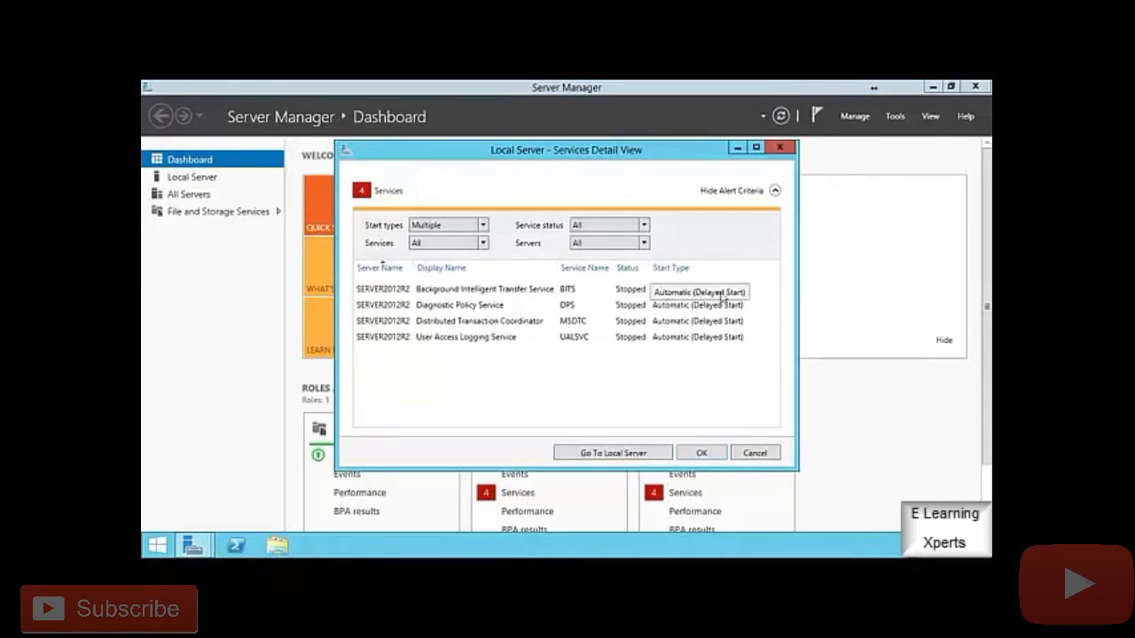
{"action": "left_click", "coordinate": [755, 452]}
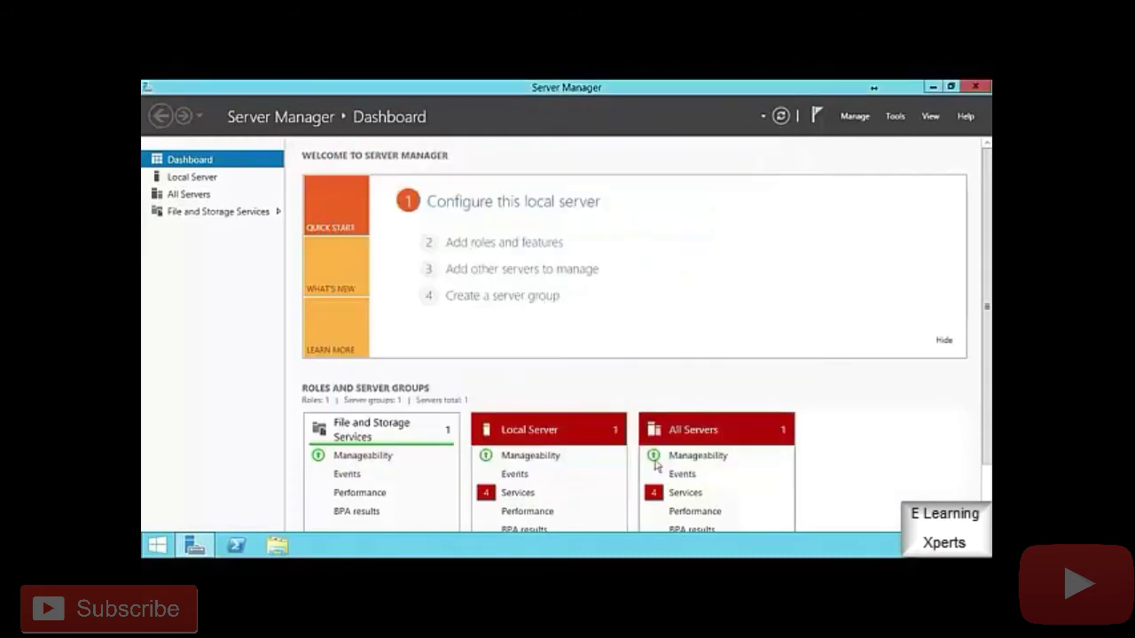
{"action": "mouse_move", "coordinate": [270, 300]}
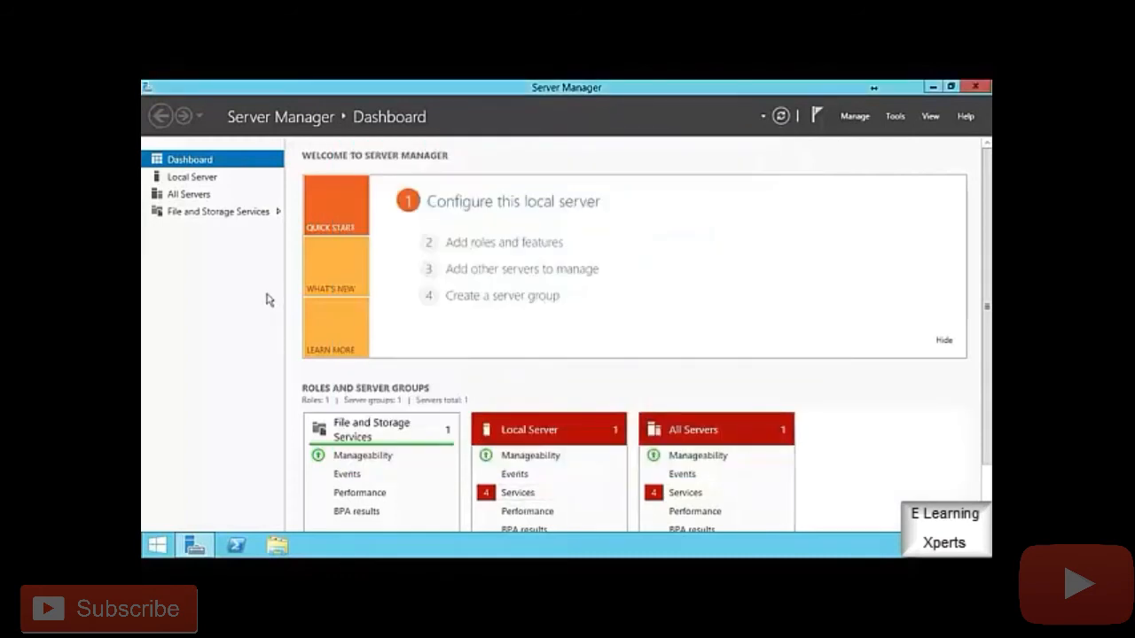
{"action": "mouse_move", "coordinate": [635, 337]}
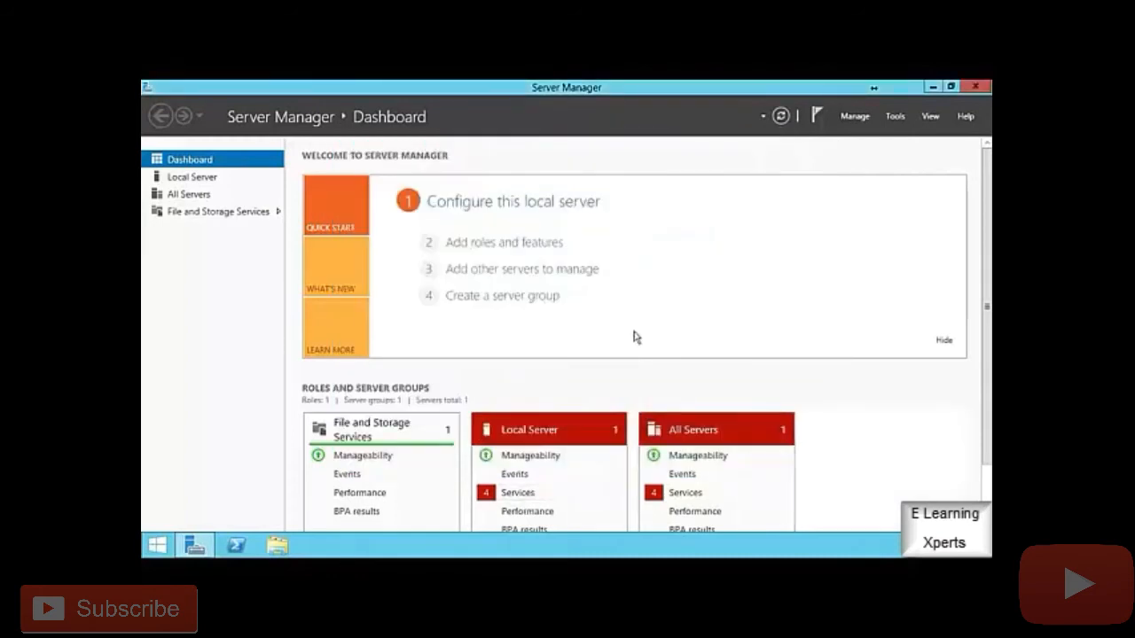
{"action": "mouse_move", "coordinate": [549, 255]}
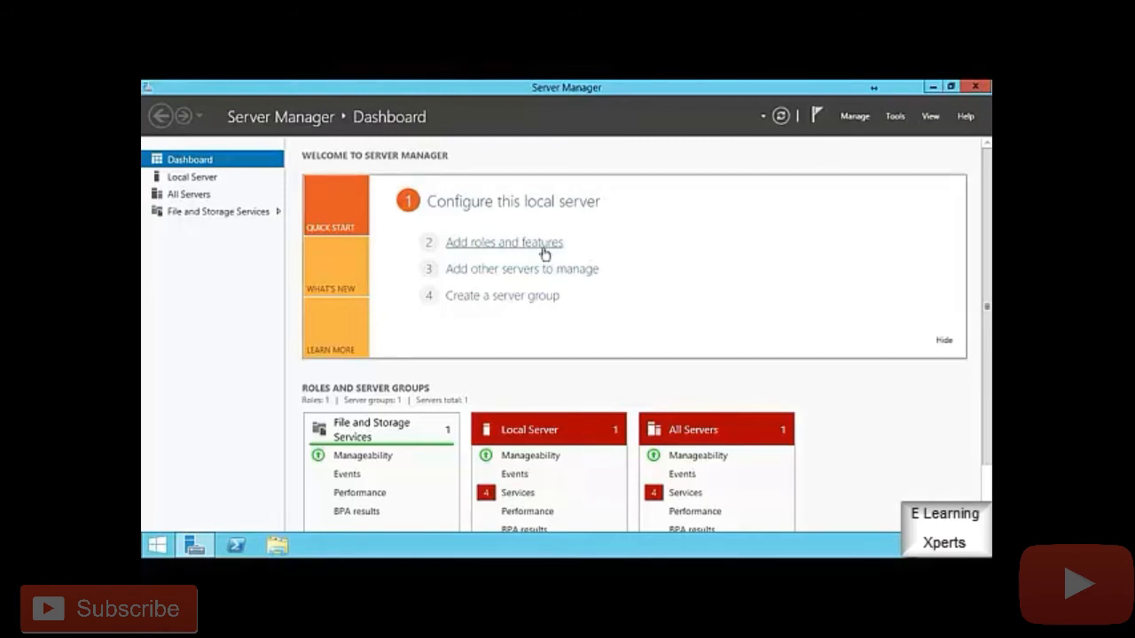
- Start the Add Roles and Features wizard, keeping role-based installation on the local server
{"action": "left_click", "coordinate": [503, 241]}
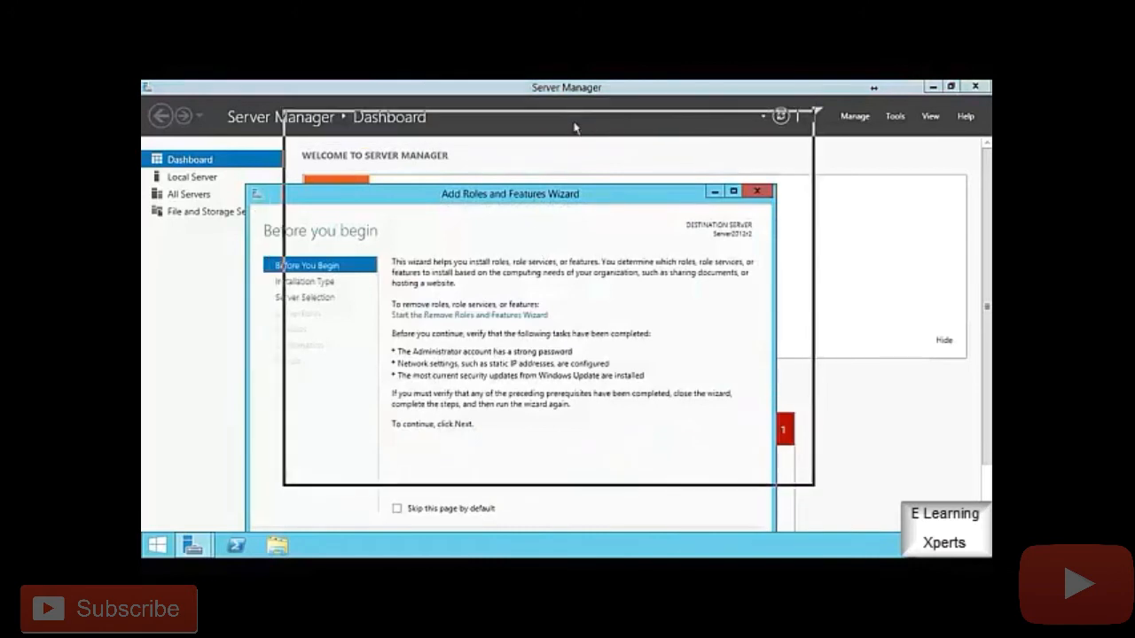
{"action": "left_click", "coordinate": [644, 468]}
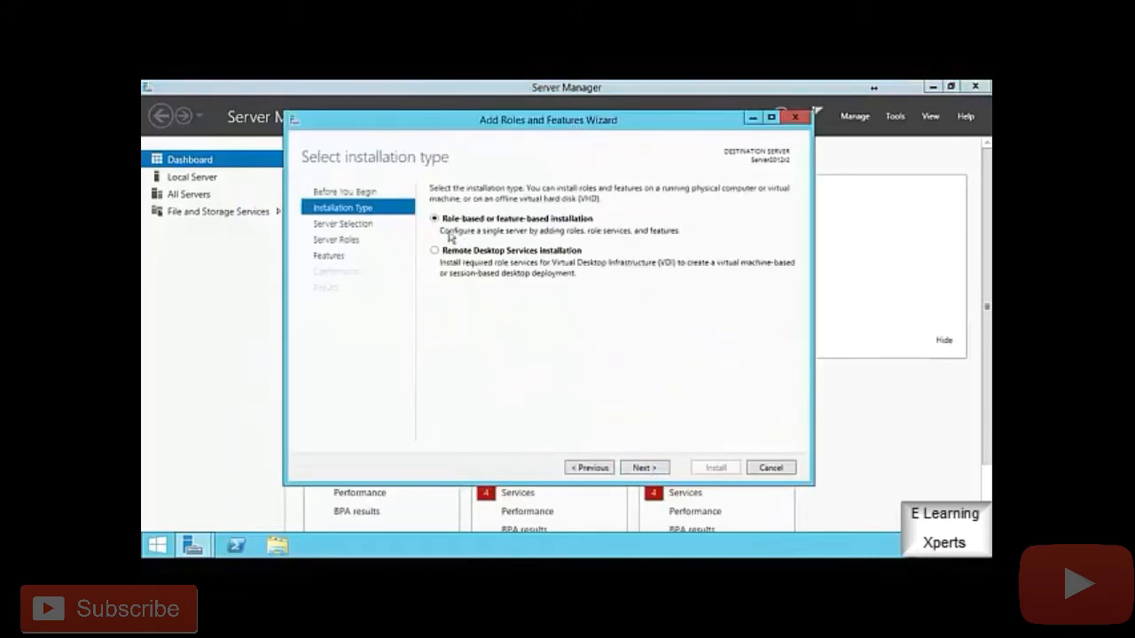
{"action": "left_click", "coordinate": [646, 469]}
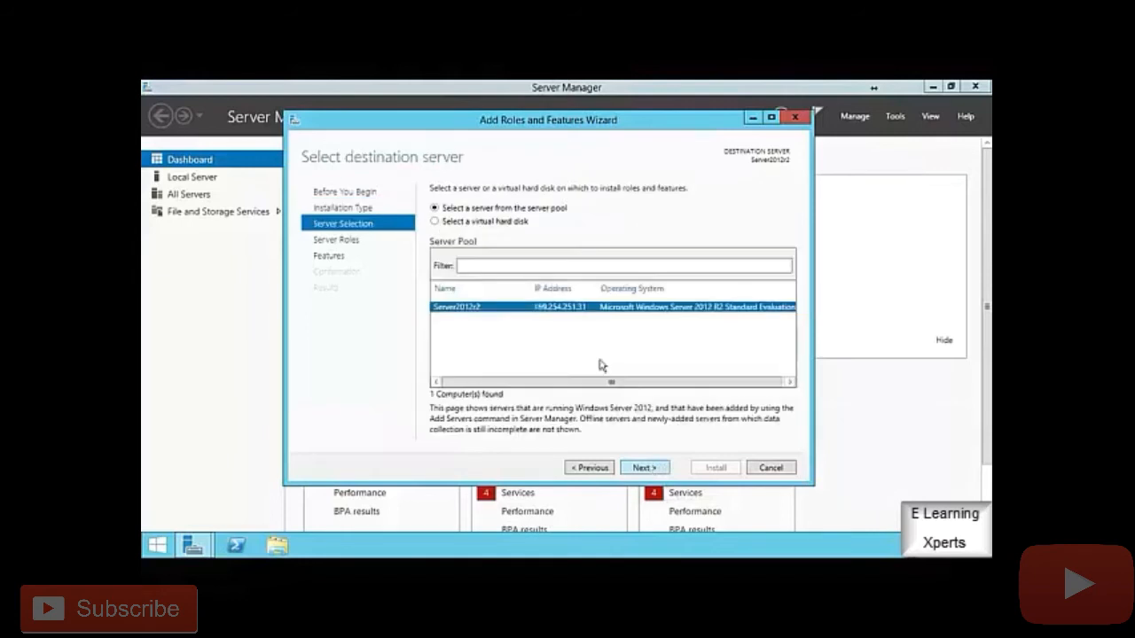
{"action": "mouse_move", "coordinate": [477, 319]}
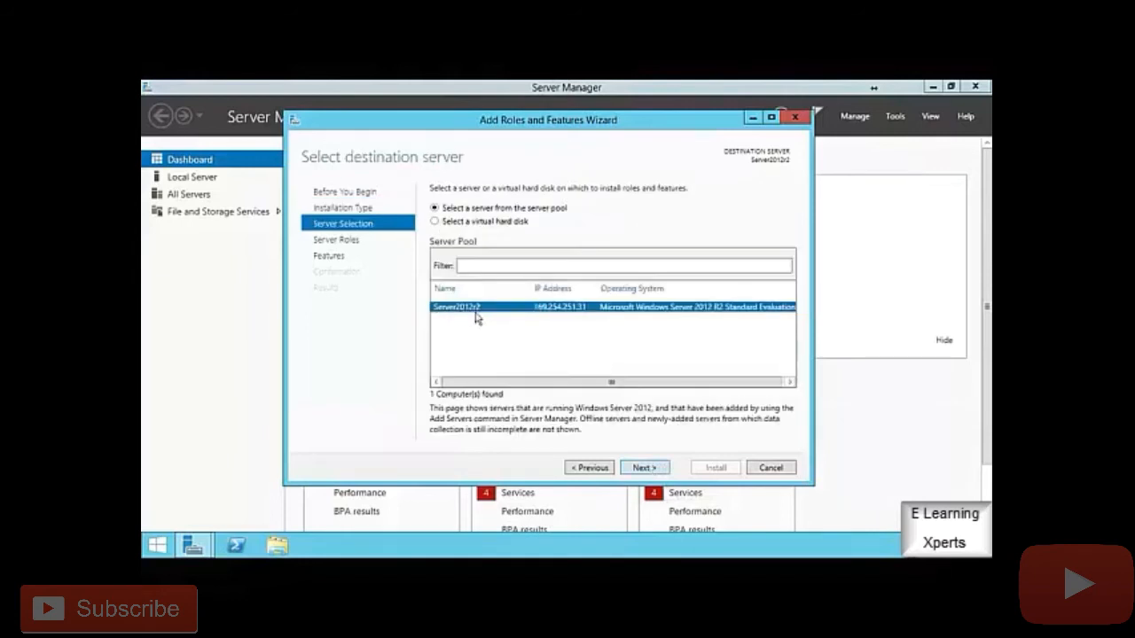
{"action": "mouse_move", "coordinate": [551, 323]}
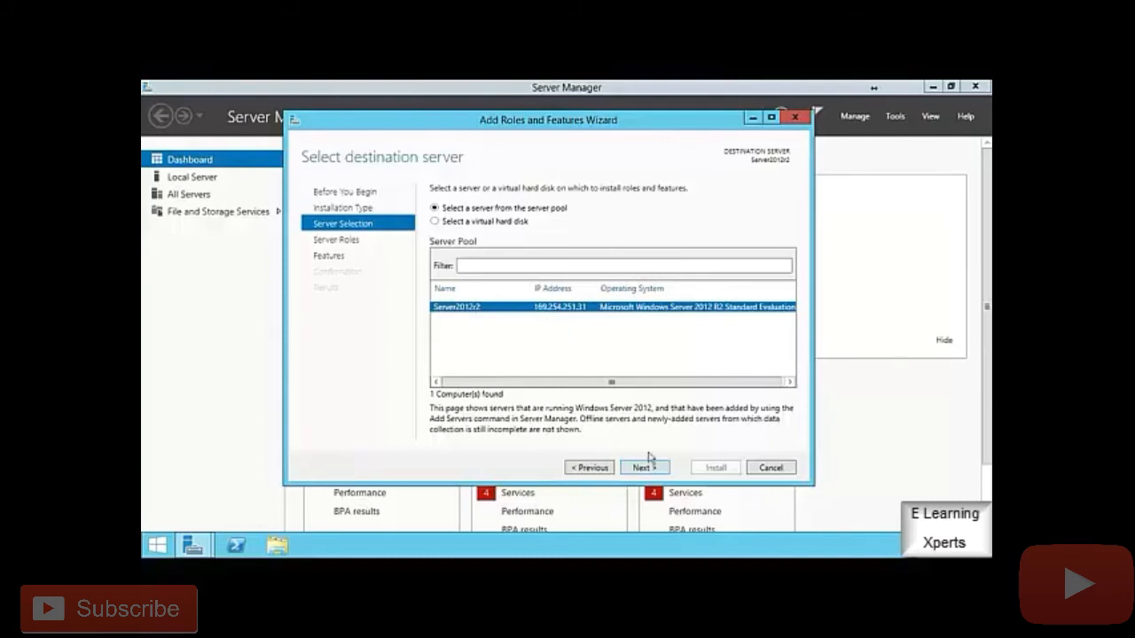
{"action": "left_click", "coordinate": [644, 468]}
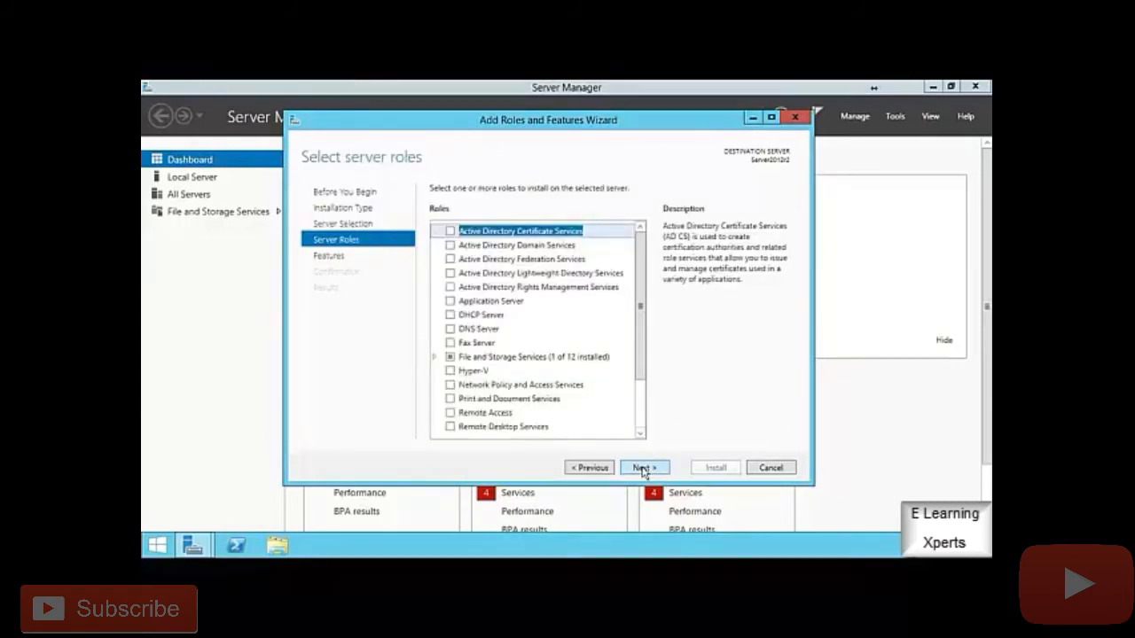
{"action": "mouse_move", "coordinate": [631, 348]}
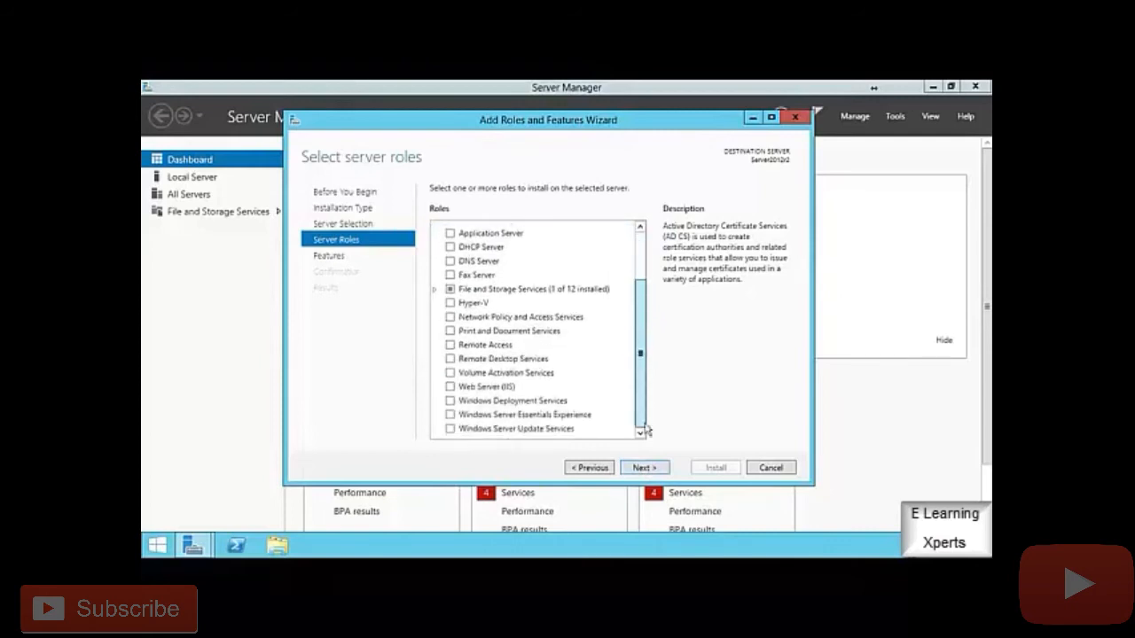
- Select the Web Server (IIS) role with its required management tools and continue to Features
{"action": "left_click", "coordinate": [486, 386]}
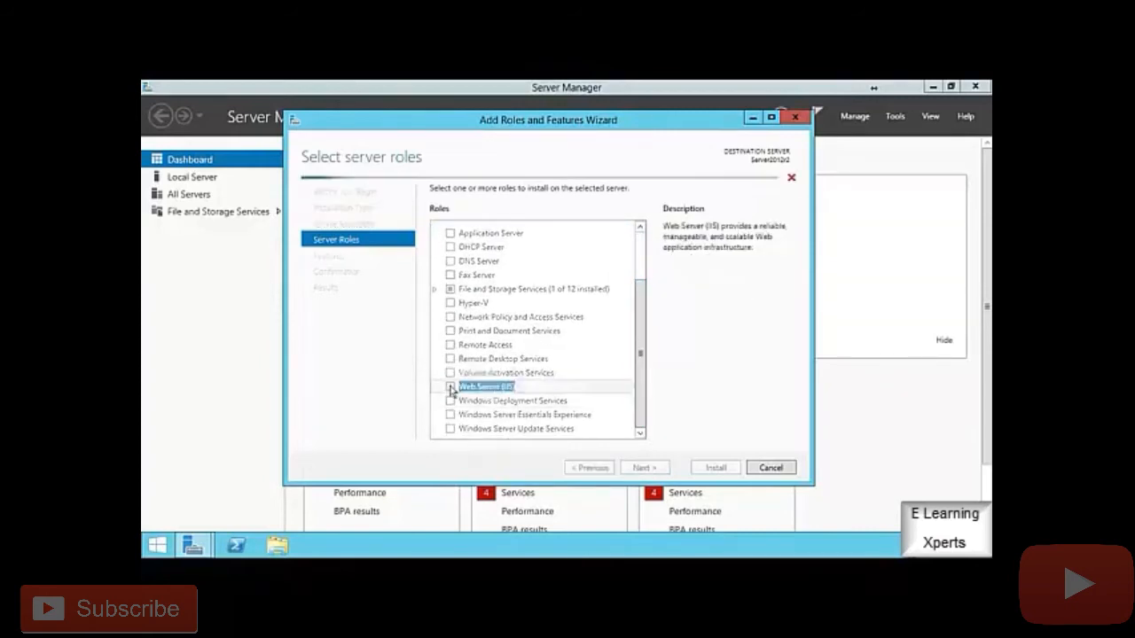
{"action": "left_click", "coordinate": [451, 386]}
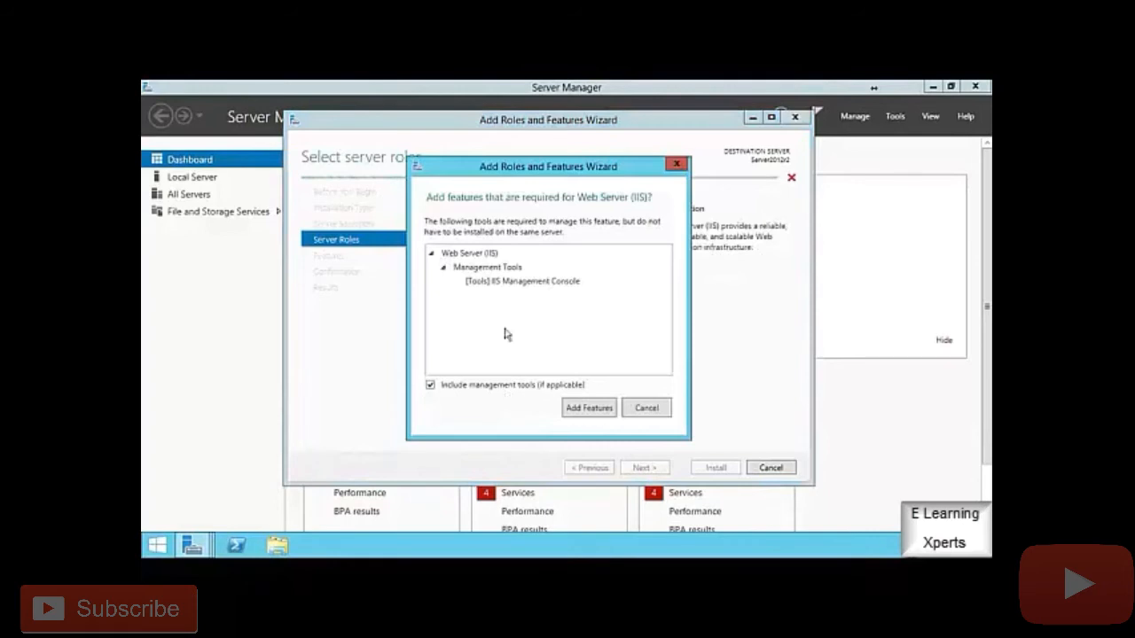
{"action": "mouse_move", "coordinate": [496, 273]}
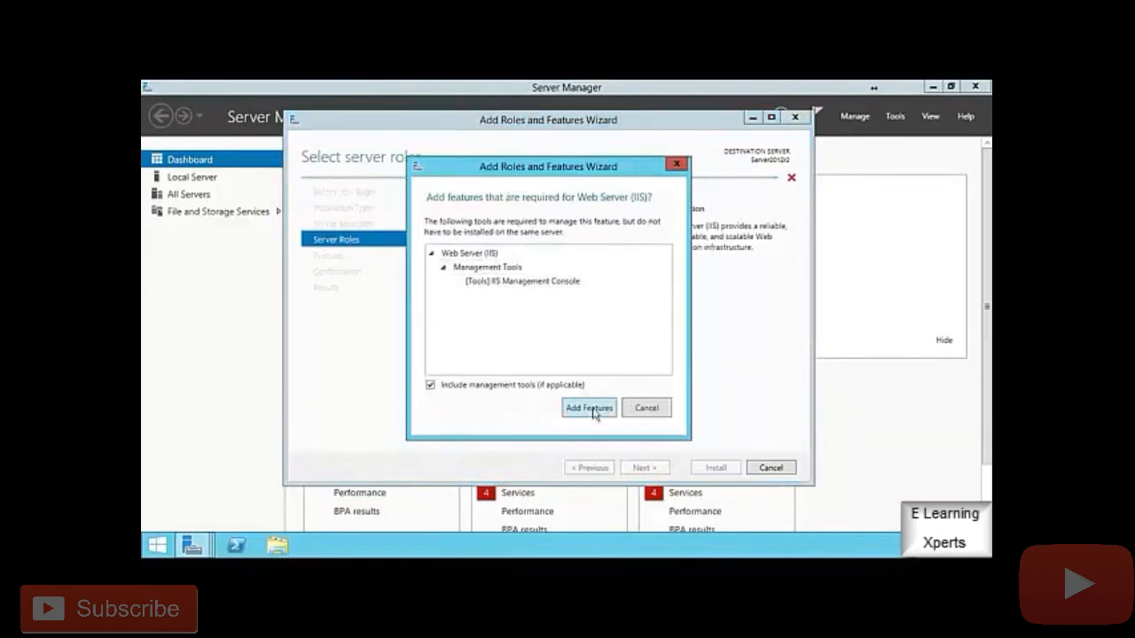
{"action": "left_click", "coordinate": [589, 408]}
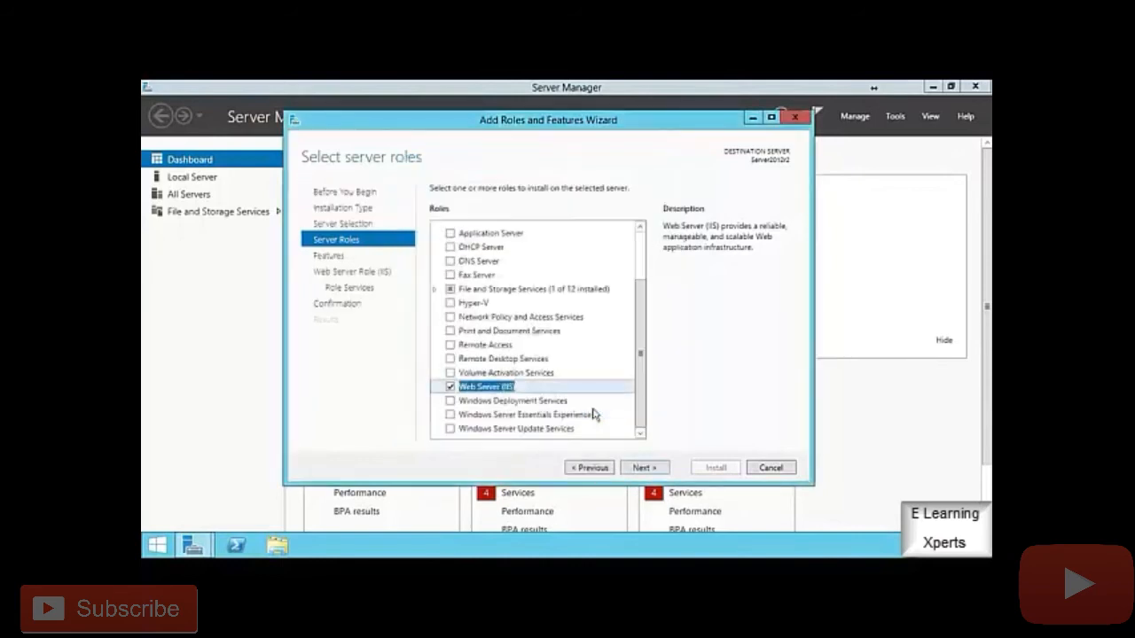
{"action": "left_click", "coordinate": [645, 468]}
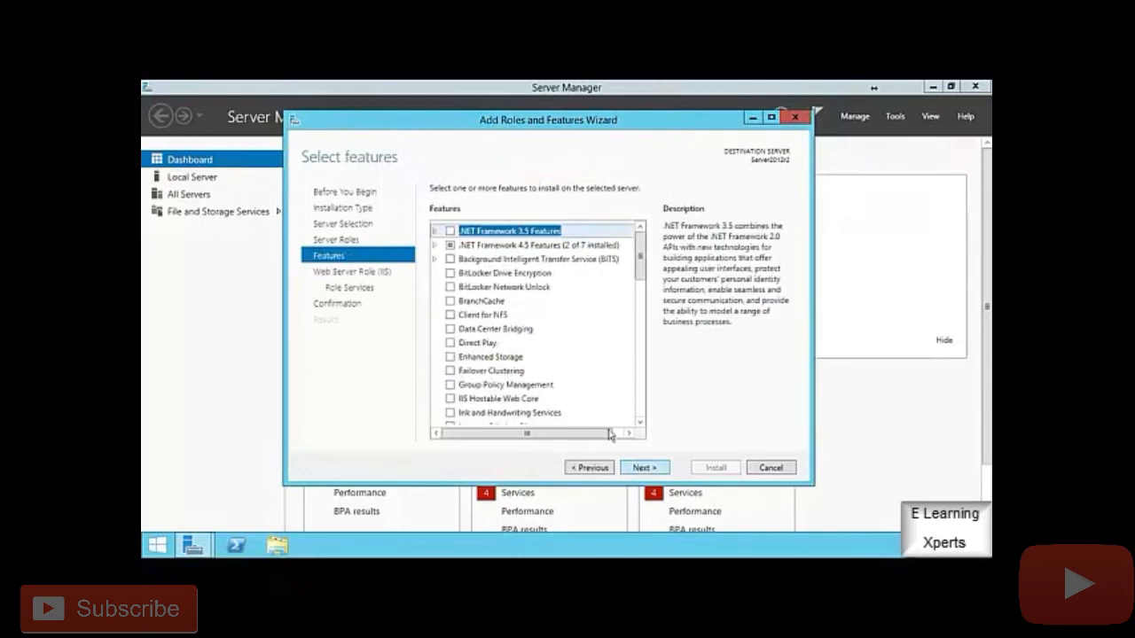
- Select BITS with its required features, BitLocker Network Unlock, BranchCache and Client for NFS
{"action": "scroll", "scroll_direction": "down", "scroll_amount": 3}
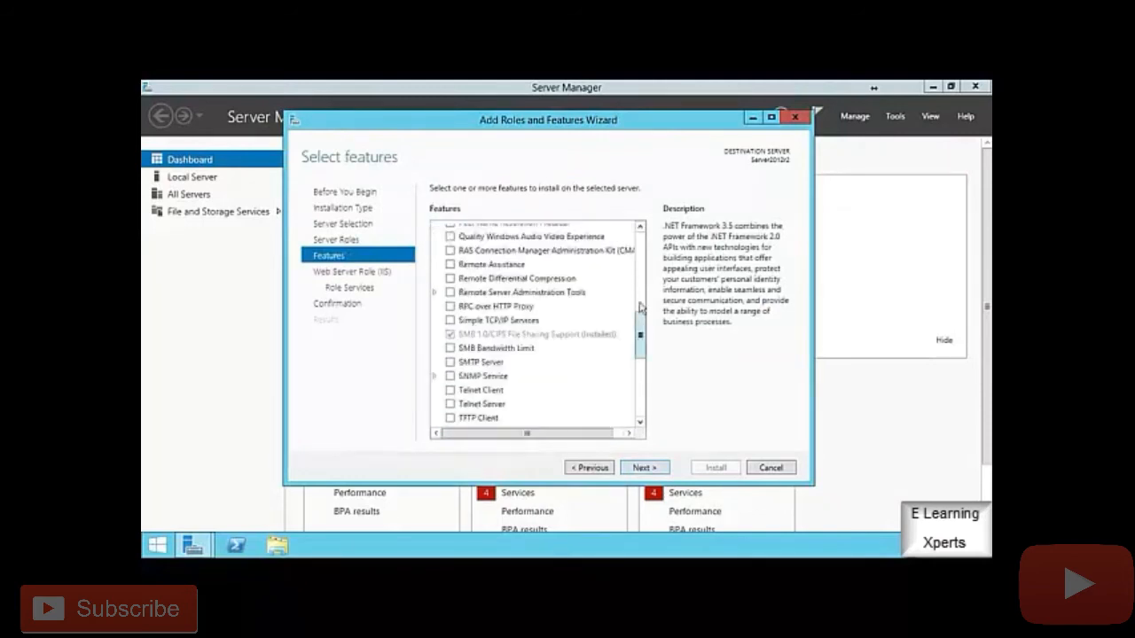
{"action": "scroll", "scroll_direction": "up", "scroll_amount": 3}
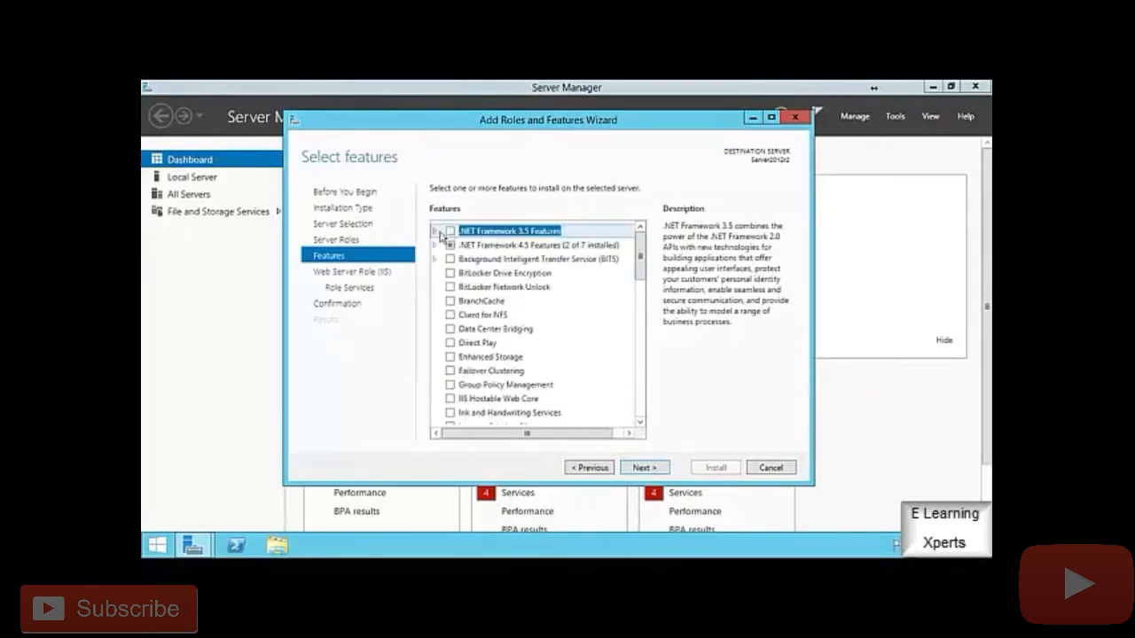
{"action": "left_click", "coordinate": [451, 259]}
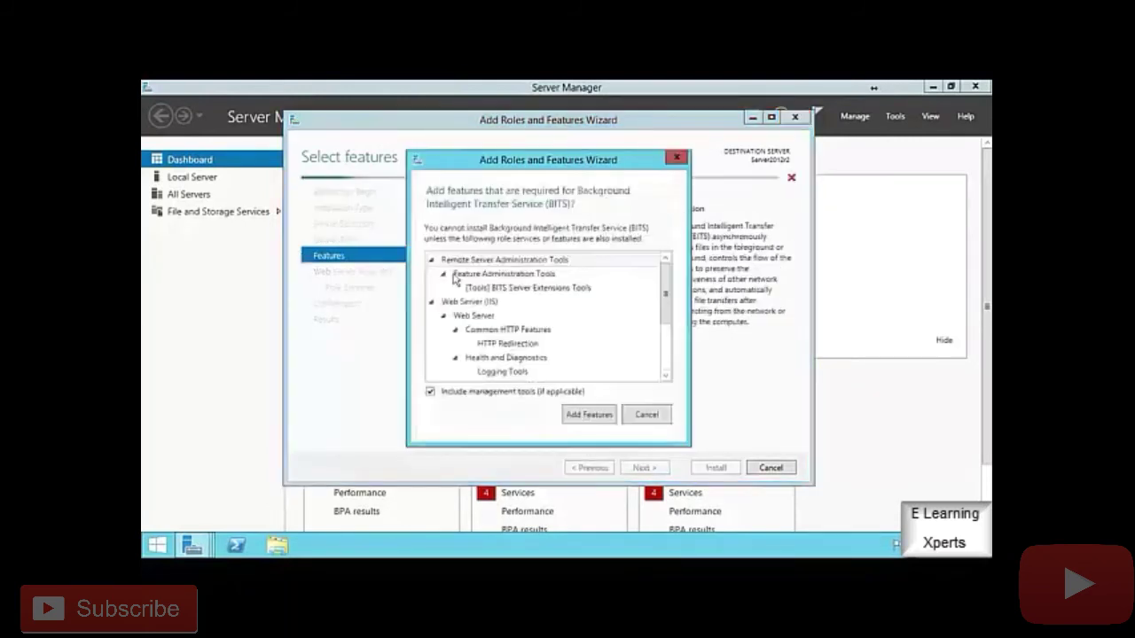
{"action": "left_click", "coordinate": [589, 415]}
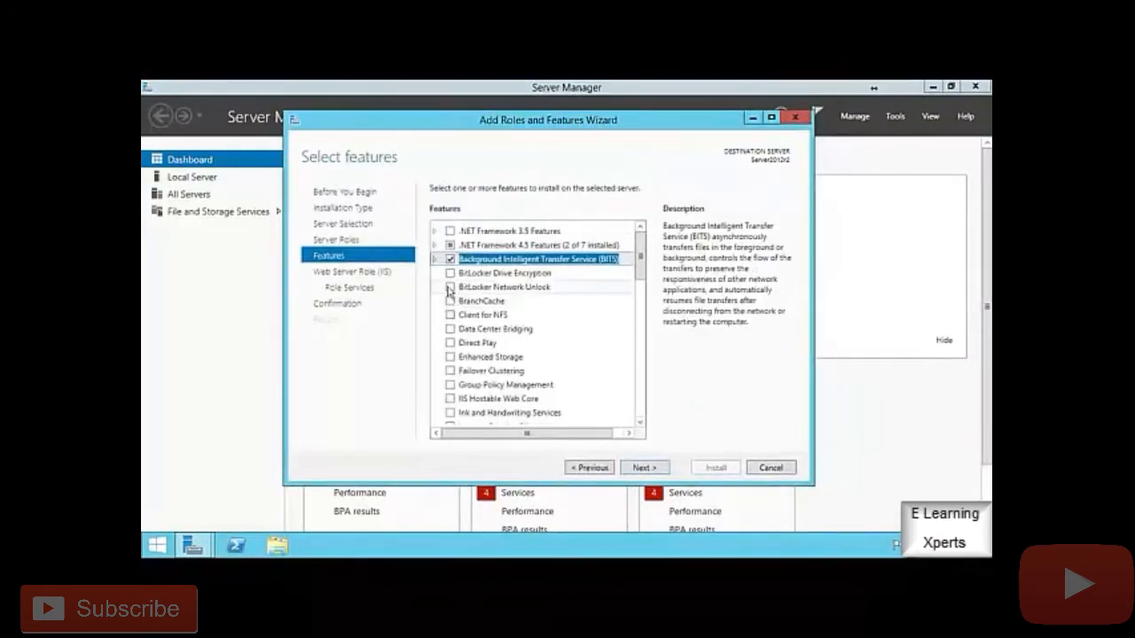
{"action": "left_click", "coordinate": [451, 288]}
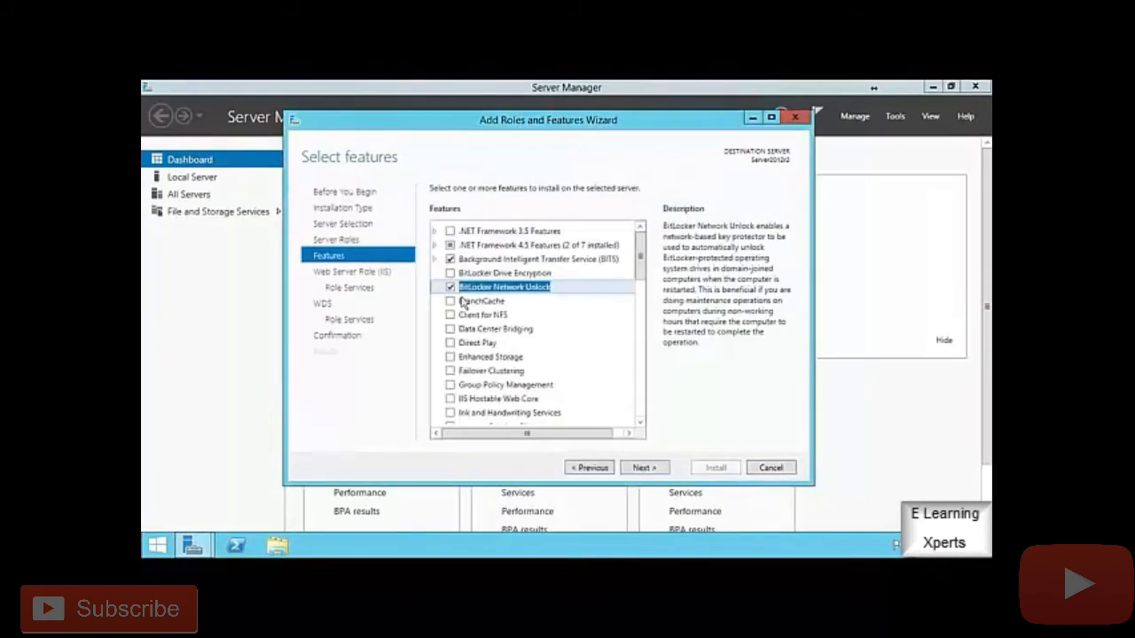
{"action": "left_click", "coordinate": [450, 301]}
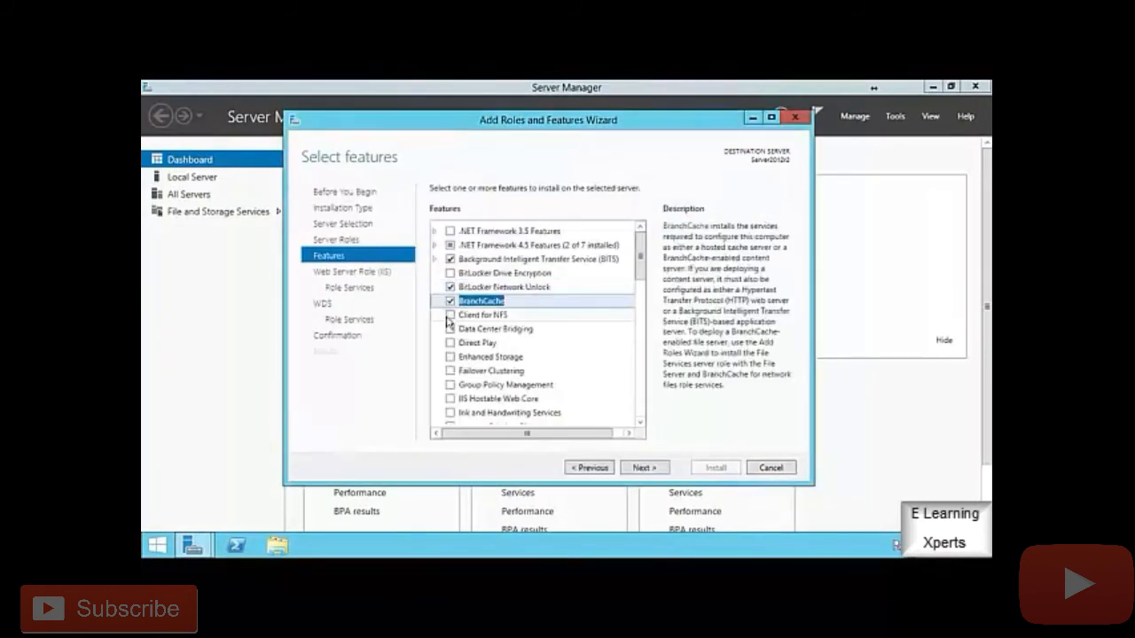
{"action": "left_click", "coordinate": [483, 316]}
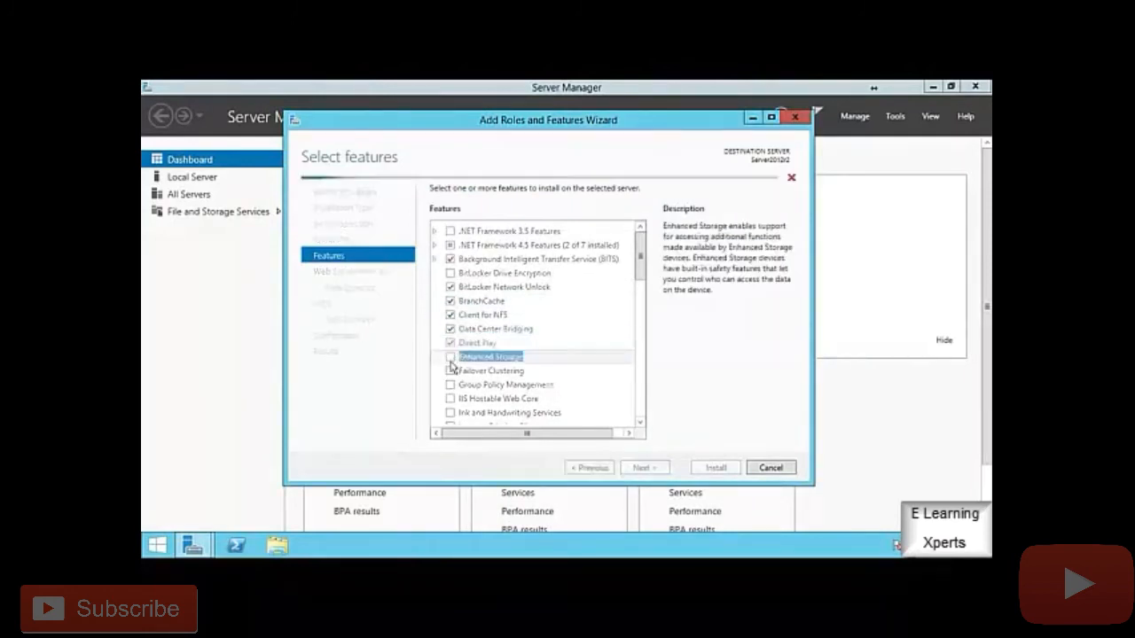
- Select Failover Clustering with its tools, Ink and Handwriting Services and Internet Printing Client, then continue to the IIS role page
{"action": "left_click", "coordinate": [450, 371]}
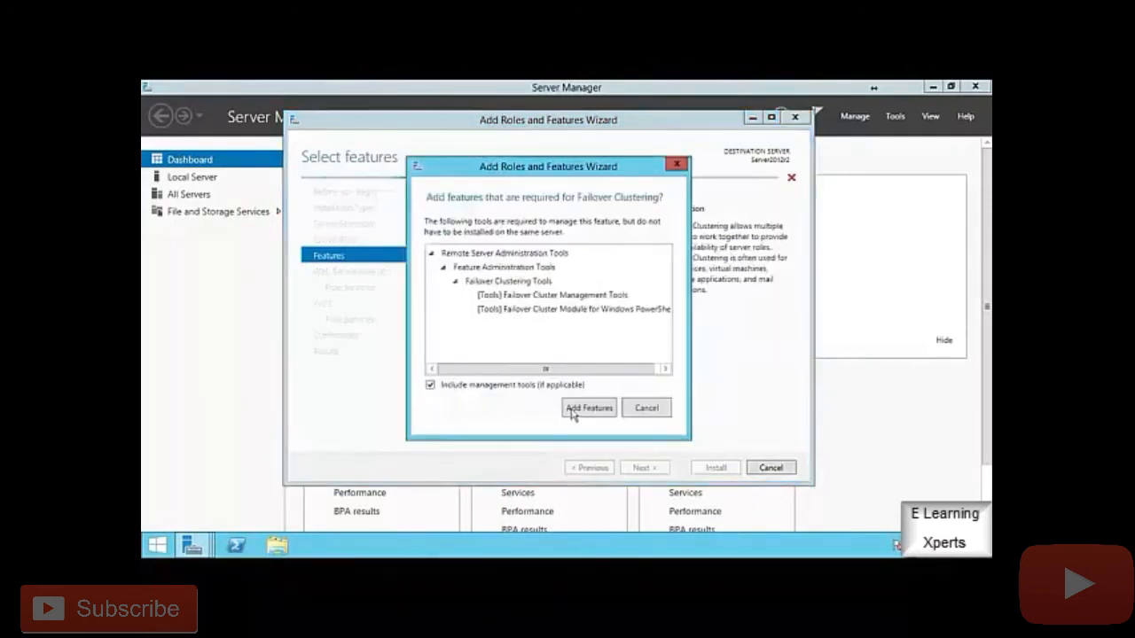
{"action": "left_click", "coordinate": [589, 408]}
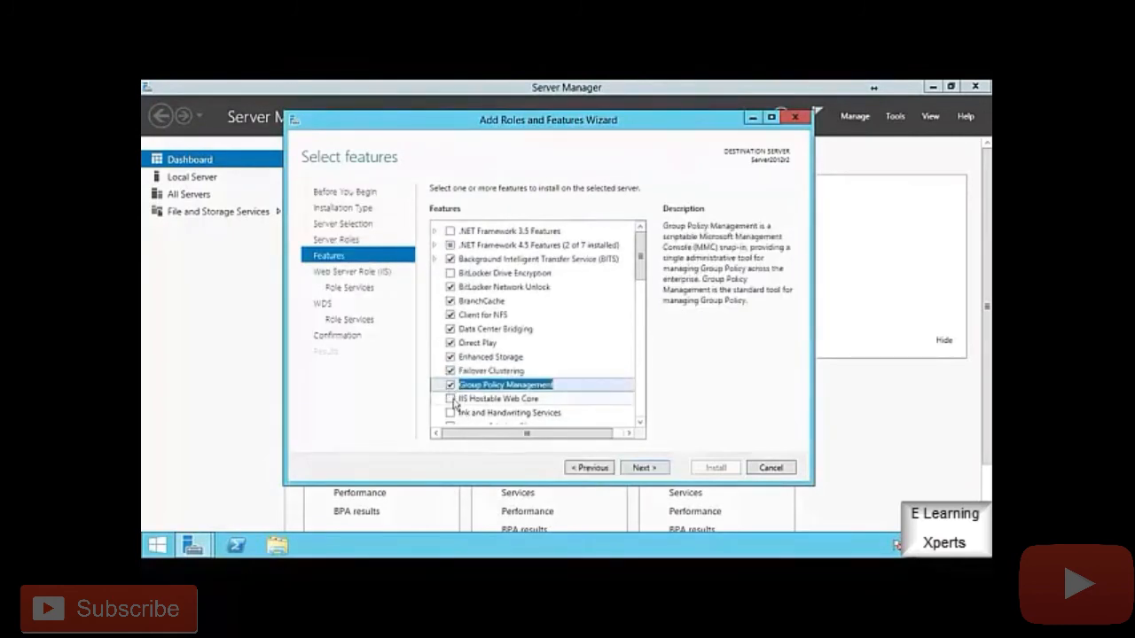
{"action": "left_click", "coordinate": [510, 411]}
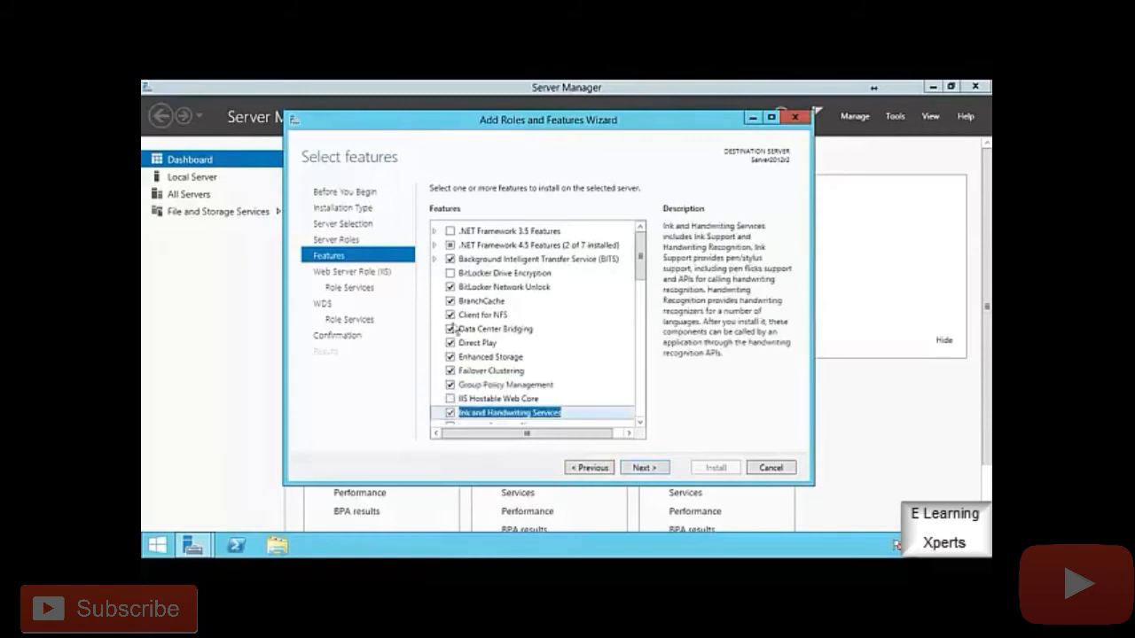
{"action": "scroll", "scroll_direction": "down", "scroll_amount": 3}
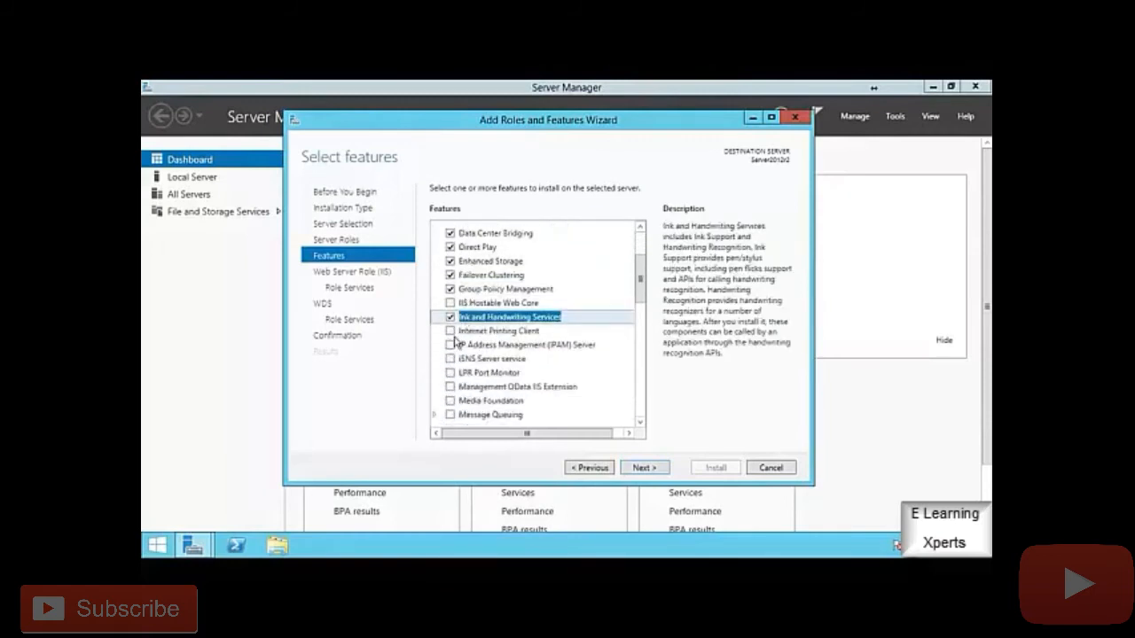
{"action": "left_click", "coordinate": [500, 330]}
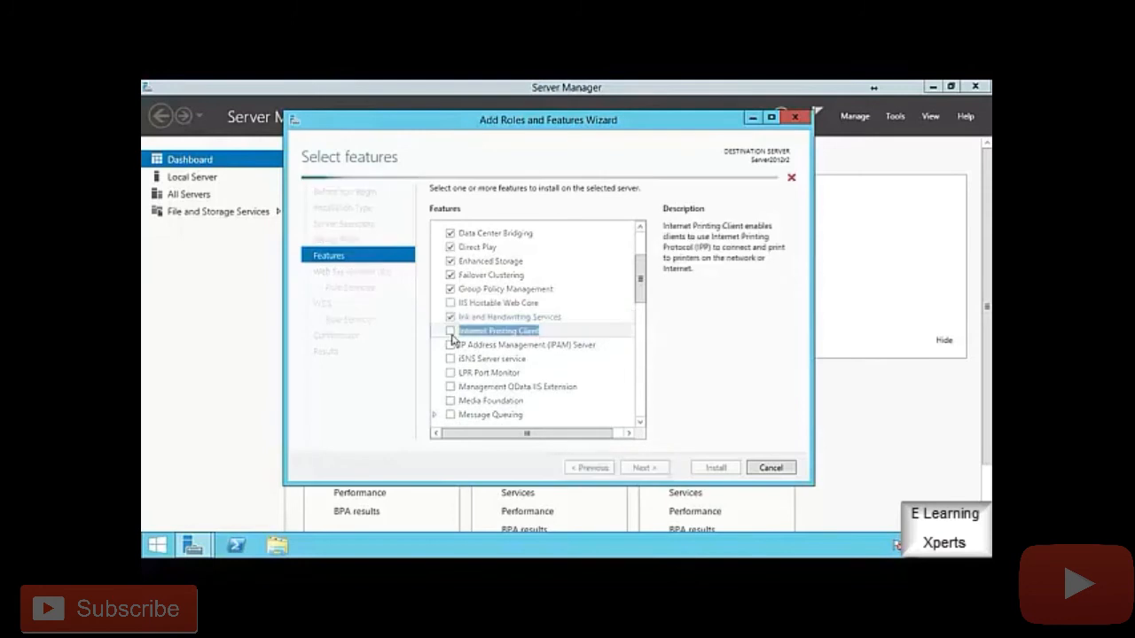
{"action": "left_click", "coordinate": [451, 330]}
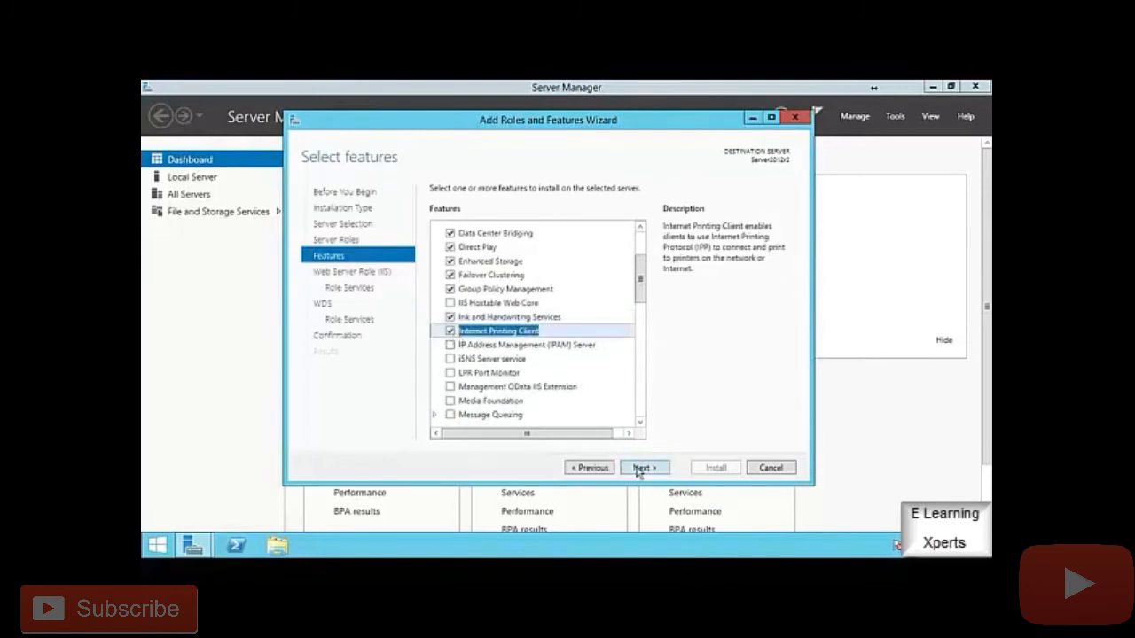
{"action": "left_click", "coordinate": [645, 468]}
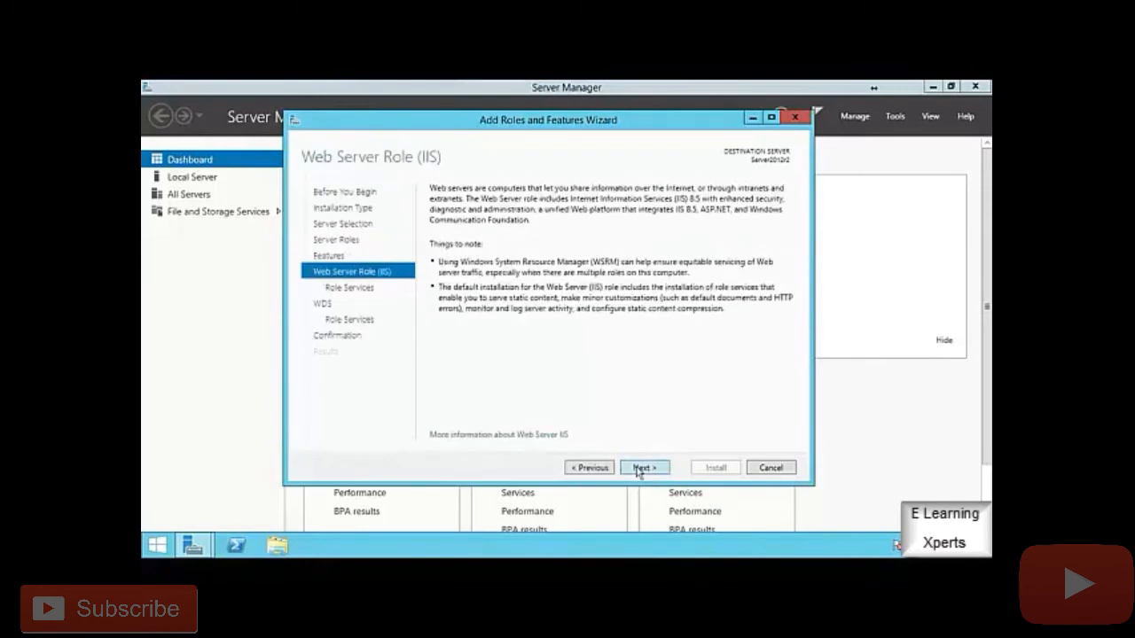
- Accept the default IIS role services and WDS Deployment and Transport Server, reaching the Confirmation page
{"action": "left_click", "coordinate": [646, 468]}
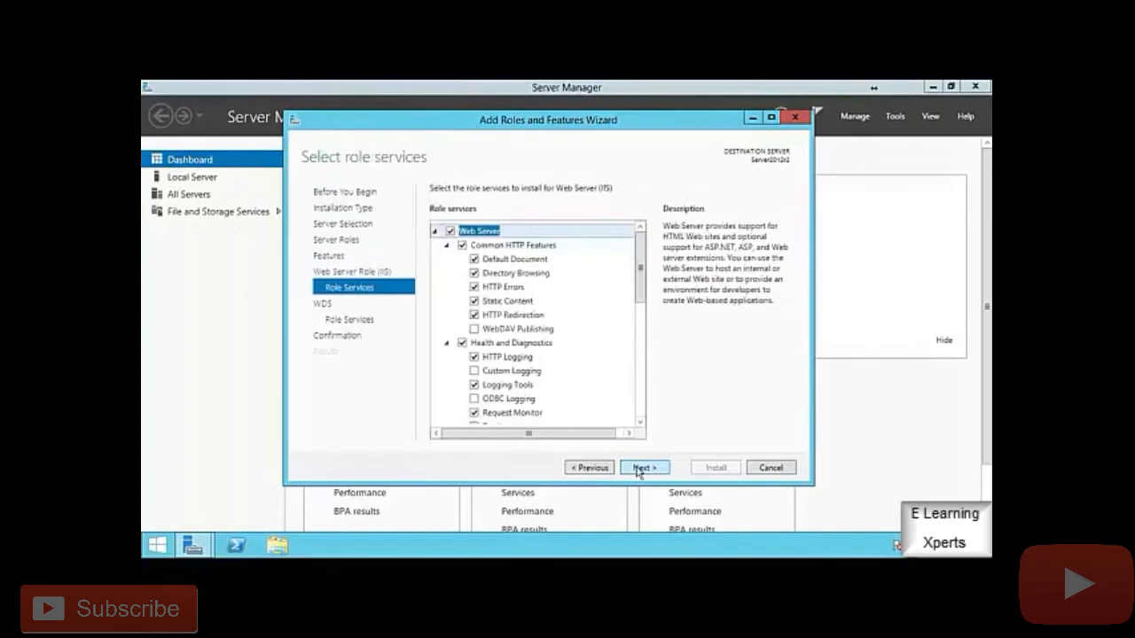
{"action": "mouse_move", "coordinate": [628, 427]}
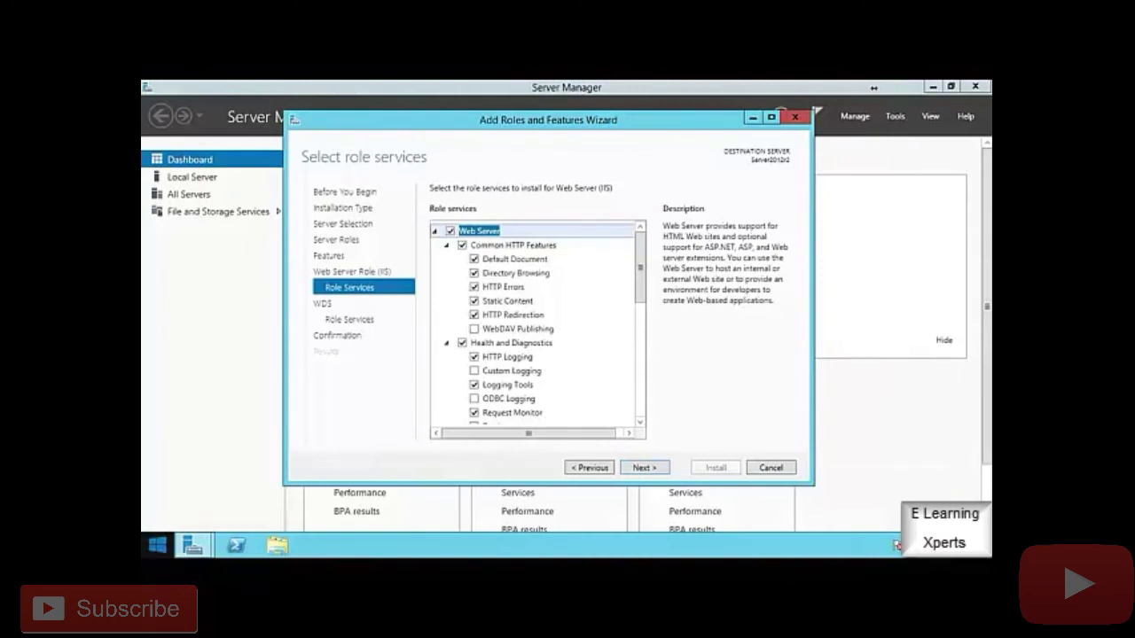
{"action": "mouse_move", "coordinate": [149, 383]}
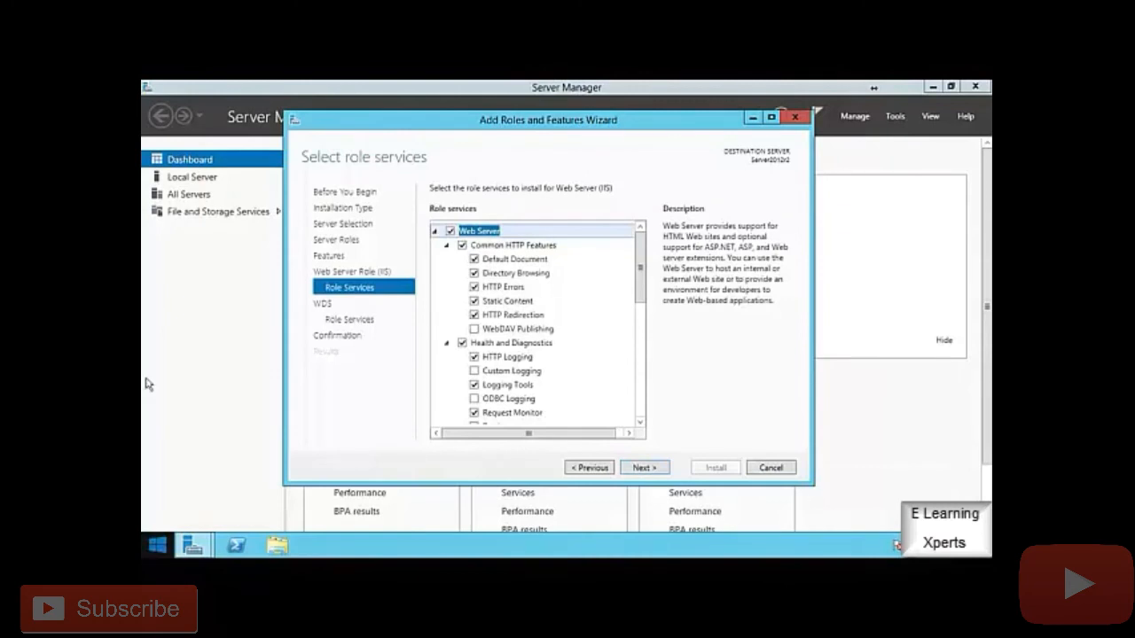
{"action": "mouse_move", "coordinate": [695, 447]}
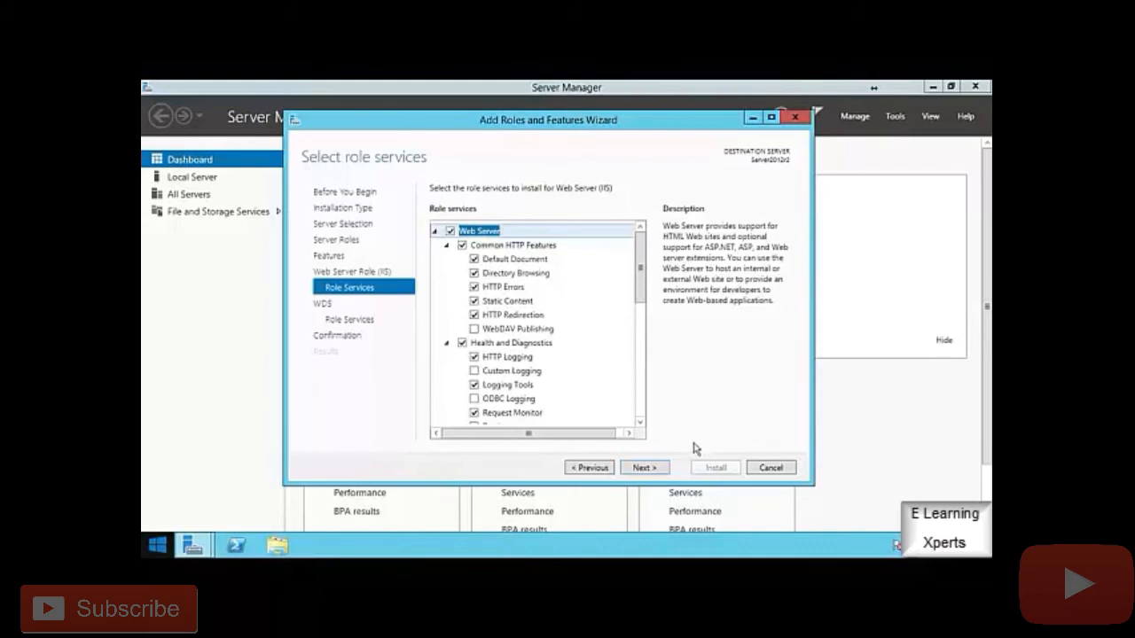
{"action": "mouse_move", "coordinate": [663, 472]}
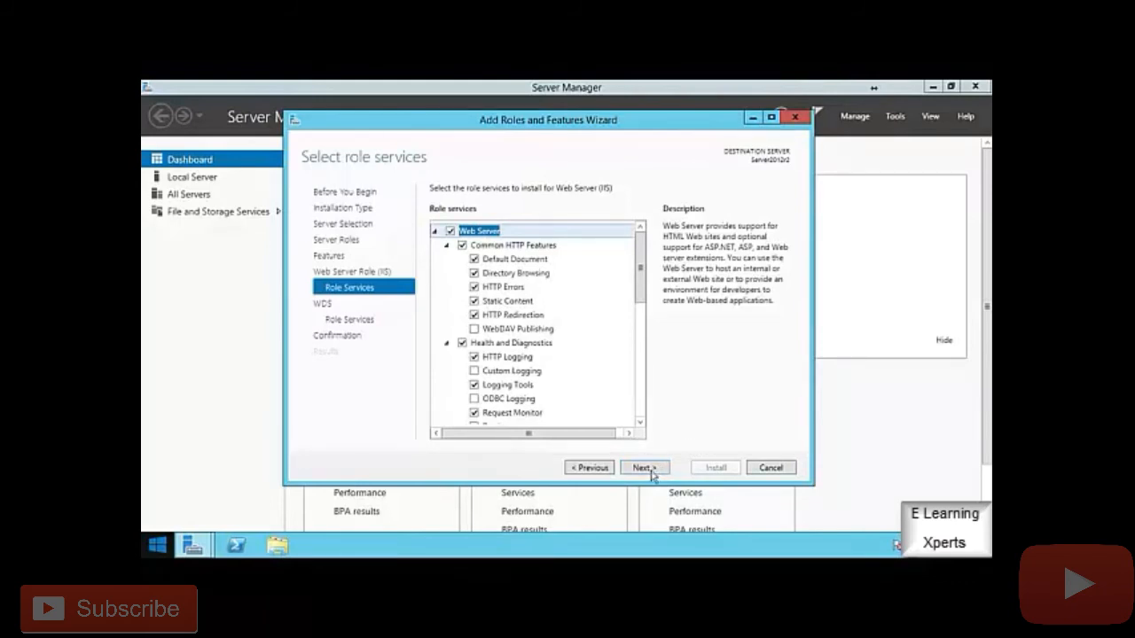
{"action": "left_click", "coordinate": [642, 468]}
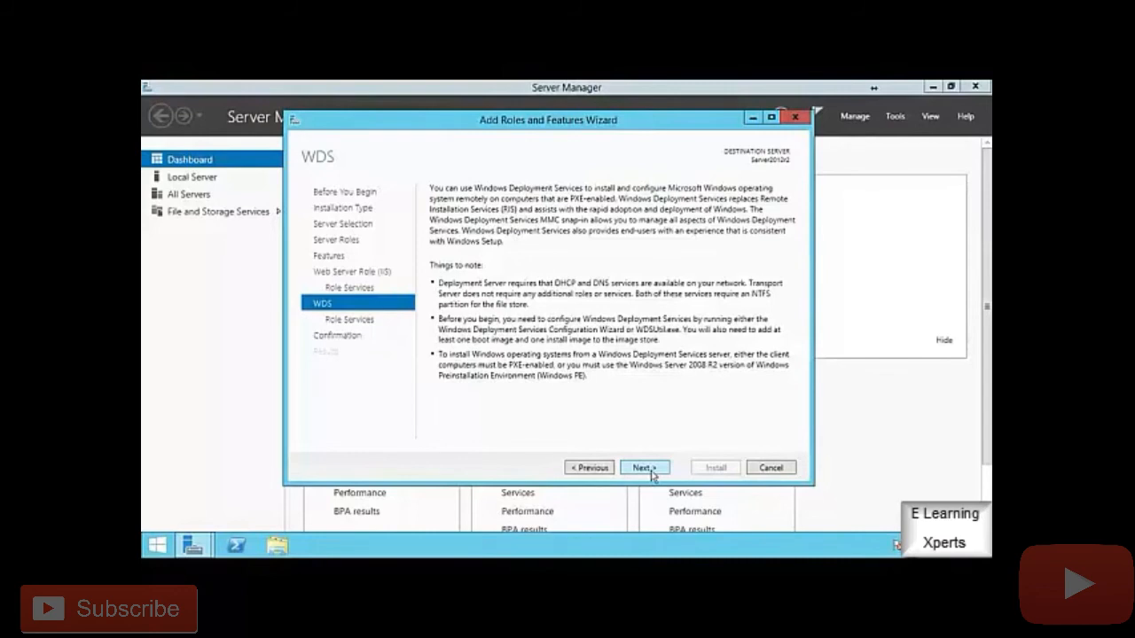
{"action": "left_click", "coordinate": [642, 468]}
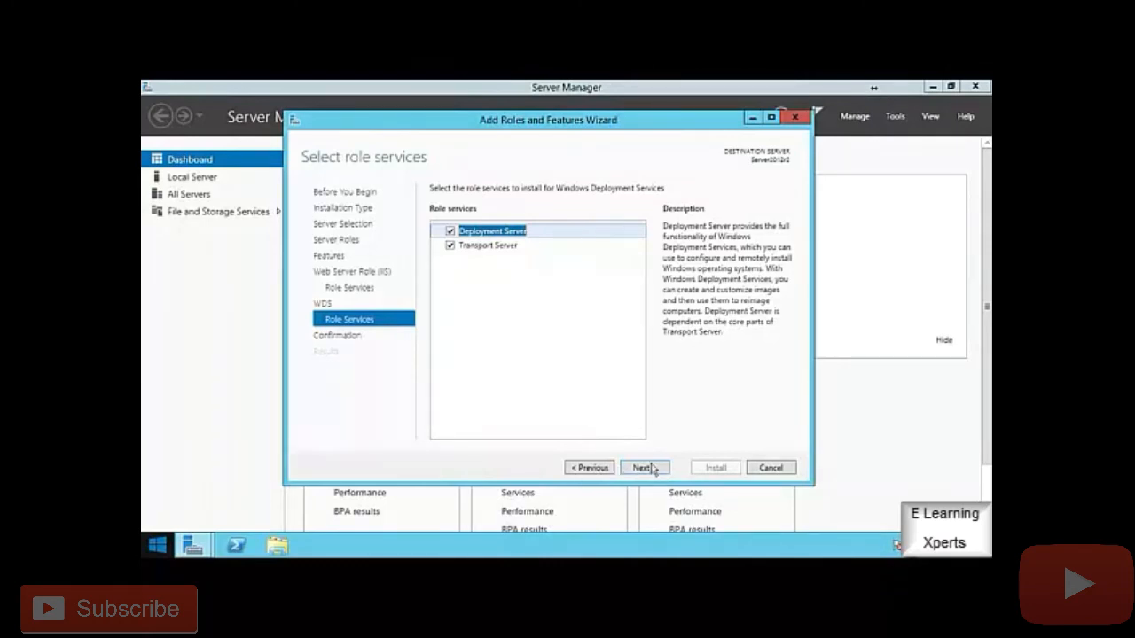
{"action": "left_click", "coordinate": [644, 468]}
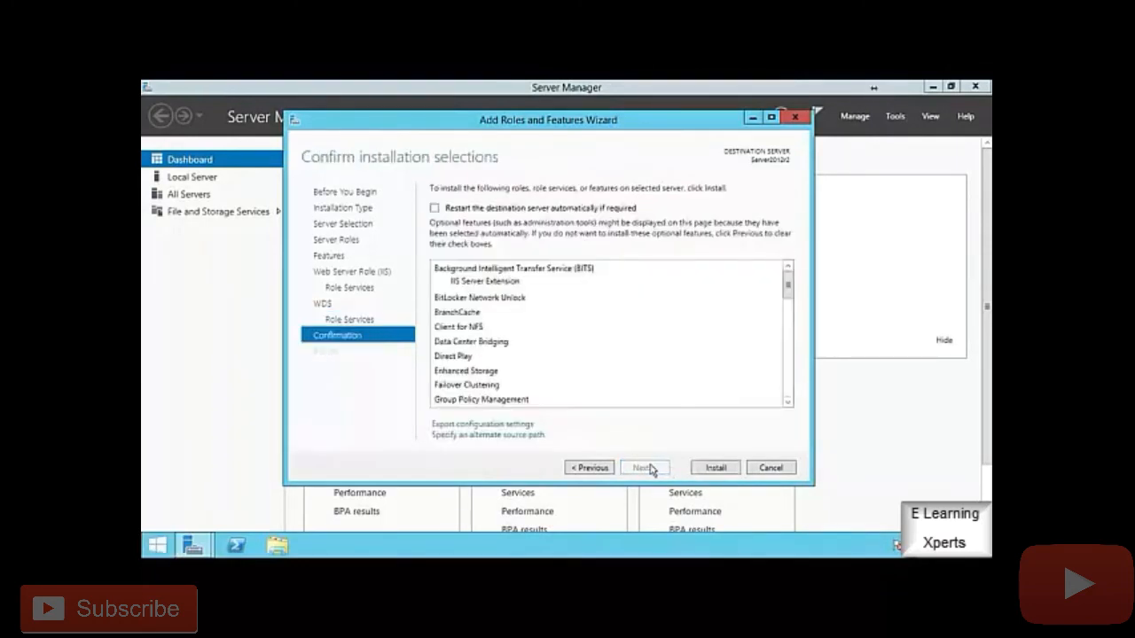
- Begin installing the selected IIS and WDS roles from the Confirmation page
{"action": "left_click", "coordinate": [713, 468]}
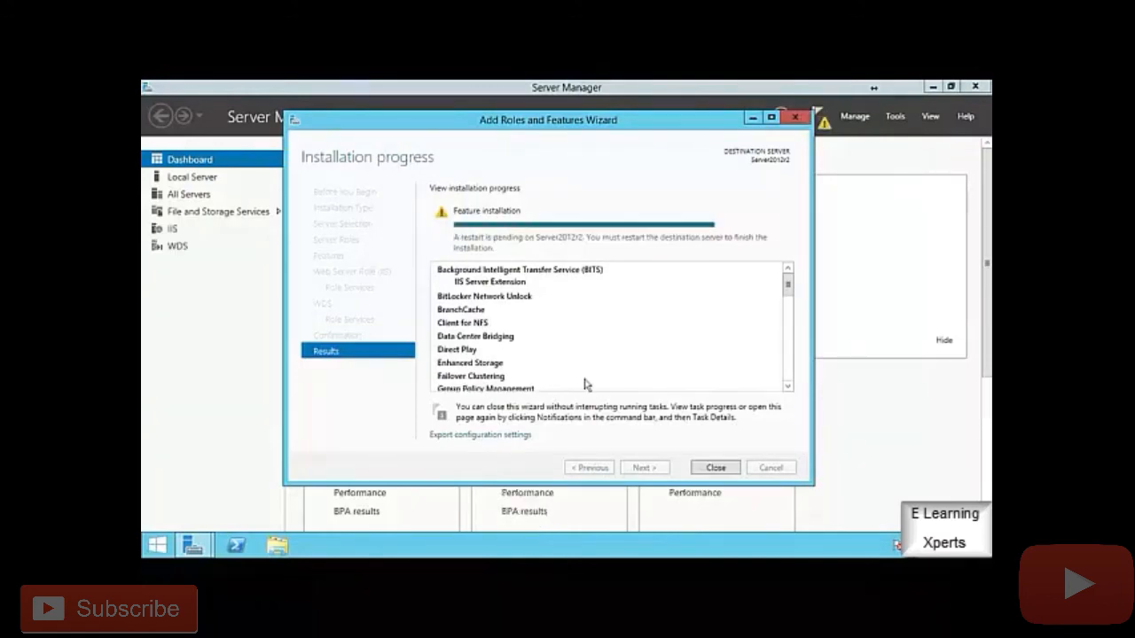
{"action": "mouse_move", "coordinate": [550, 385]}
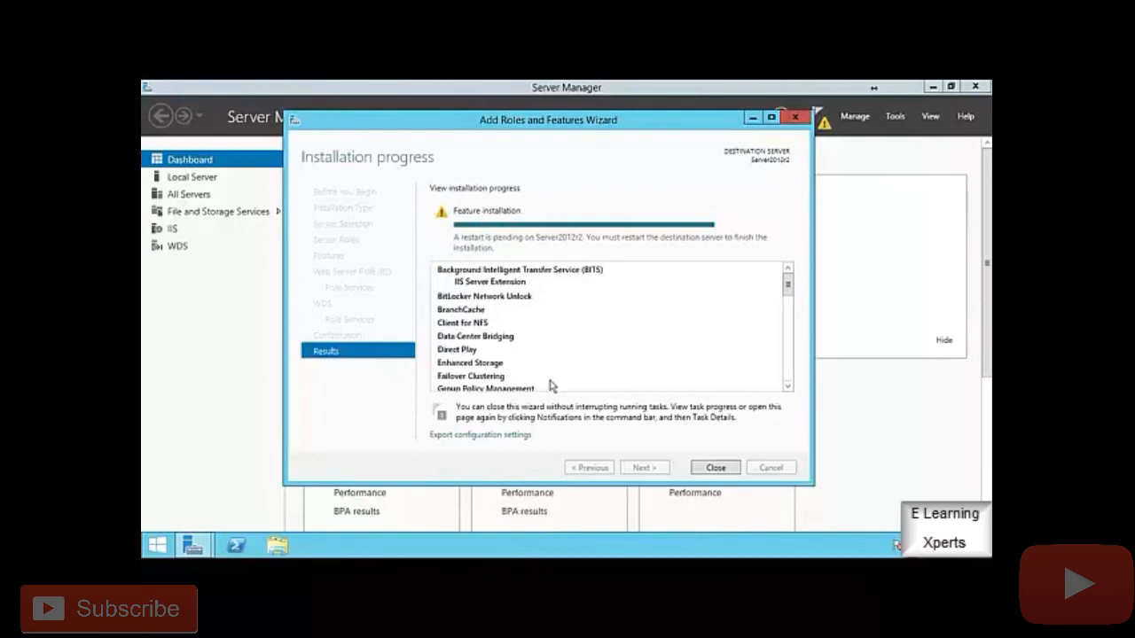
{"action": "mouse_move", "coordinate": [706, 470]}
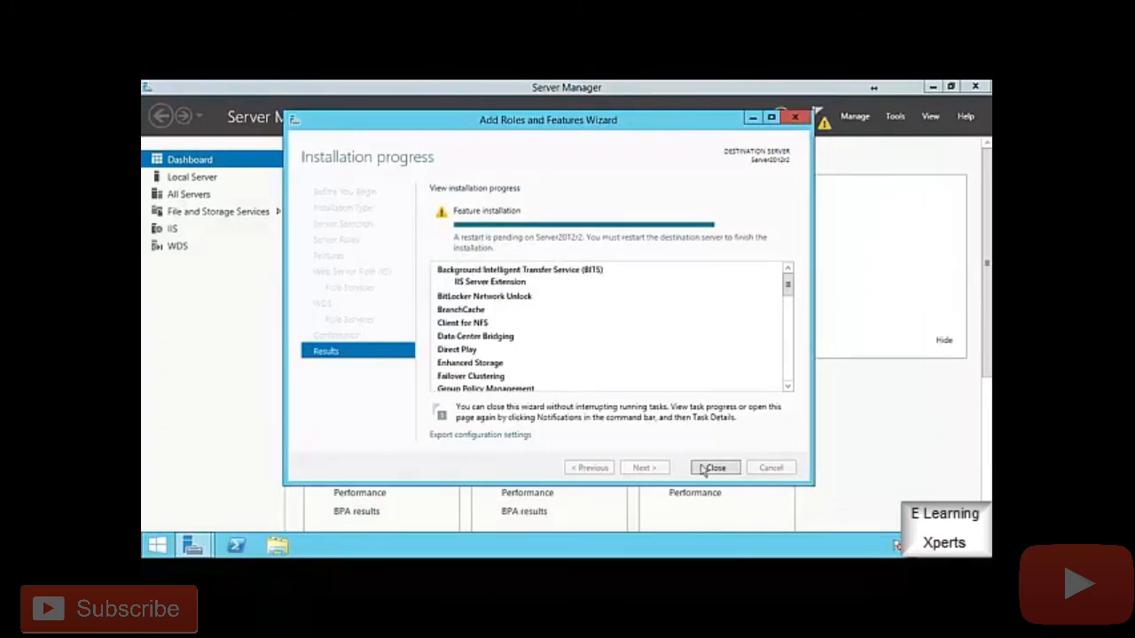
- Close the wizard and restart the server with shutdown reason Other (Planned)
{"action": "left_click", "coordinate": [715, 469]}
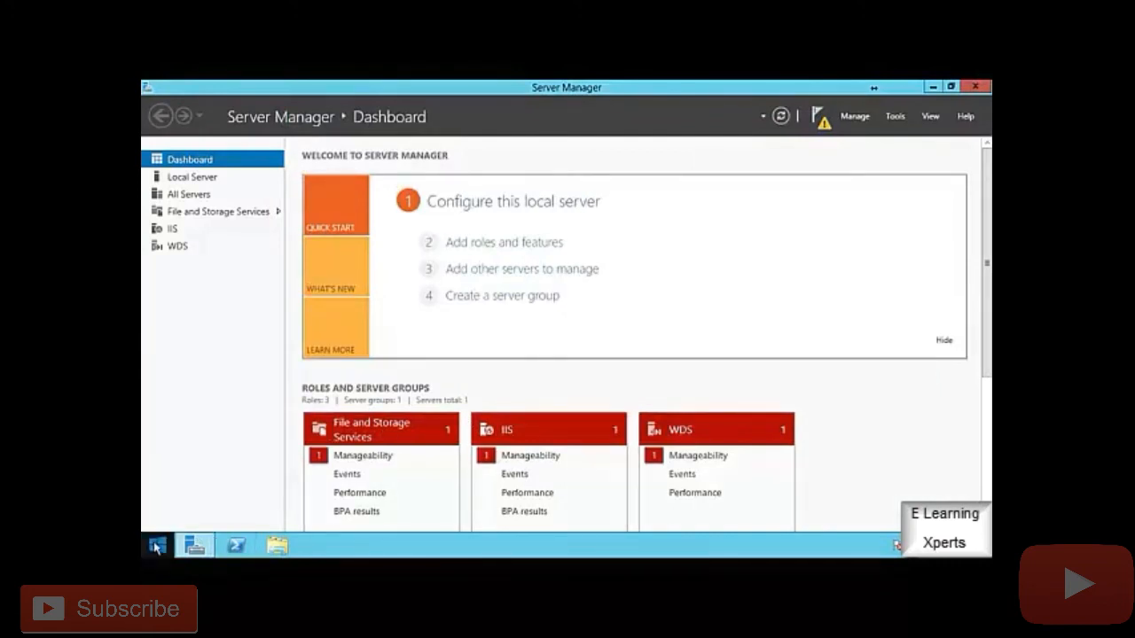
{"action": "right_click", "coordinate": [156, 546]}
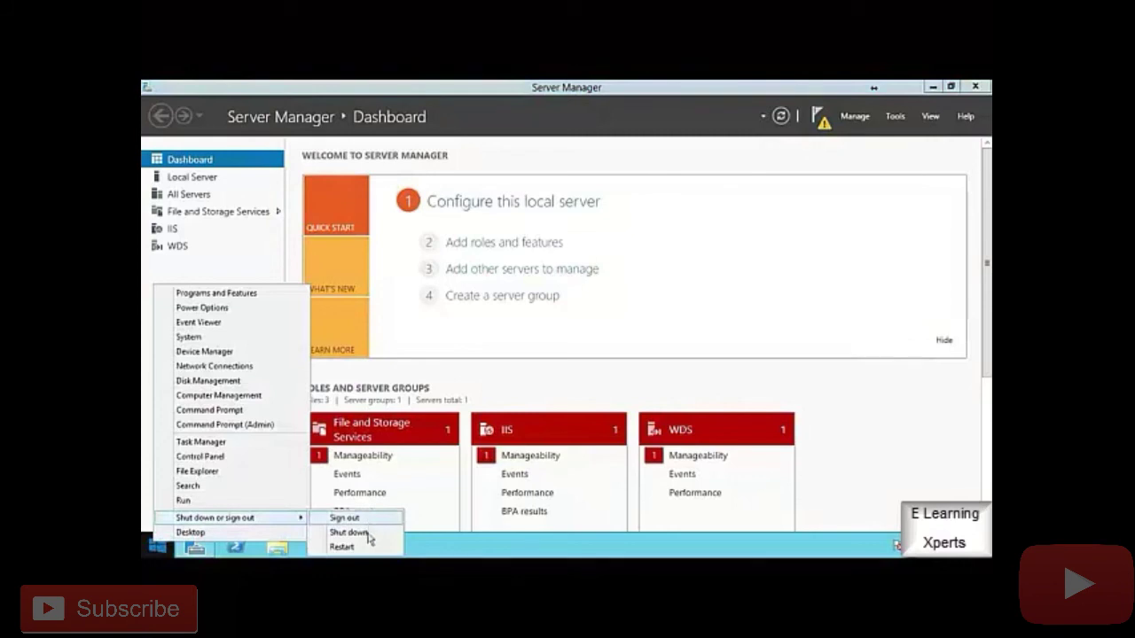
{"action": "left_click", "coordinate": [348, 532]}
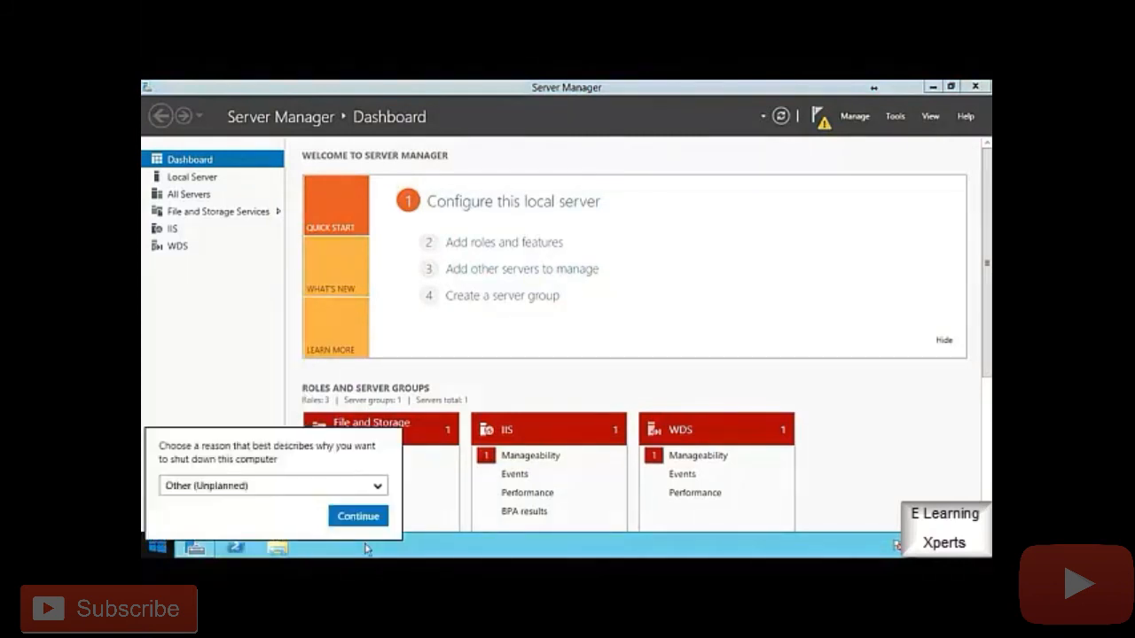
{"action": "left_click", "coordinate": [273, 486]}
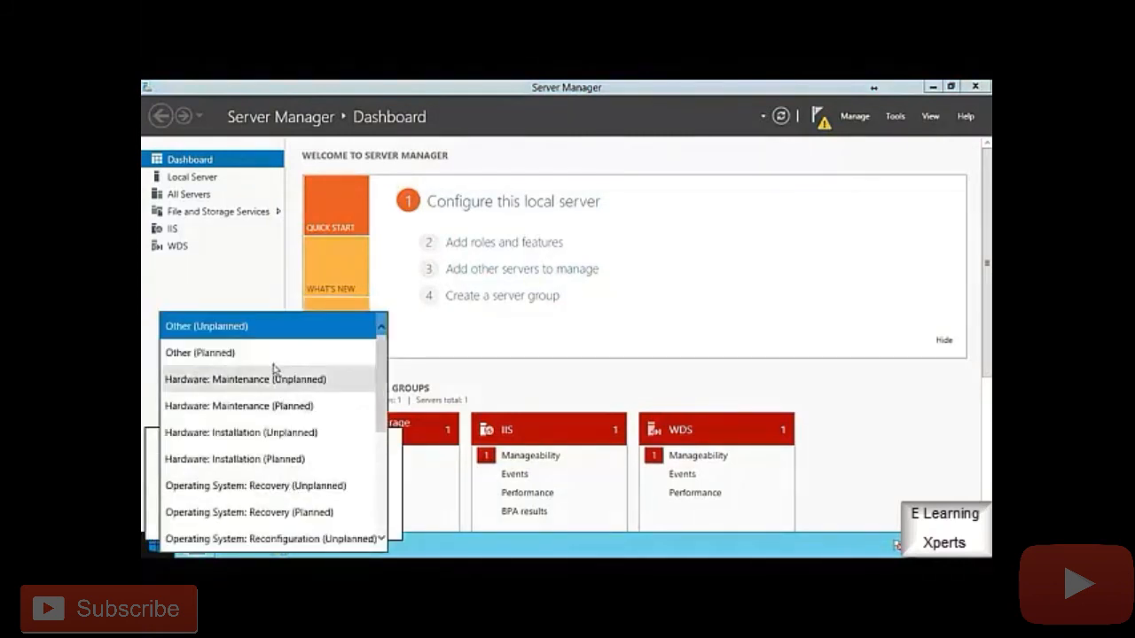
{"action": "left_click", "coordinate": [199, 351]}
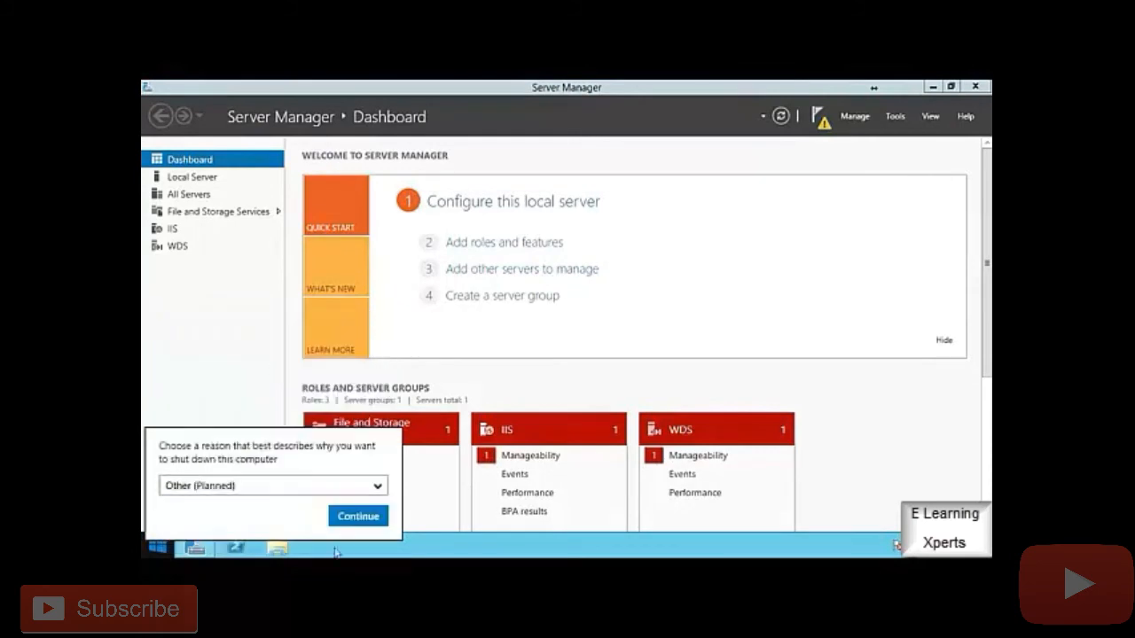
{"action": "left_click", "coordinate": [358, 514]}
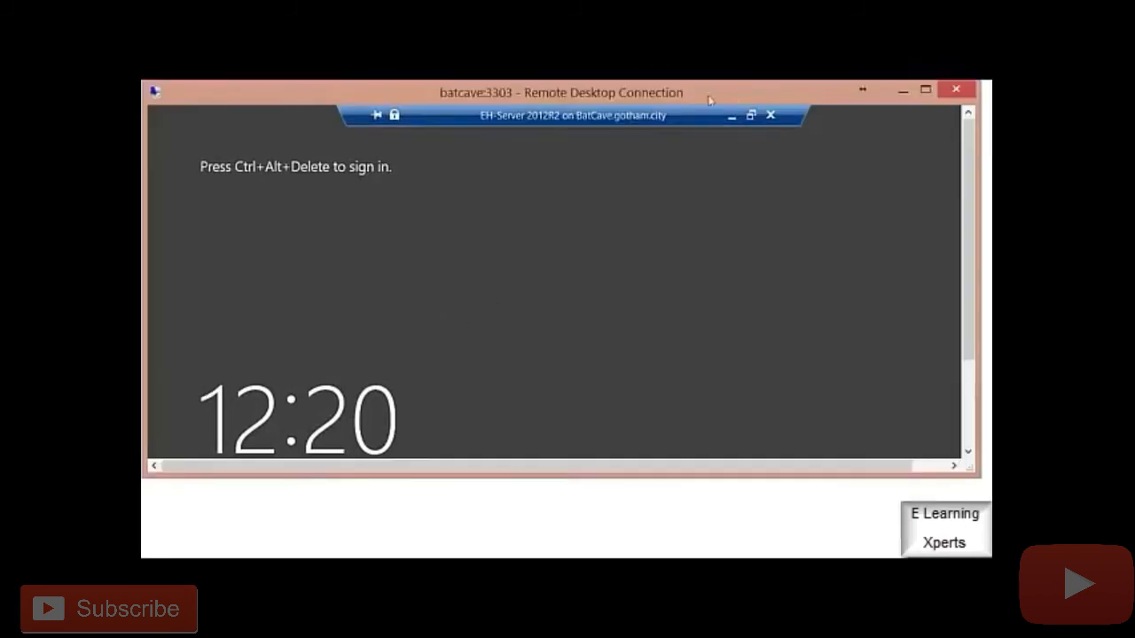
{"action": "mouse_move", "coordinate": [475, 177]}
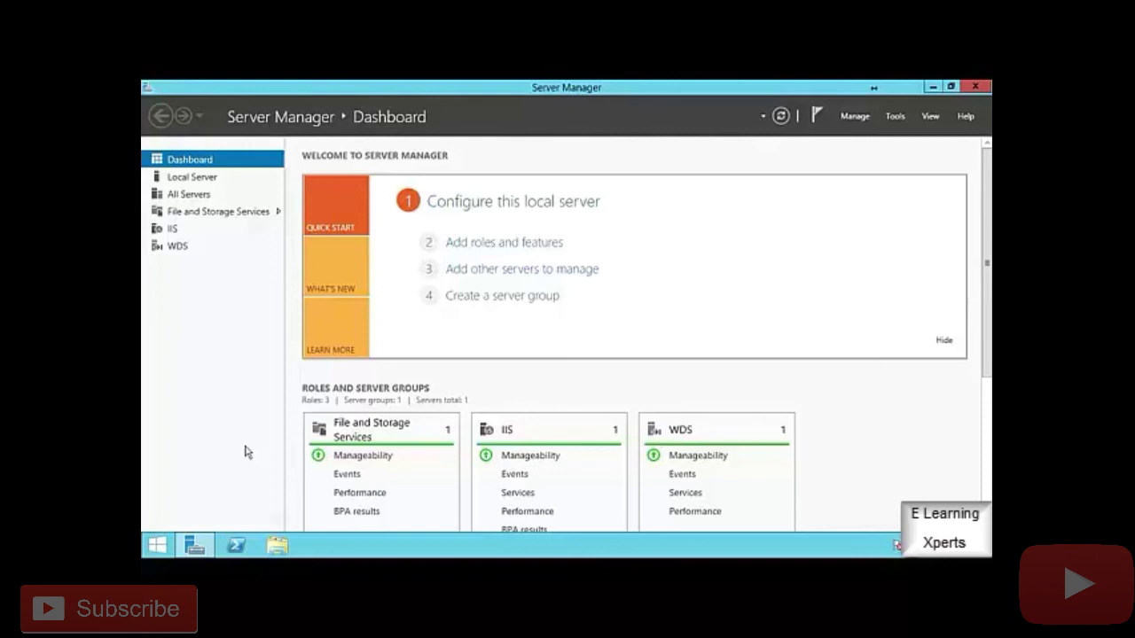
{"action": "mouse_move", "coordinate": [355, 431]}
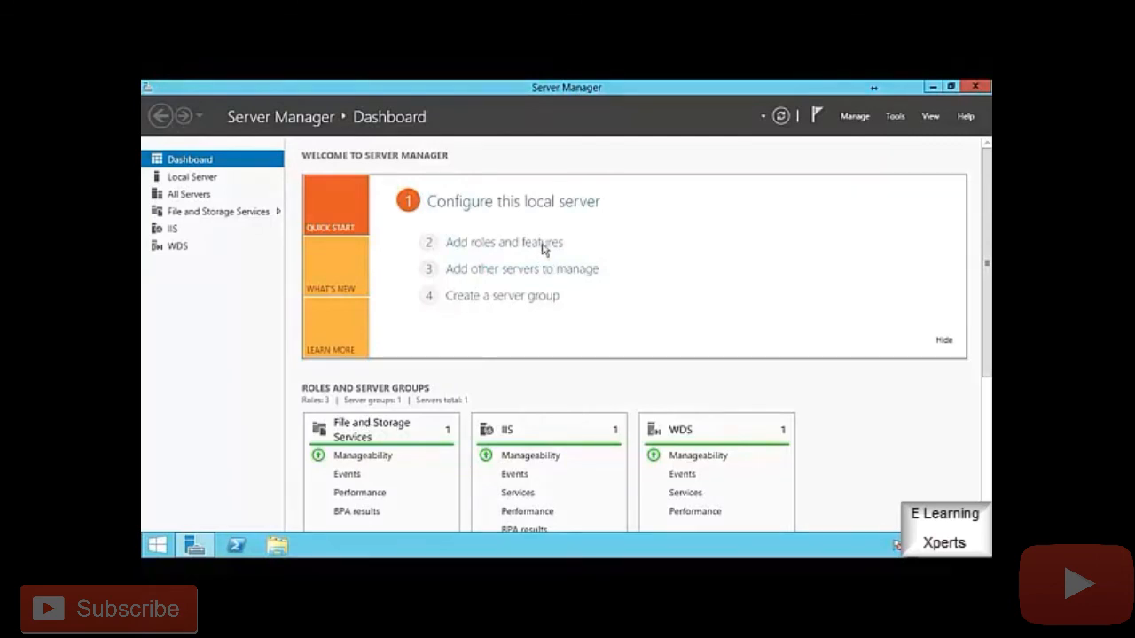
{"action": "mouse_move", "coordinate": [507, 252]}
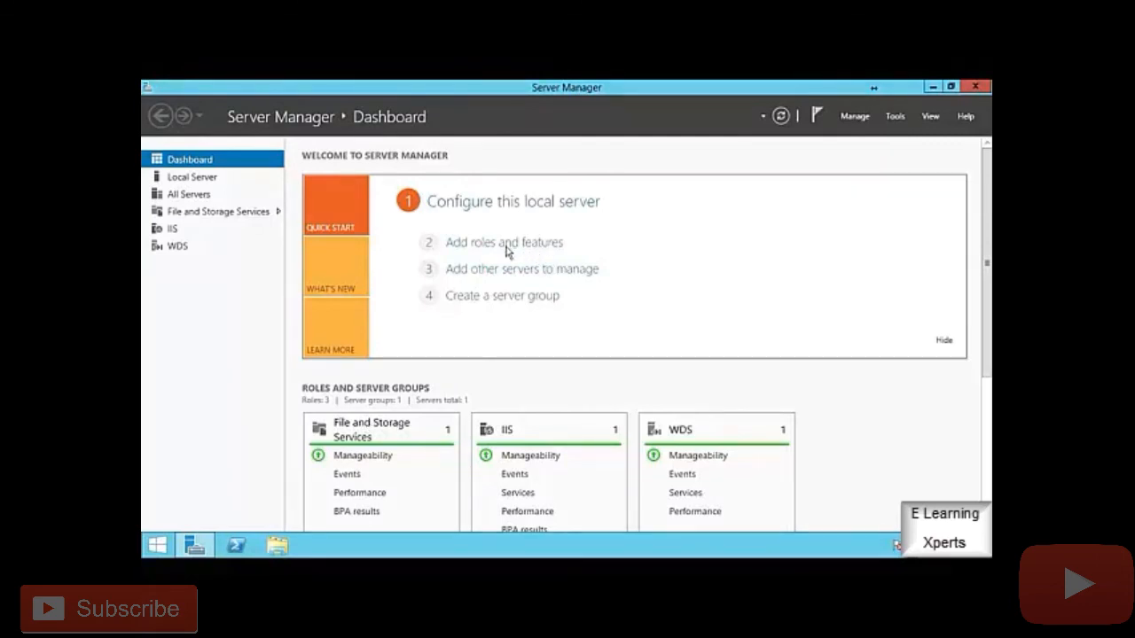
- Launch the Add Roles and Features wizard from the Manage menu
{"action": "left_click", "coordinate": [853, 116]}
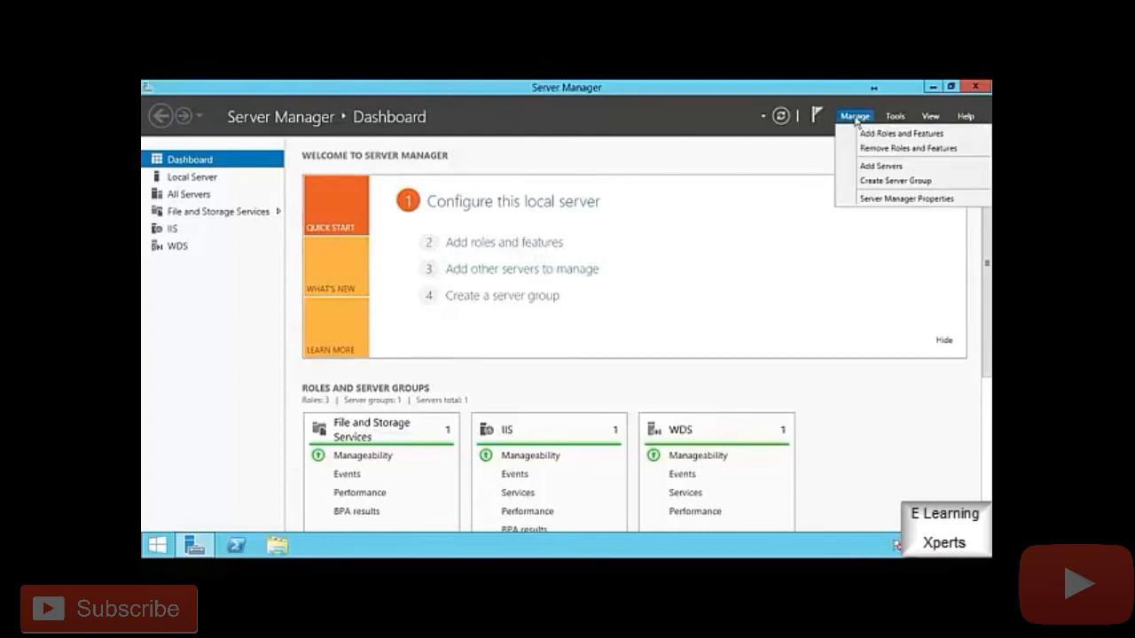
{"action": "mouse_move", "coordinate": [895, 145]}
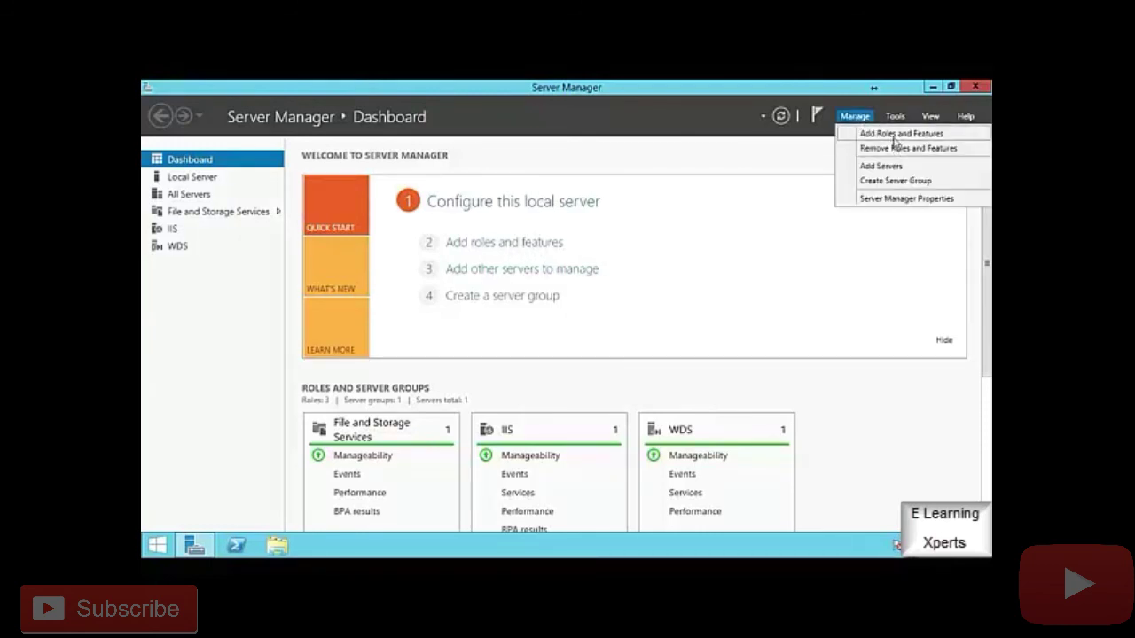
{"action": "left_click", "coordinate": [901, 133]}
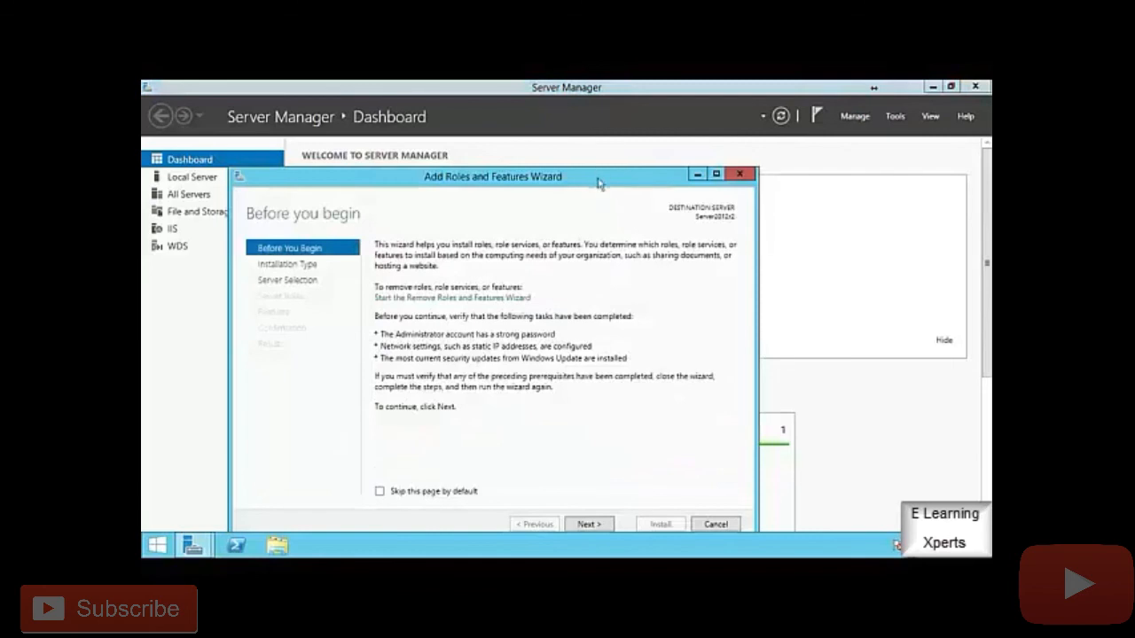
- Keep role-based installation on the local server and reach the Features page
{"action": "left_click", "coordinate": [589, 525]}
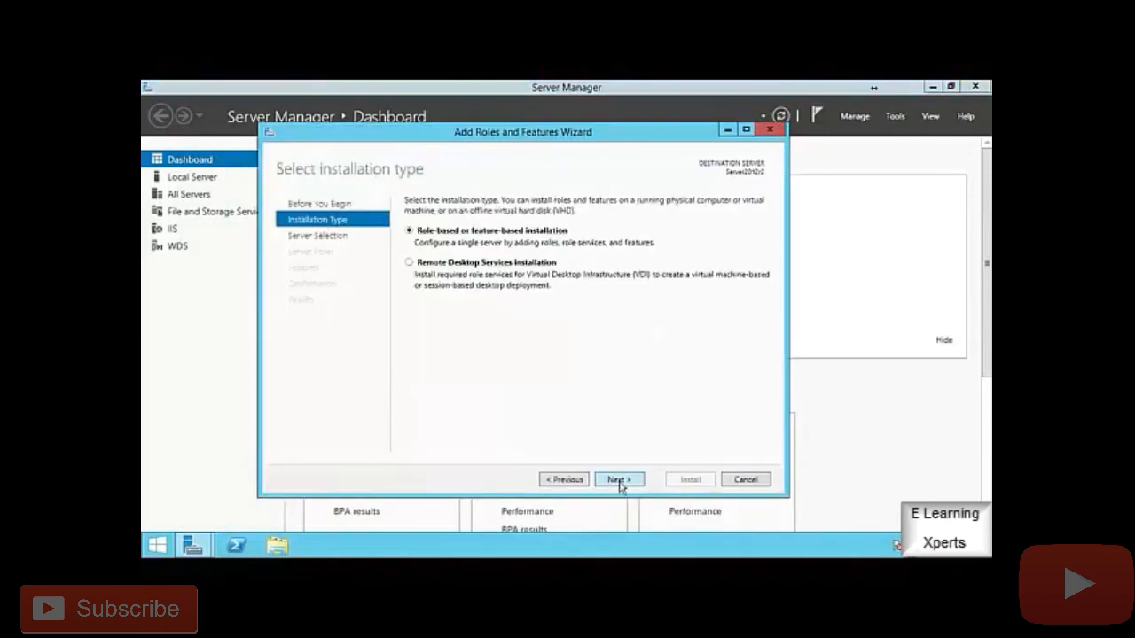
{"action": "left_click", "coordinate": [617, 478]}
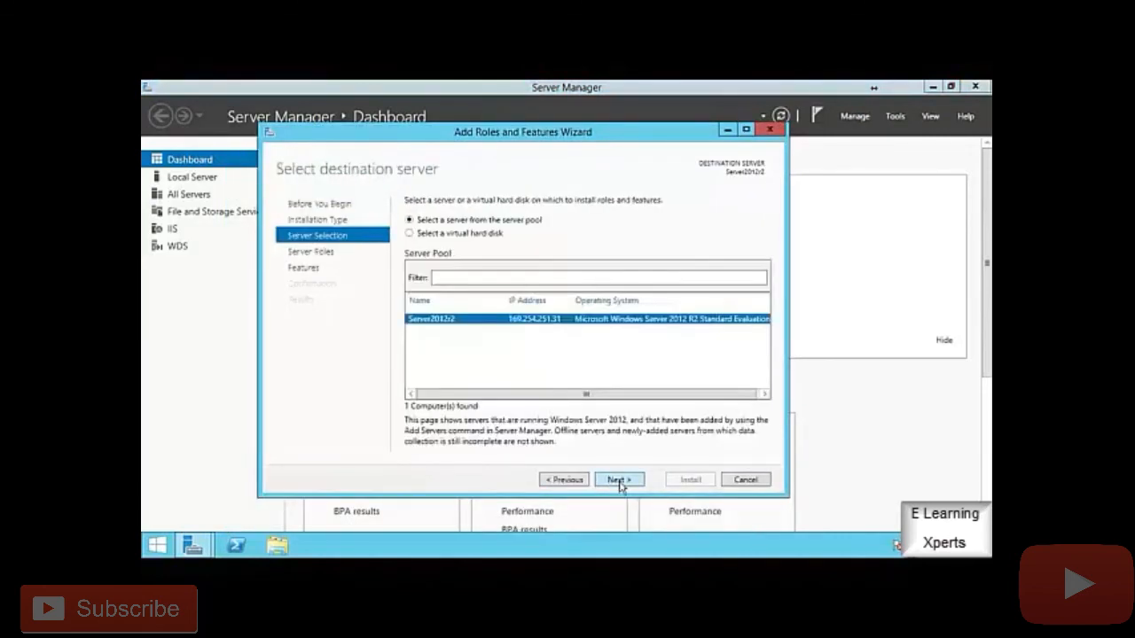
{"action": "left_click", "coordinate": [618, 478]}
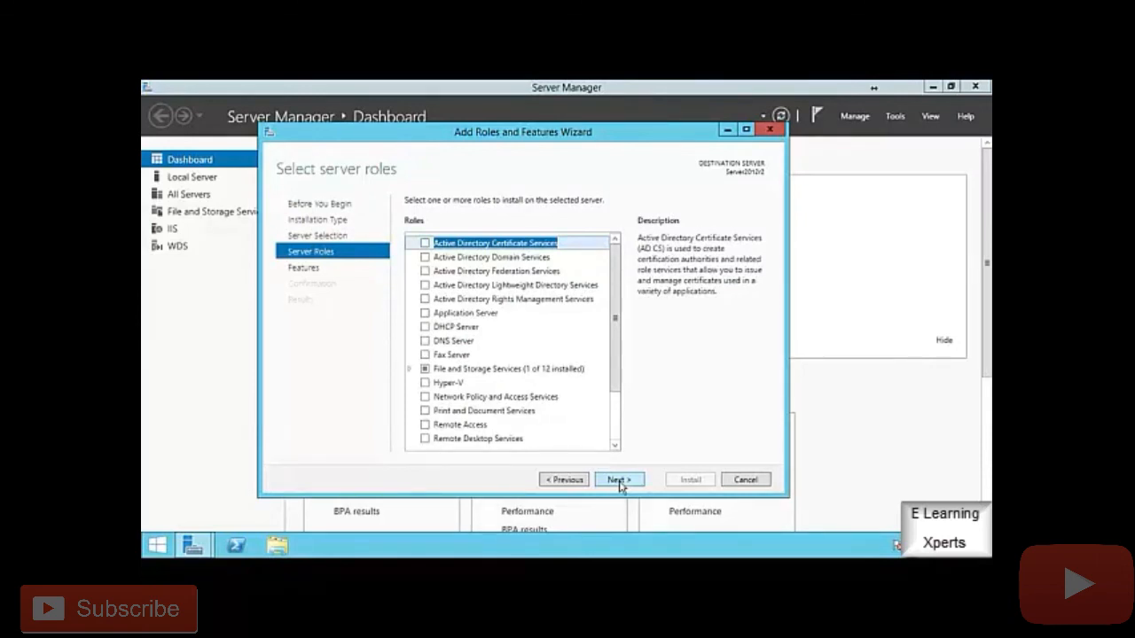
{"action": "left_click", "coordinate": [618, 479]}
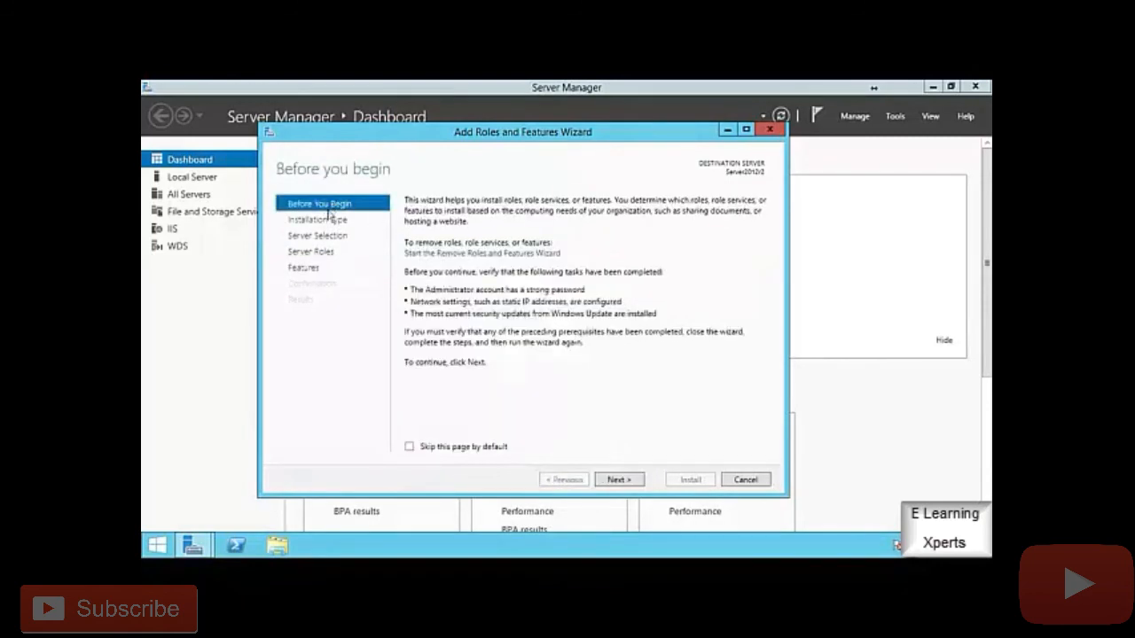
{"action": "left_click", "coordinate": [617, 479]}
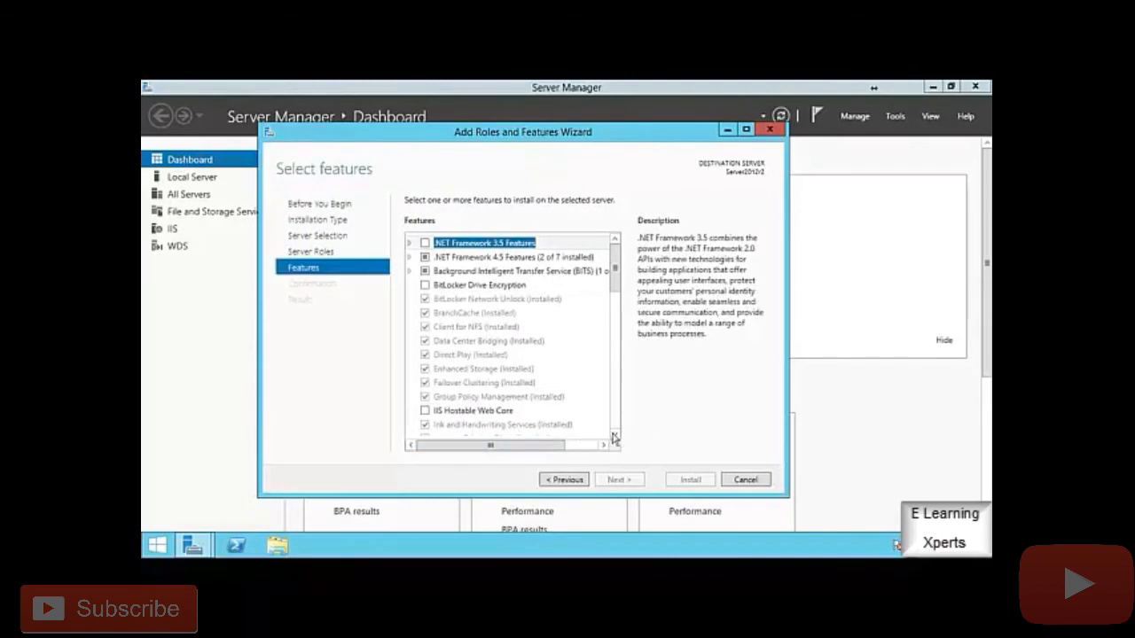
- Find and tick SNMP Service in the feature list
{"action": "scroll", "scroll_direction": "down", "scroll_amount": 3}
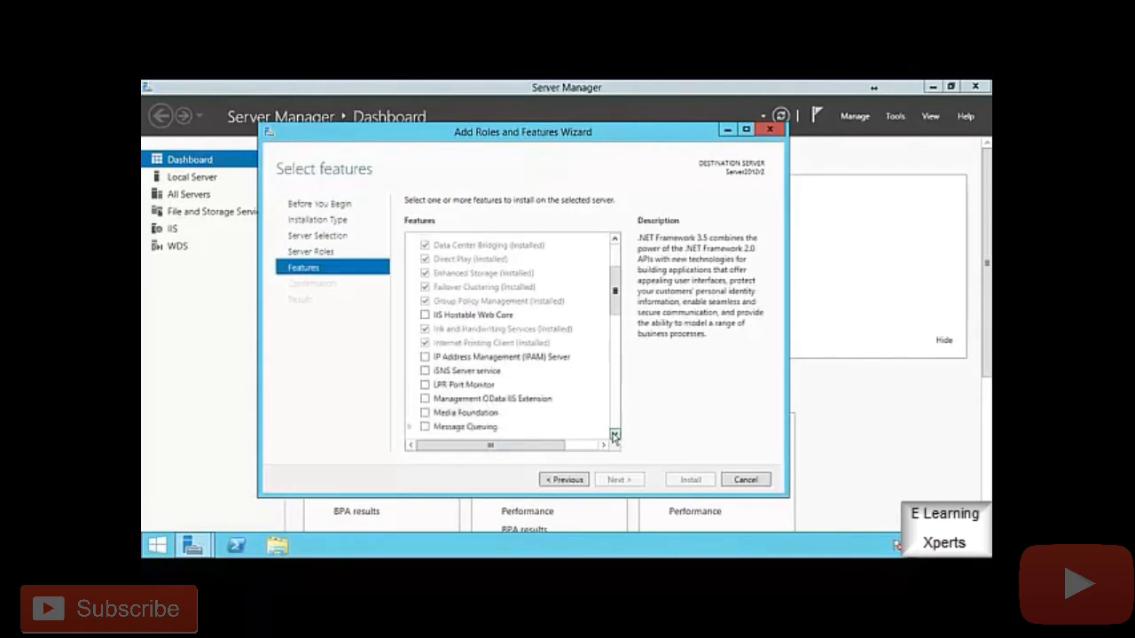
{"action": "scroll", "scroll_direction": "down", "scroll_amount": 3}
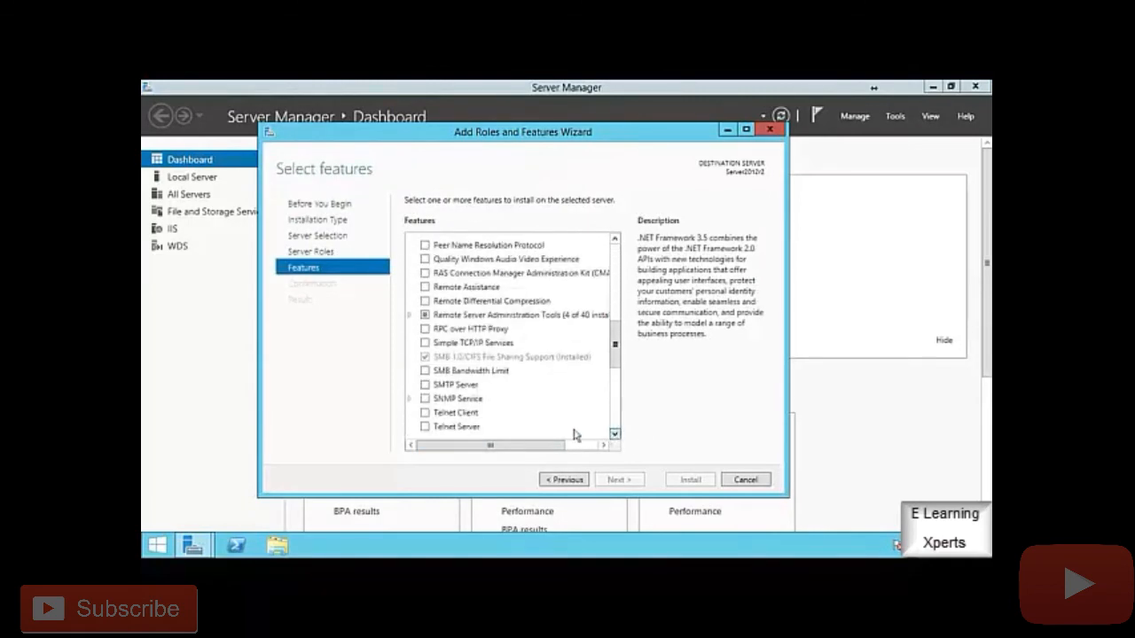
{"action": "left_click", "coordinate": [458, 397]}
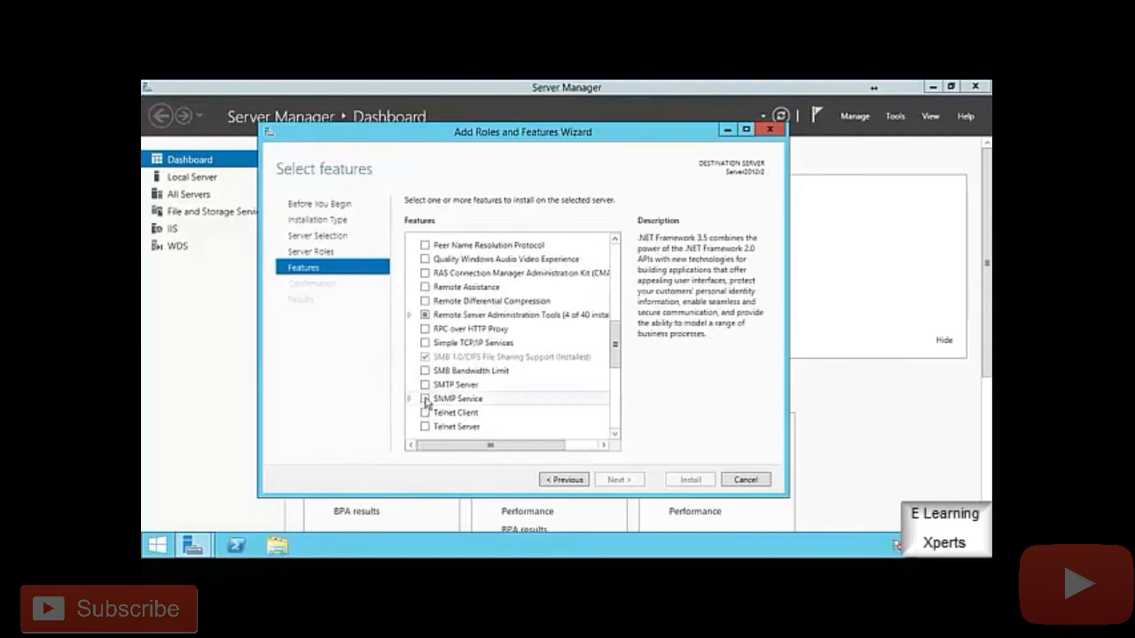
{"action": "left_click", "coordinate": [426, 397]}
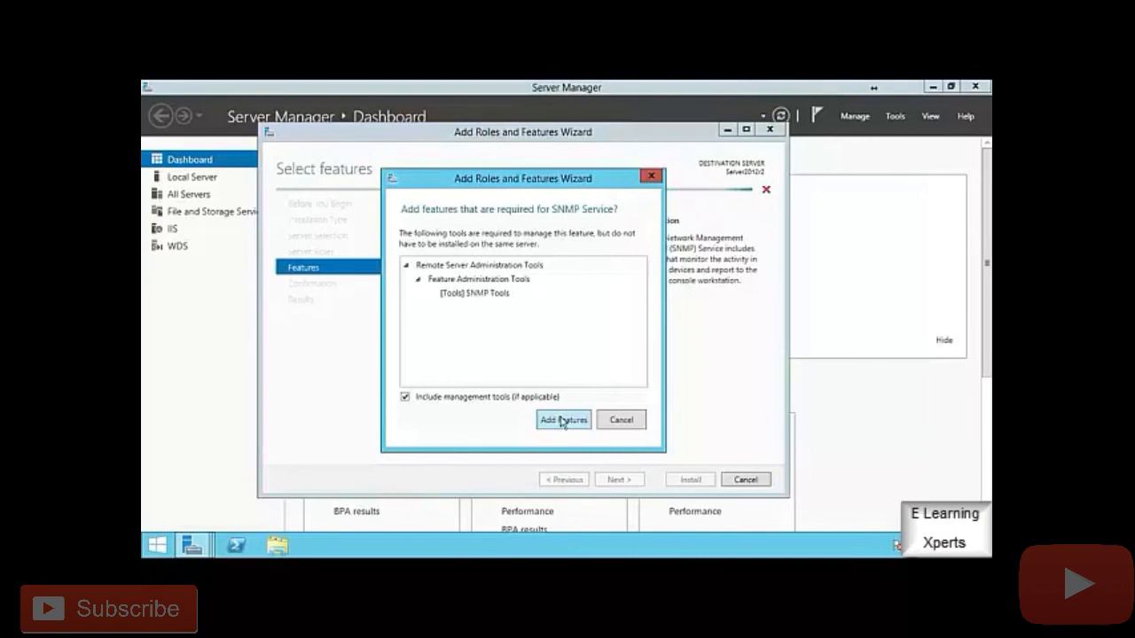
- Install SNMP Service with its required SNMP Tools and verify success in the notifications flag
{"action": "left_click", "coordinate": [562, 419]}
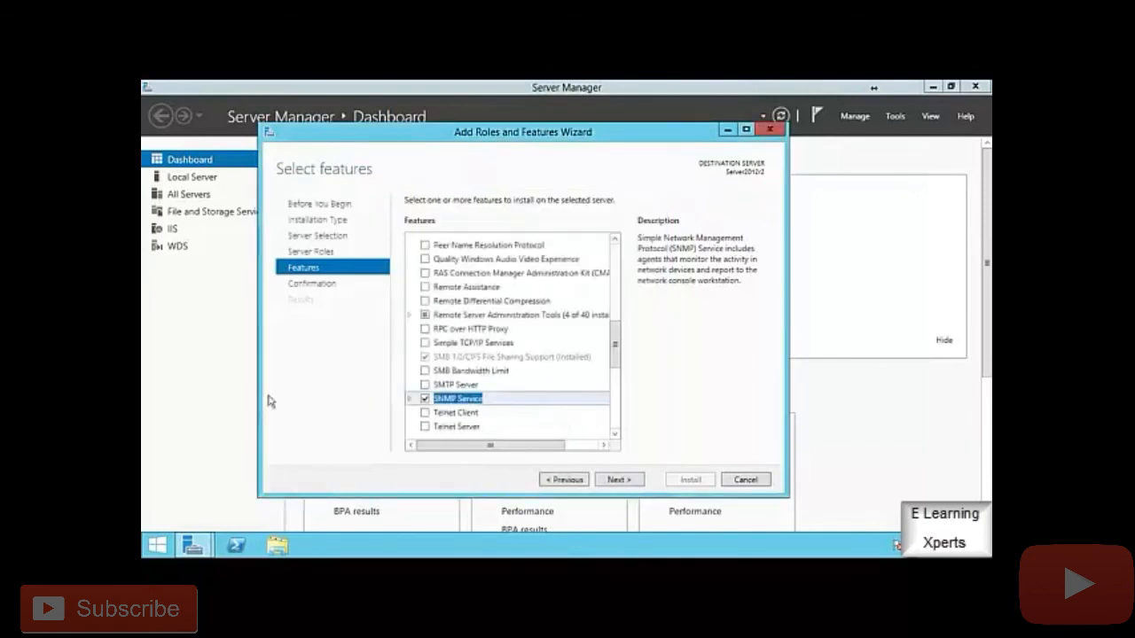
{"action": "mouse_move", "coordinate": [548, 394]}
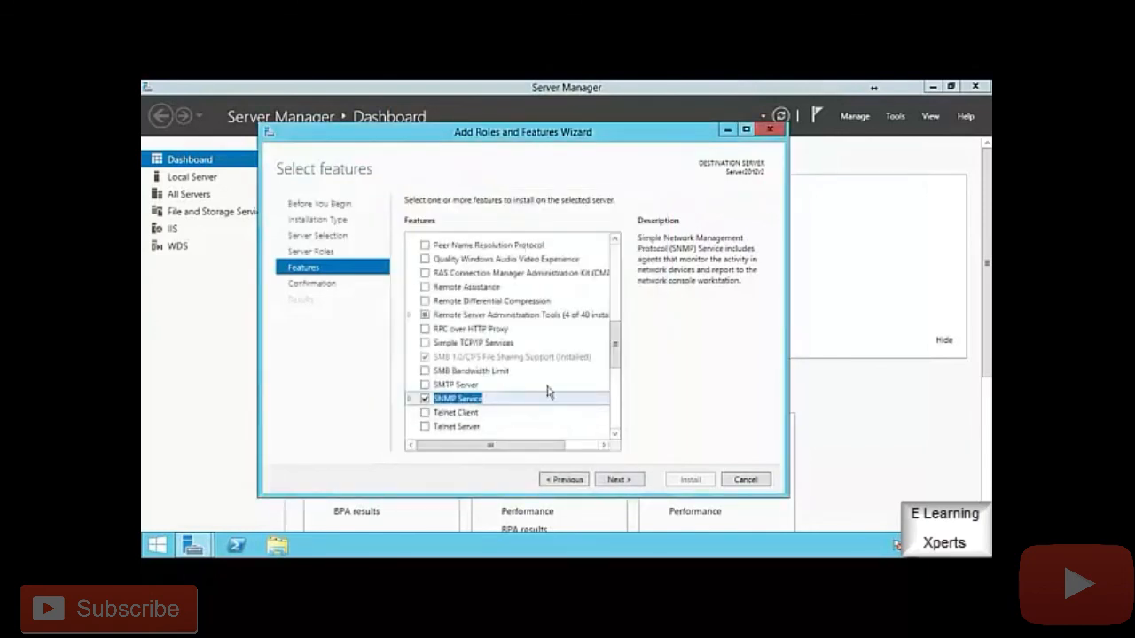
{"action": "left_click", "coordinate": [619, 478]}
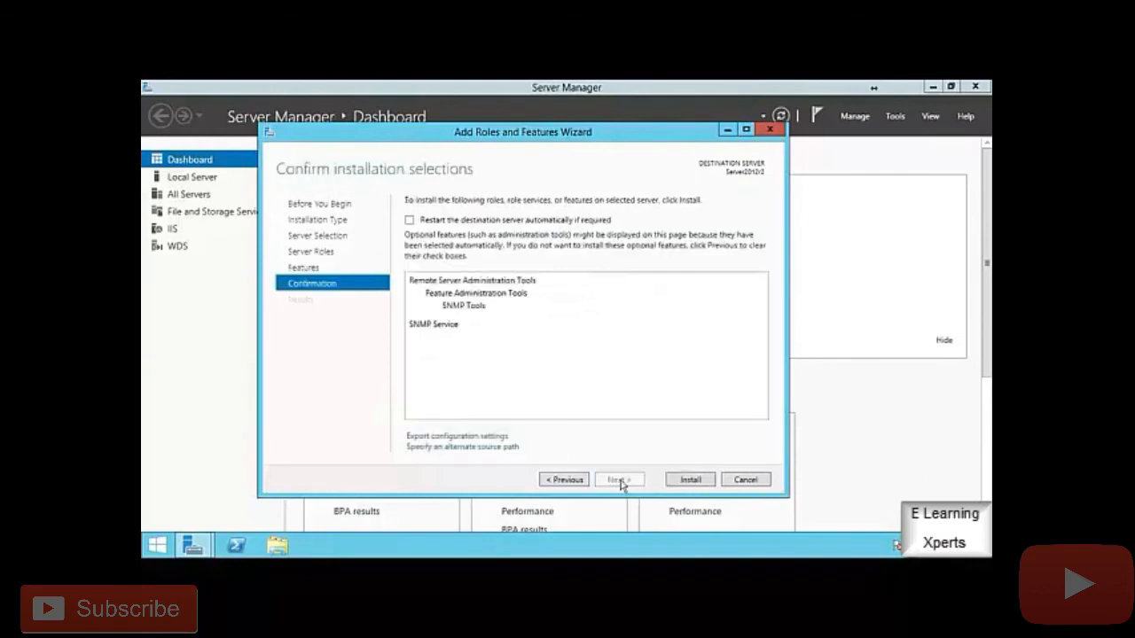
{"action": "left_click", "coordinate": [690, 478]}
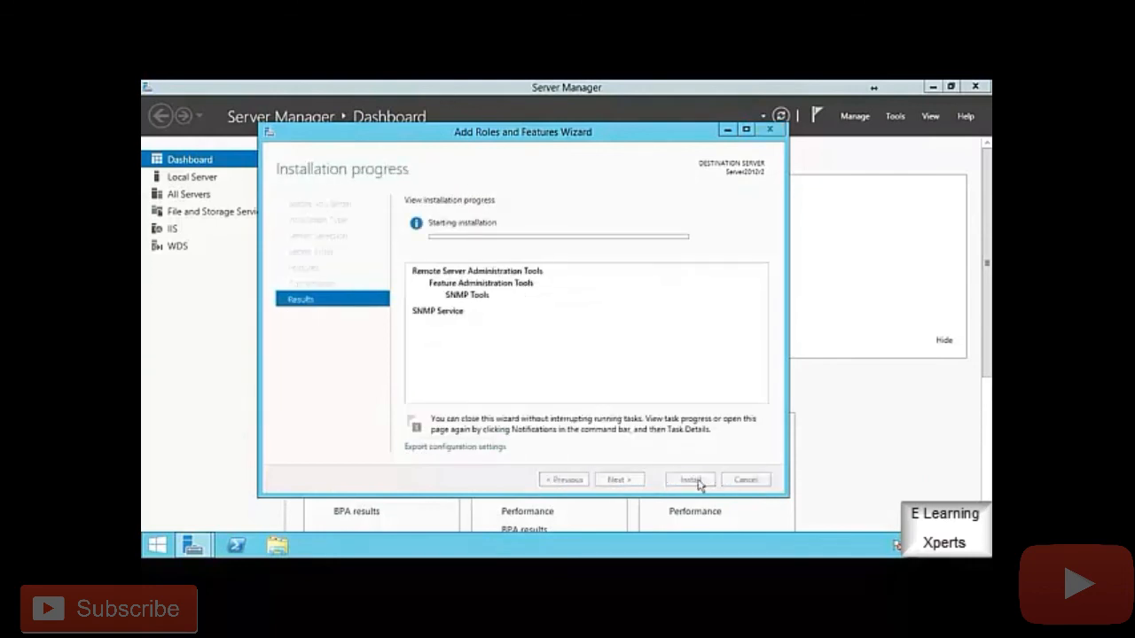
{"action": "left_click", "coordinate": [688, 479]}
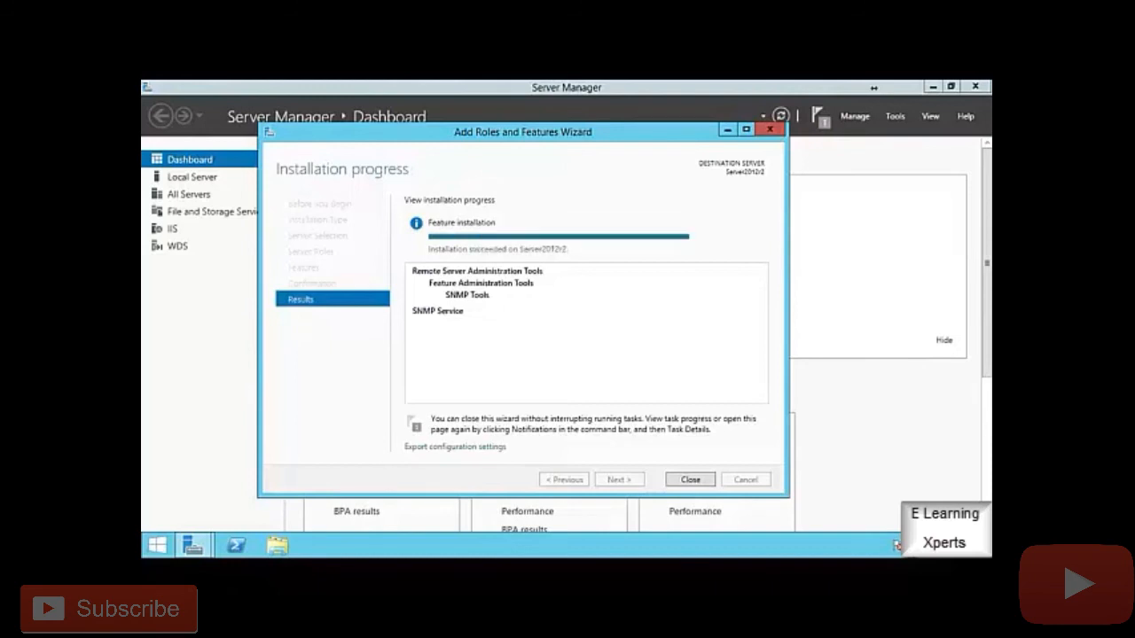
{"action": "mouse_move", "coordinate": [567, 294]}
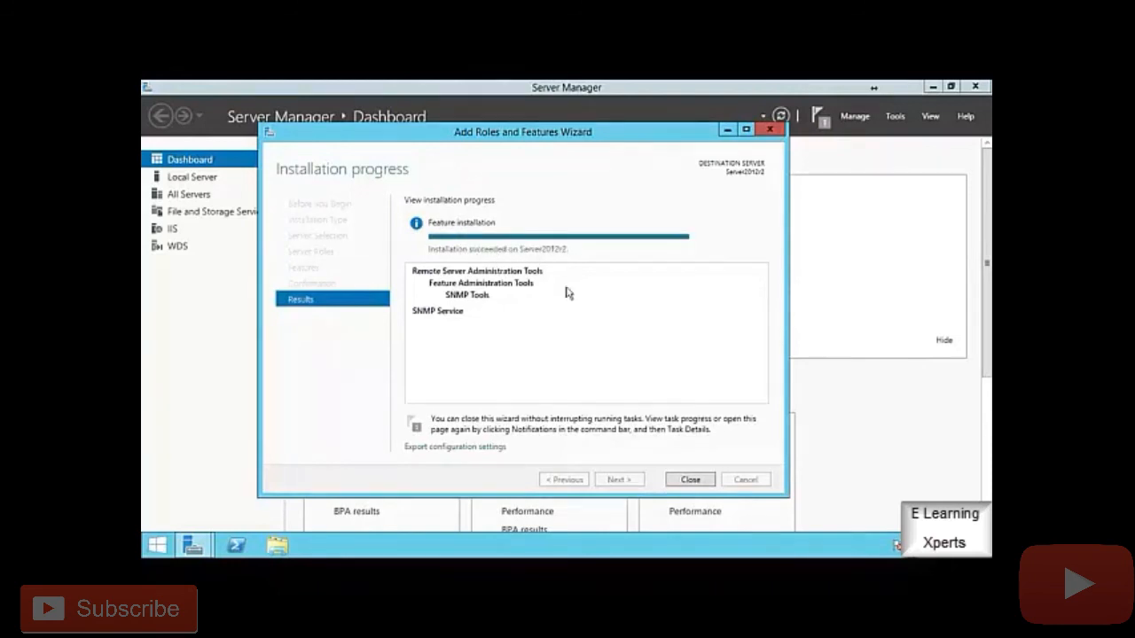
{"action": "left_click", "coordinate": [689, 479]}
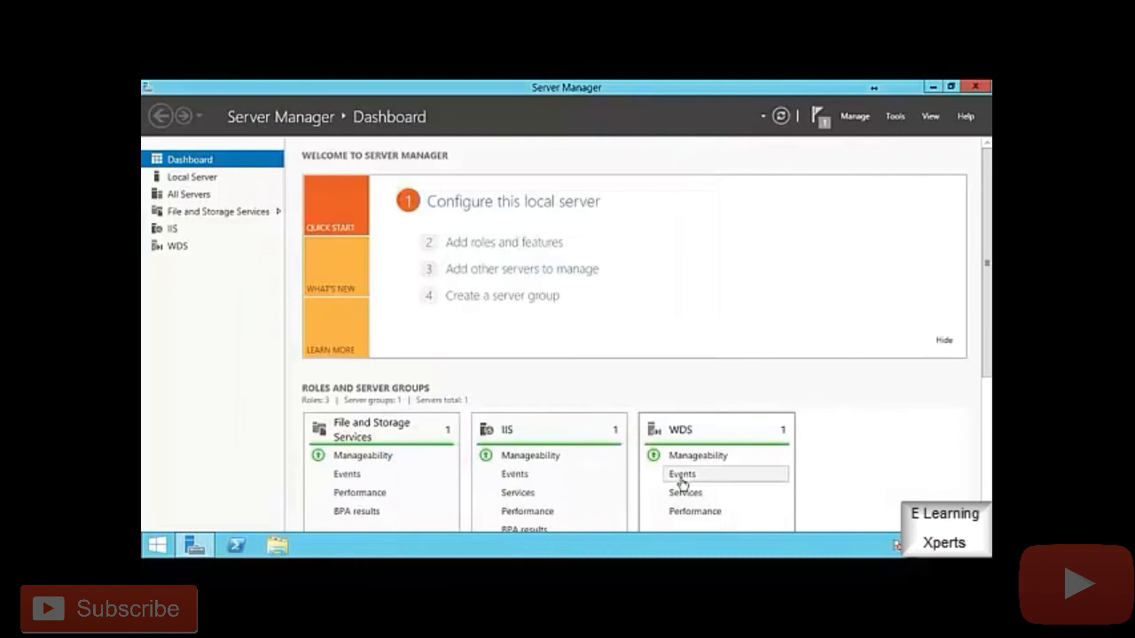
{"action": "mouse_move", "coordinate": [819, 117]}
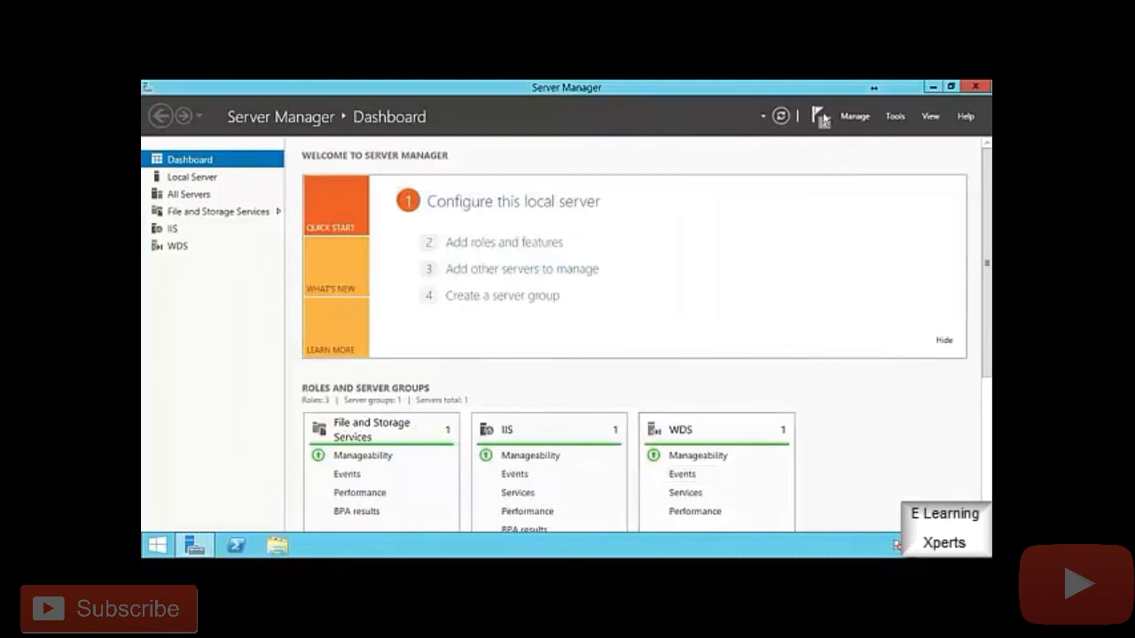
{"action": "left_click", "coordinate": [816, 117]}
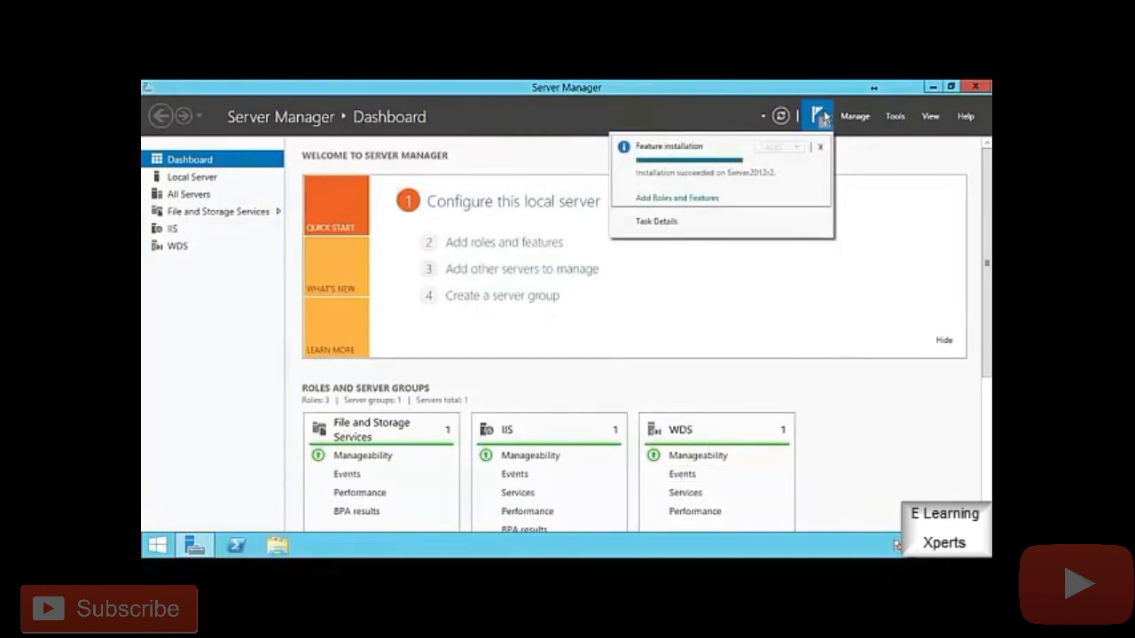